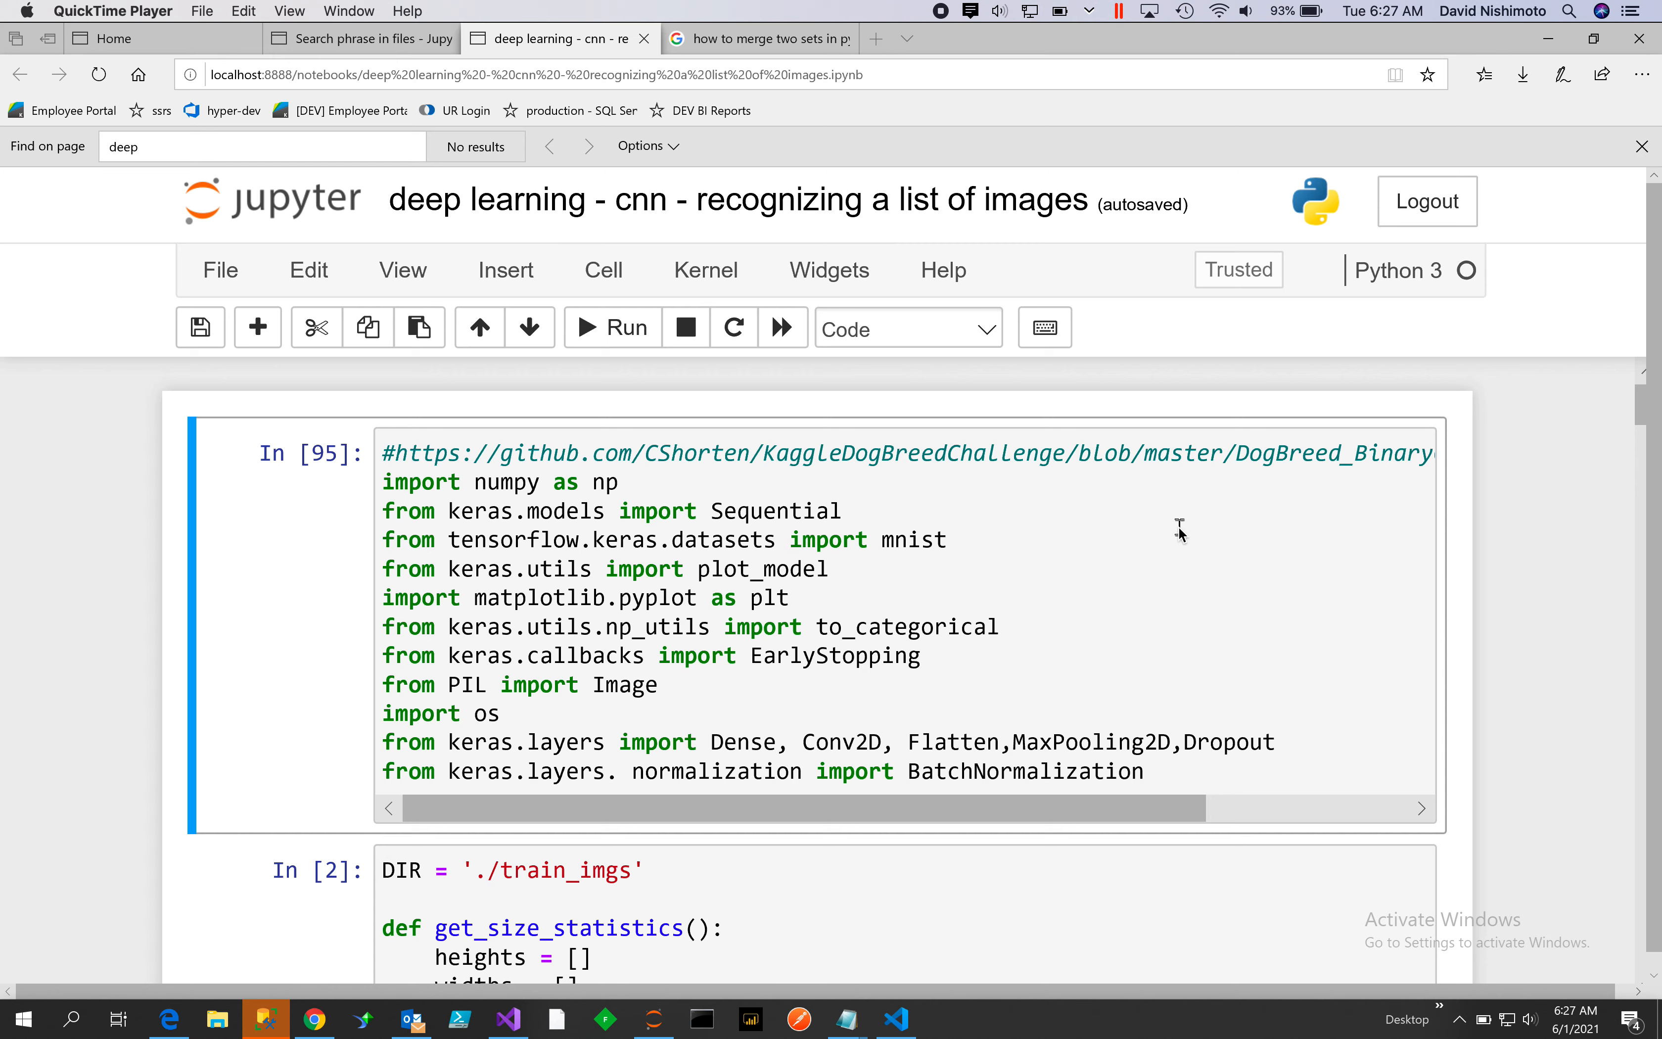
mouse_move(1181, 544)
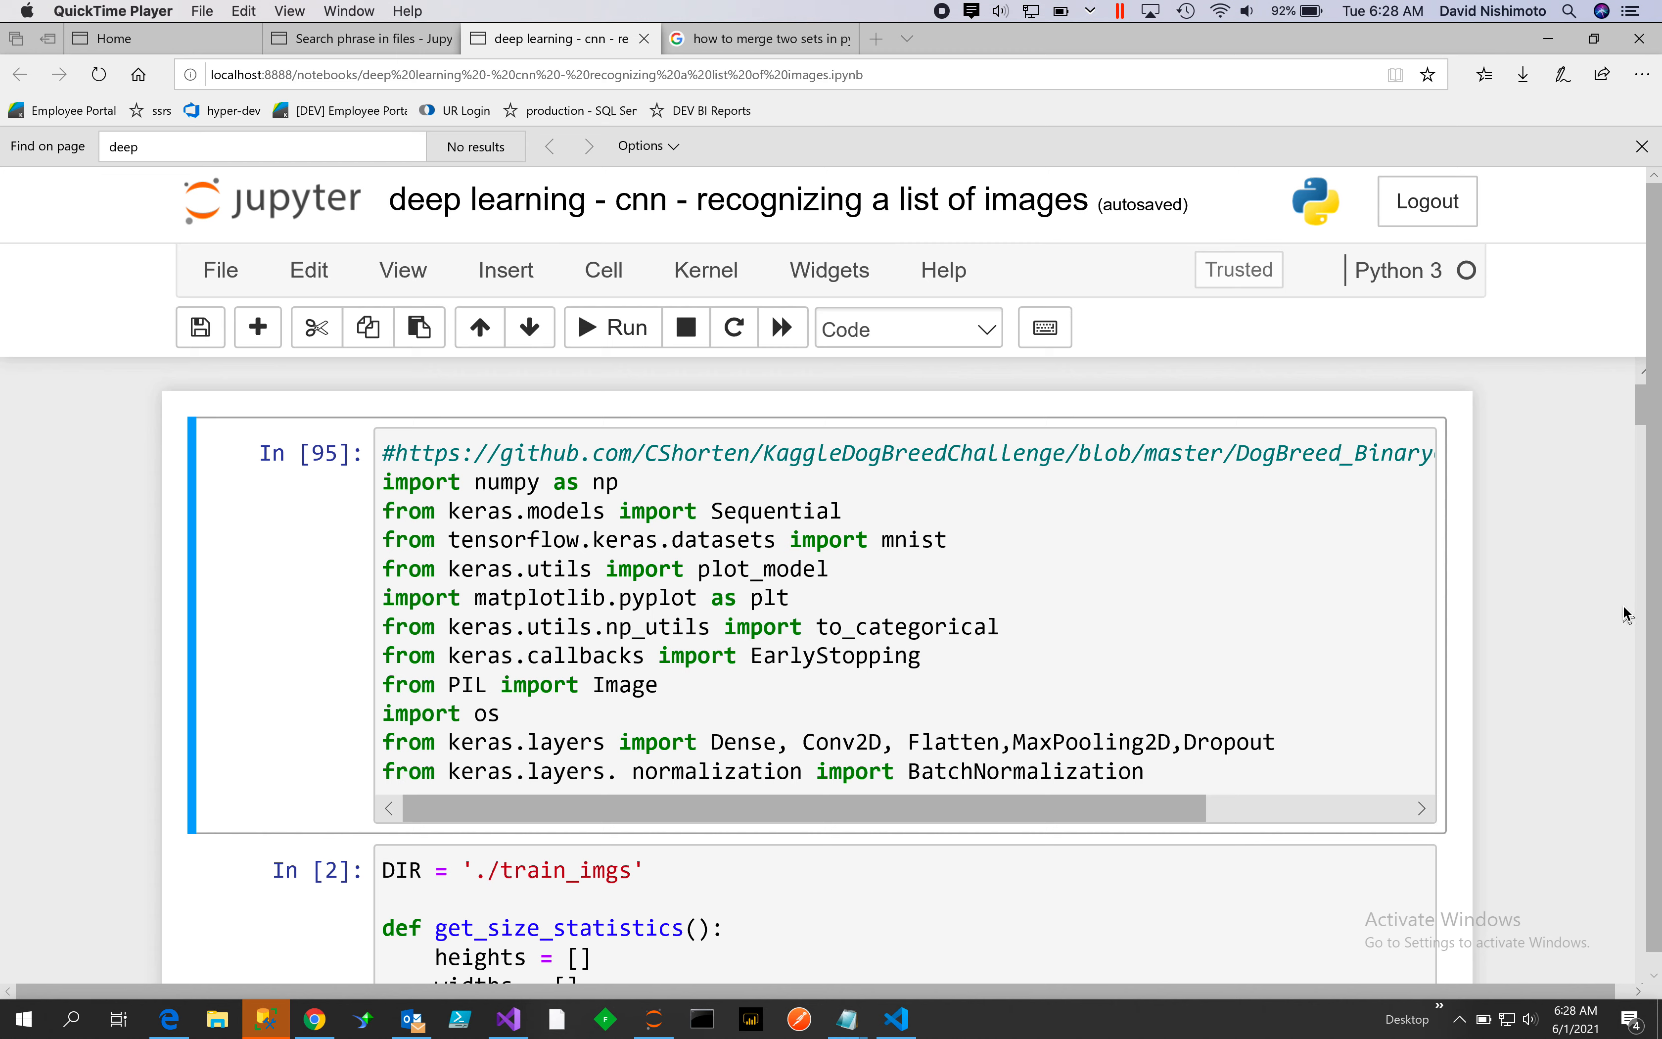
mouse_move(847, 758)
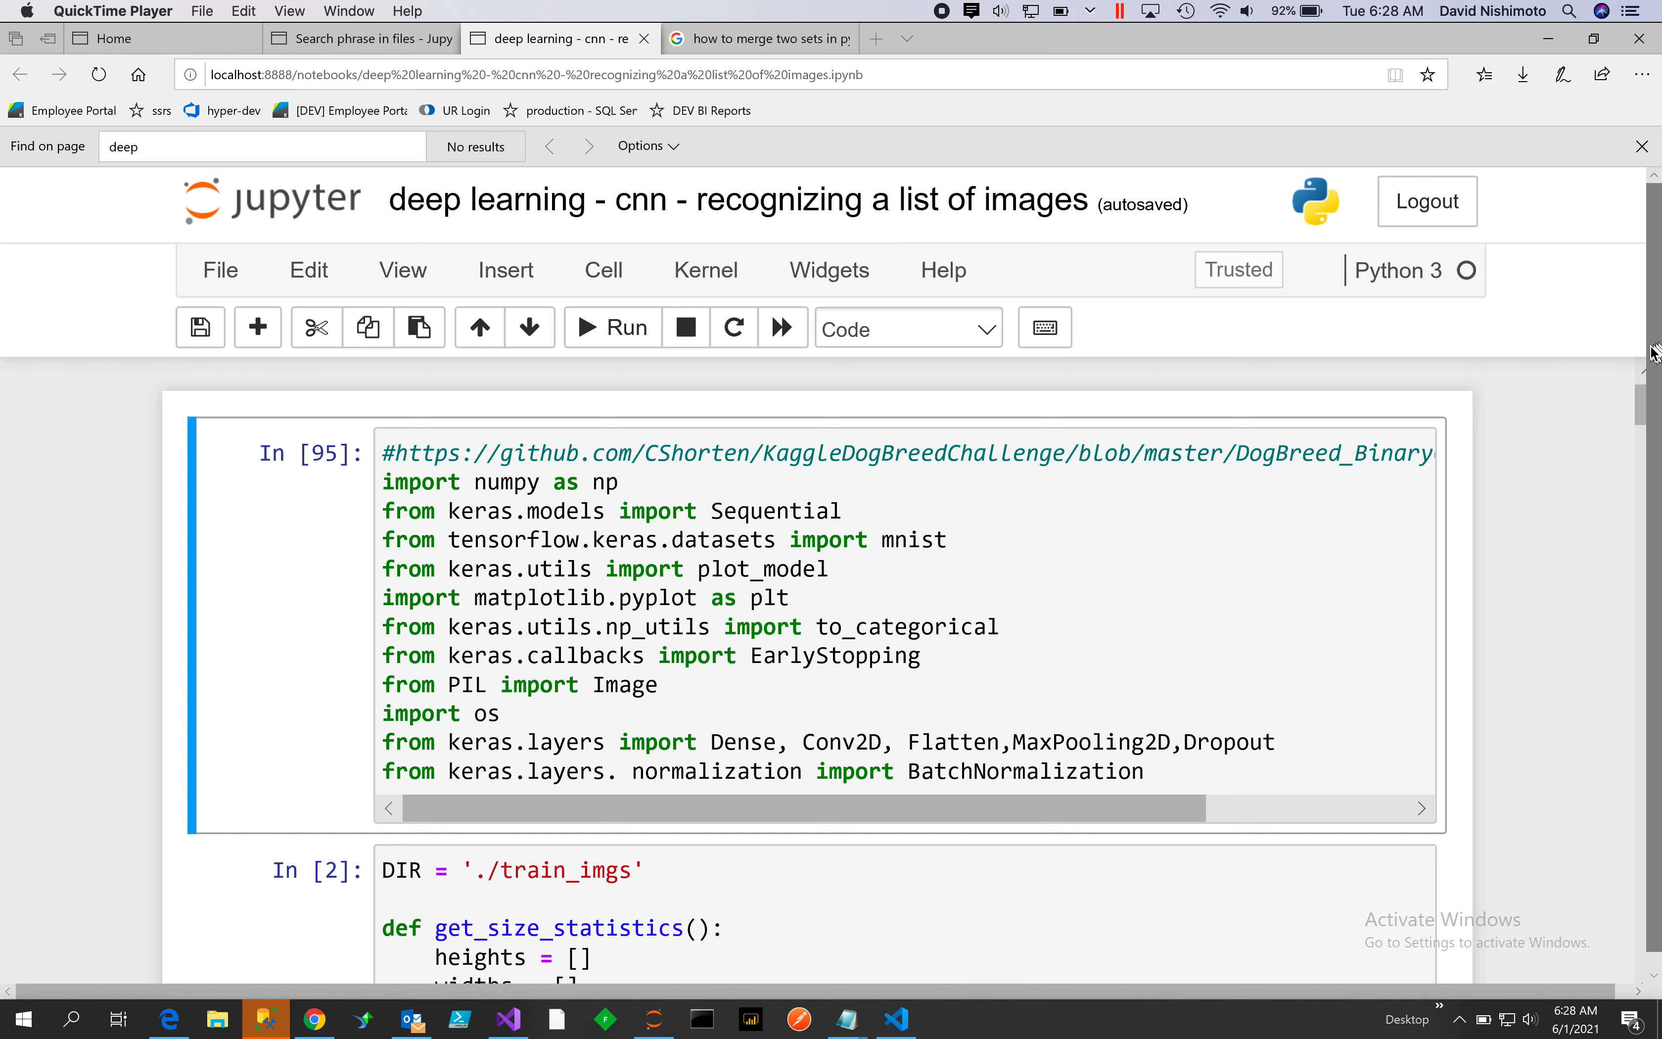
mouse_move(1405, 643)
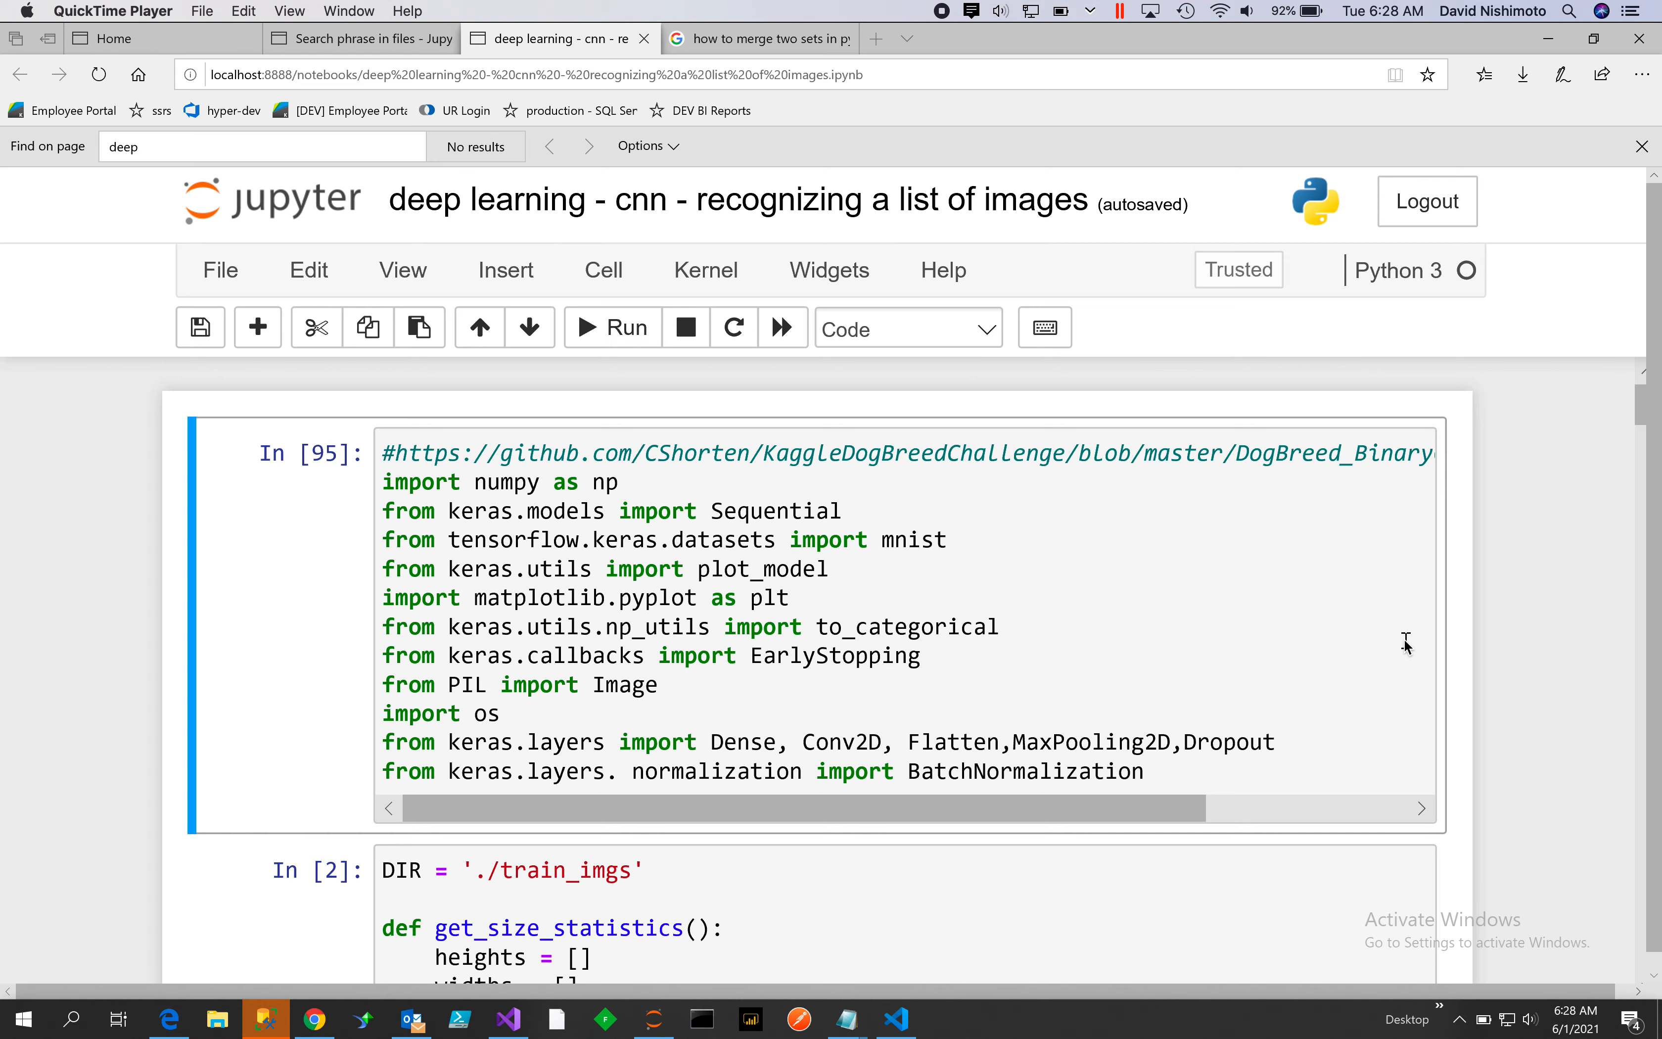
Scroll past the imports to show the full get_size_statistics function with its height and width printouts
scroll(down, 3)
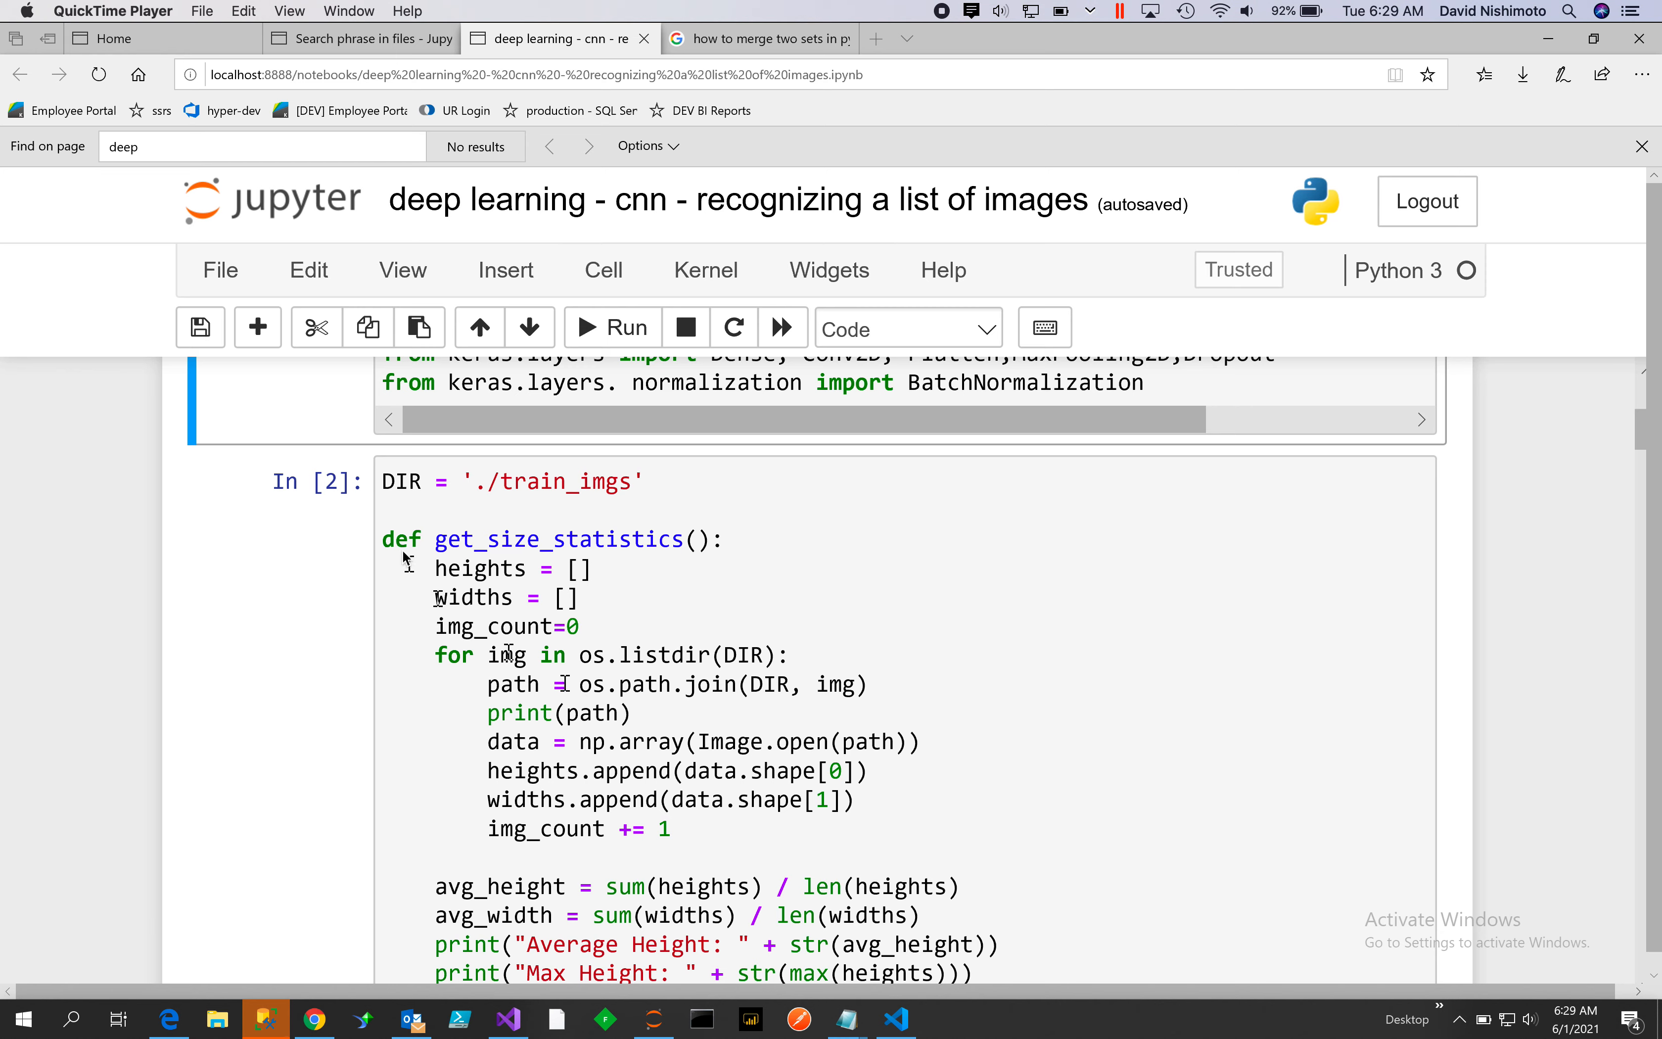
mouse_move(614, 705)
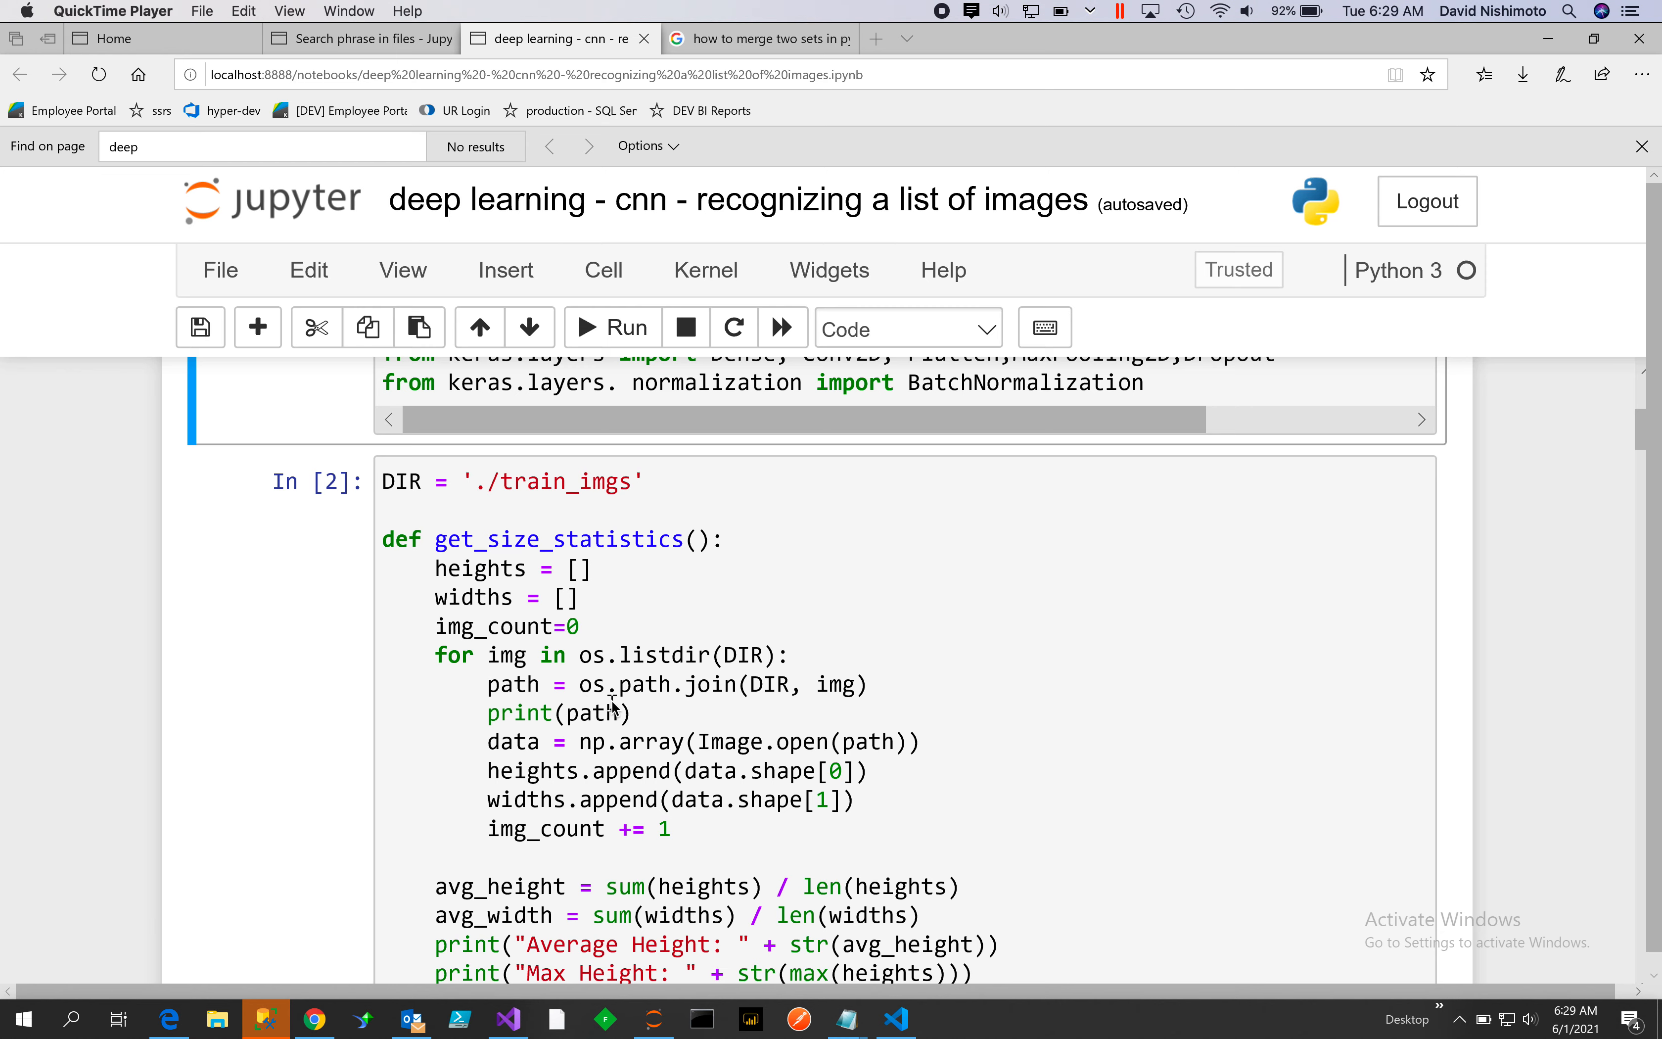
mouse_move(654, 573)
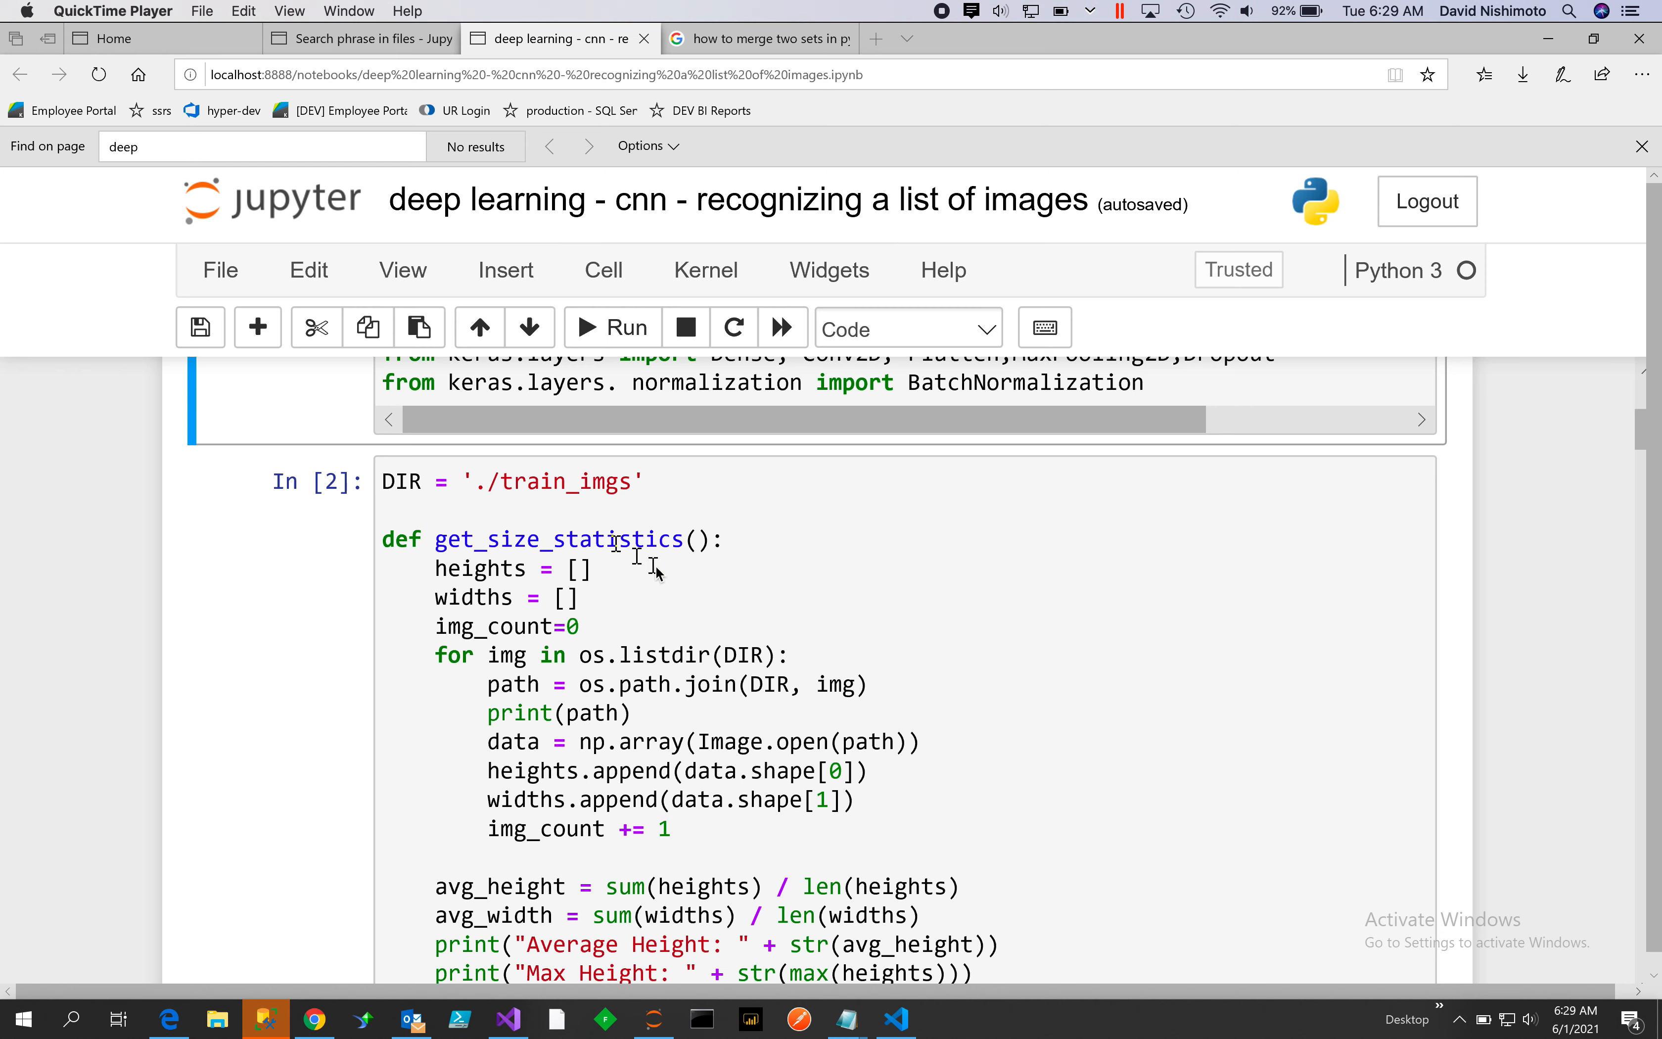
scroll(down, 3)
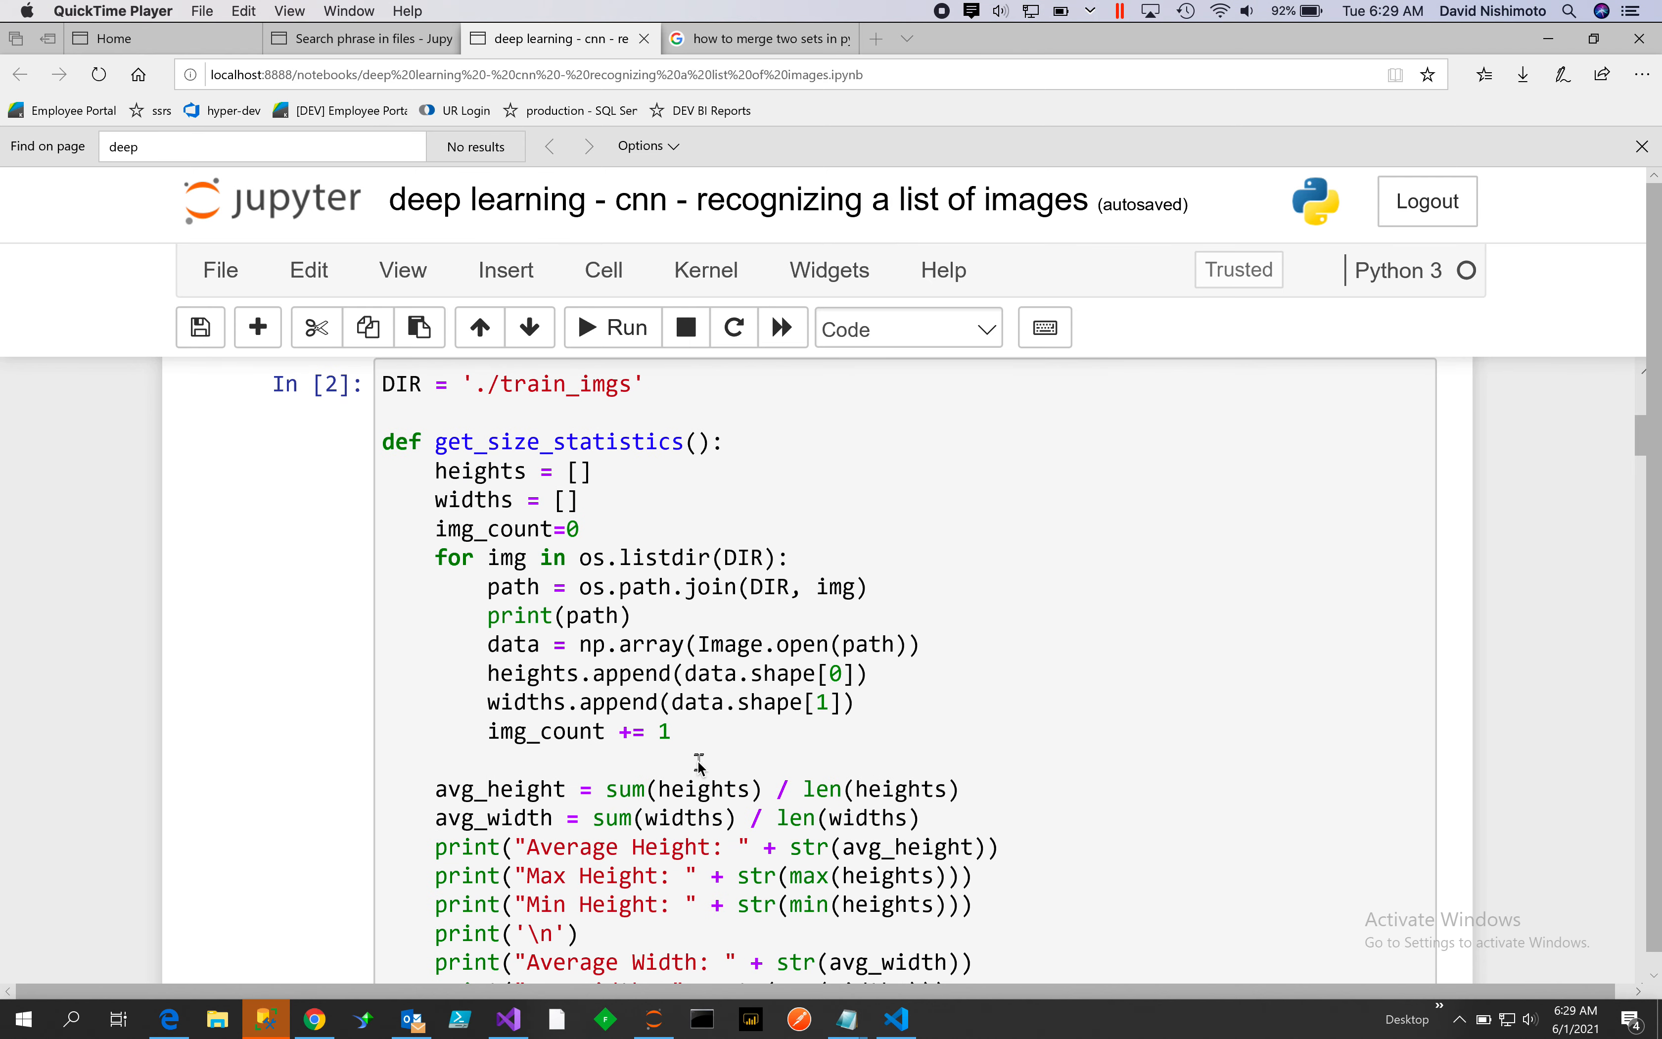
mouse_move(820, 540)
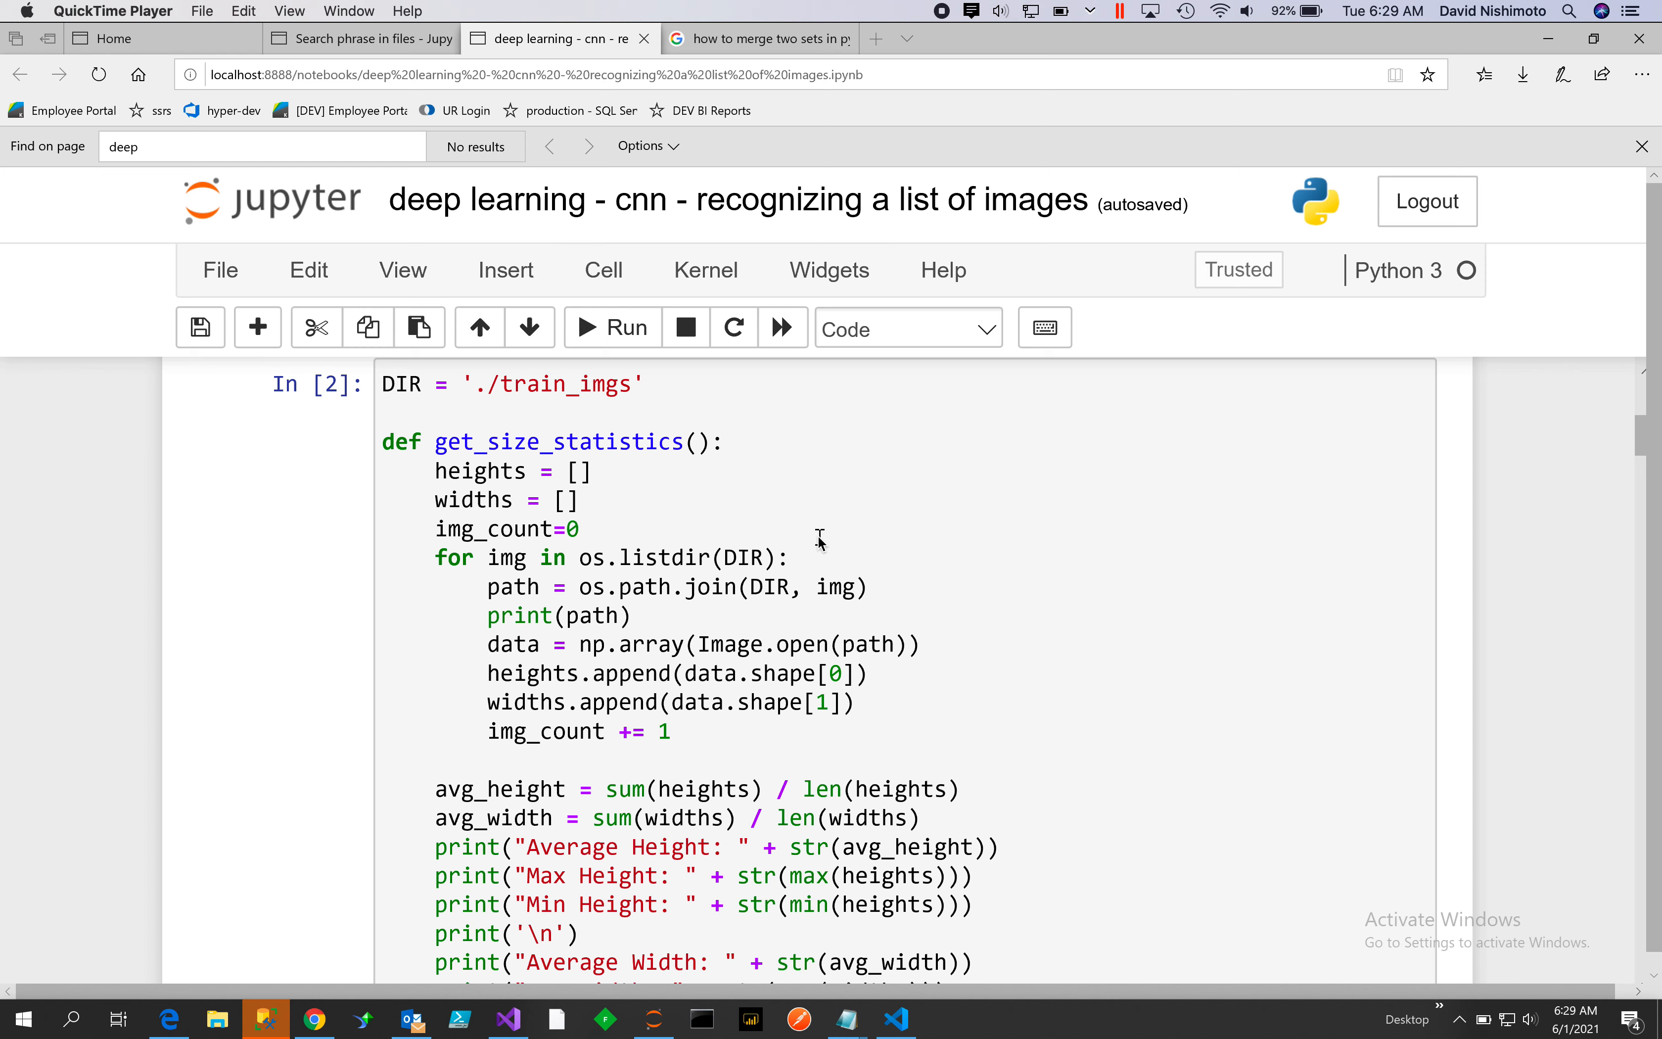
mouse_move(739, 905)
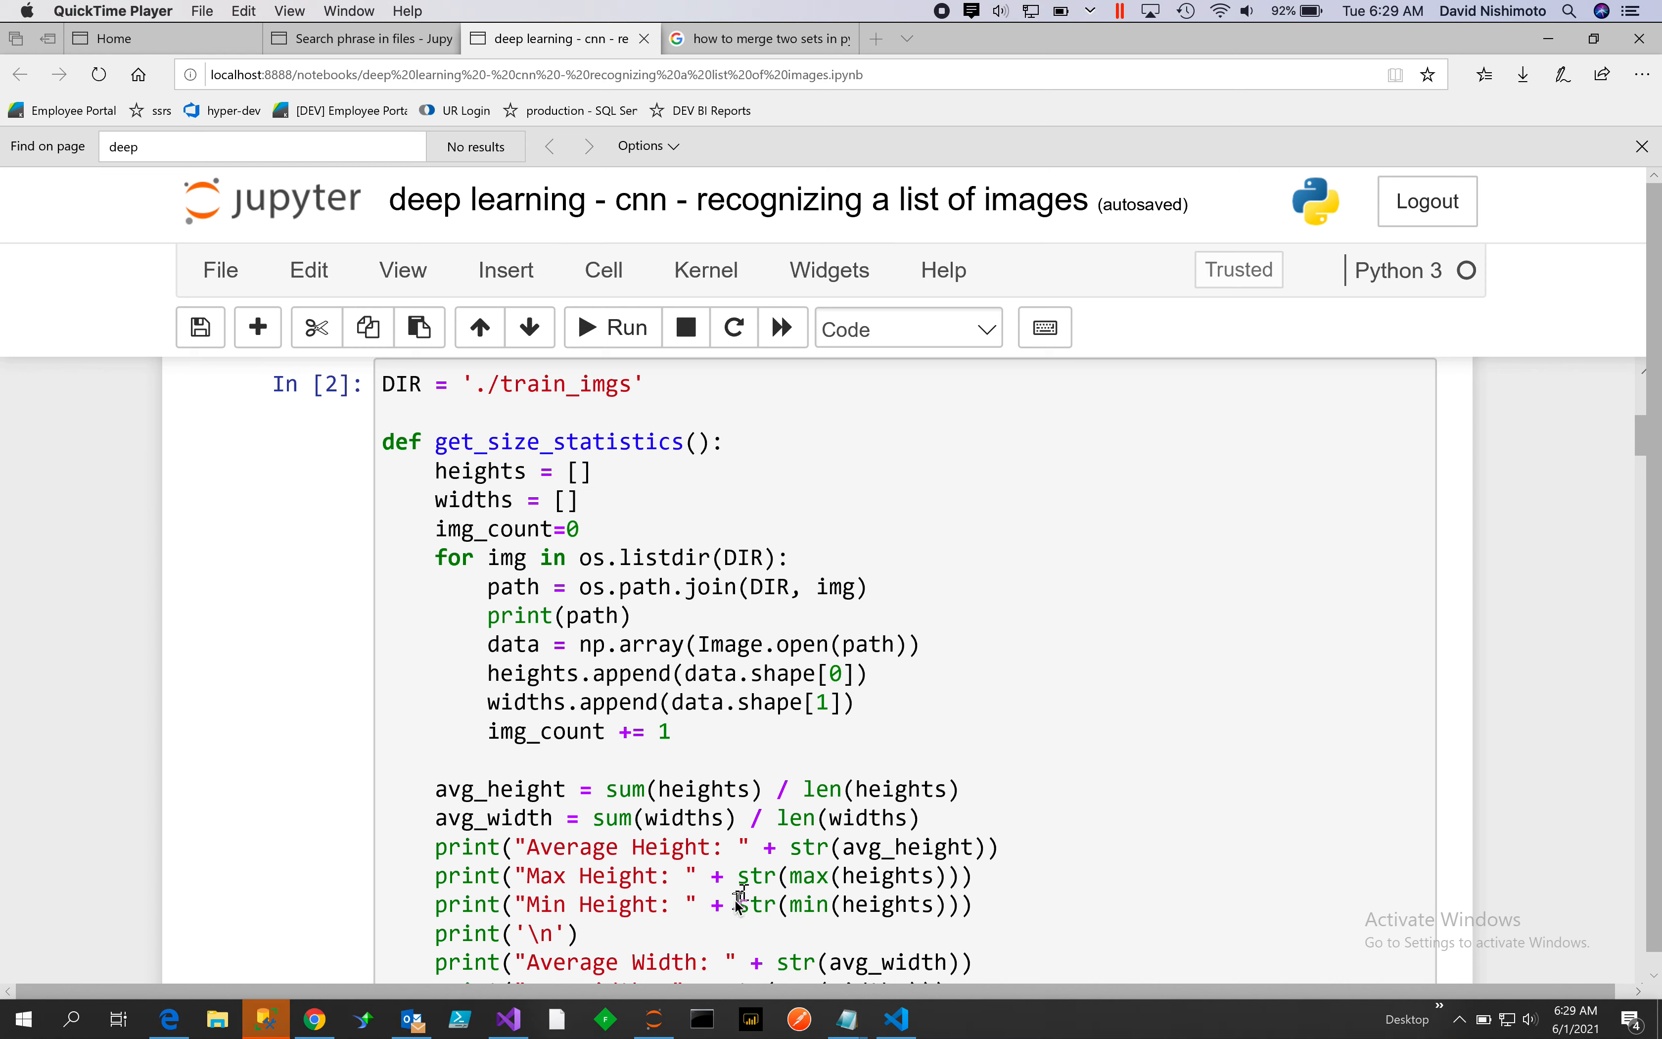
mouse_move(508, 663)
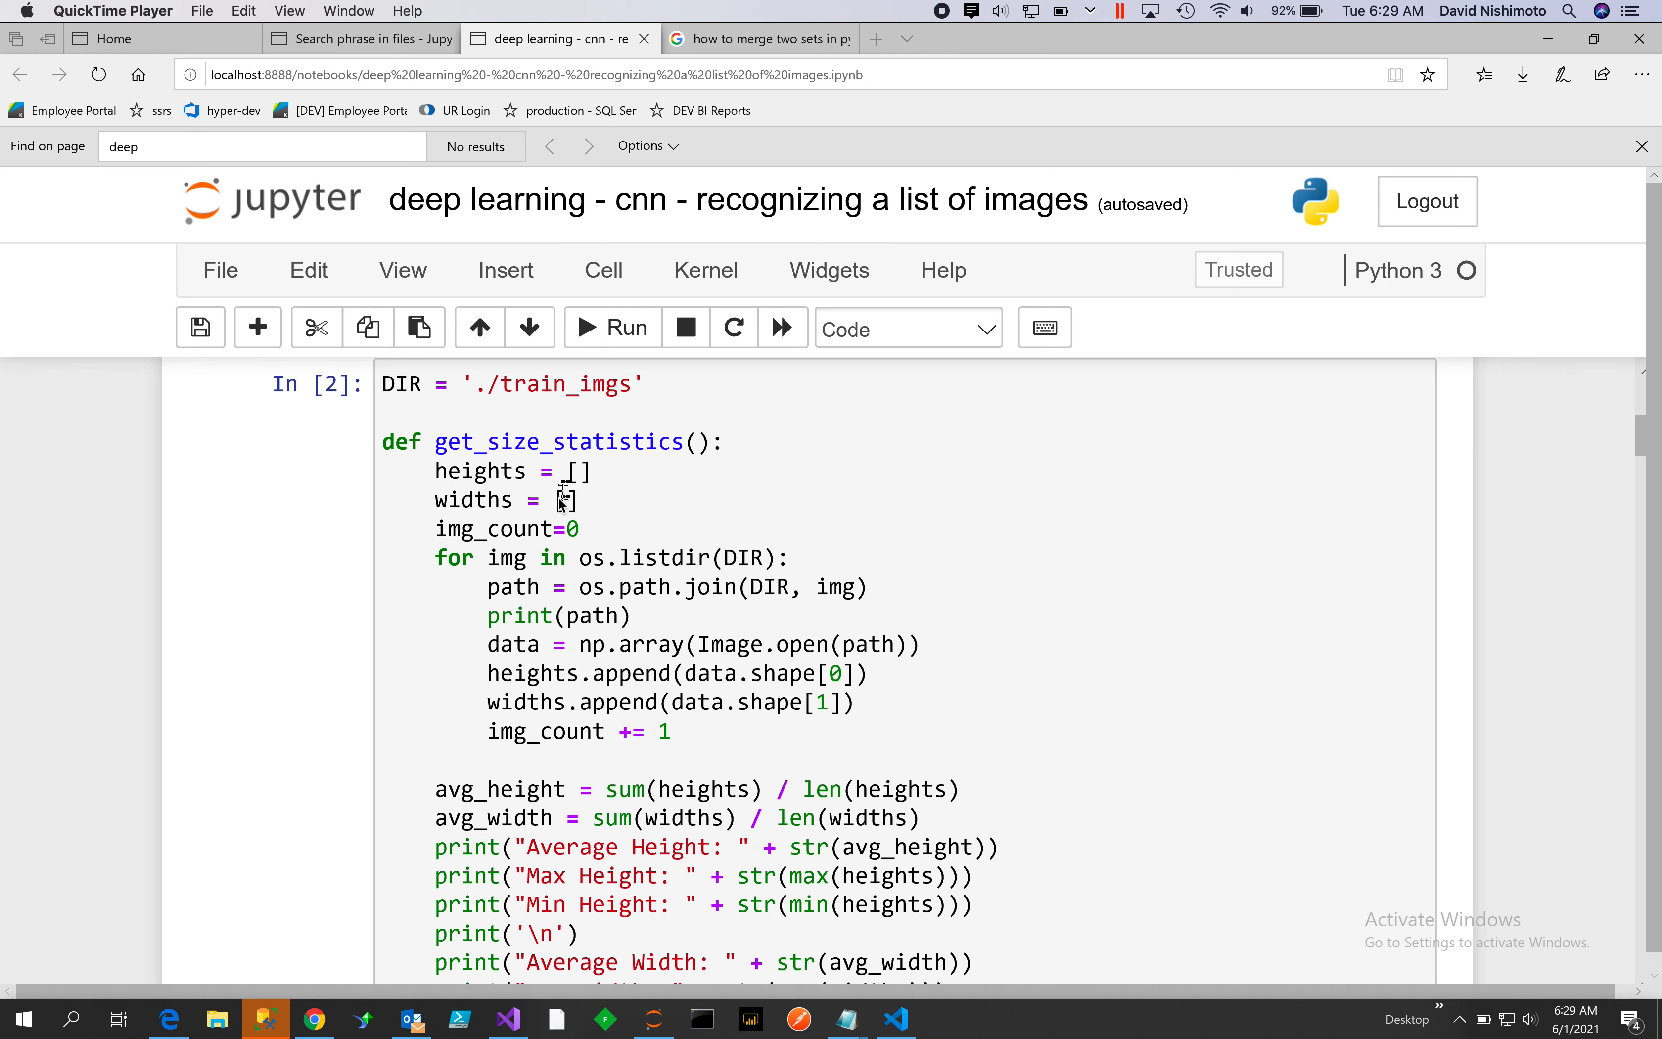
mouse_move(507, 575)
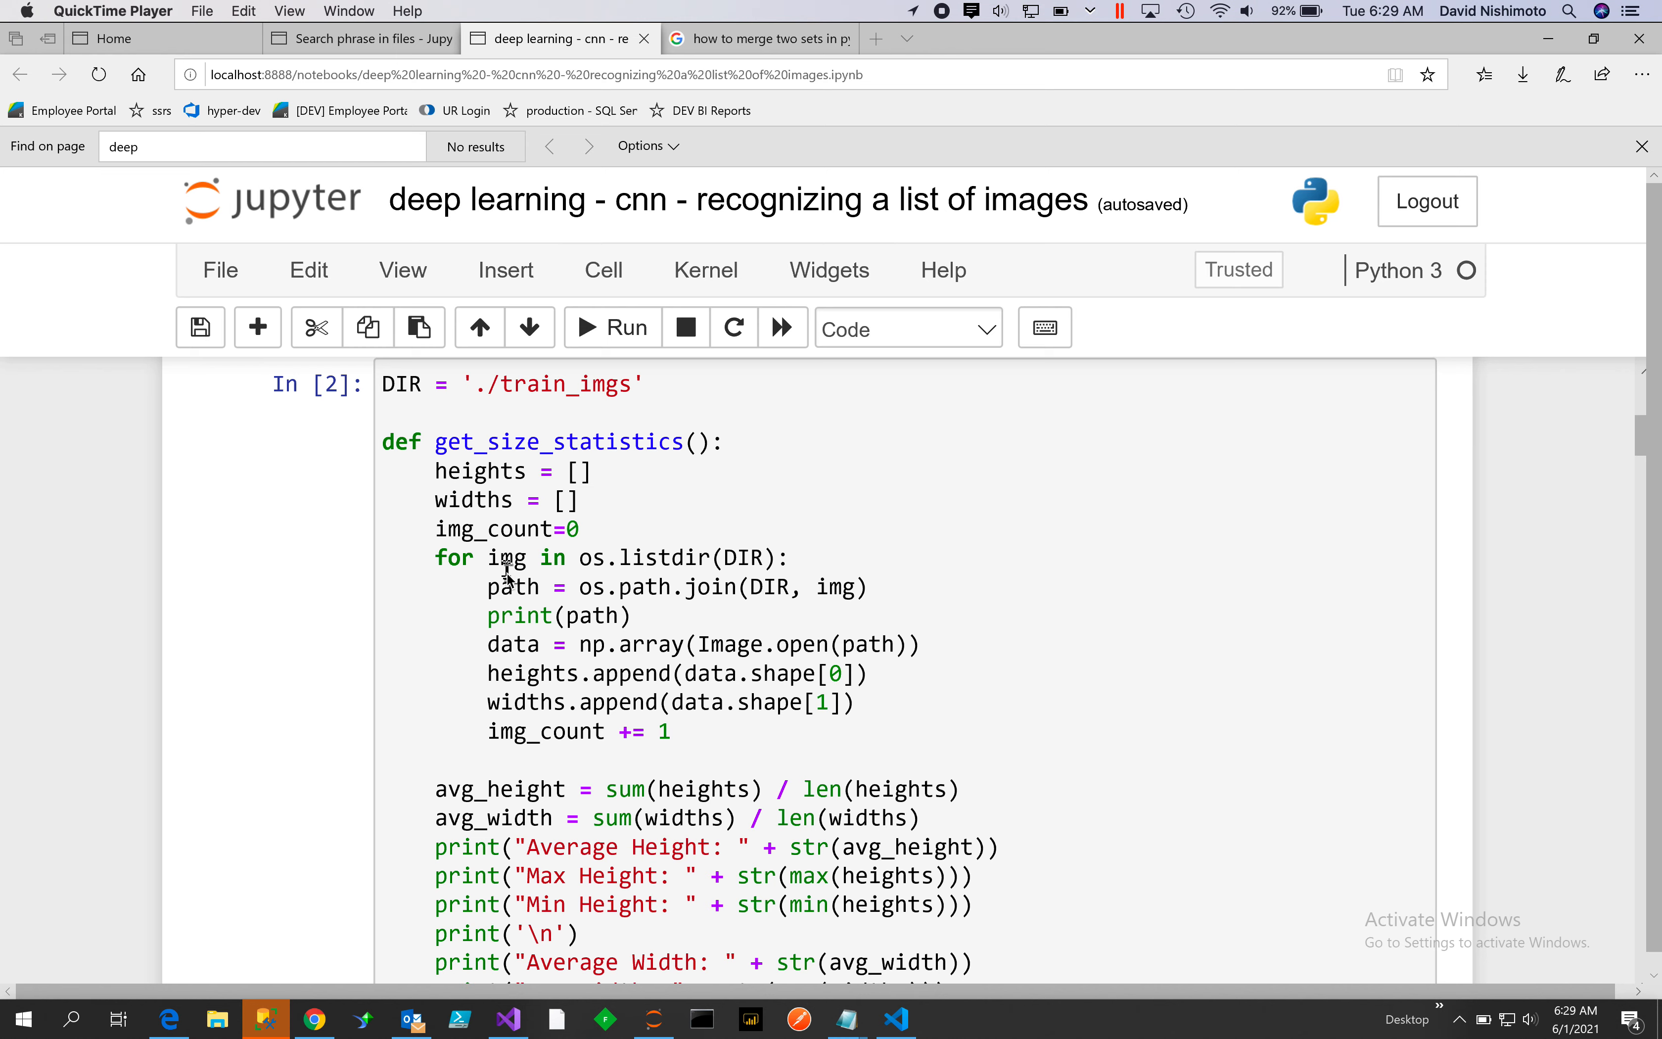
mouse_move(836, 594)
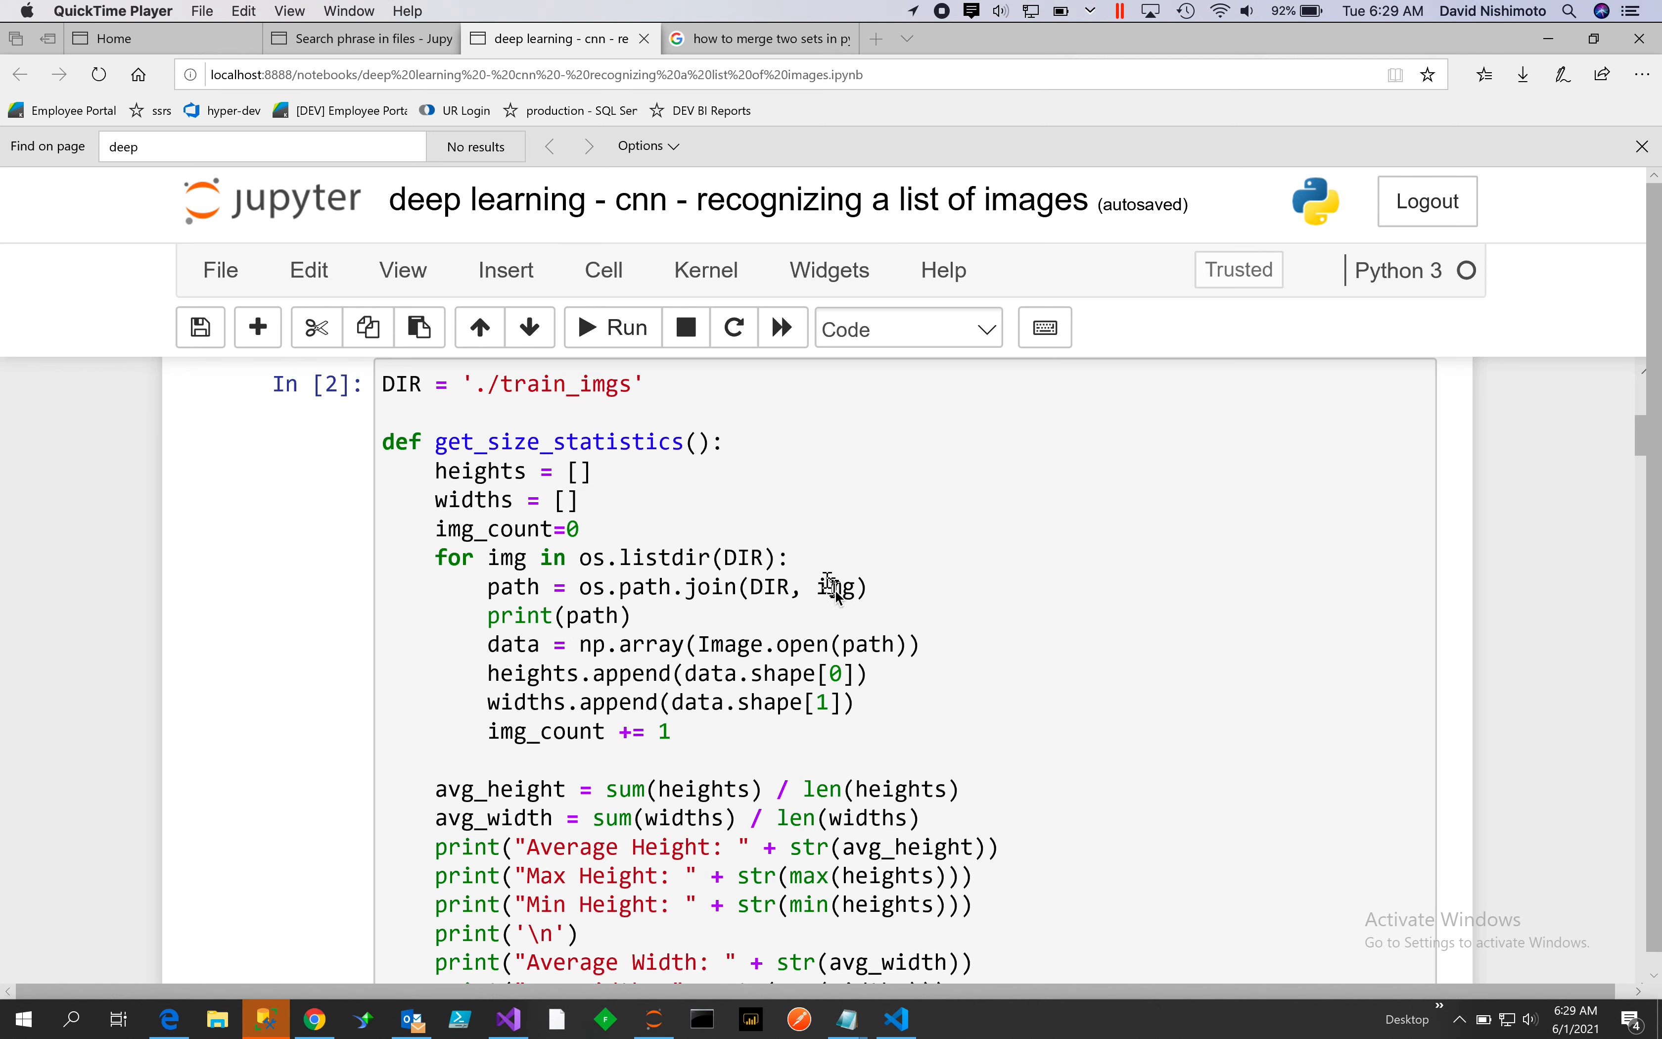
scroll(down, 3)
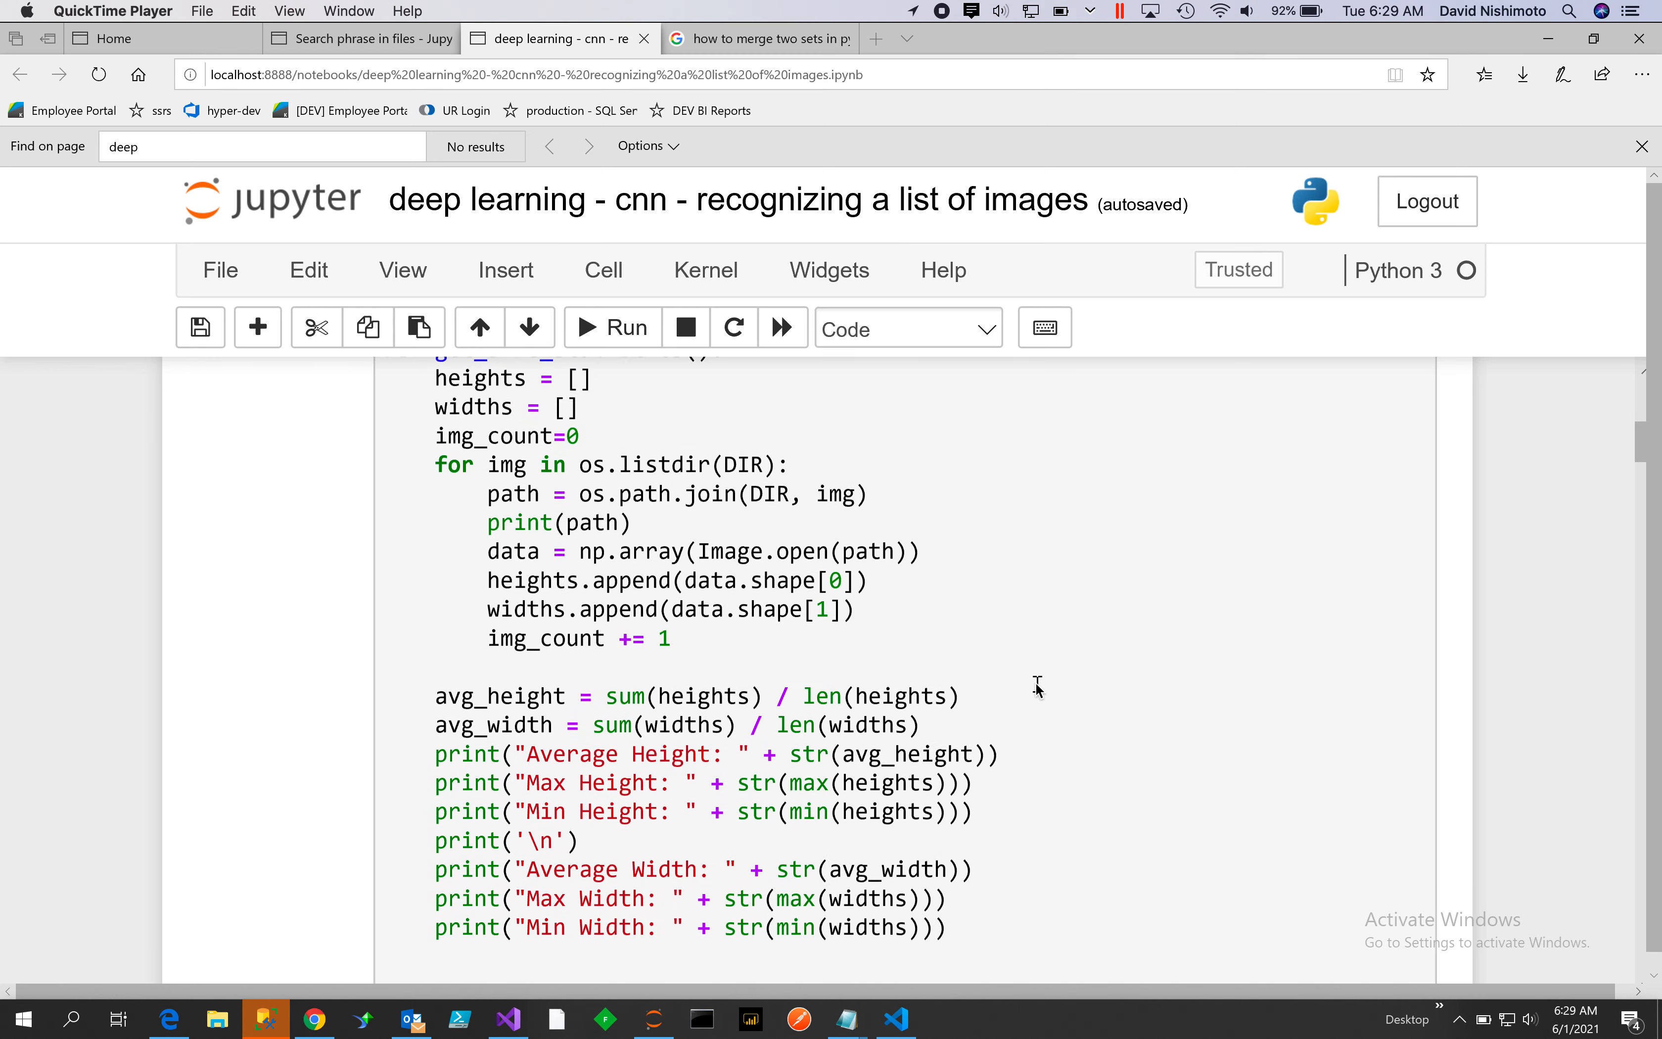
Scroll to the size-statistics output (average height ~737, width ~830) and the label_img cell
scroll(down, 3)
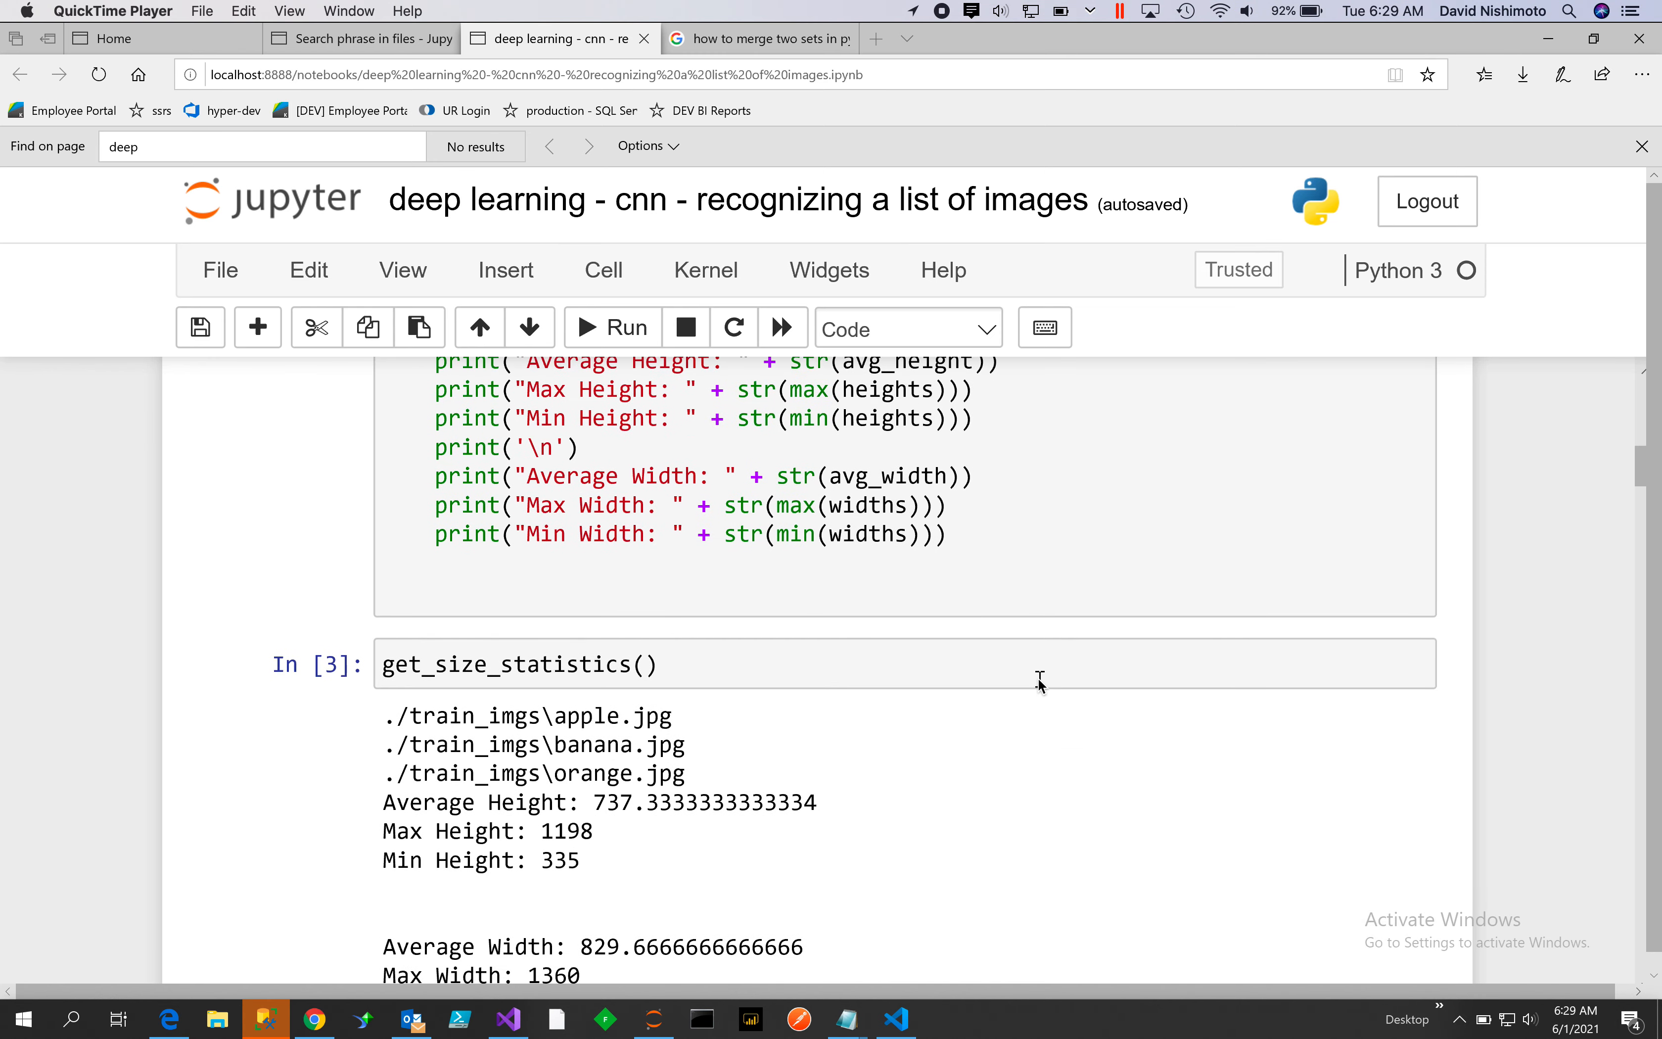
scroll(down, 3)
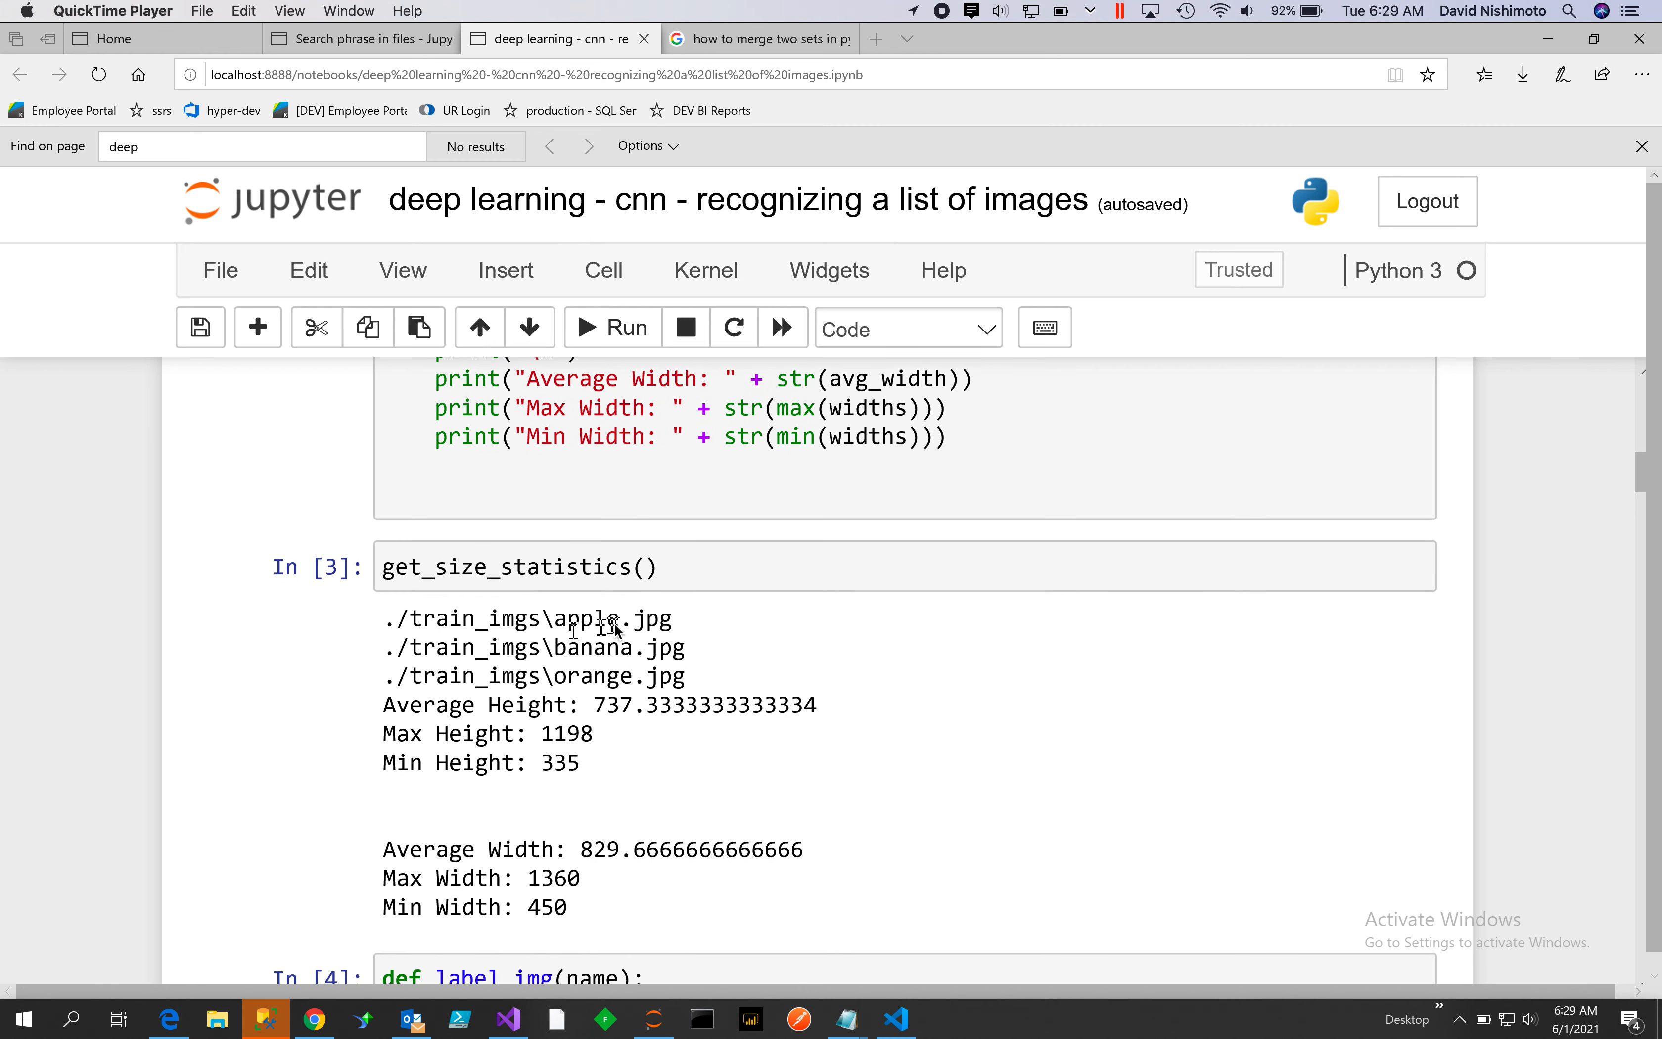
mouse_move(636, 641)
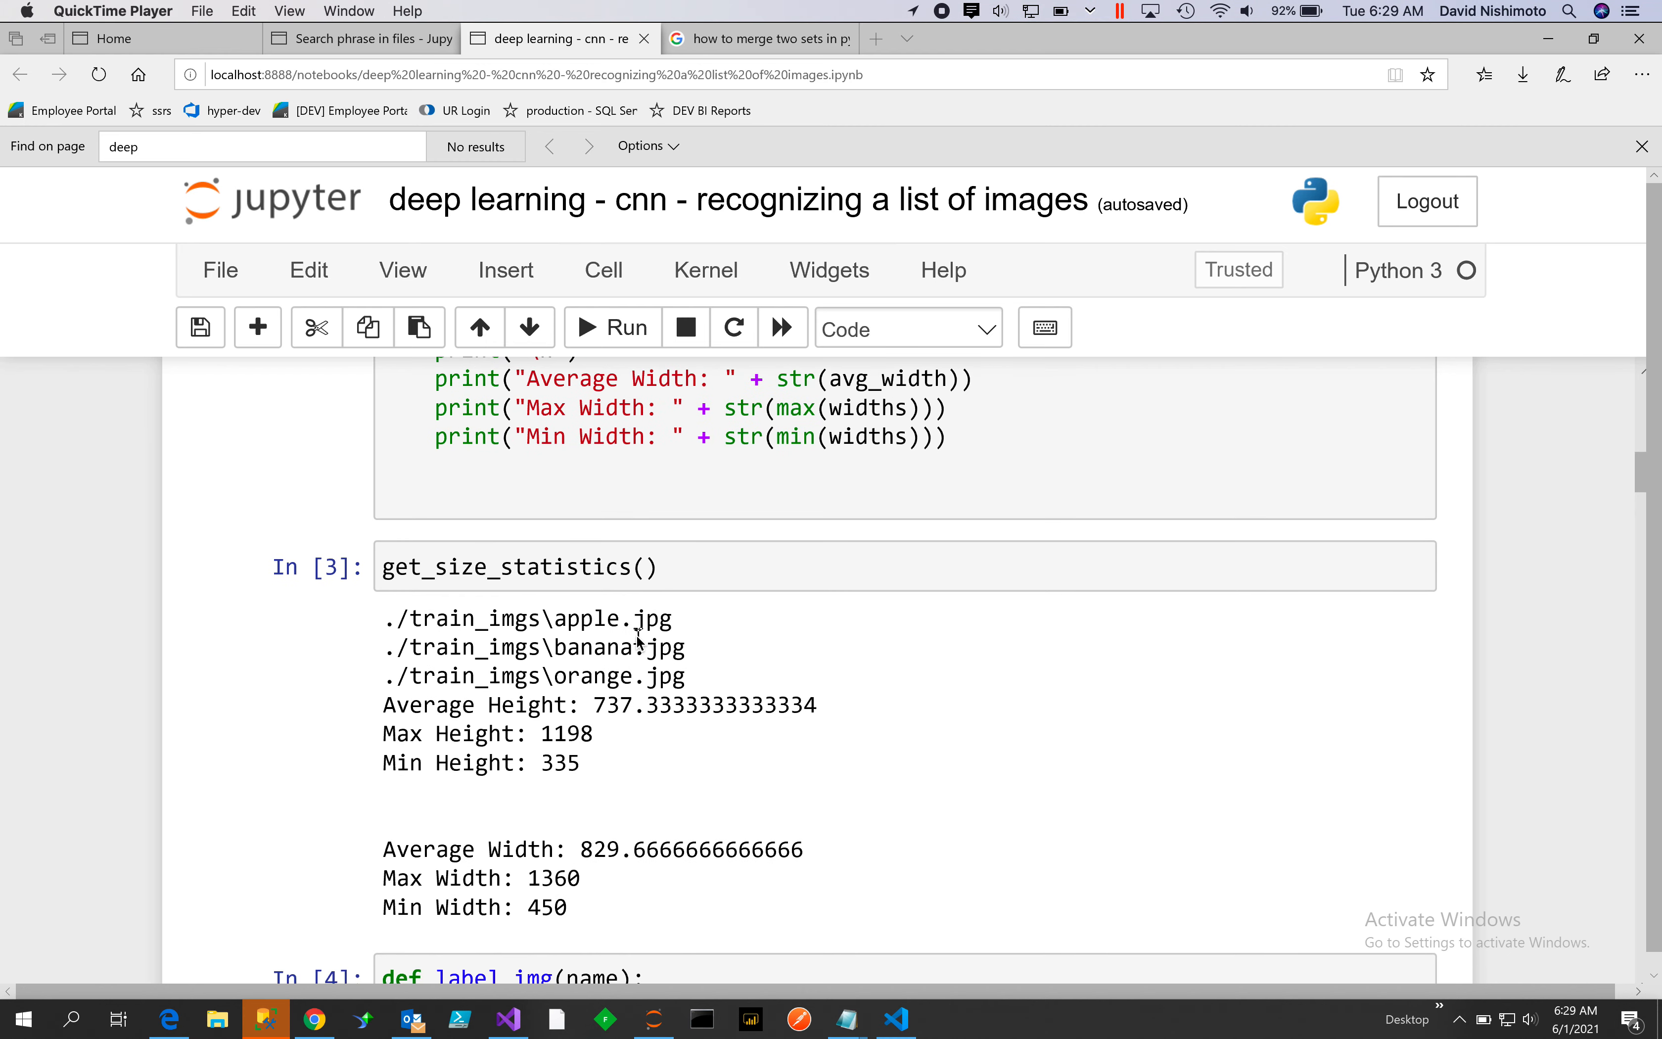
mouse_move(609, 674)
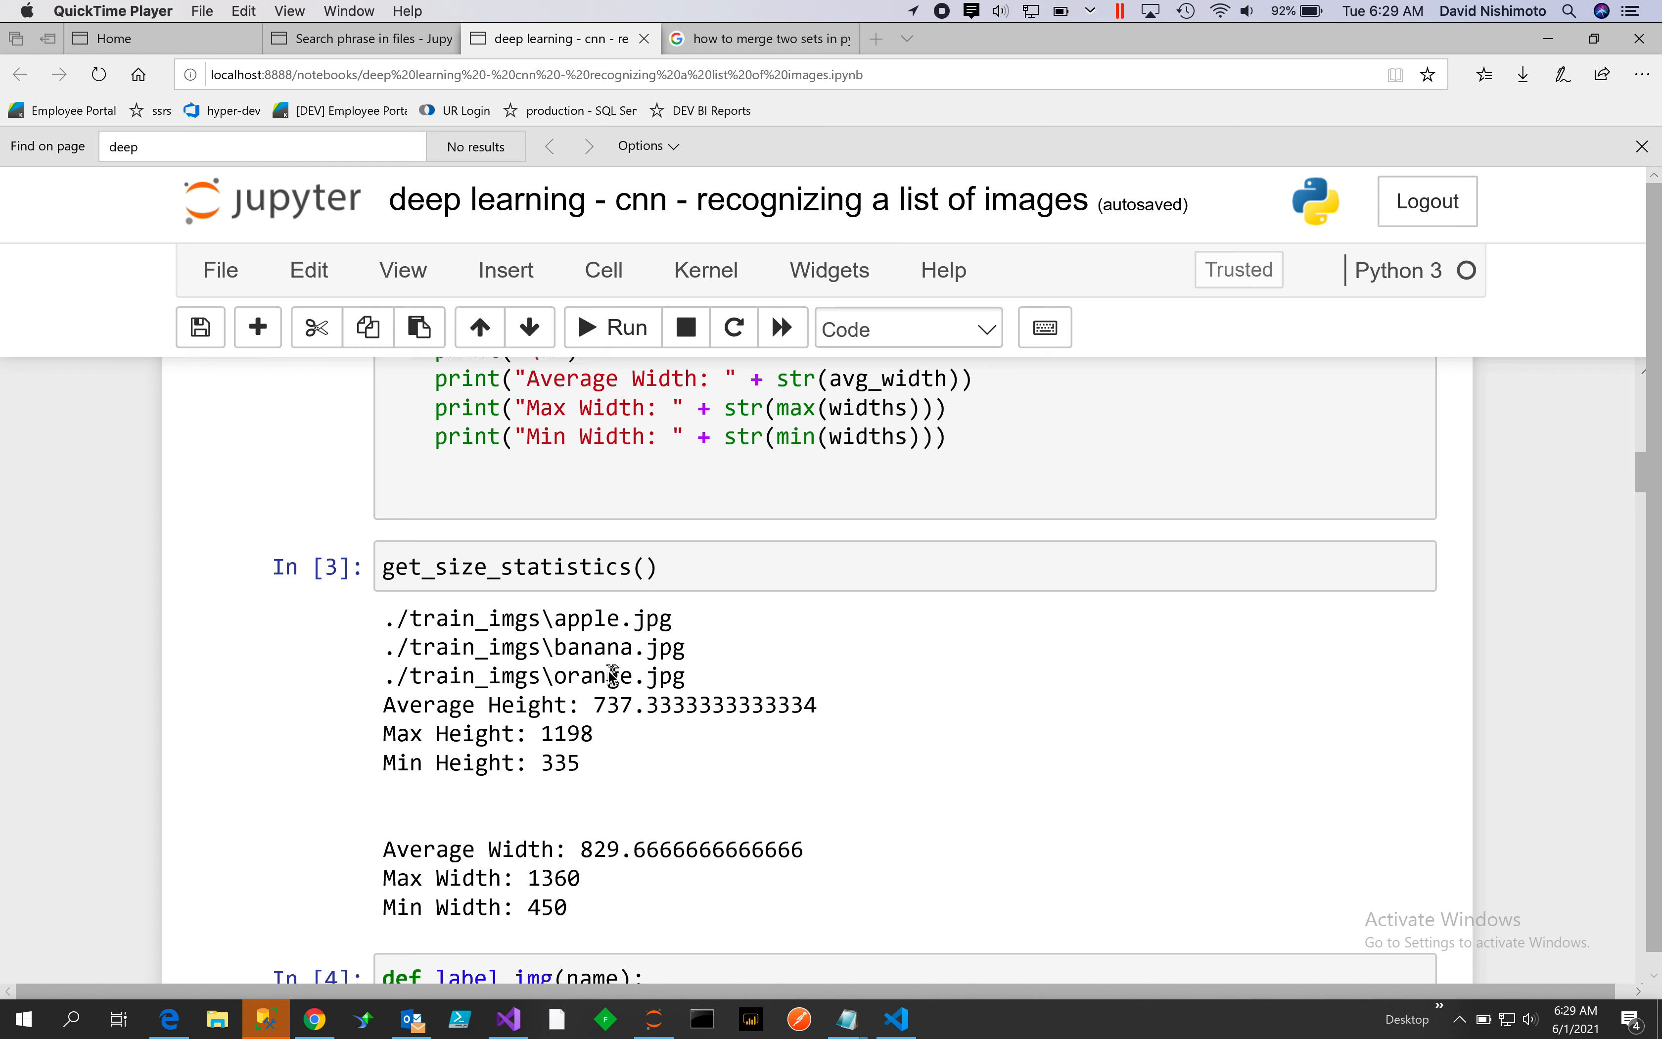
mouse_move(639, 742)
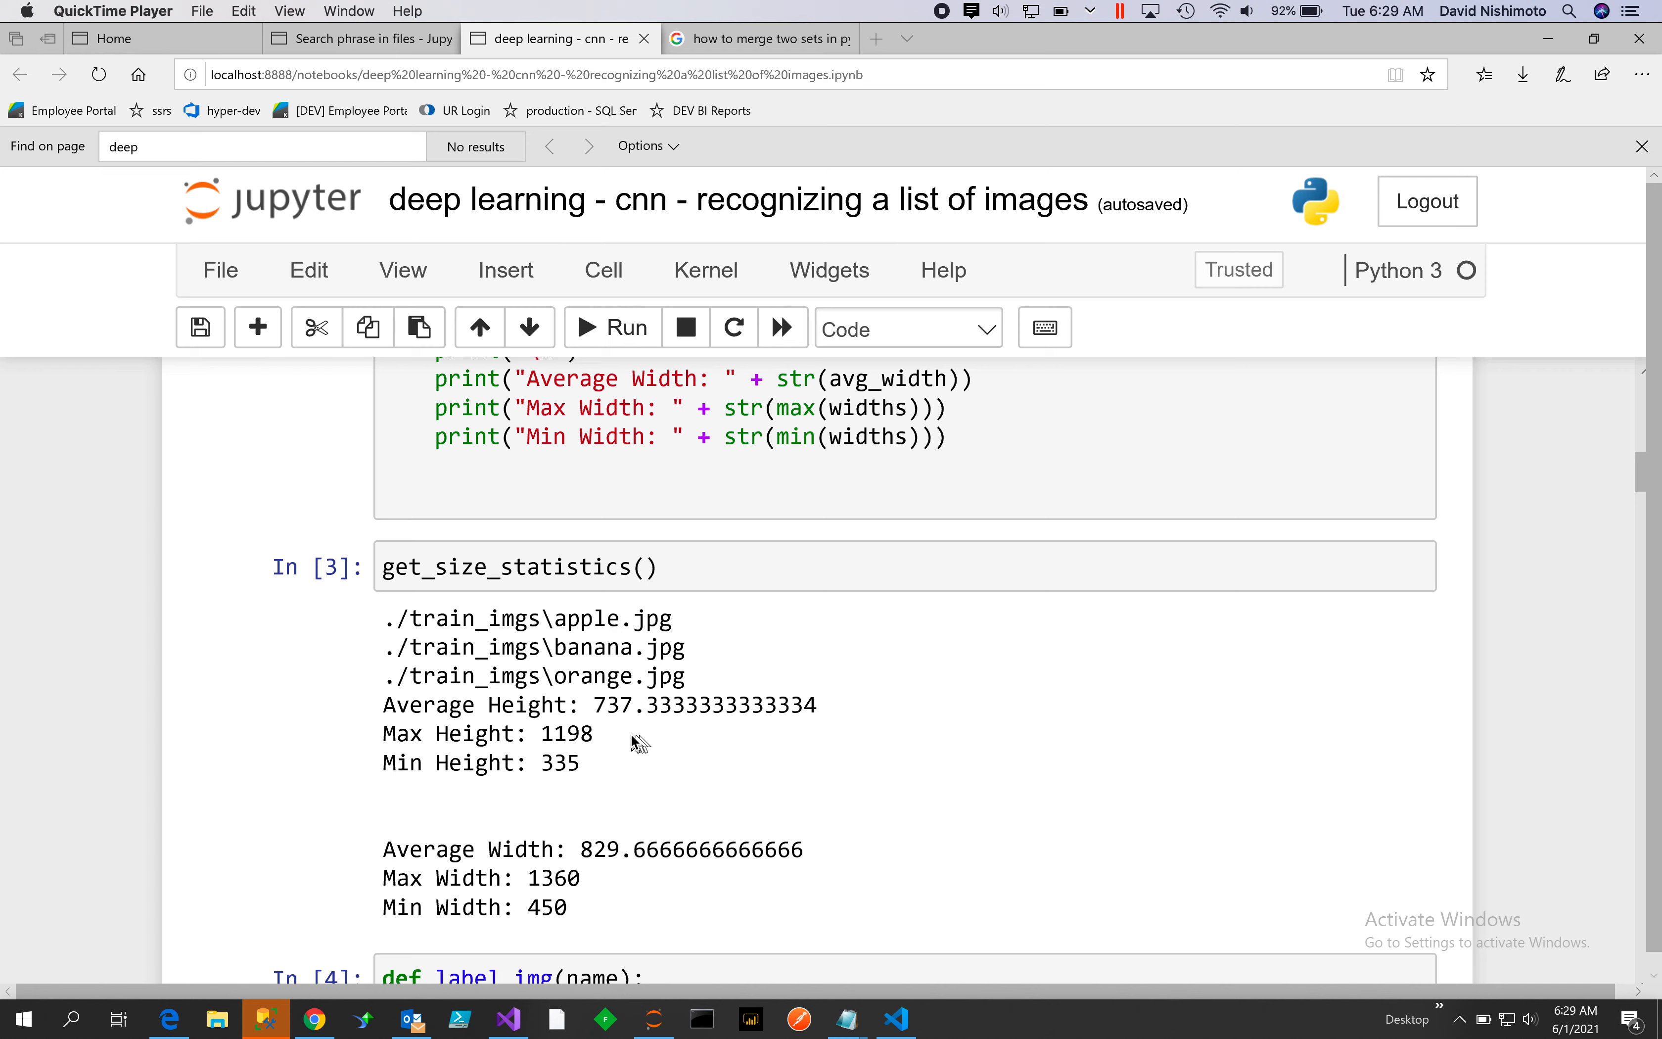
mouse_move(631, 721)
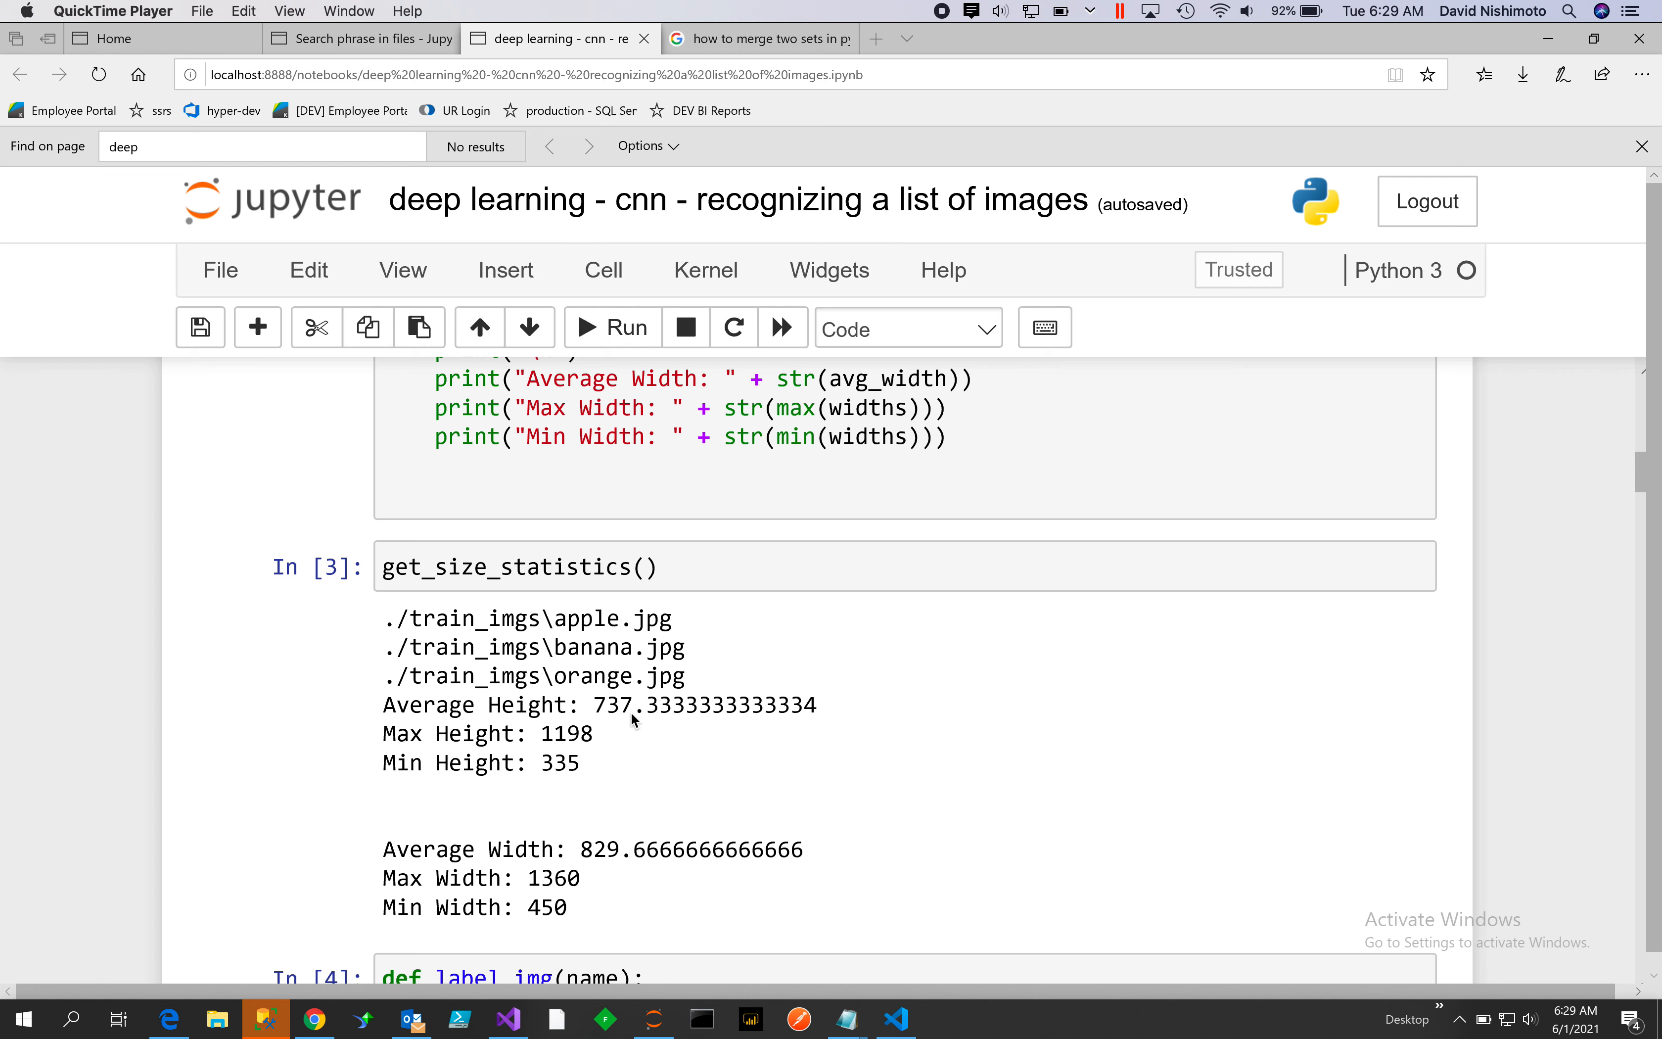
mouse_move(679, 831)
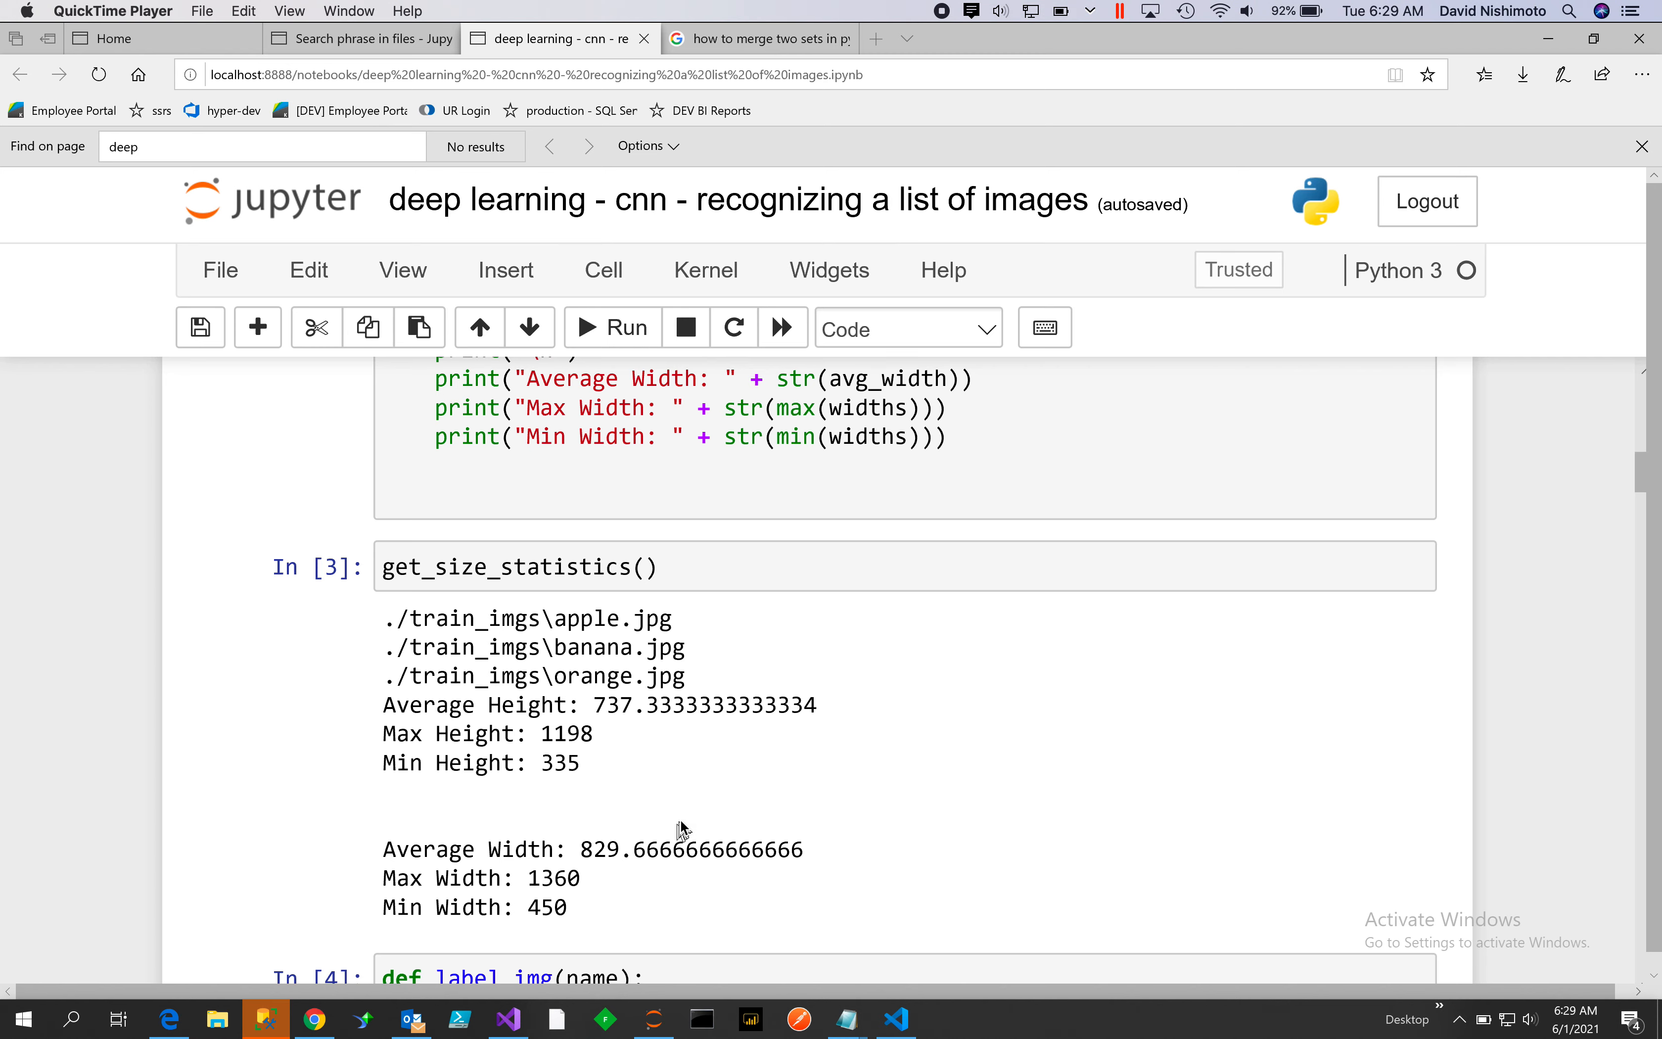
scroll(down, 3)
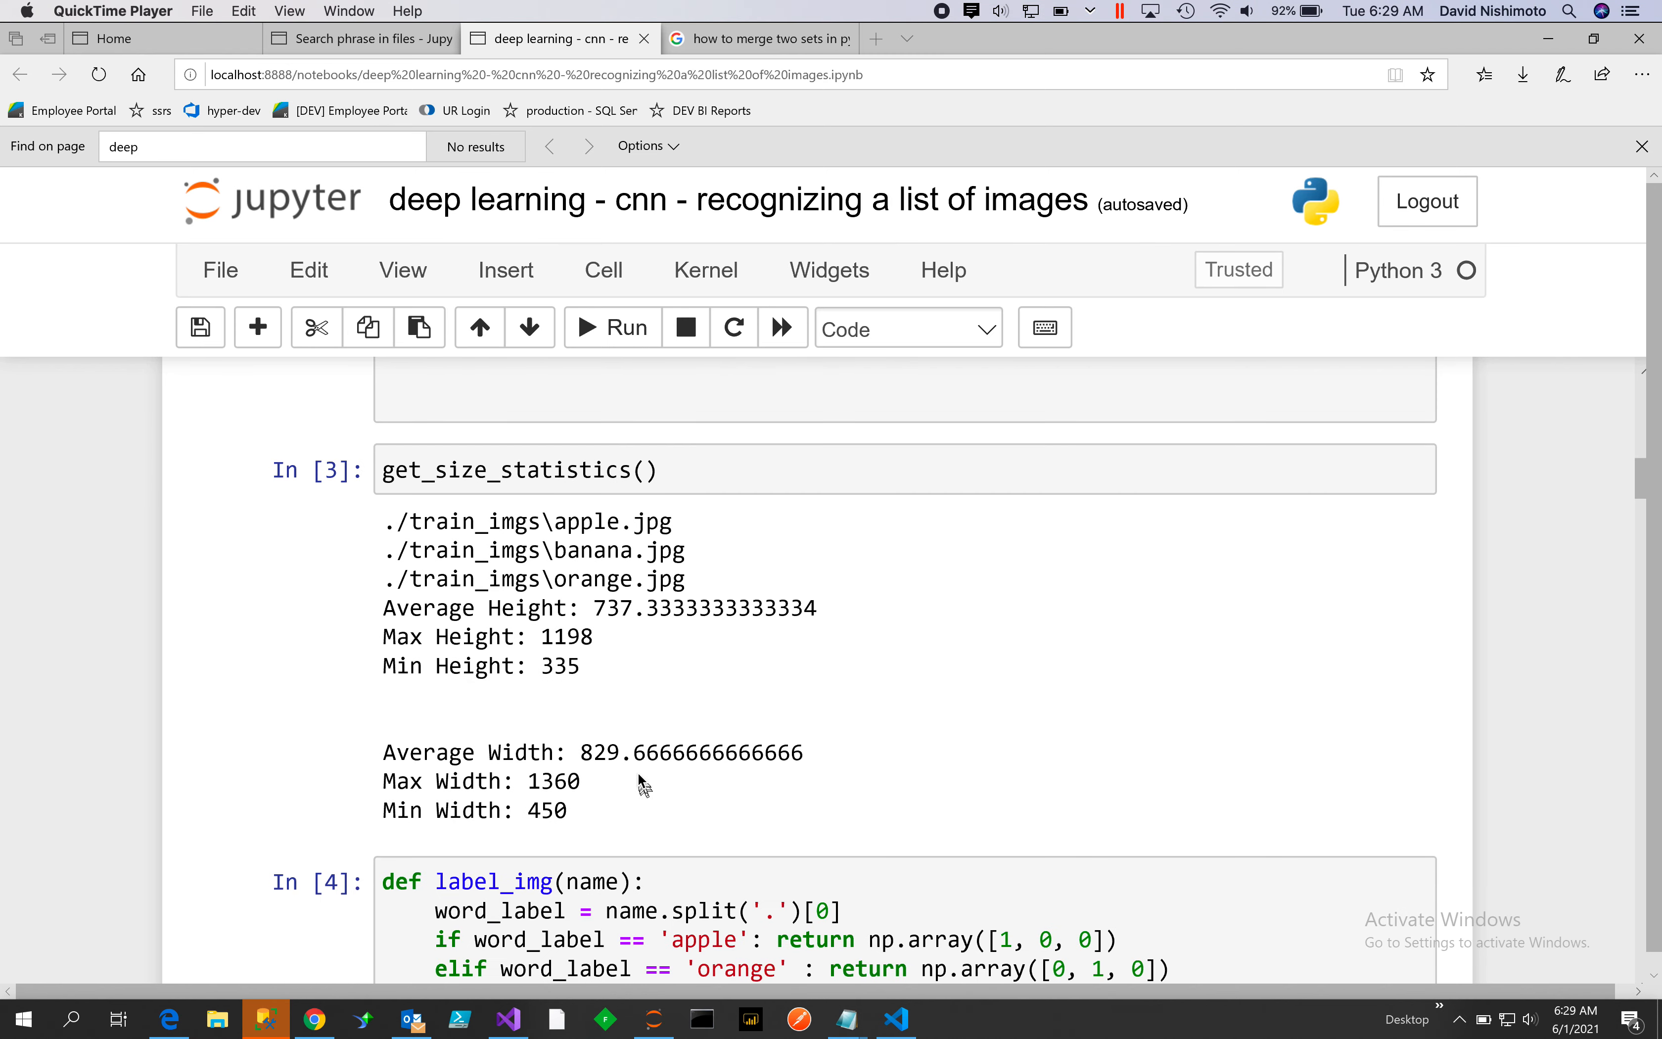
mouse_move(619, 763)
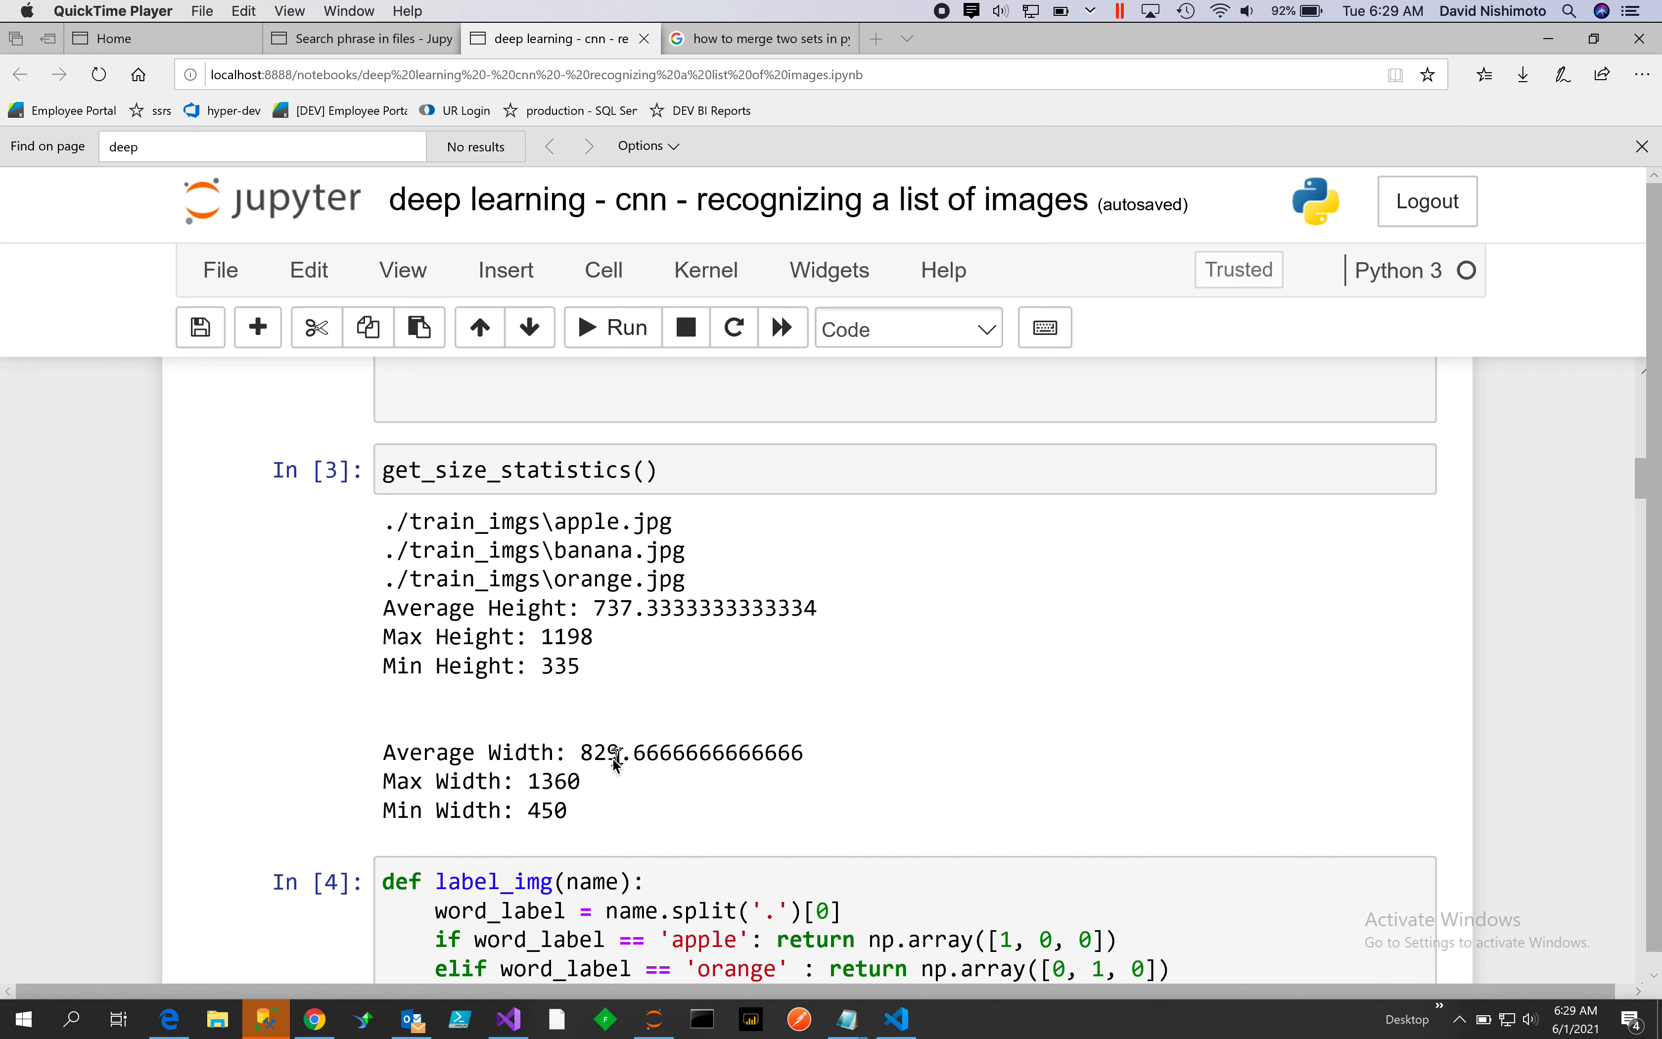
mouse_move(570, 662)
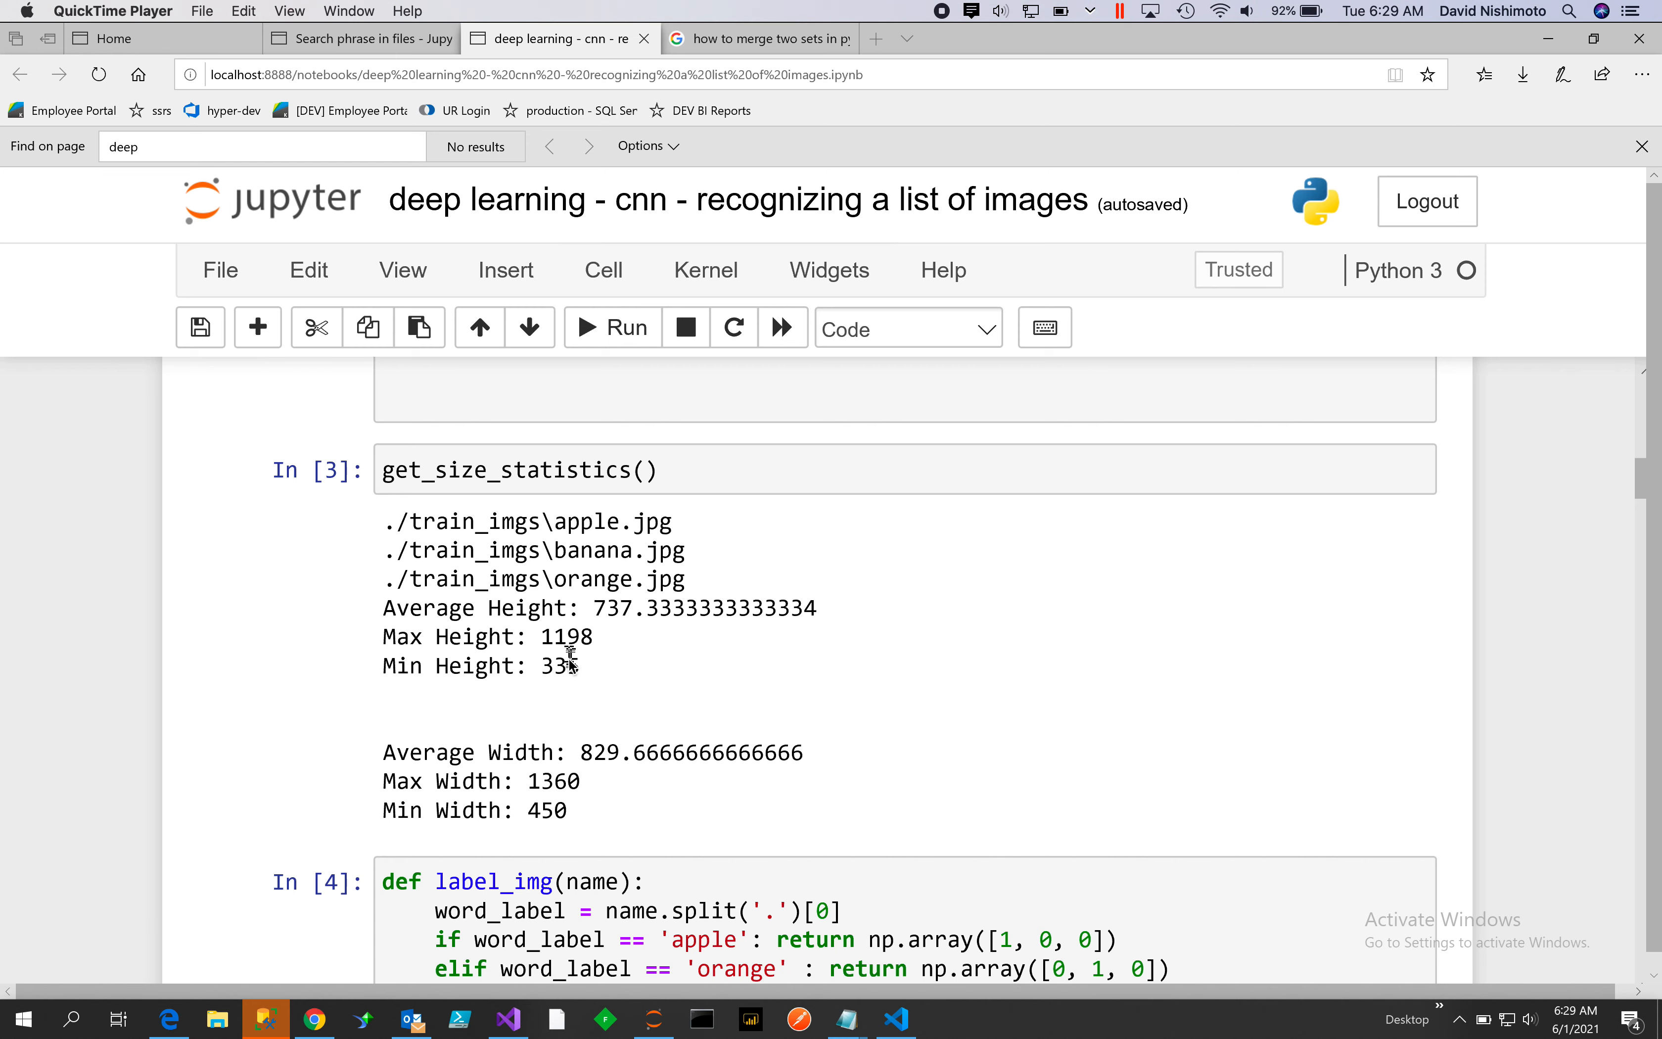
mouse_move(562, 687)
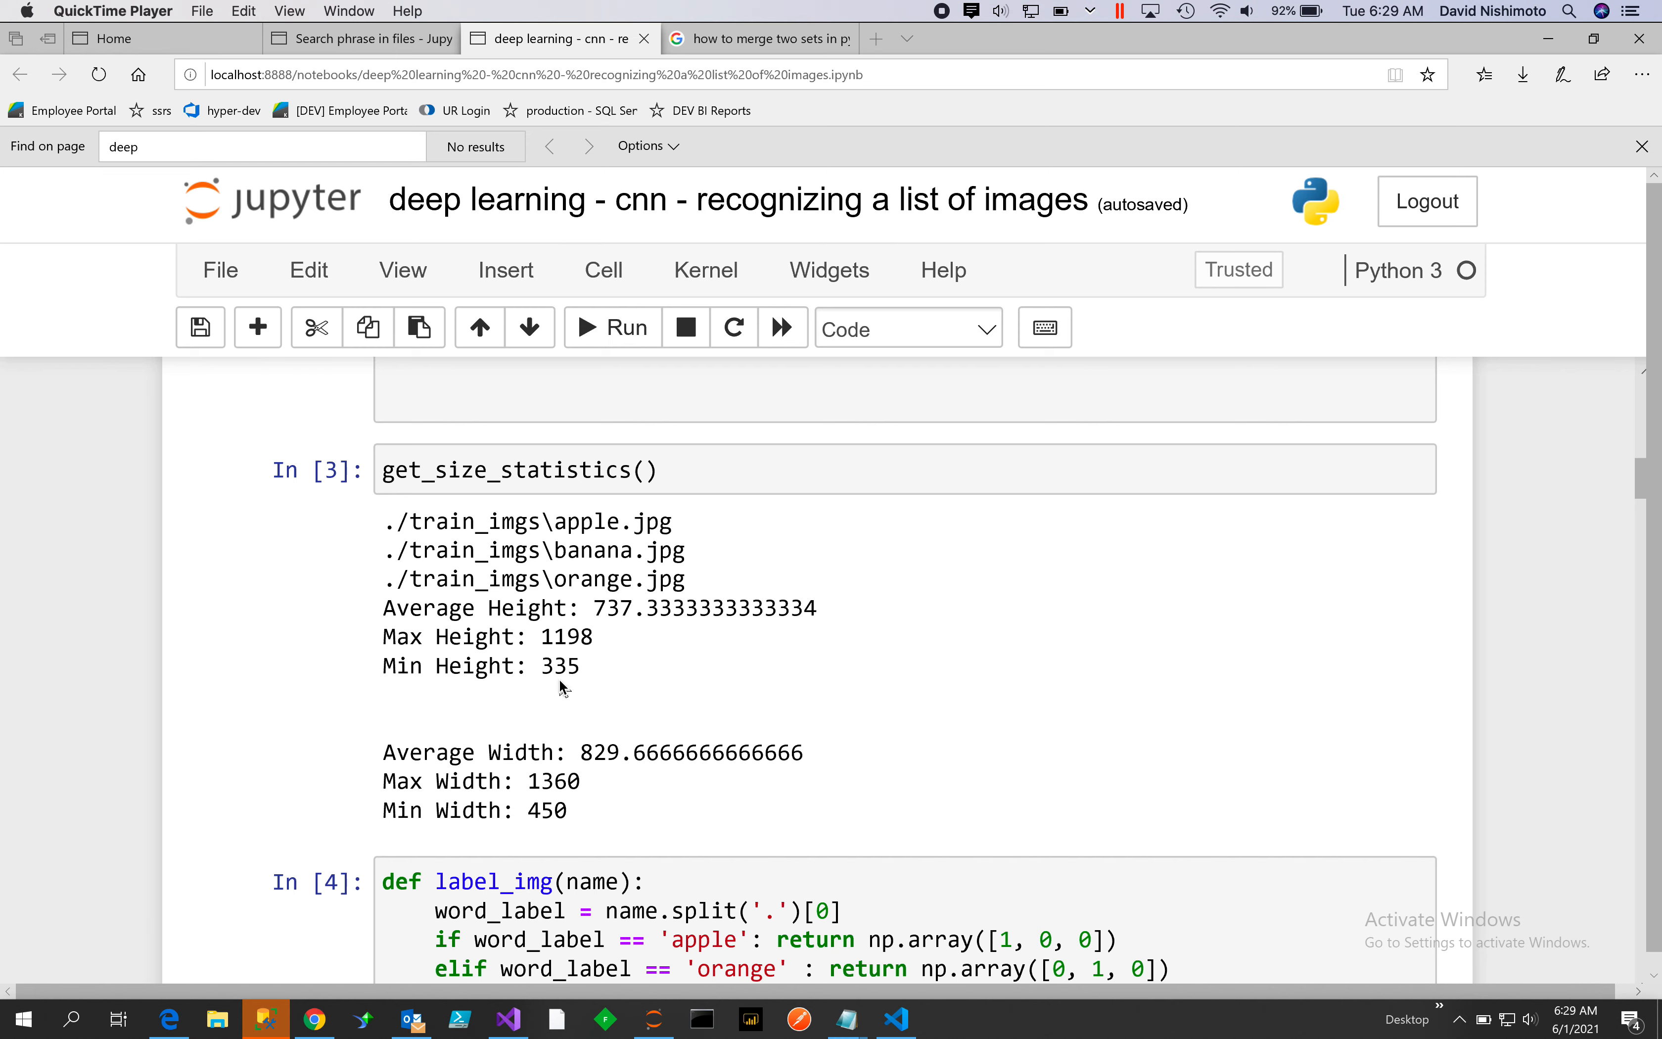
mouse_move(547, 641)
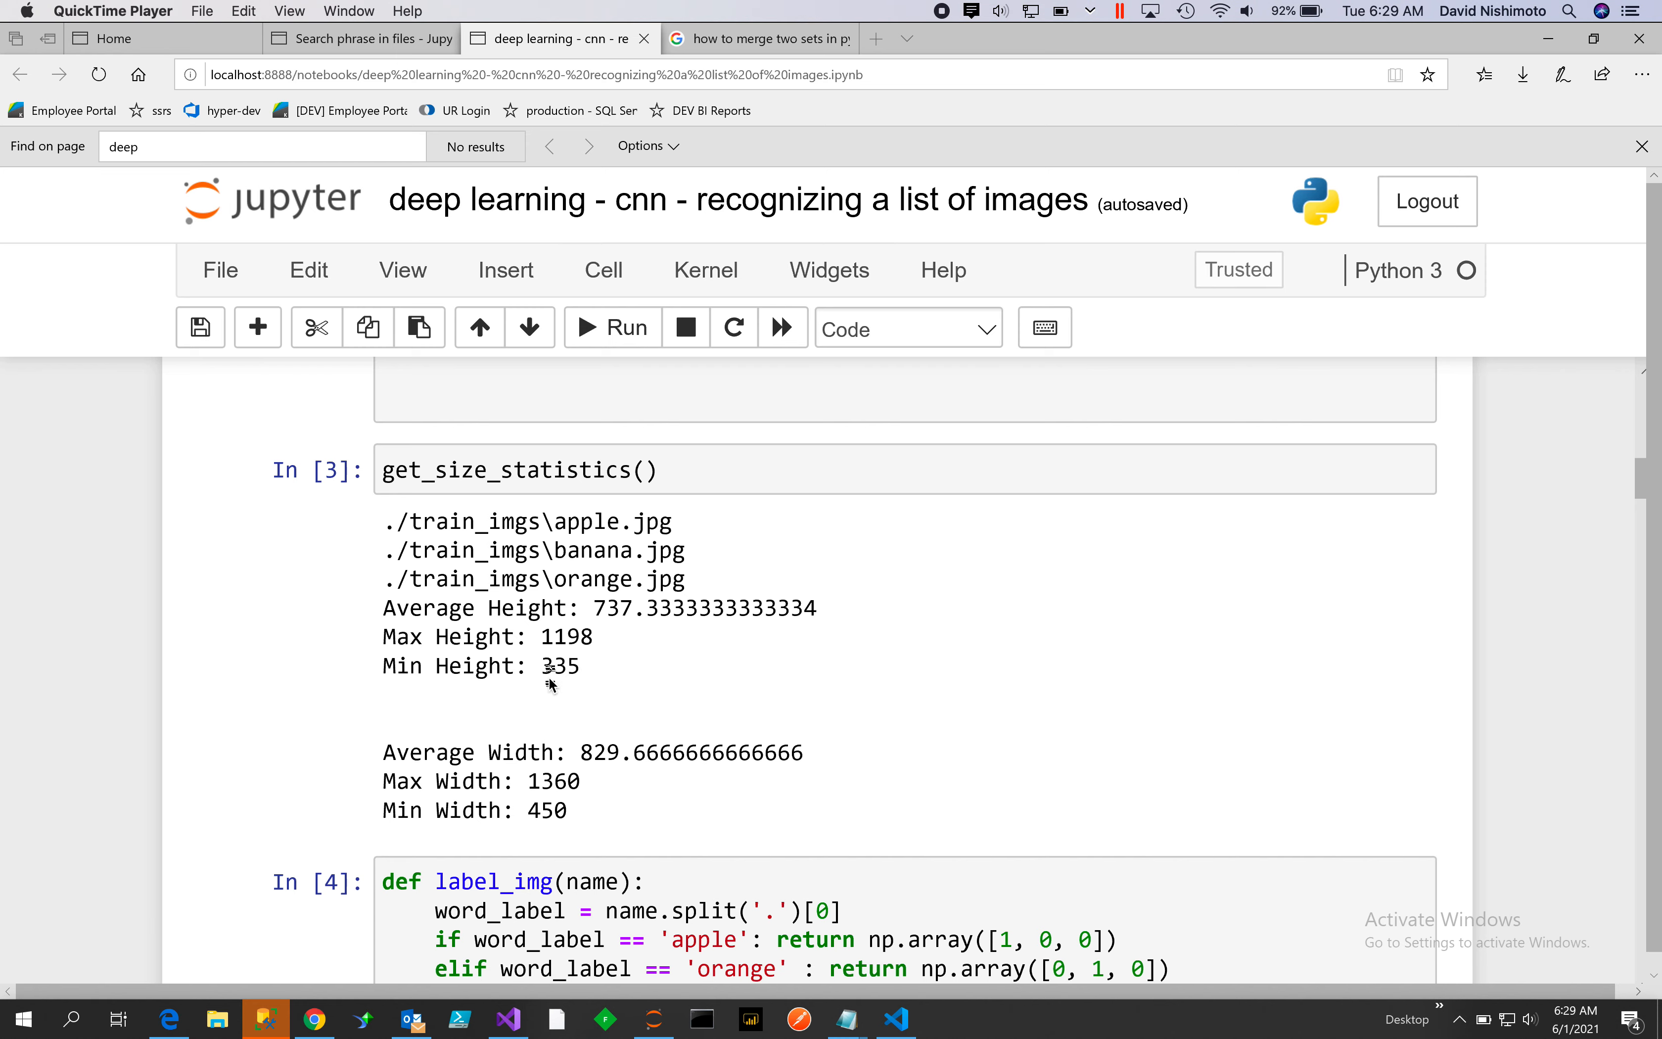
mouse_move(721, 834)
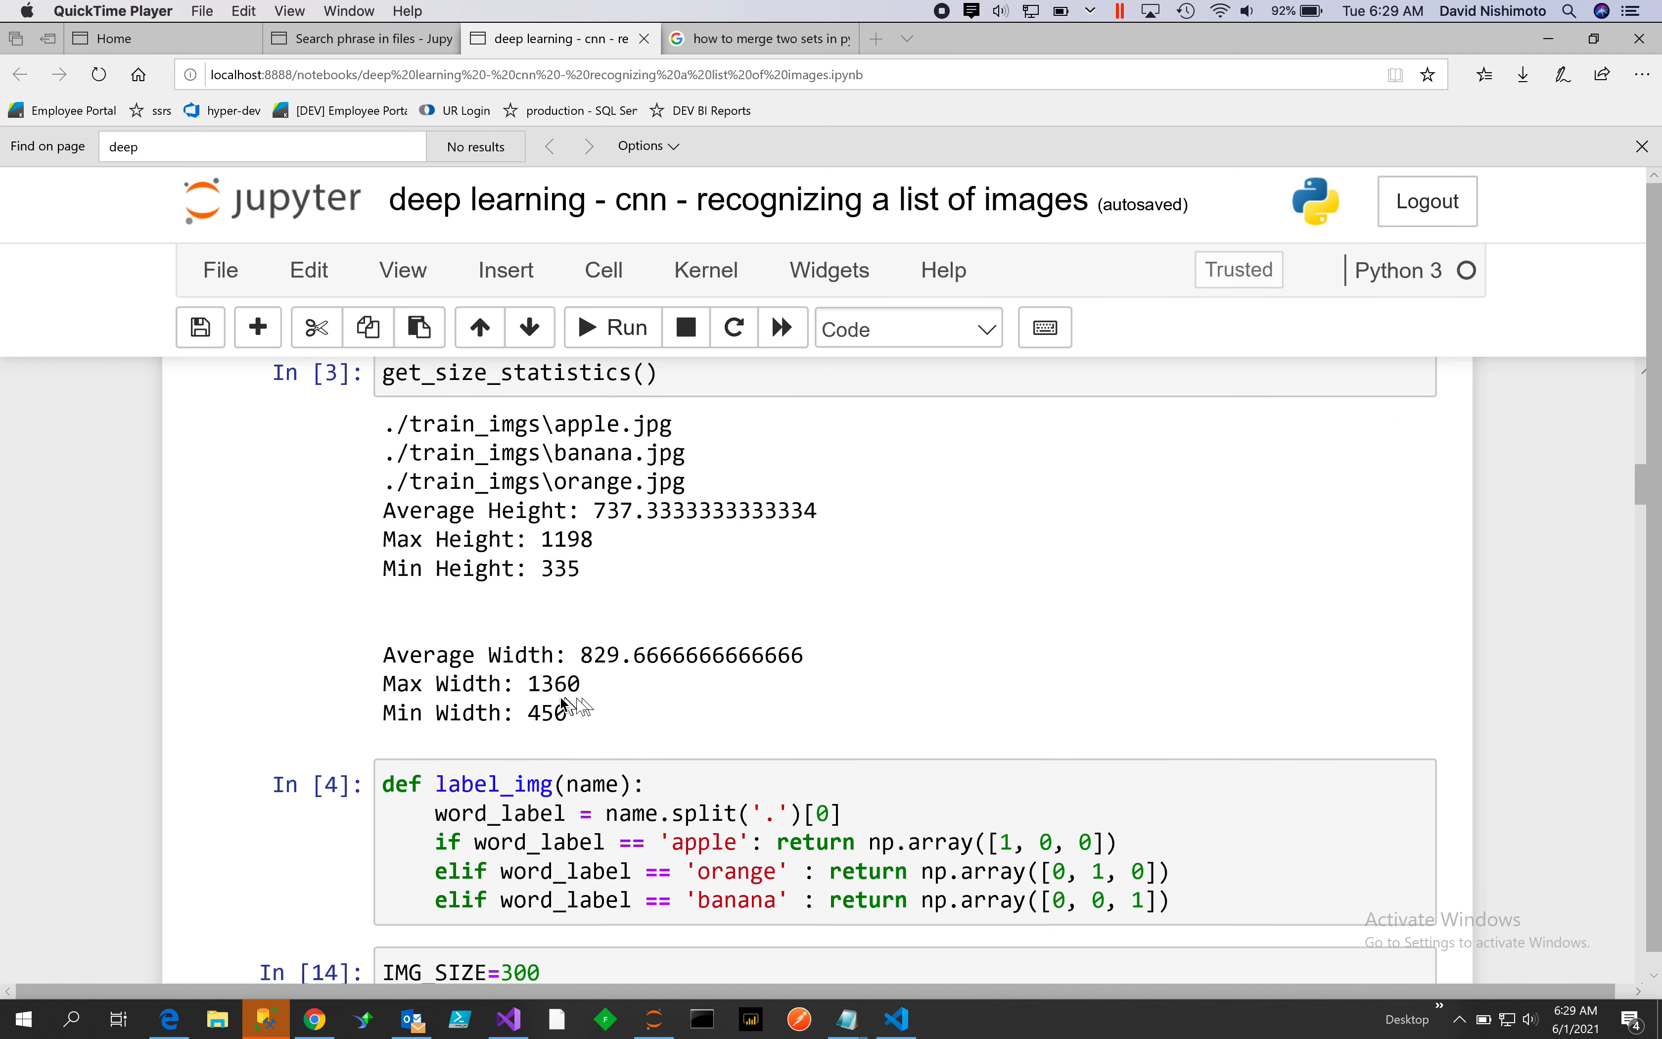
mouse_move(807, 733)
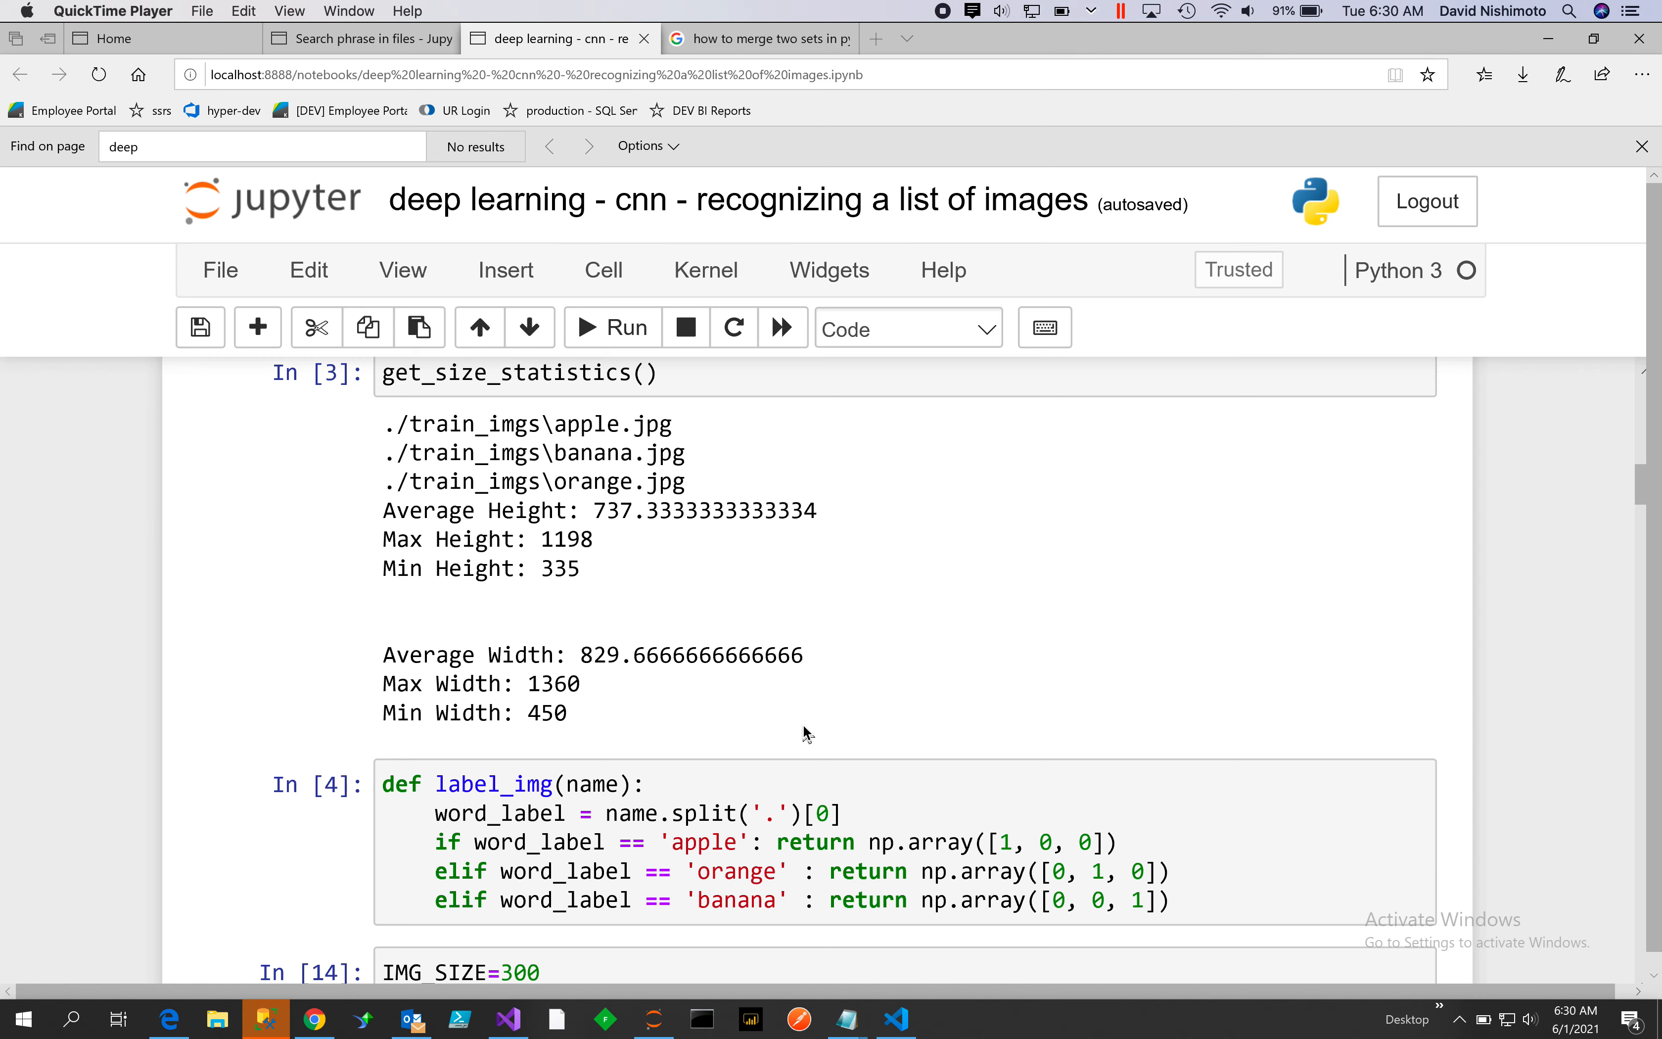
scroll(down, 3)
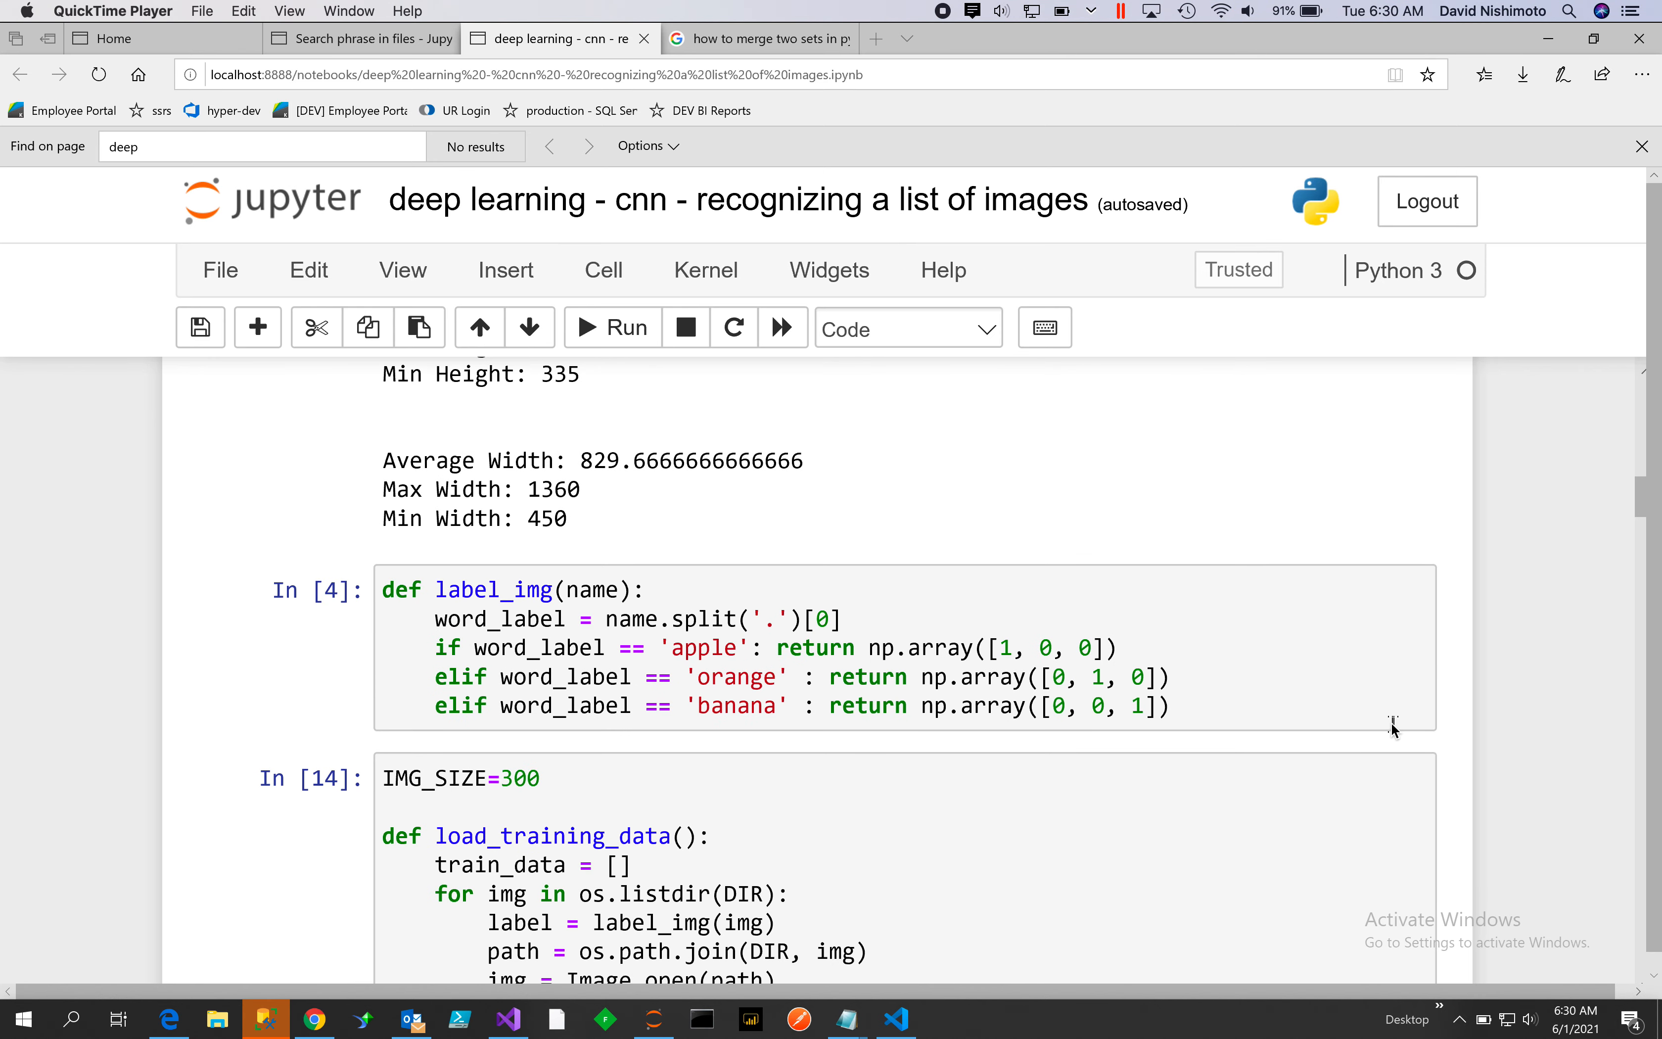
mouse_move(941, 762)
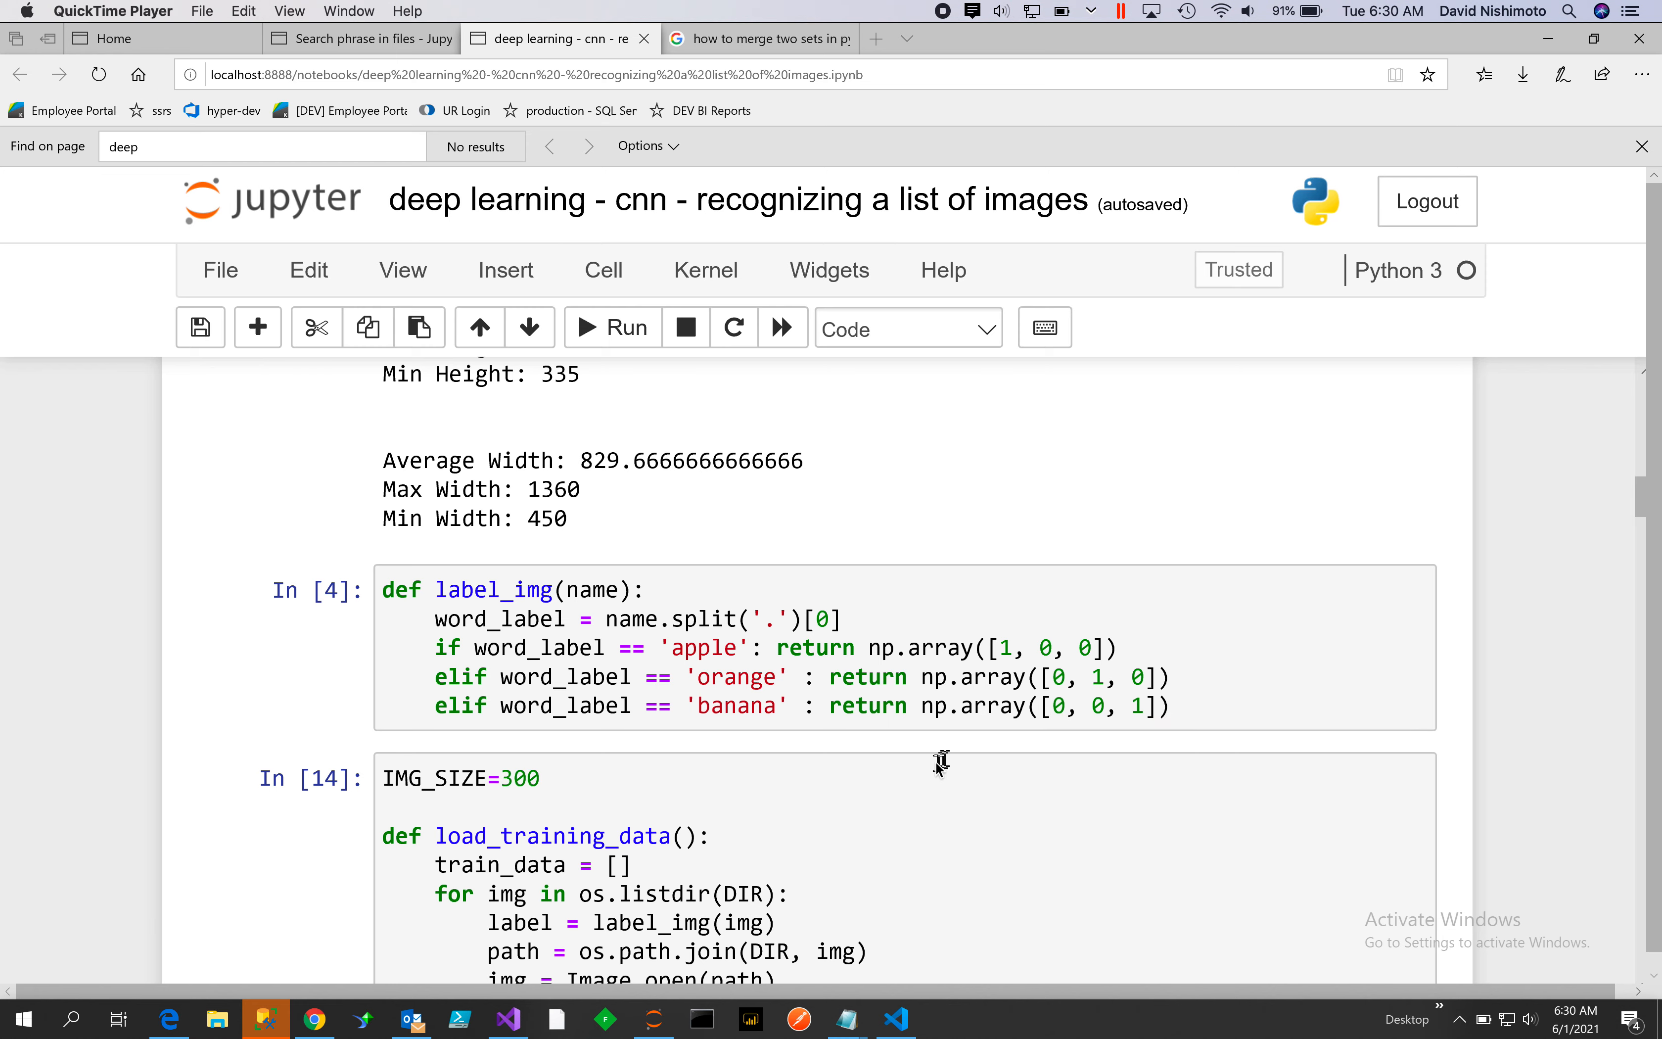
mouse_move(933, 767)
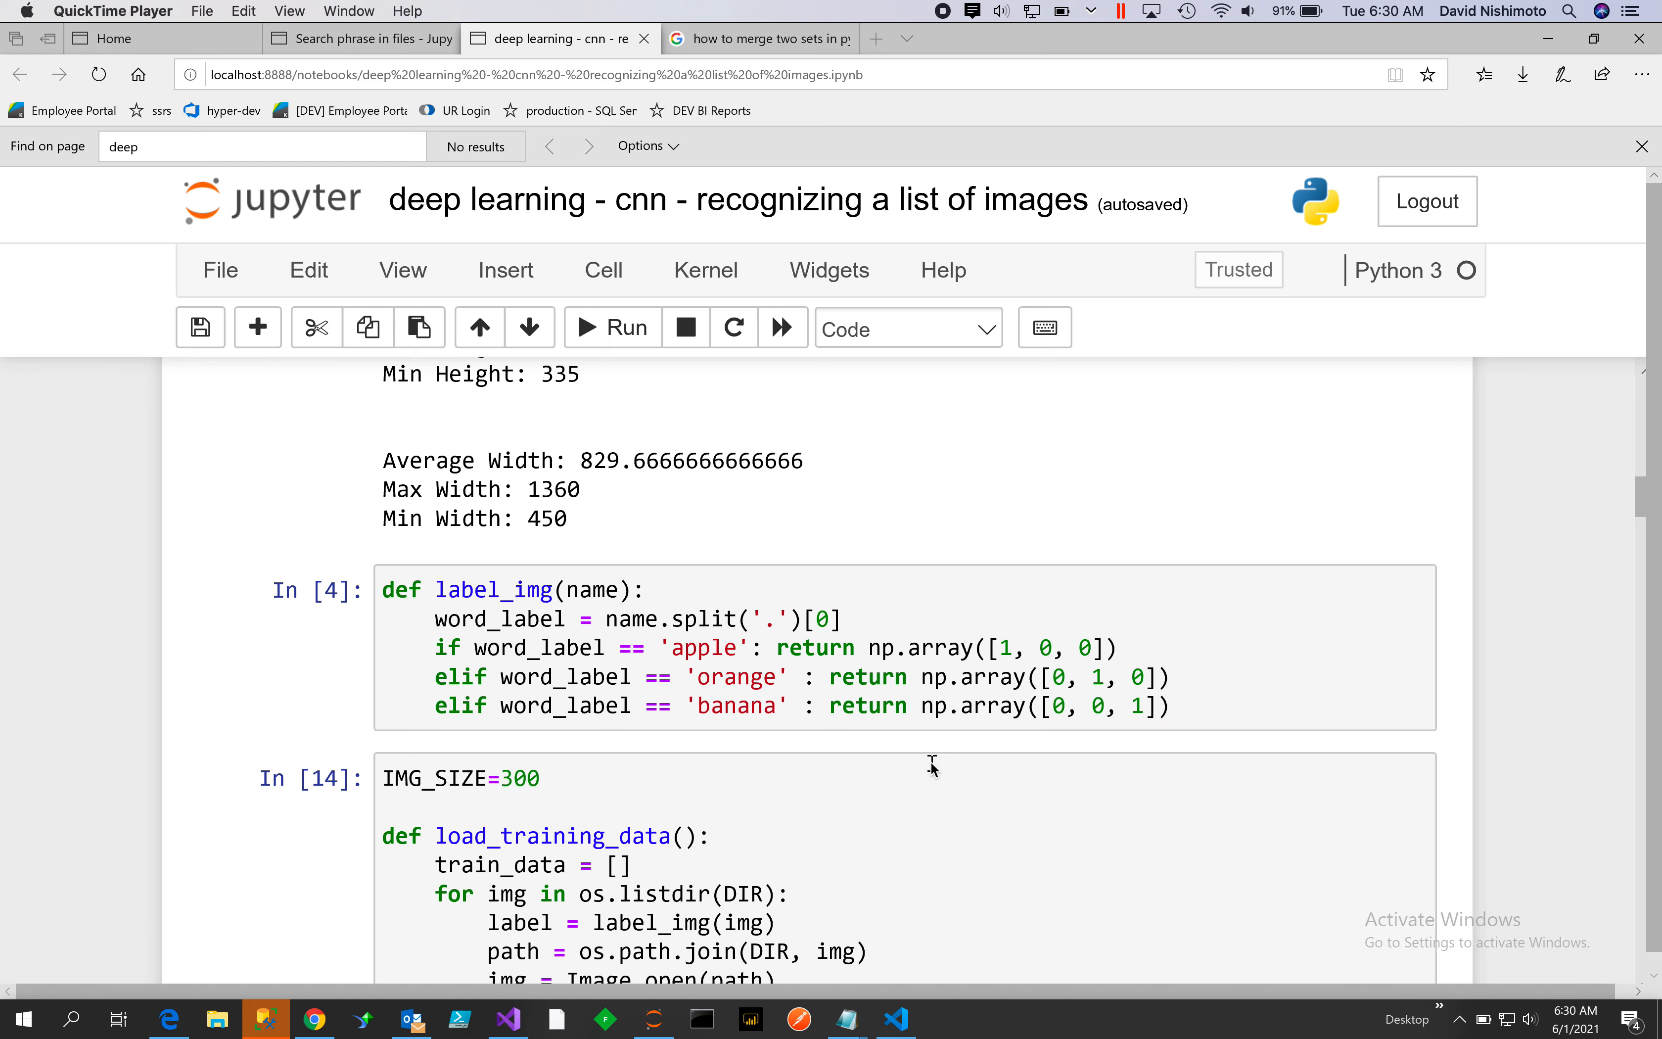
mouse_move(708, 624)
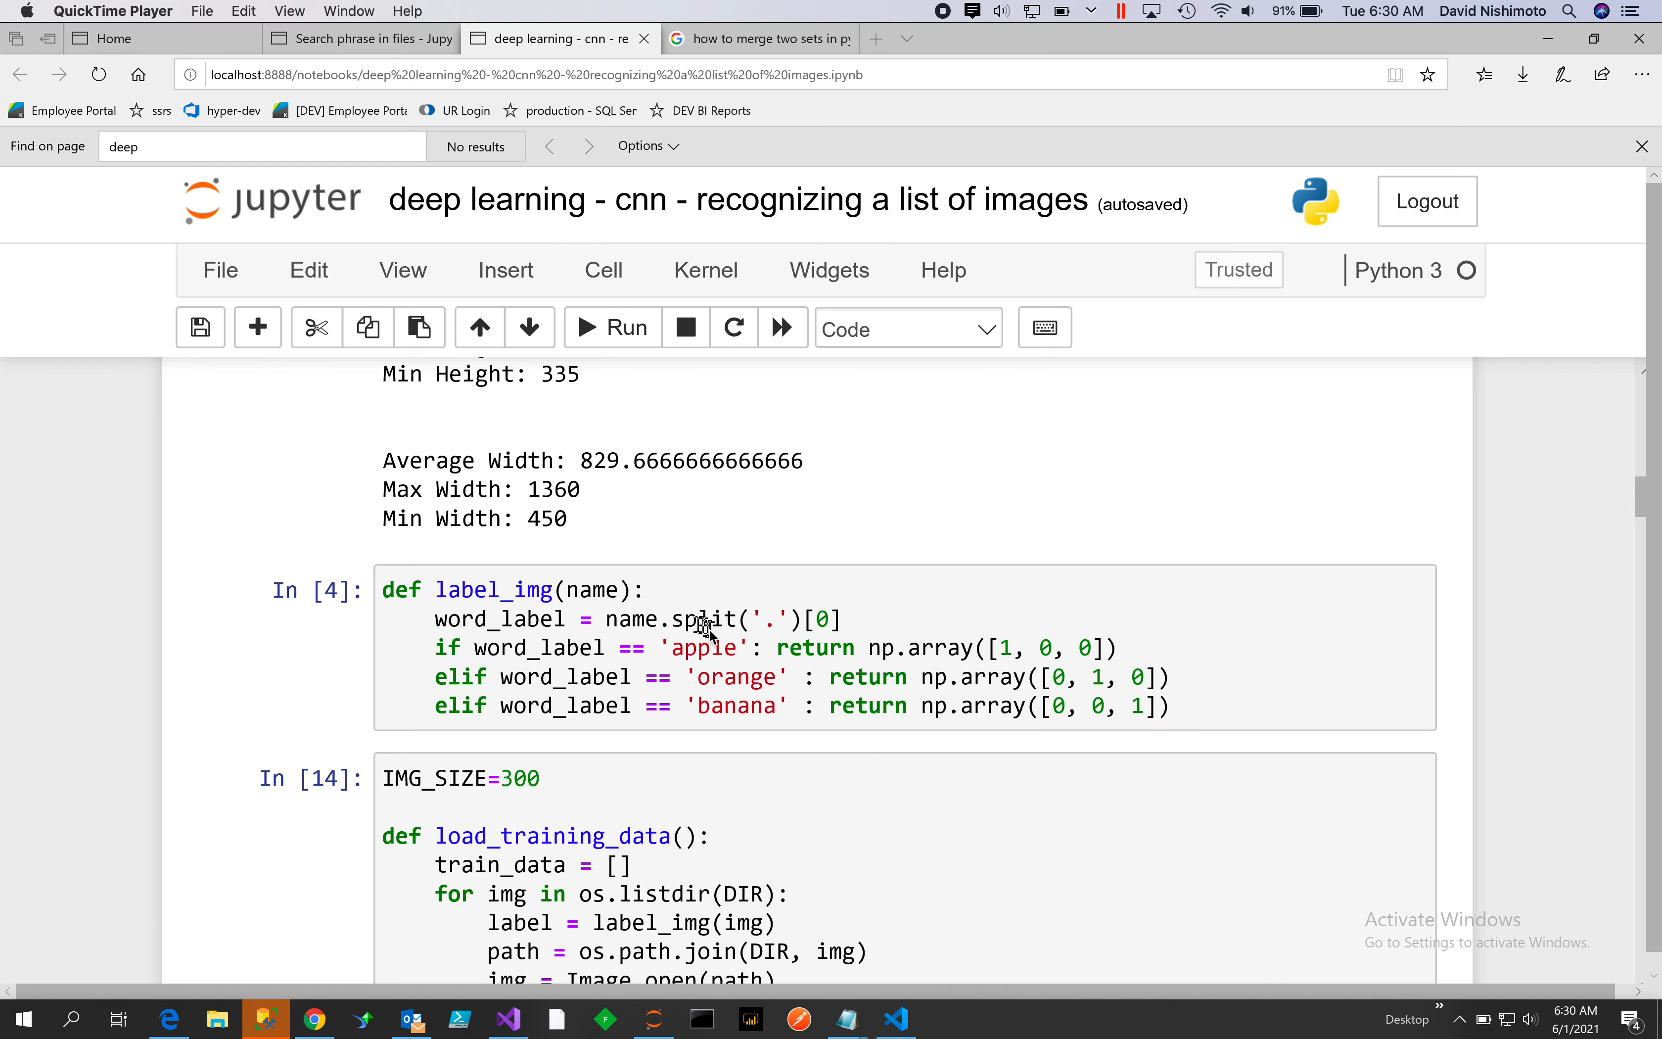
mouse_move(726, 751)
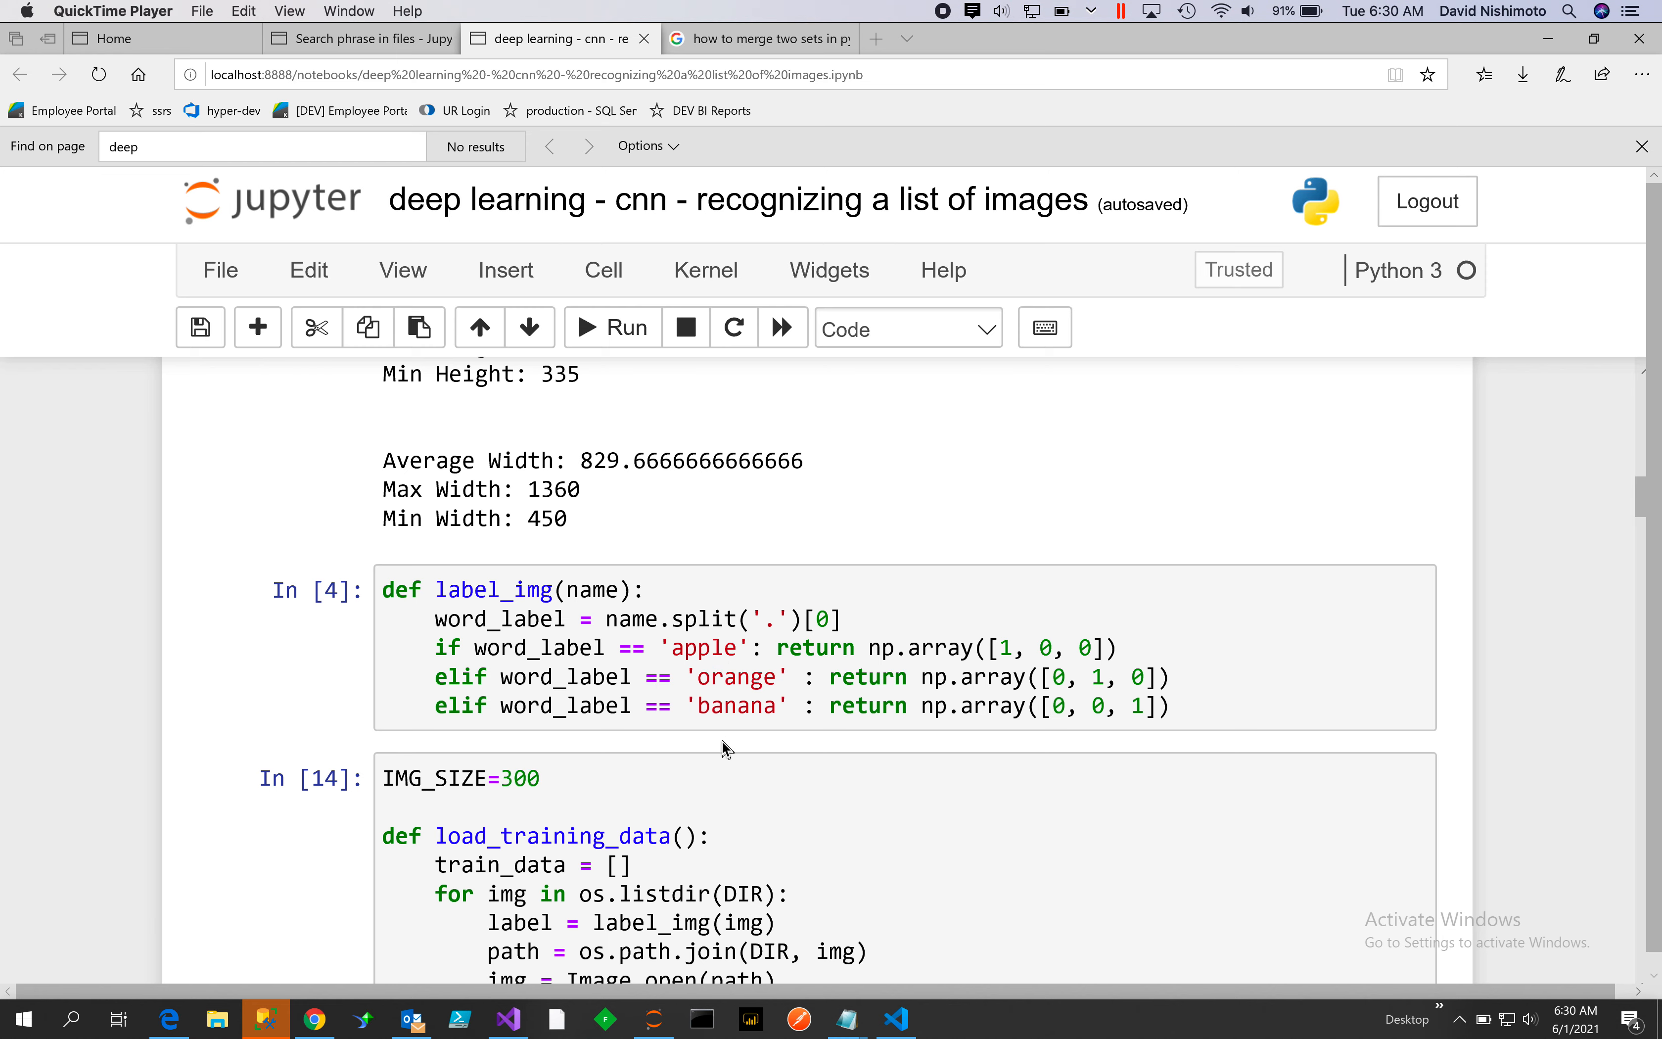
mouse_move(891, 805)
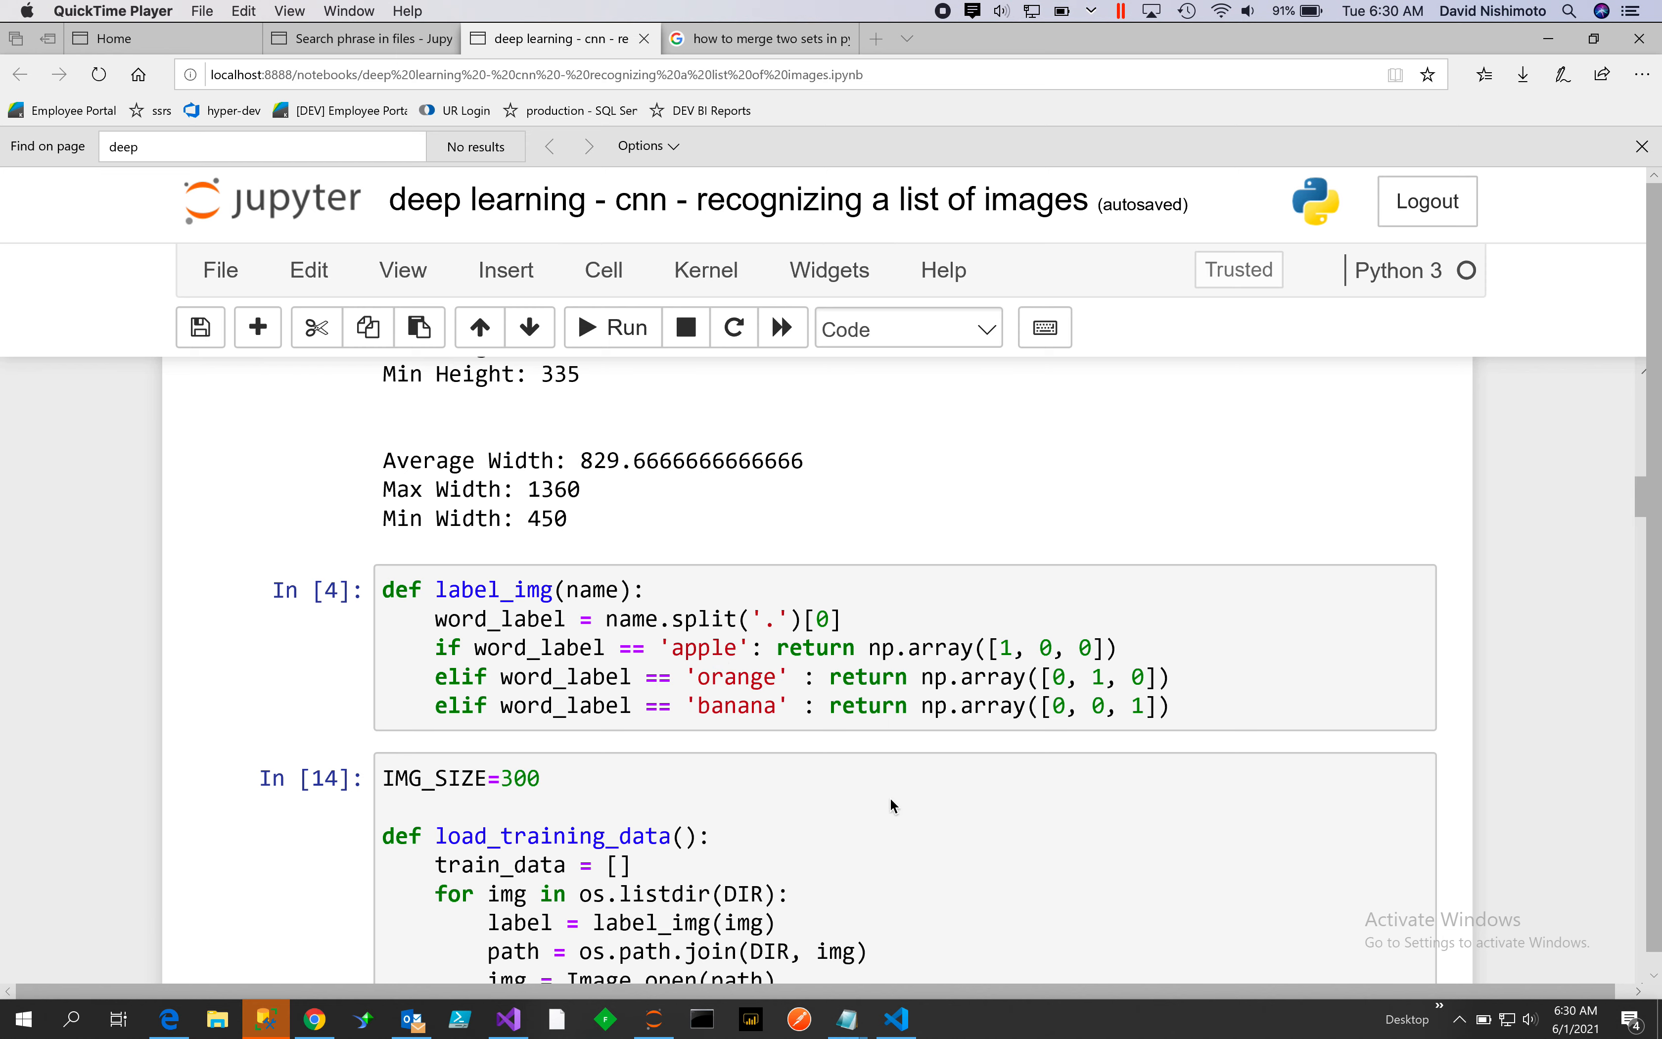
mouse_move(721, 641)
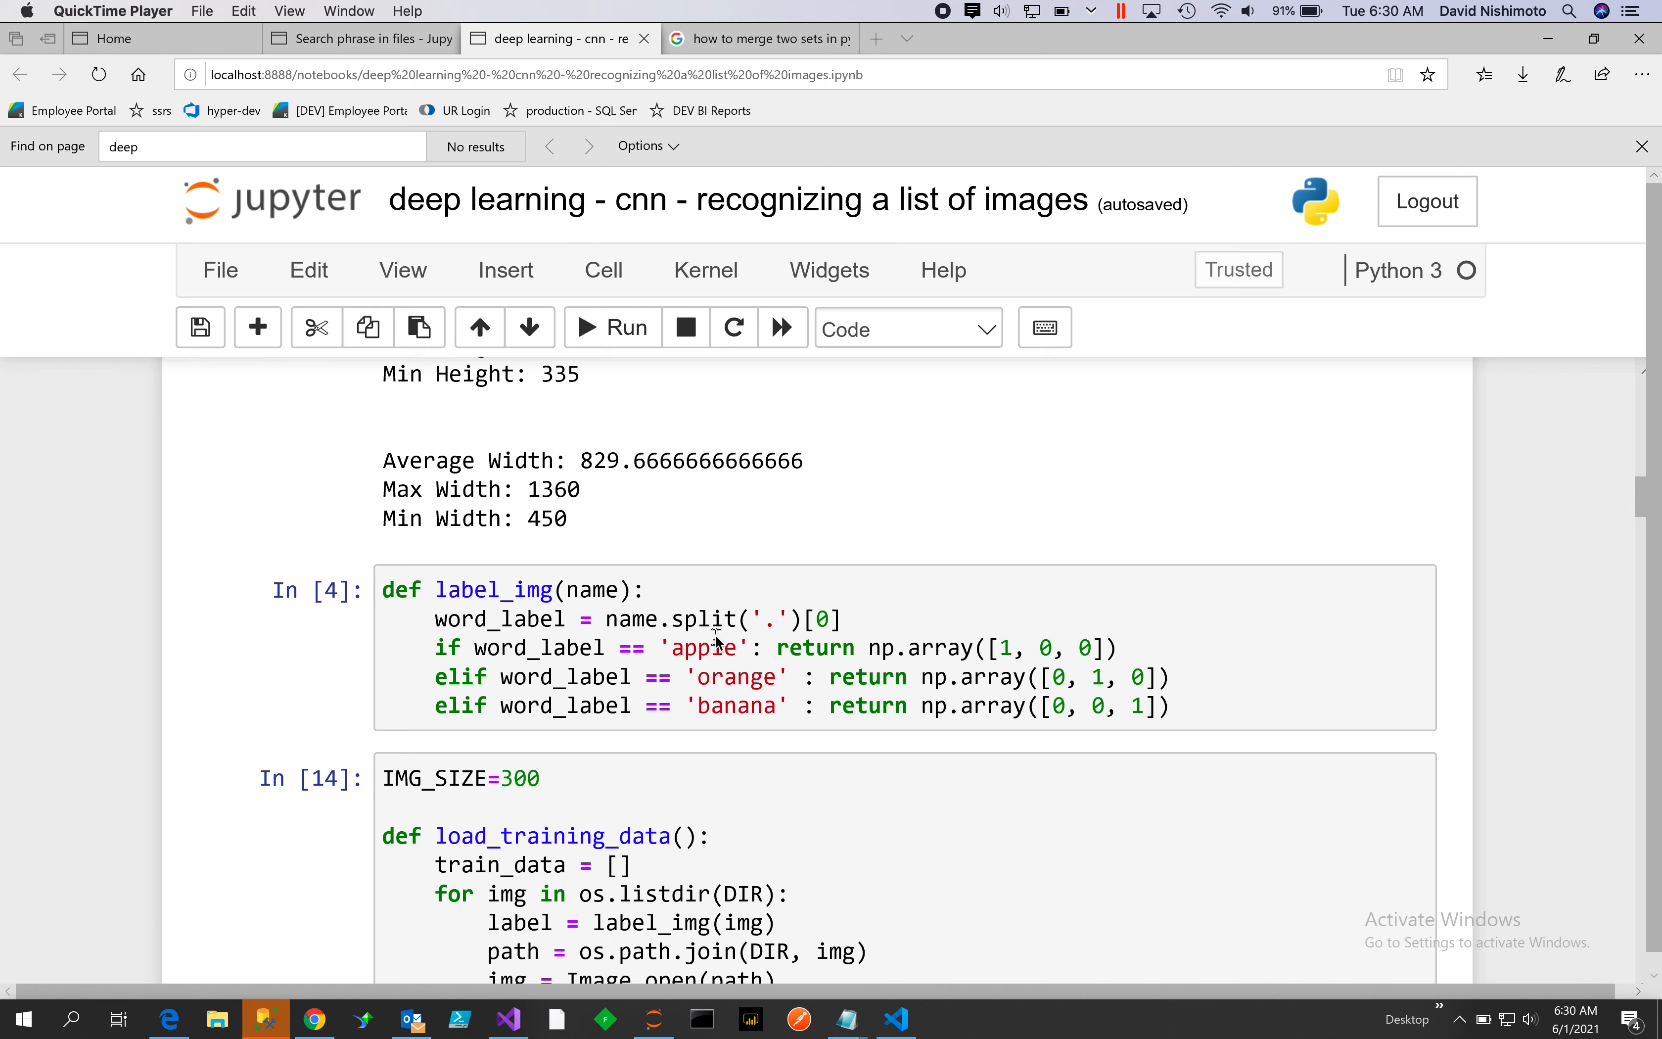
mouse_move(768, 694)
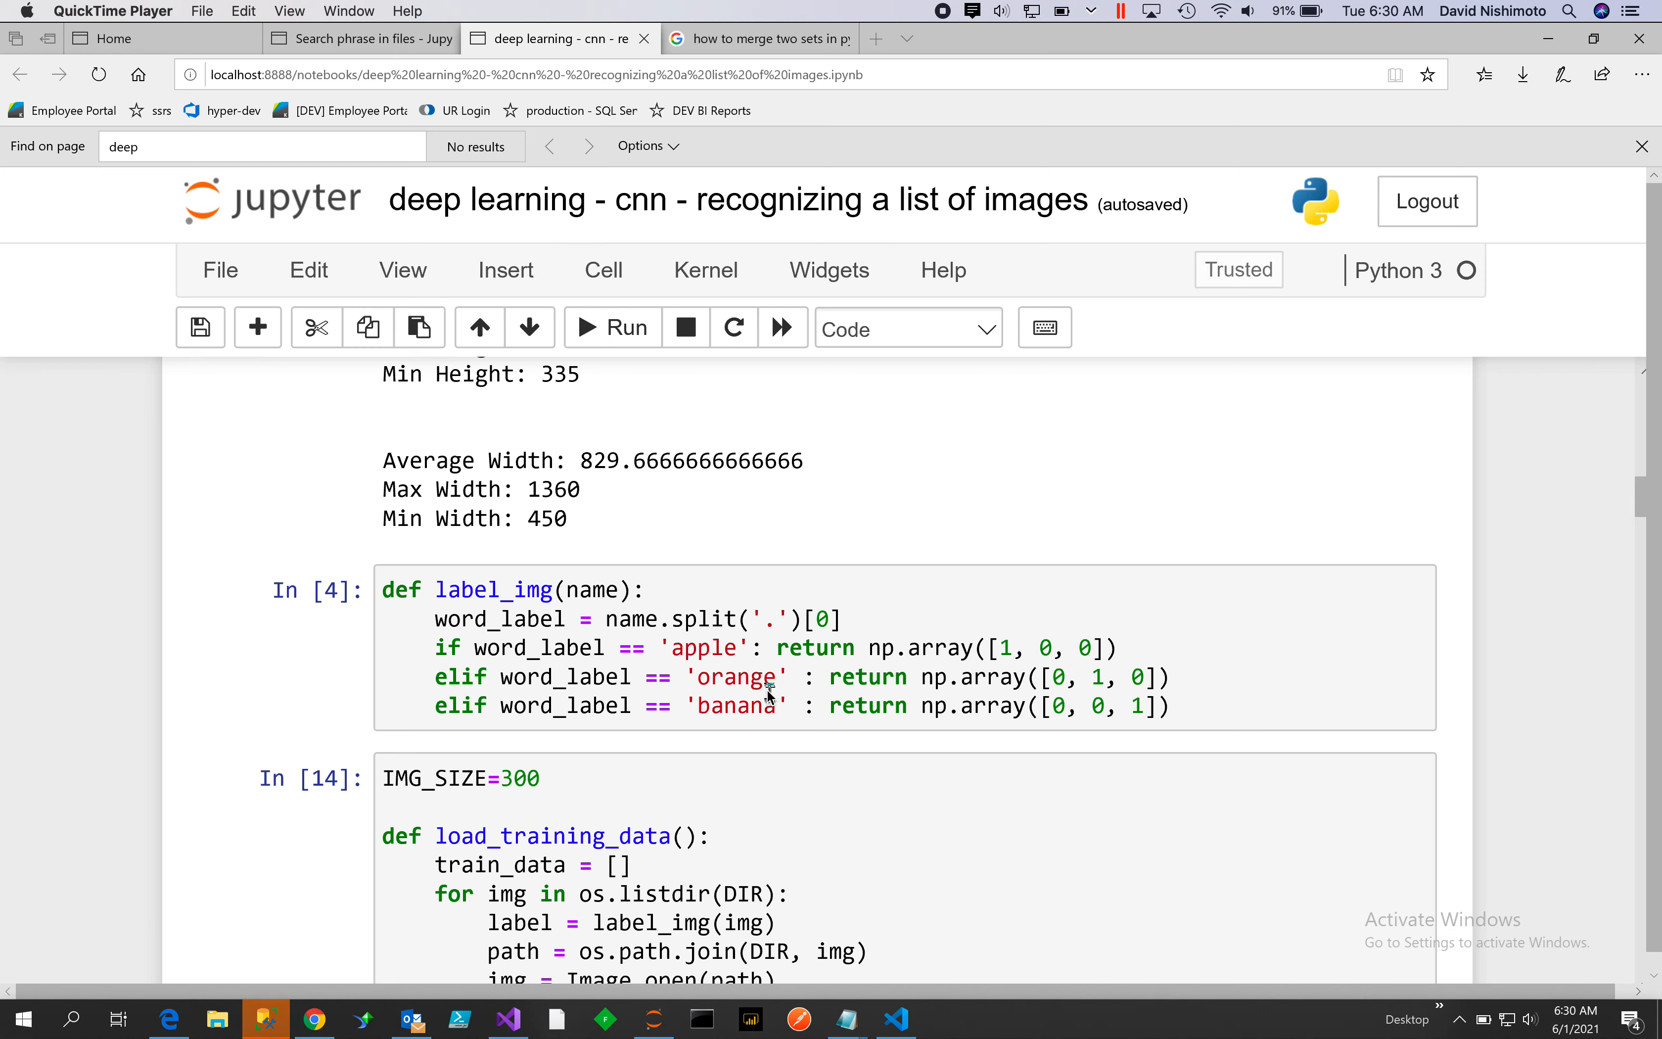
mouse_move(961, 679)
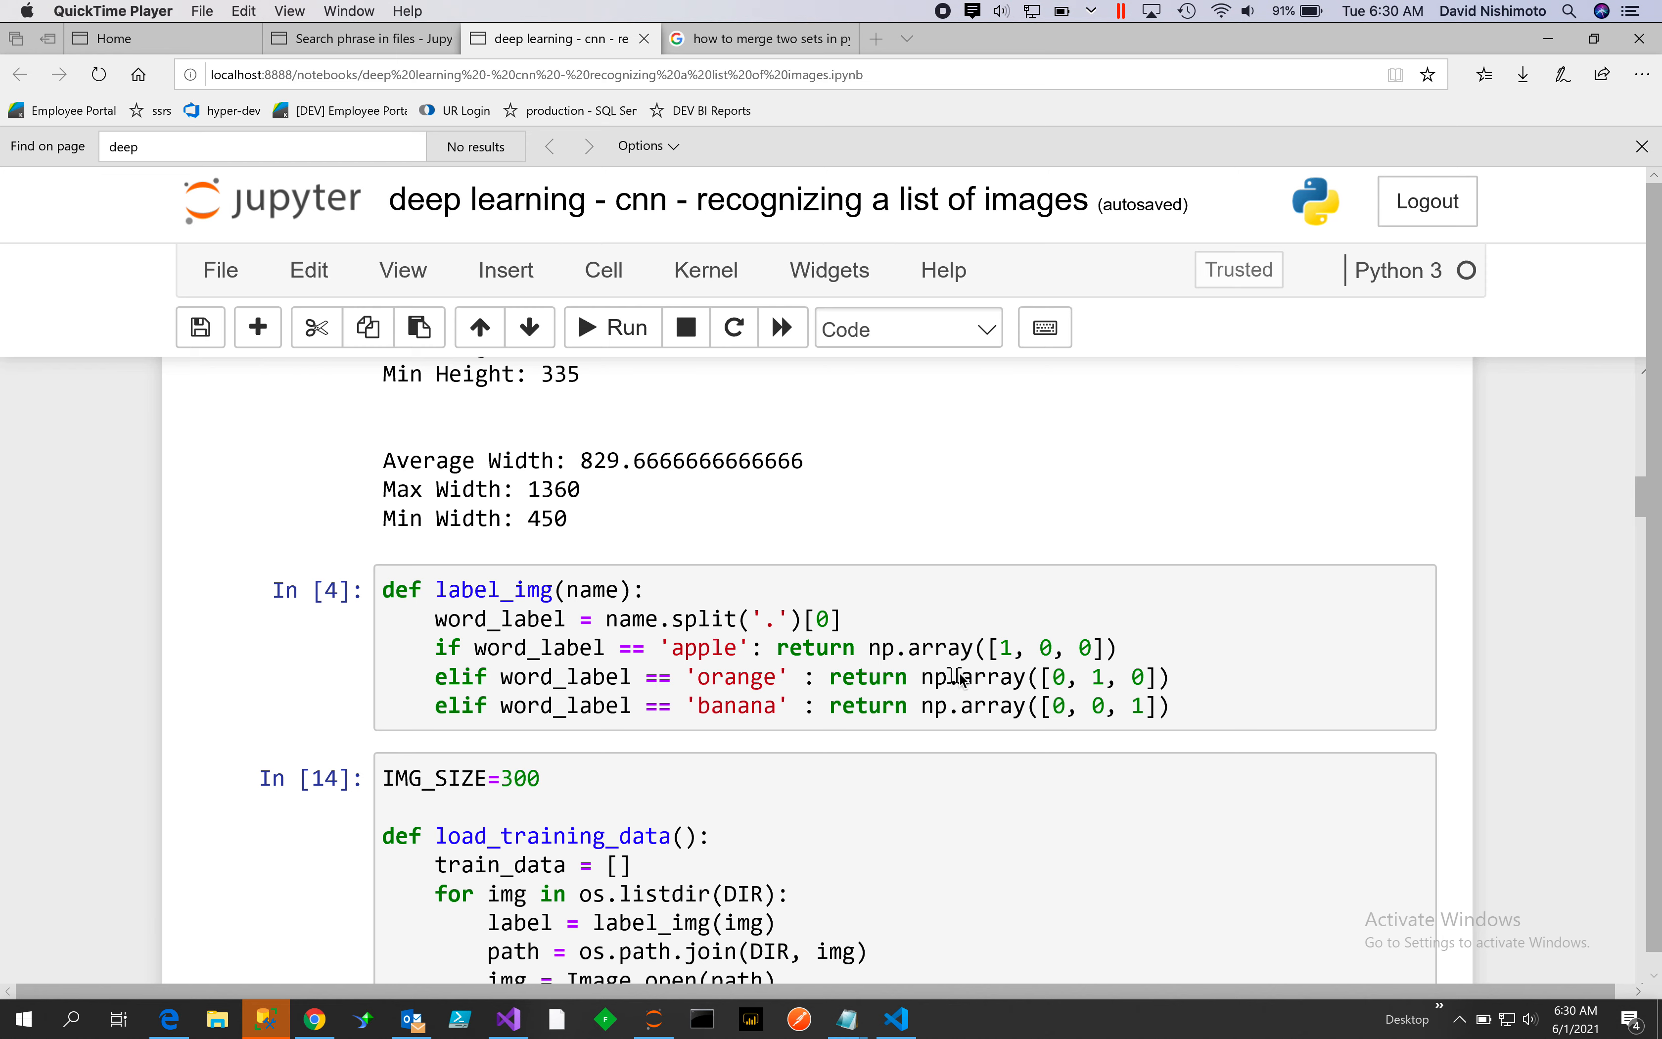
mouse_move(734, 683)
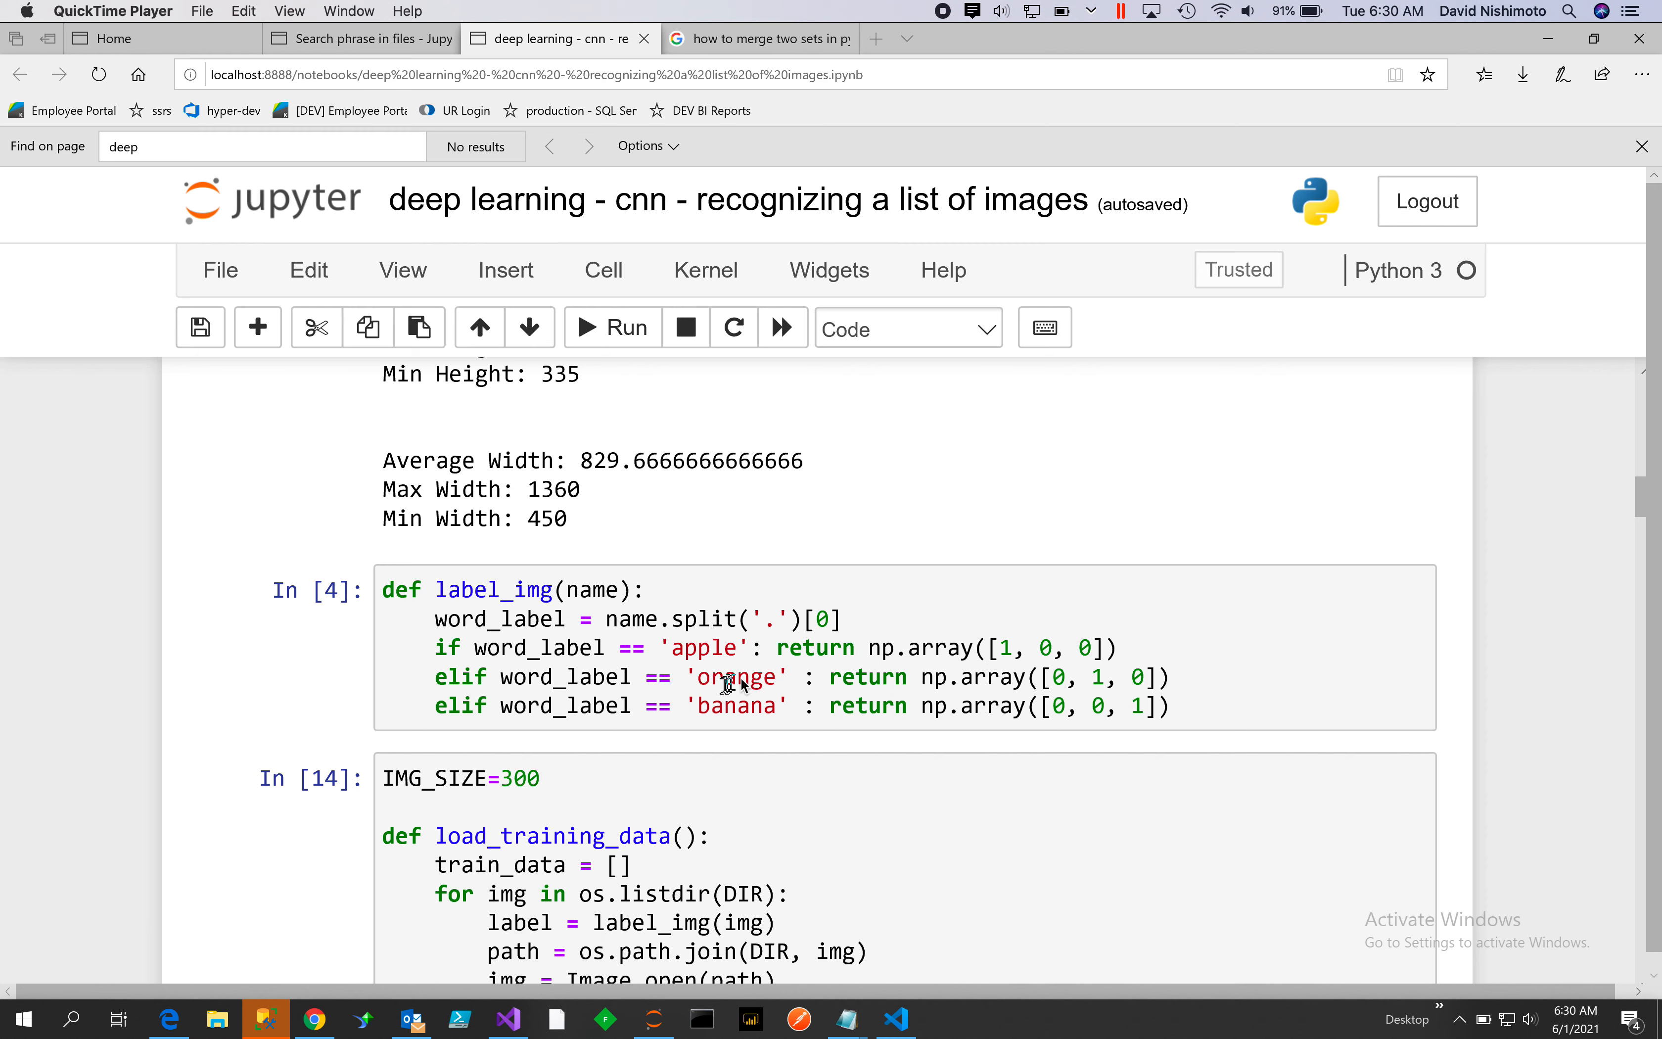
mouse_move(1076, 663)
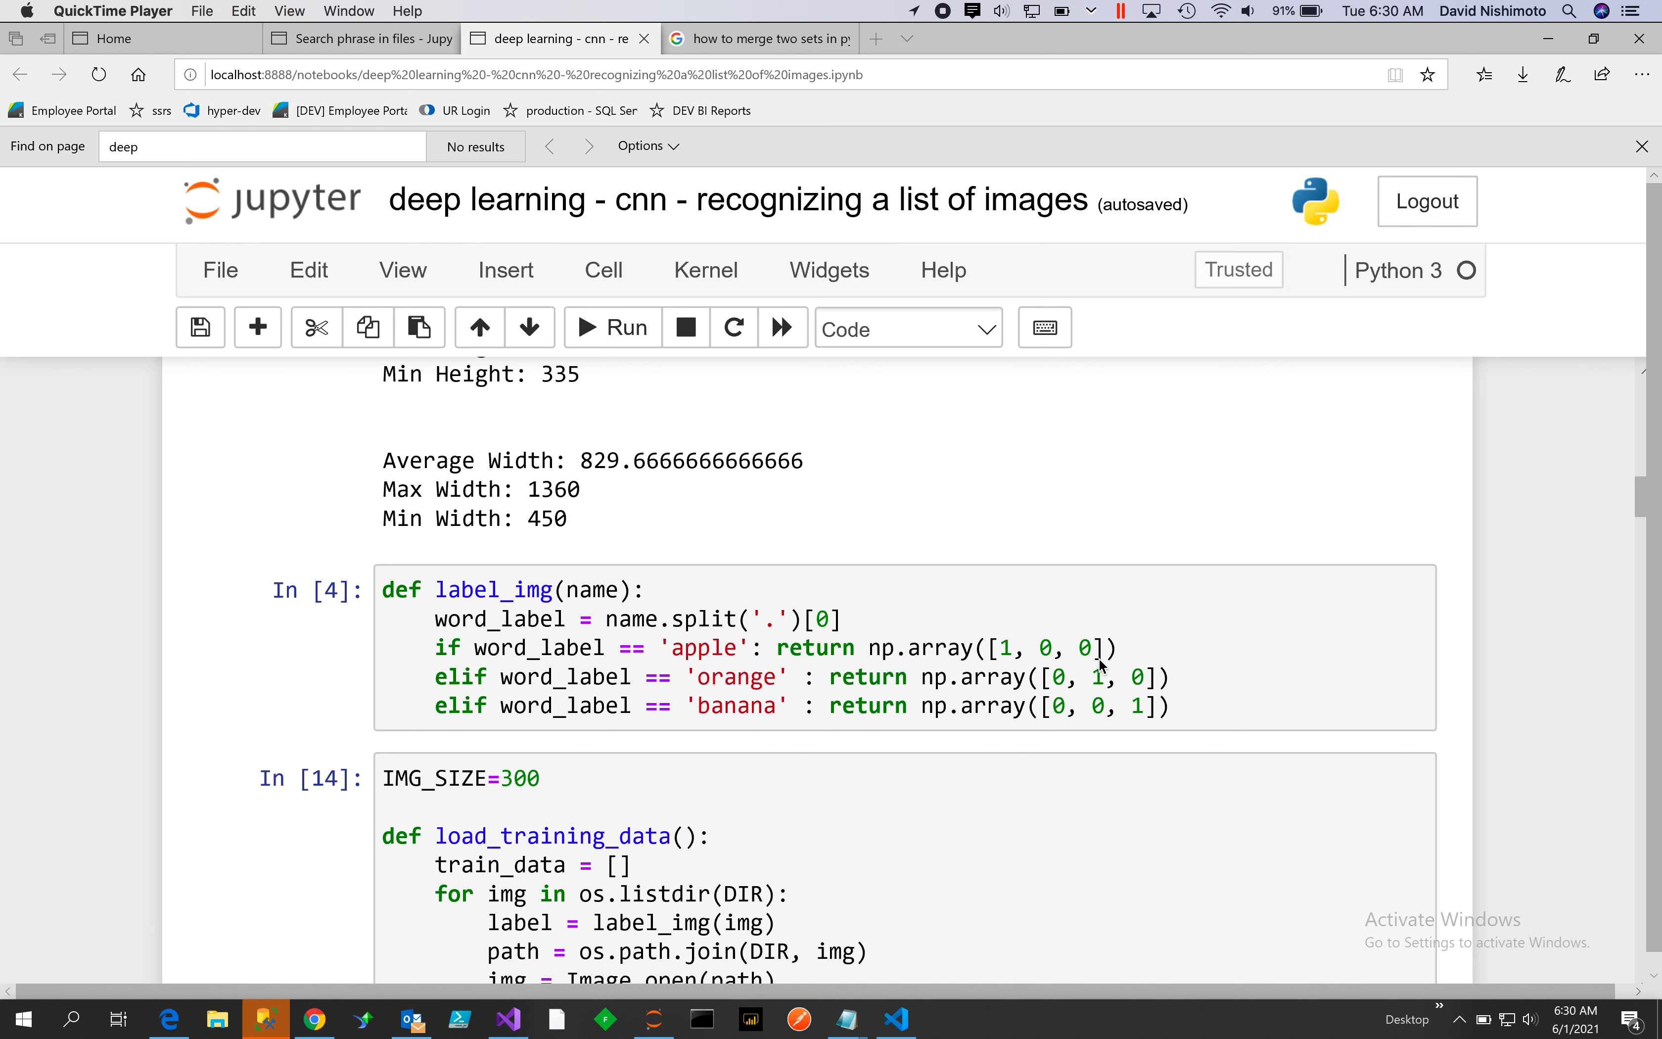
mouse_move(848, 666)
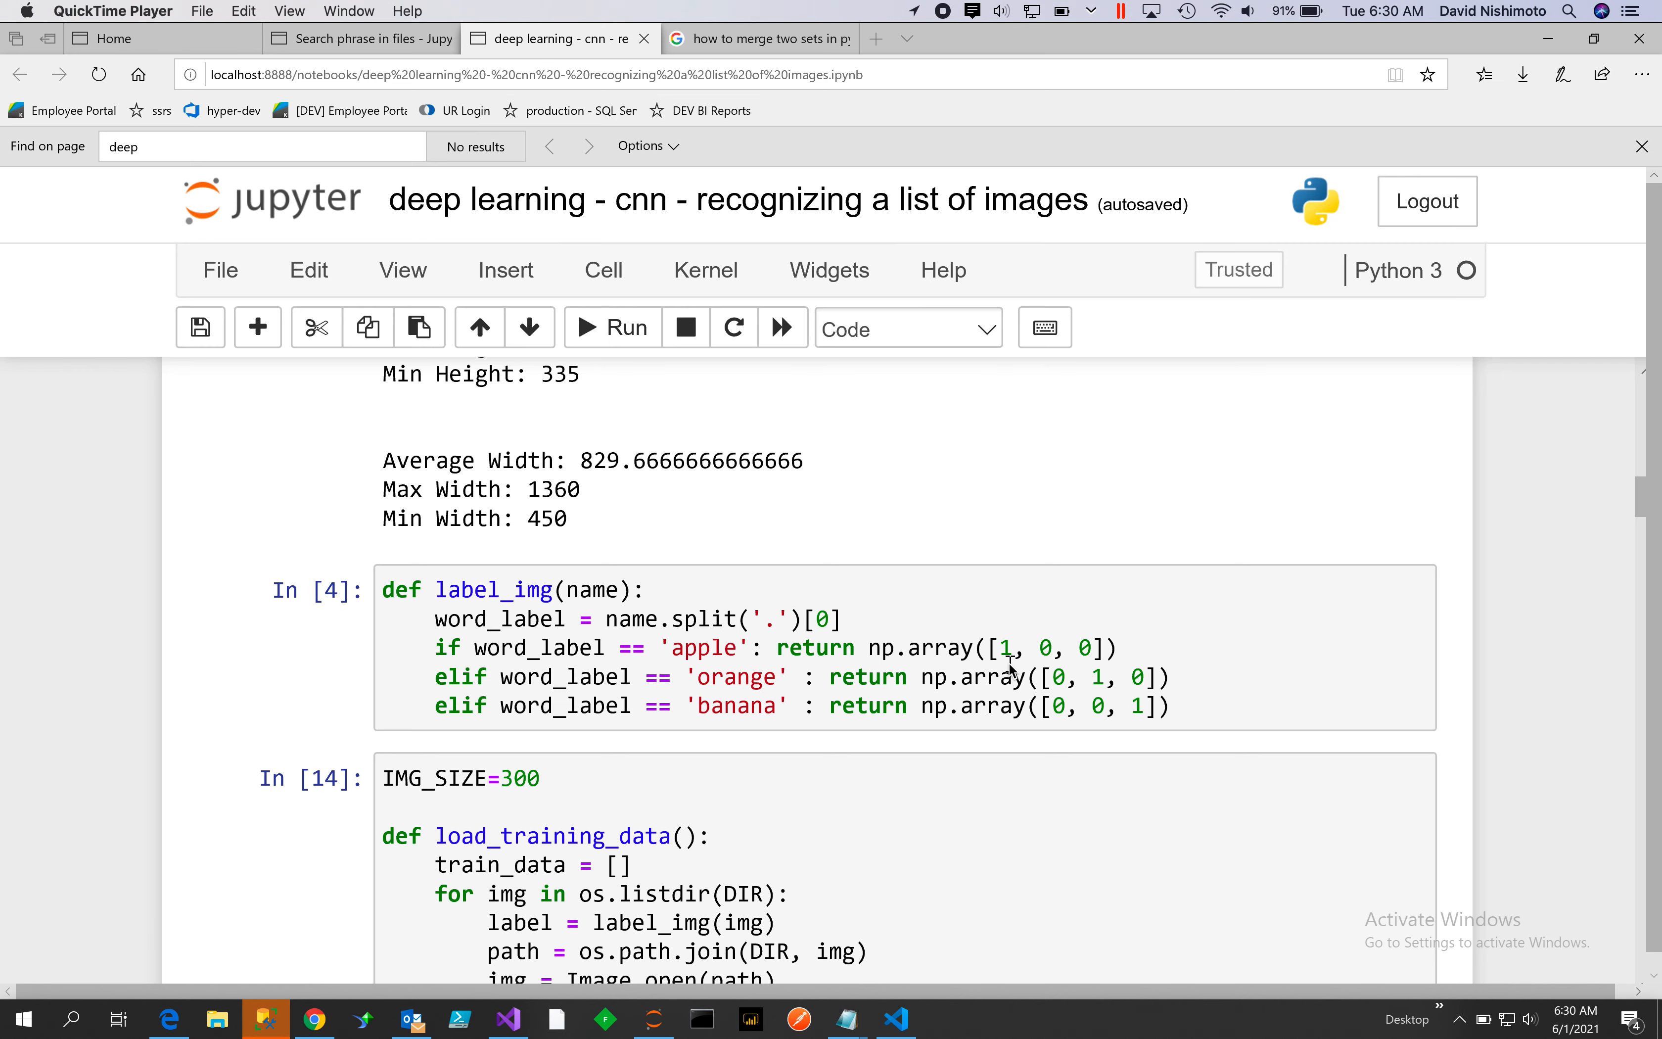
mouse_move(1122, 728)
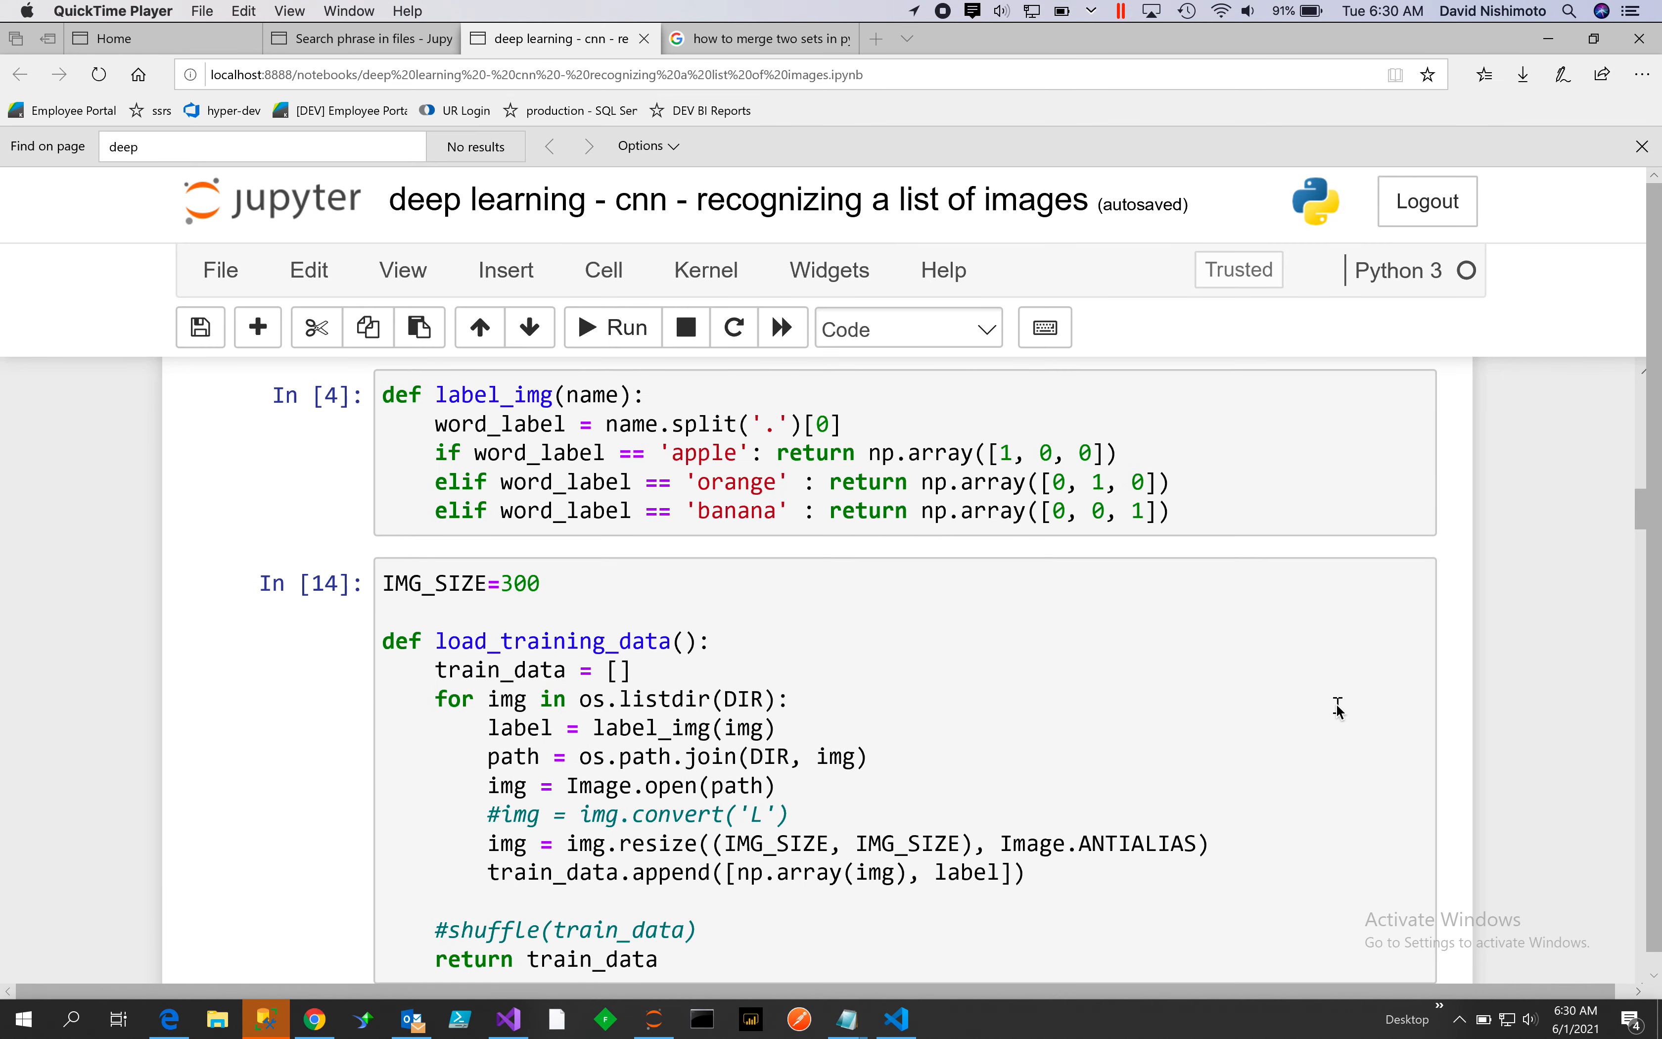
scroll(down, 3)
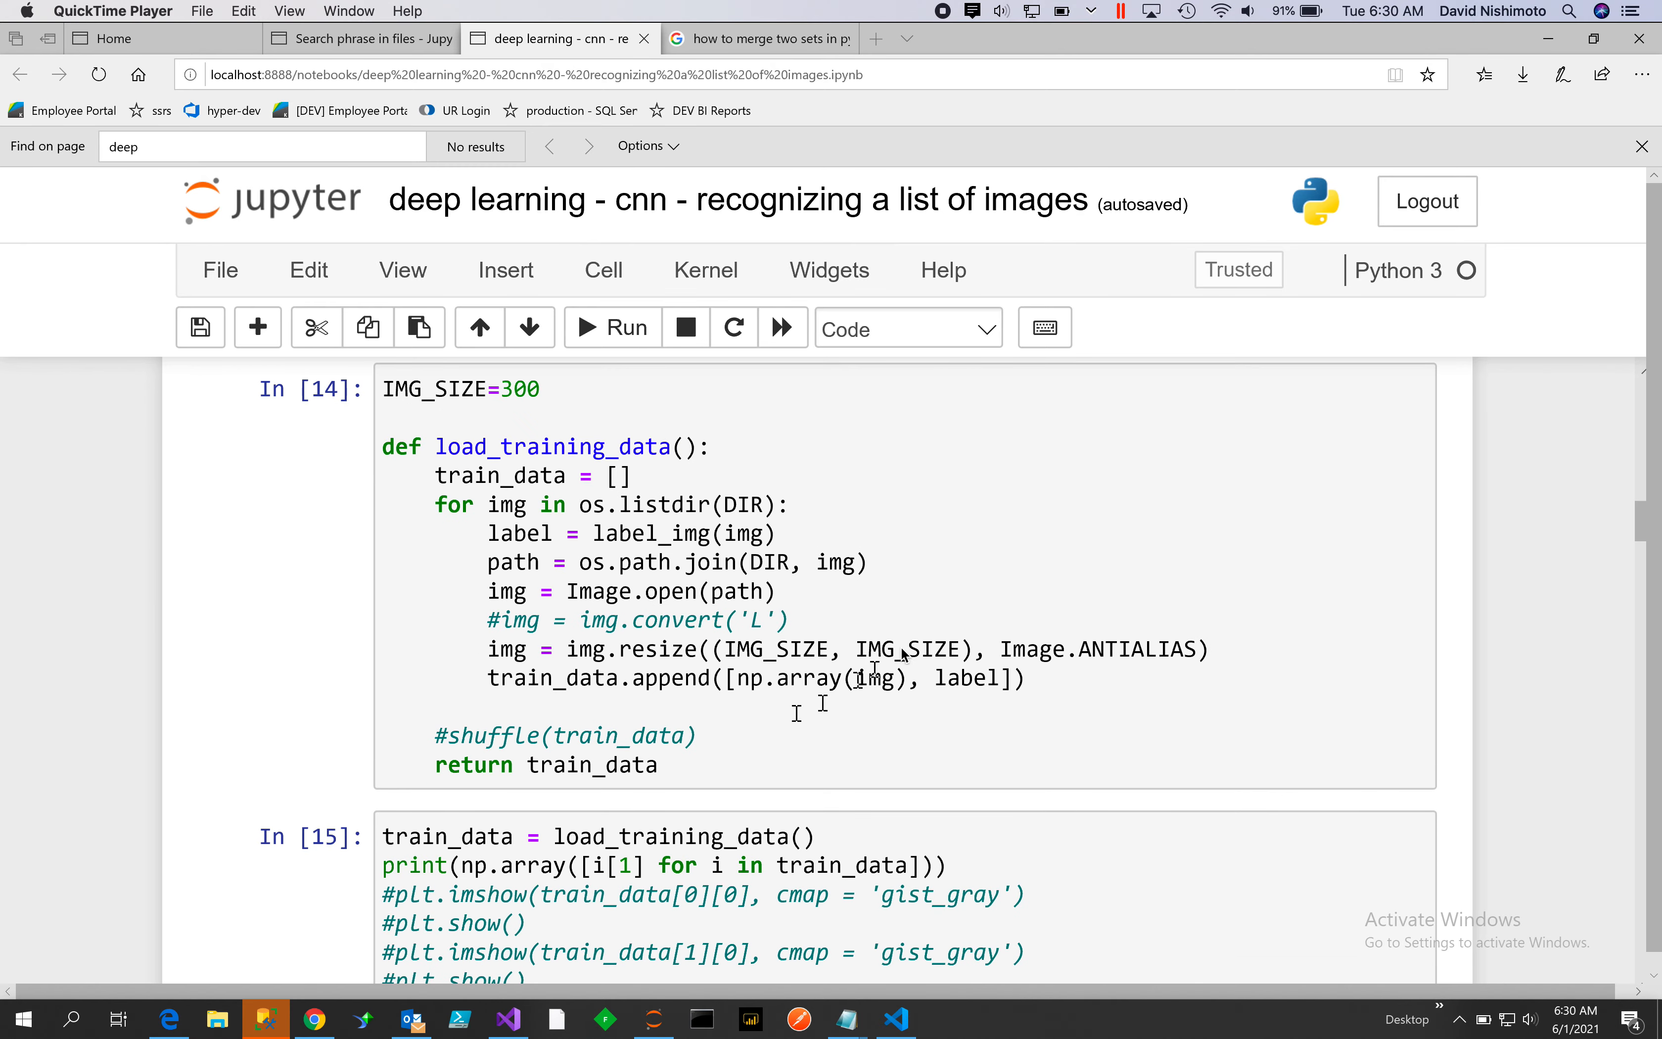
mouse_move(621, 480)
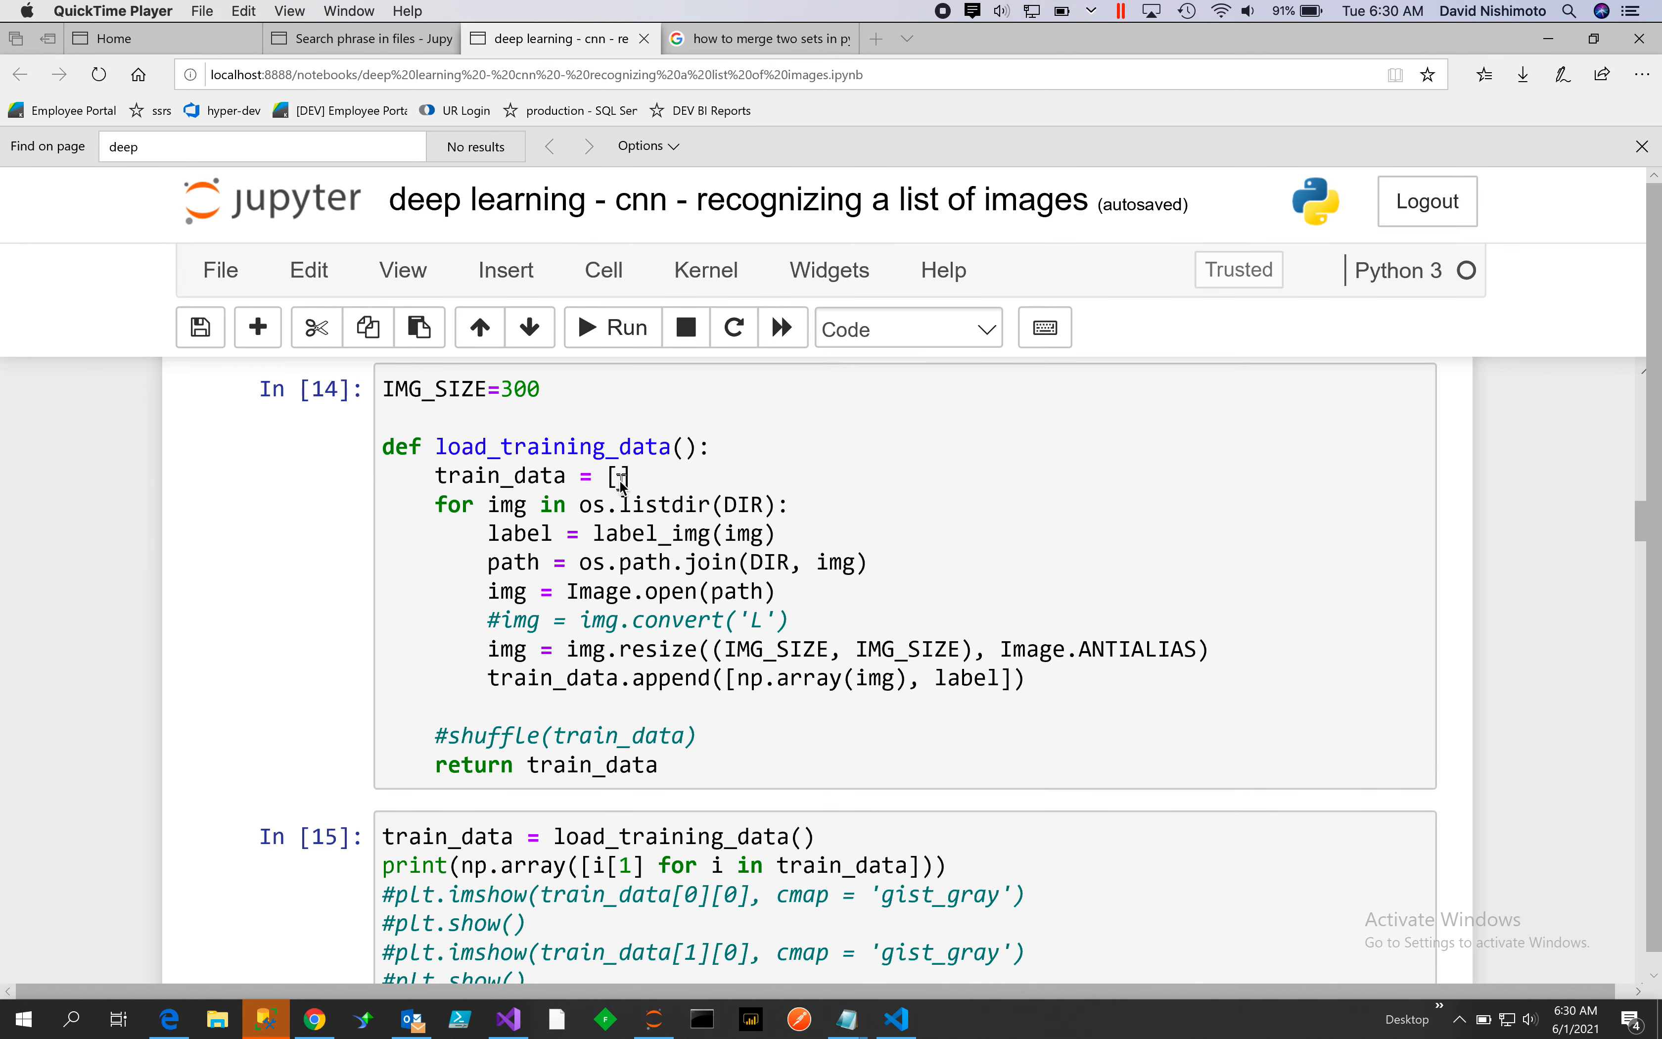
mouse_move(889, 651)
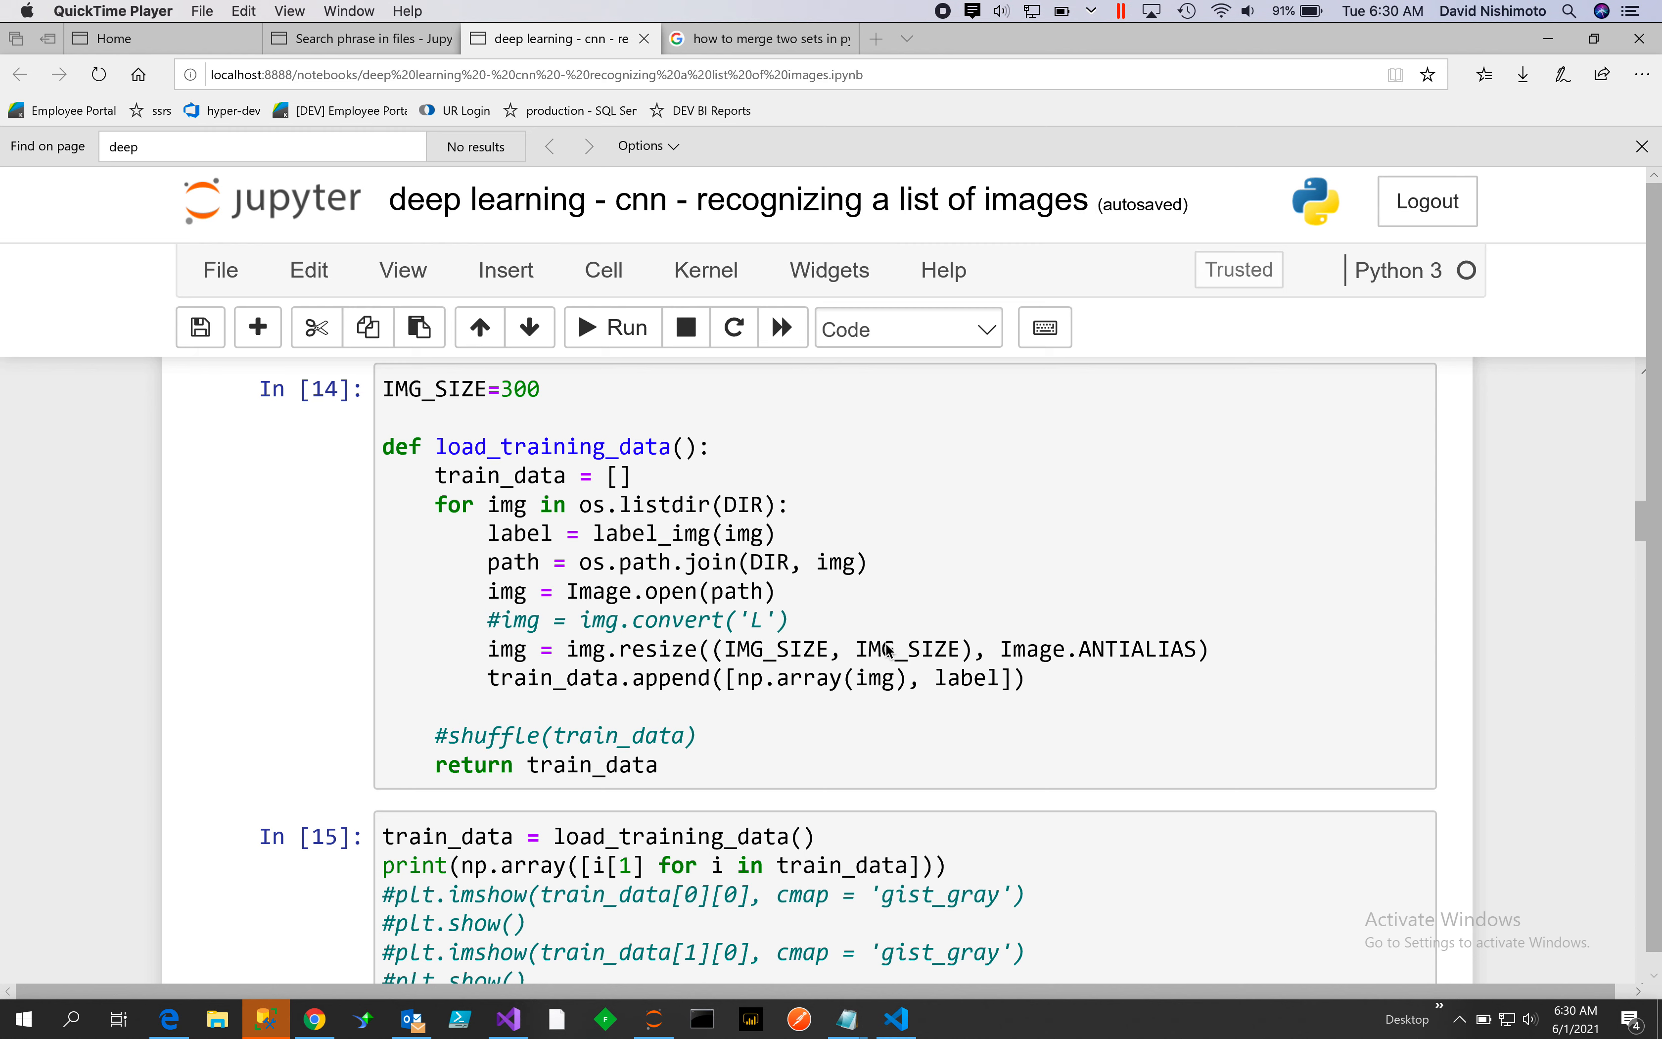
mouse_move(871, 663)
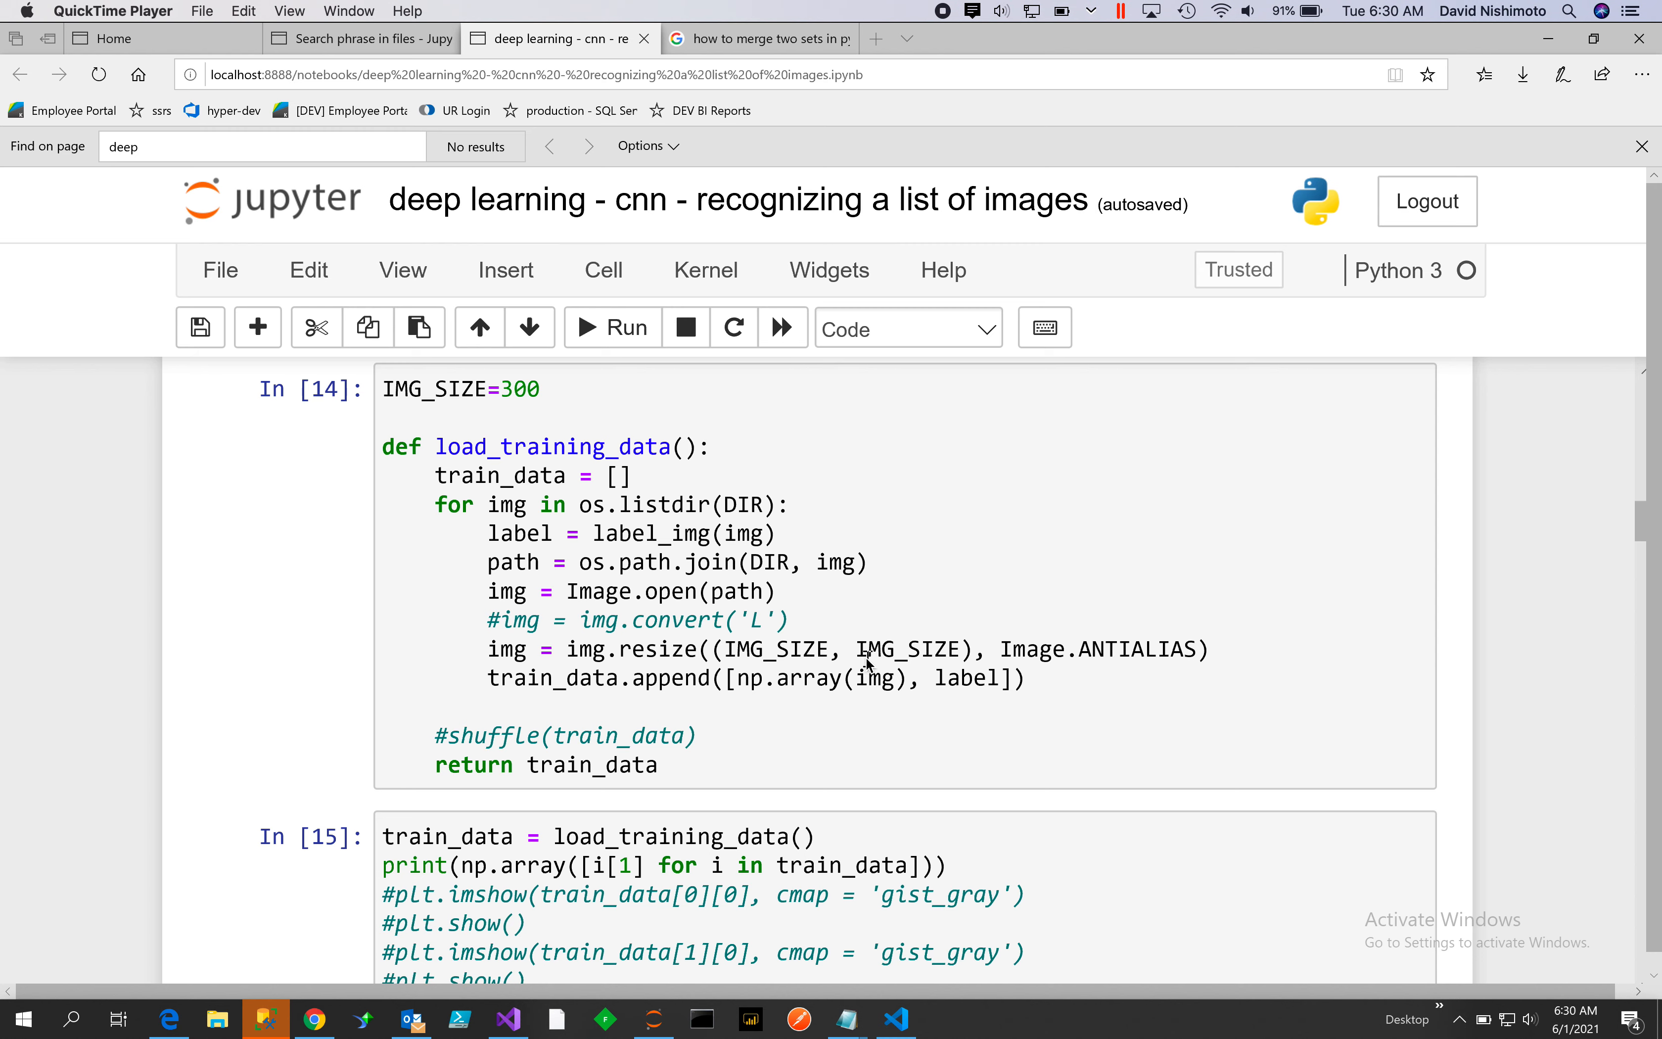
mouse_move(857, 702)
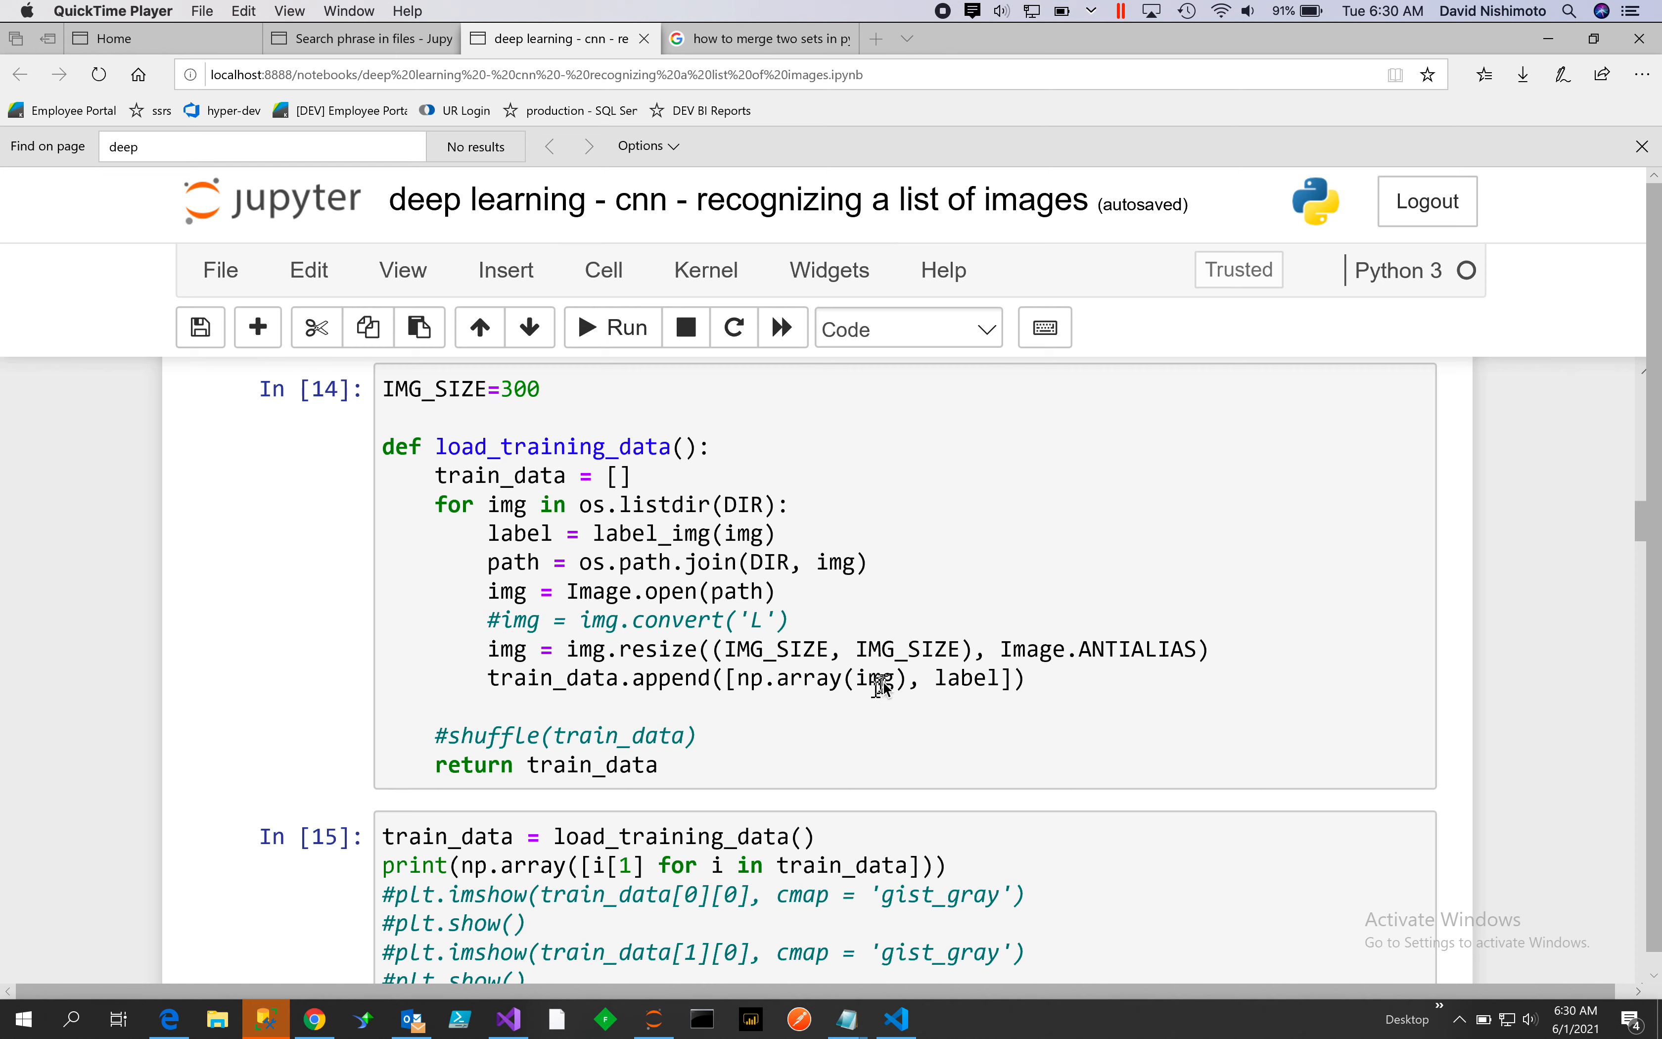
mouse_move(881, 686)
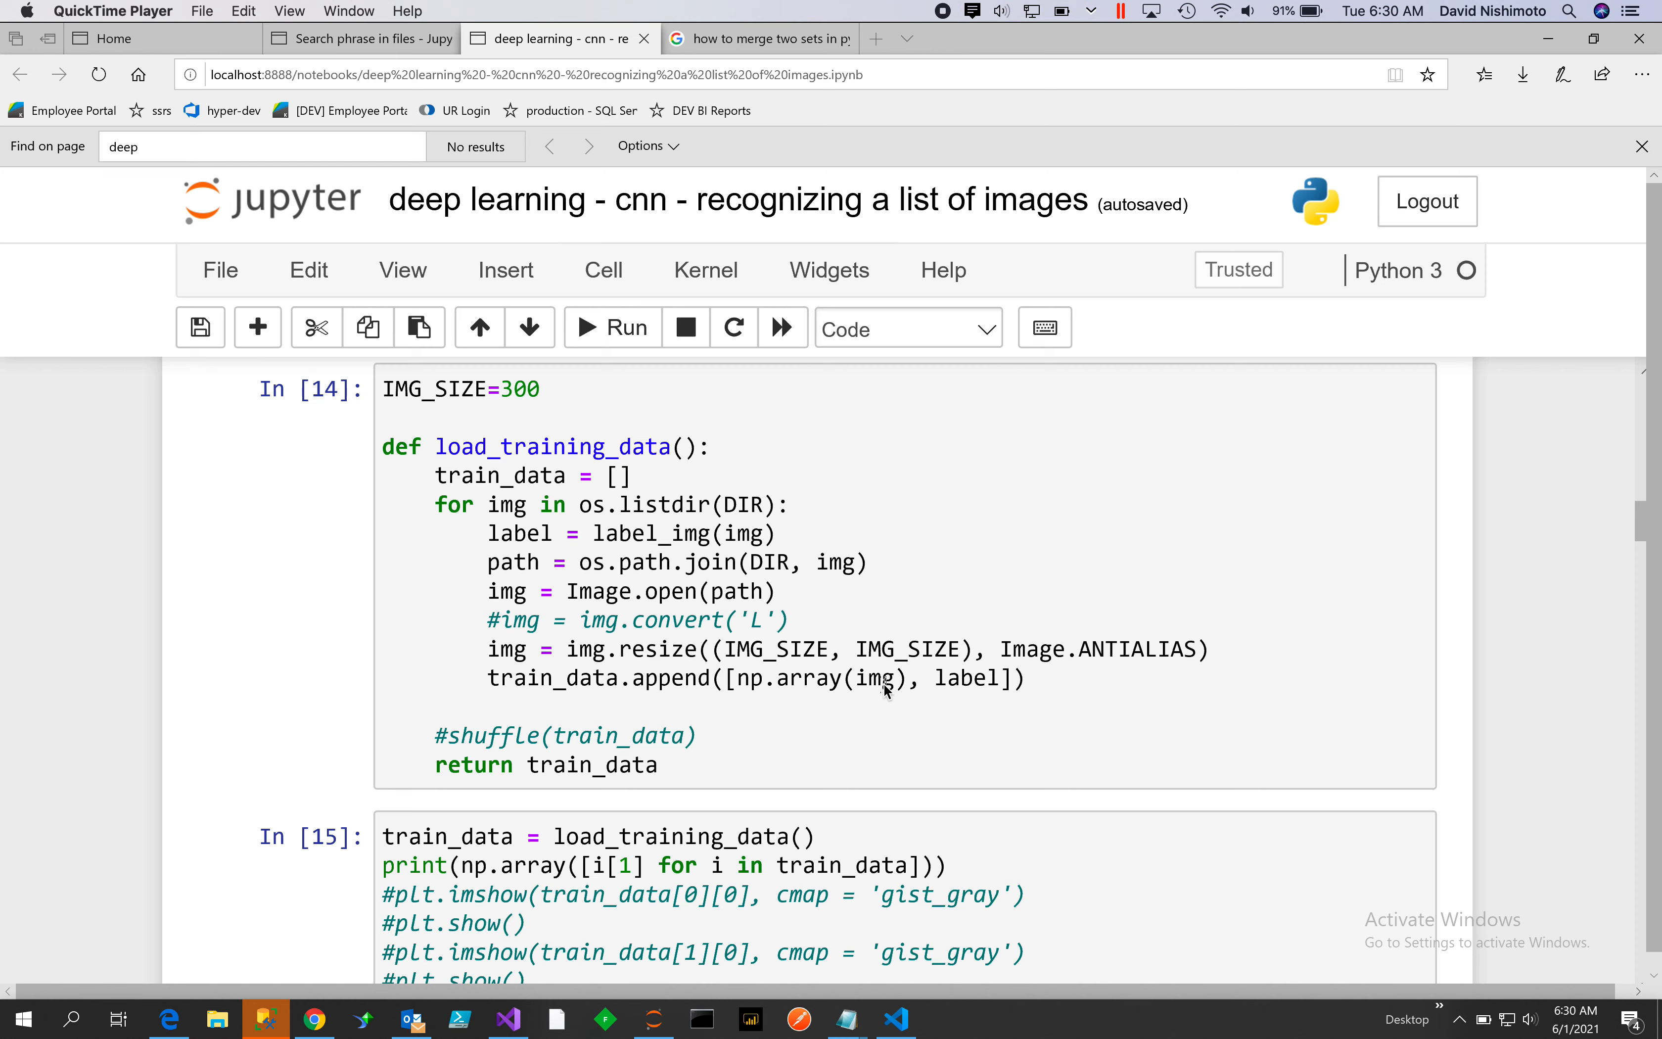
mouse_move(898, 655)
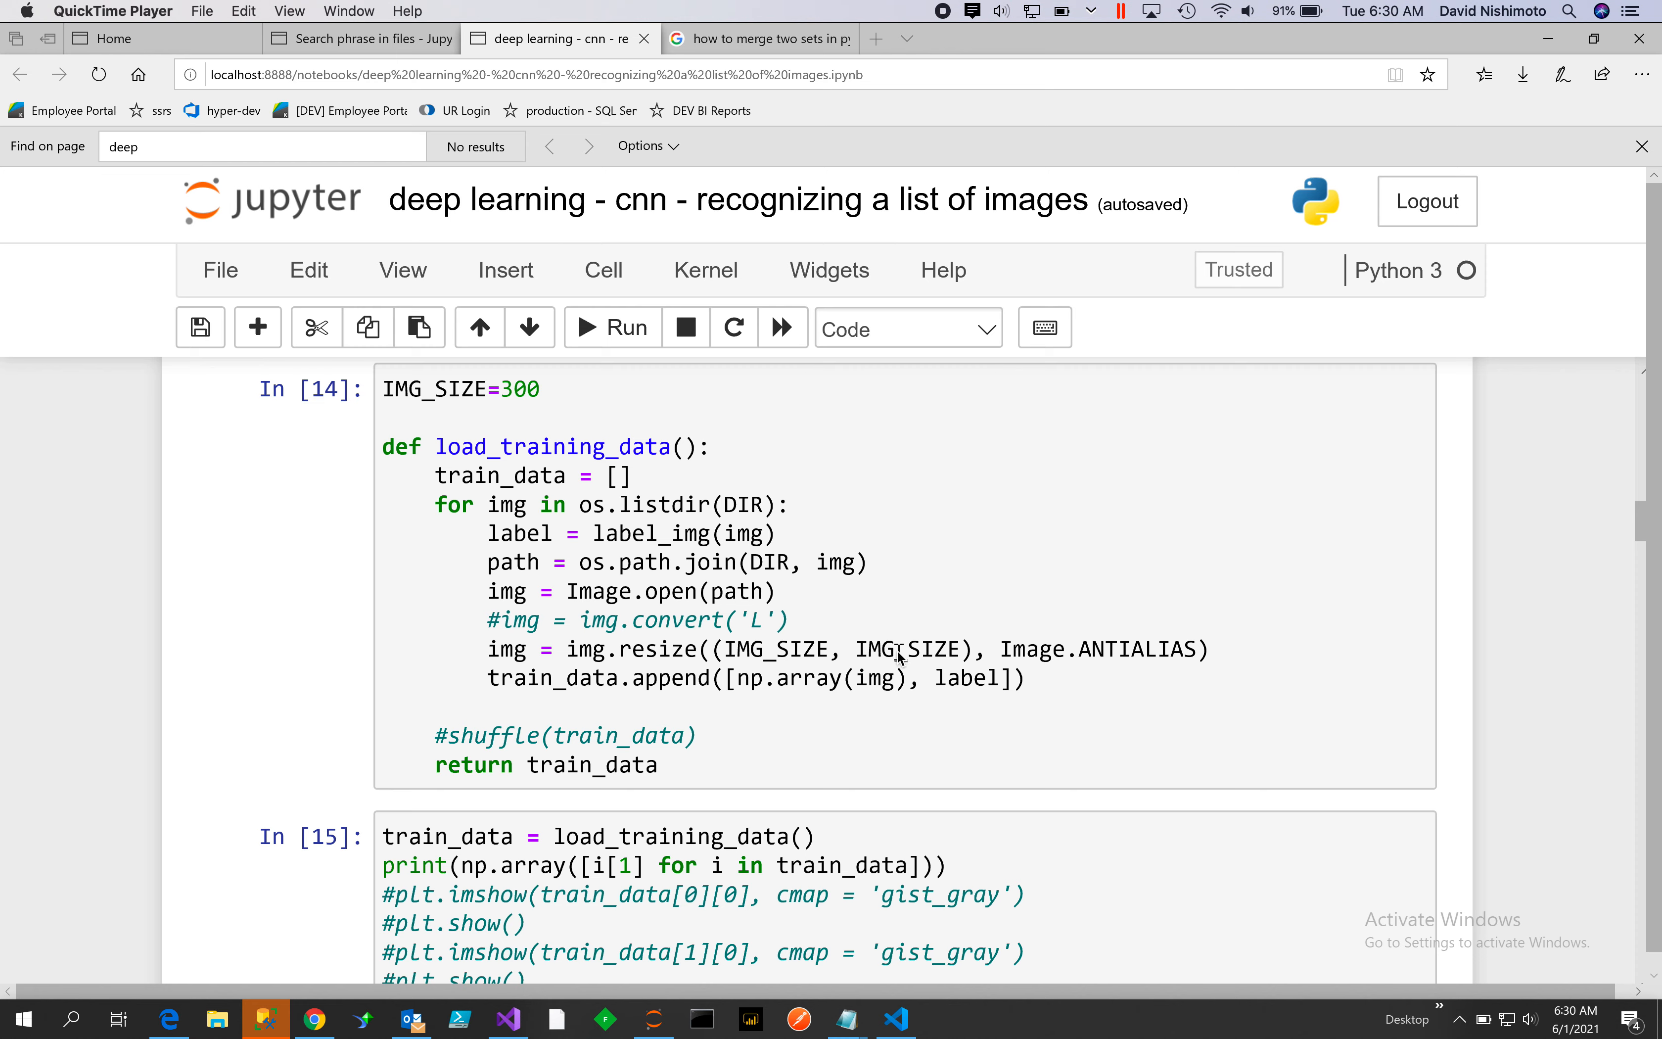
mouse_move(576, 466)
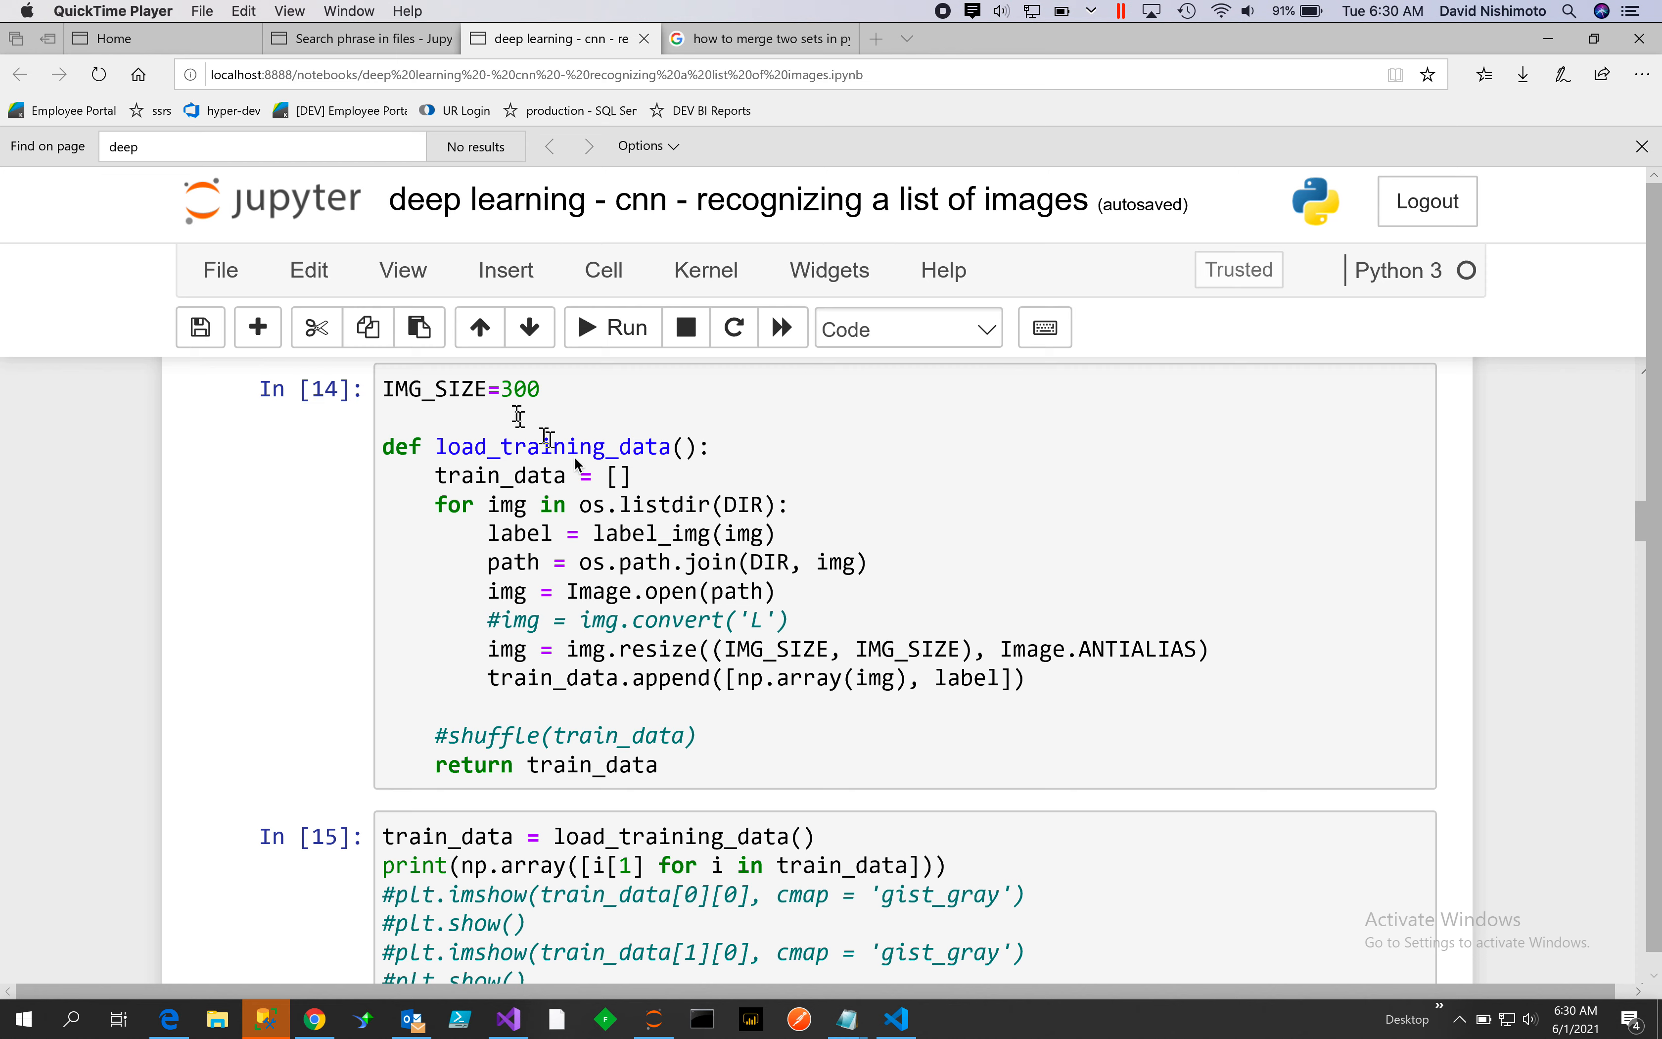
mouse_move(911, 672)
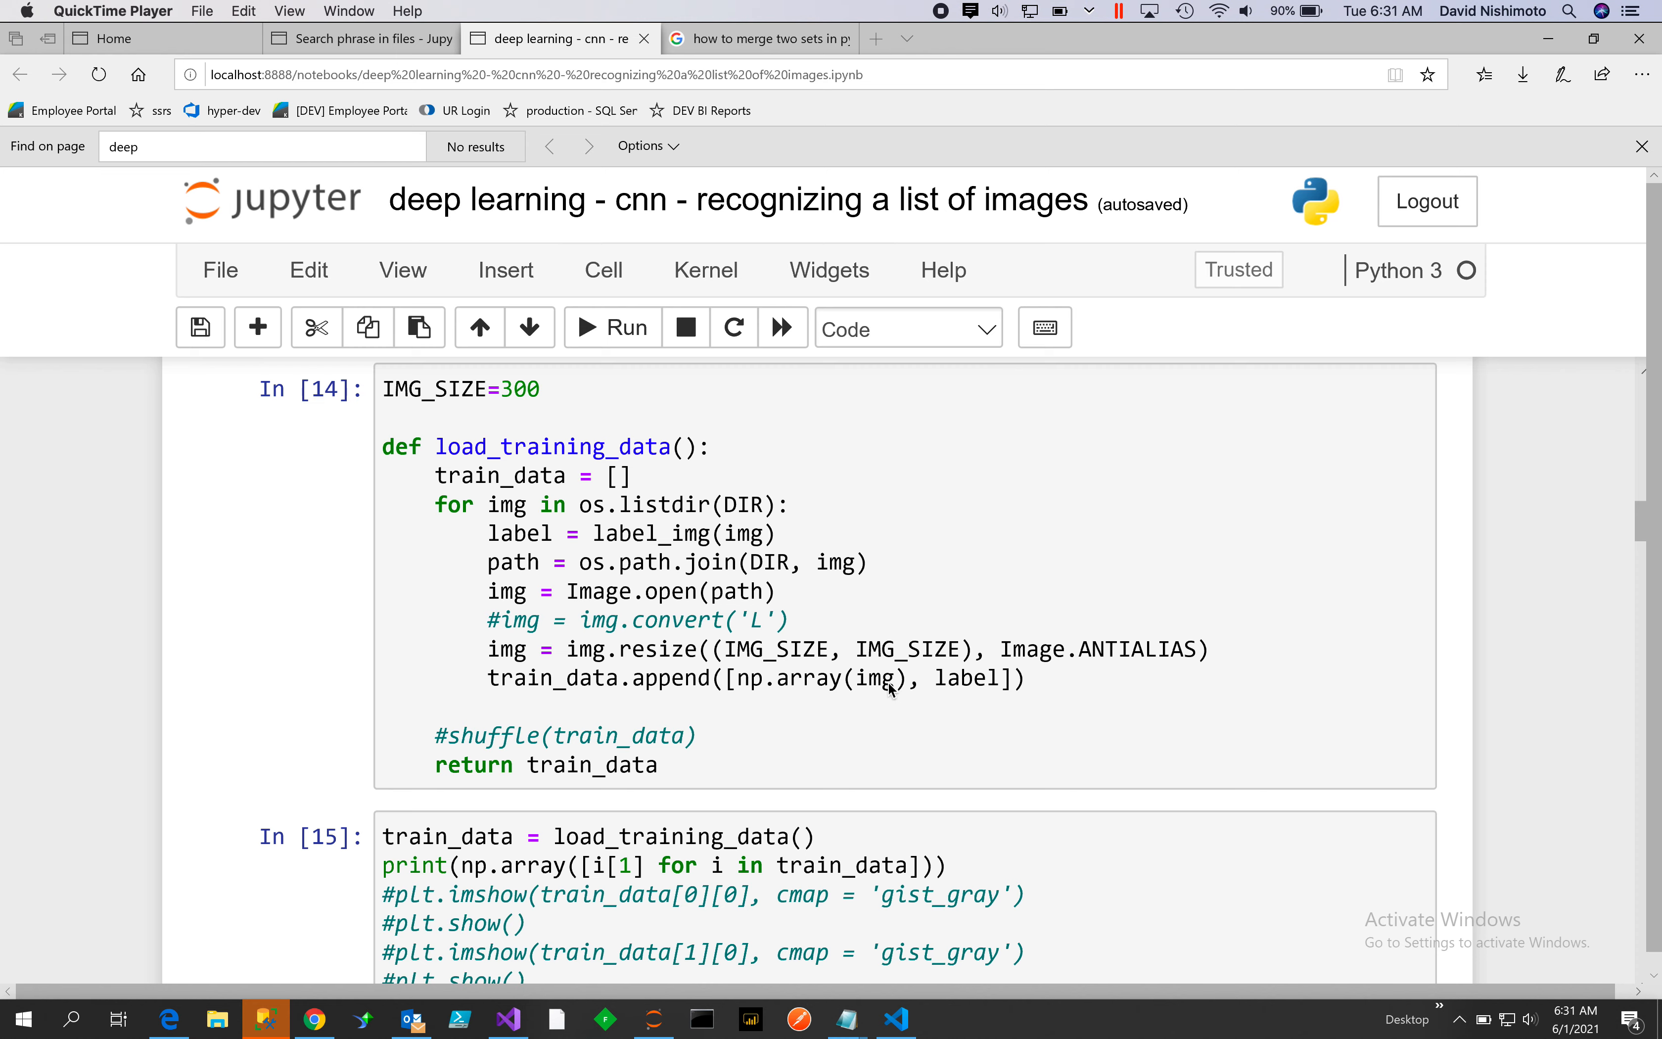
mouse_move(654, 492)
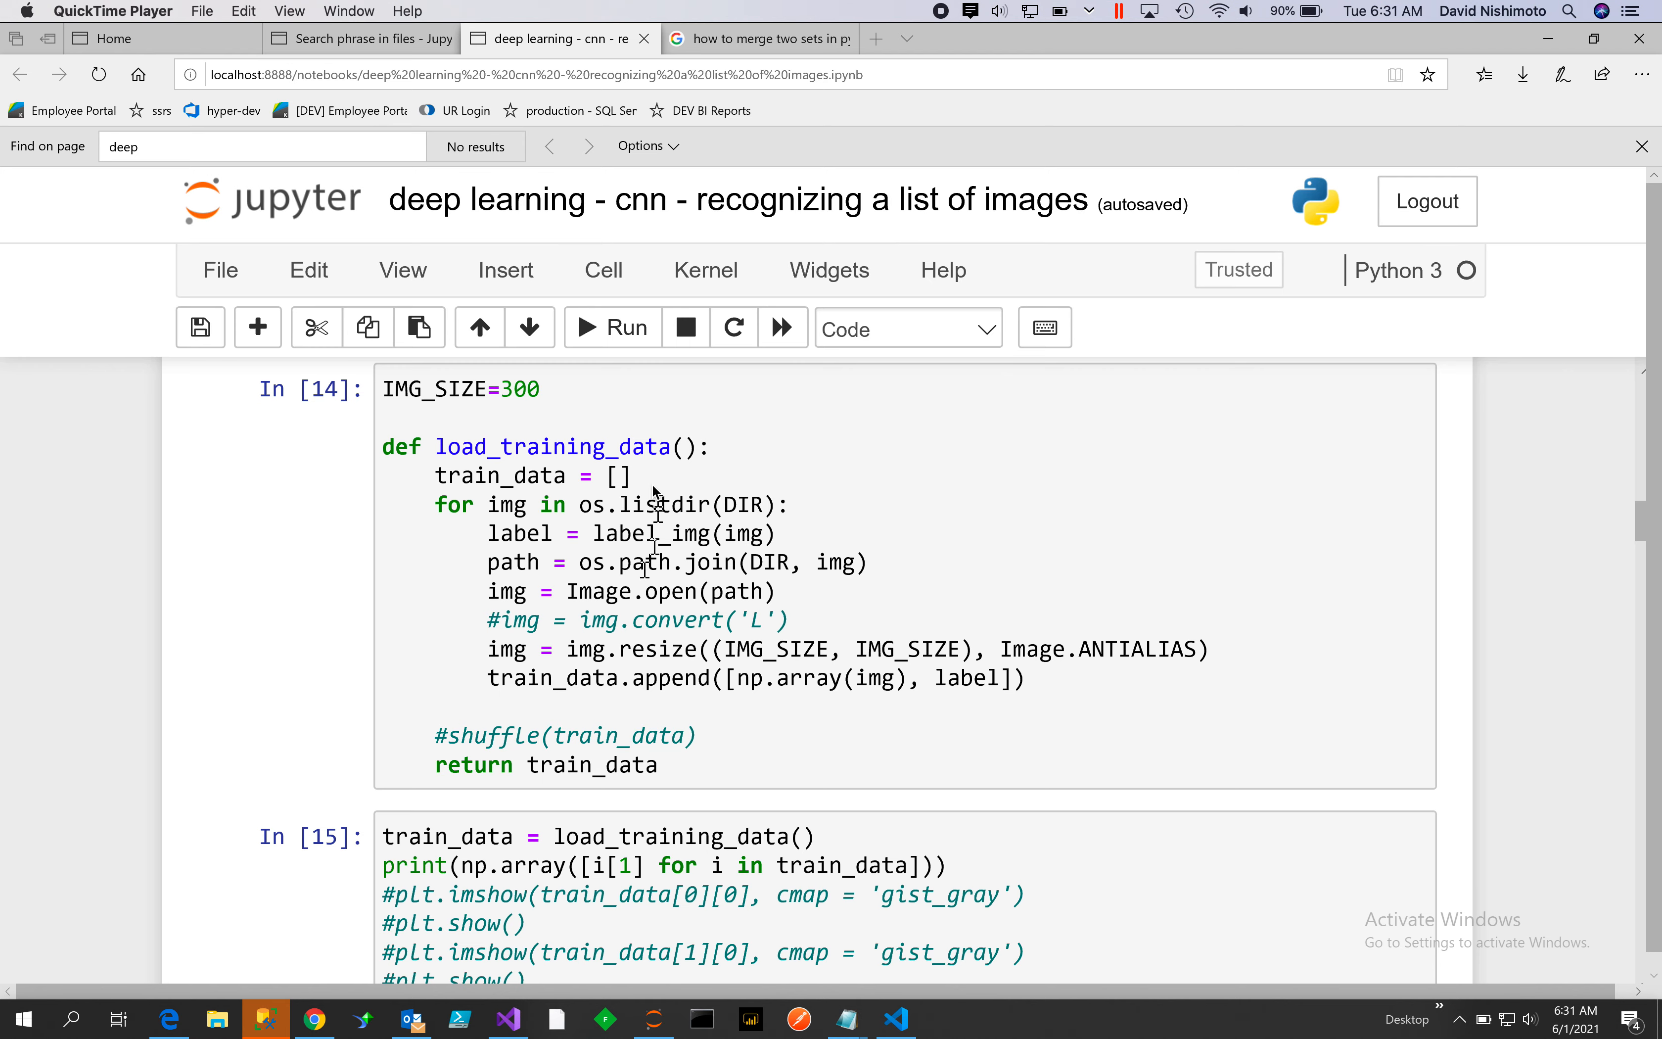
mouse_move(930, 716)
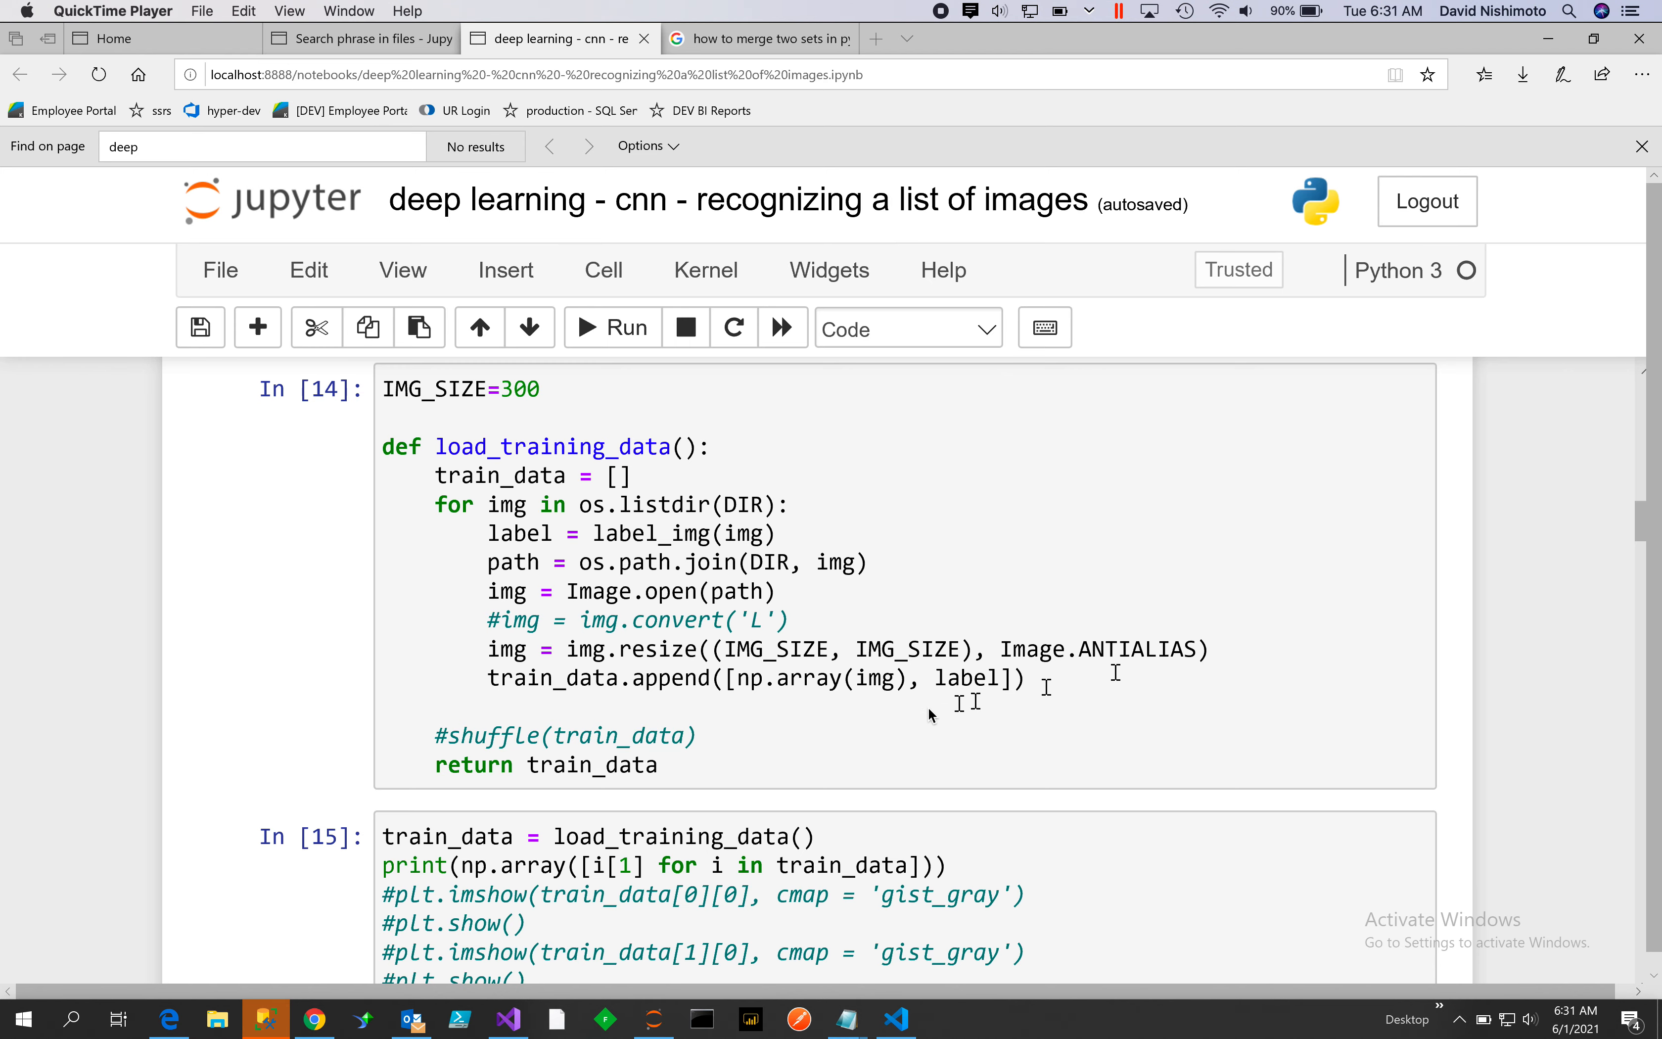
mouse_move(977, 778)
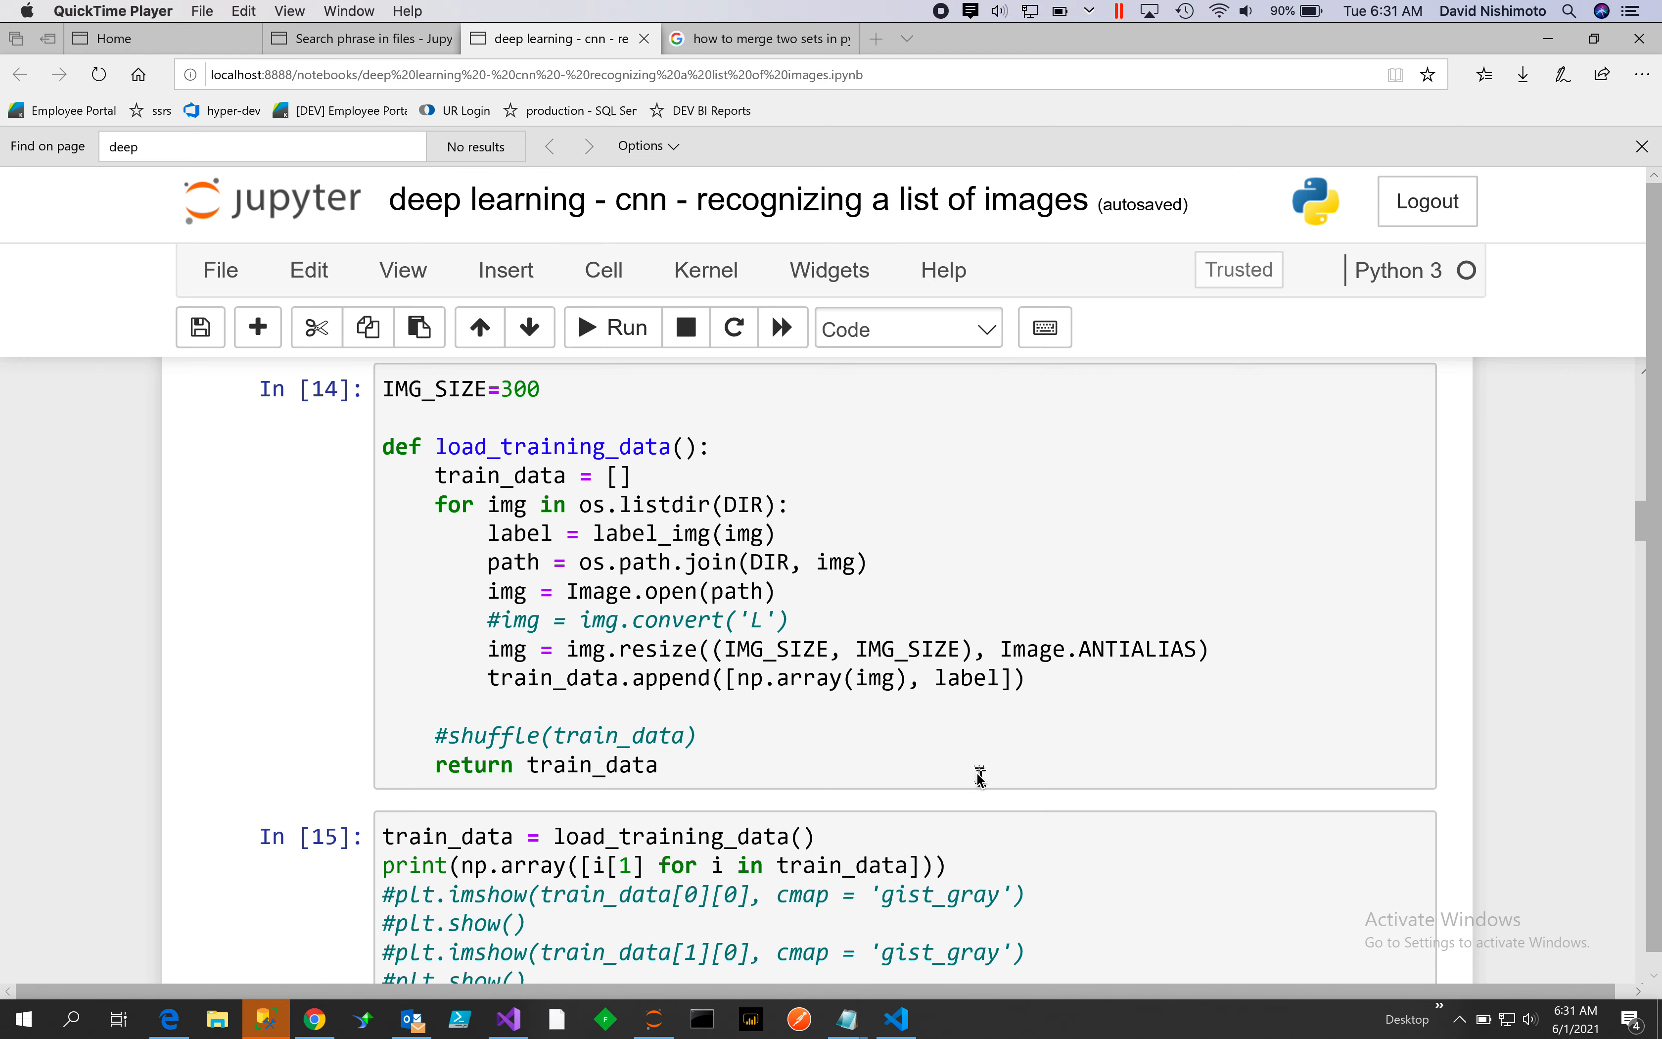
scroll(down, 3)
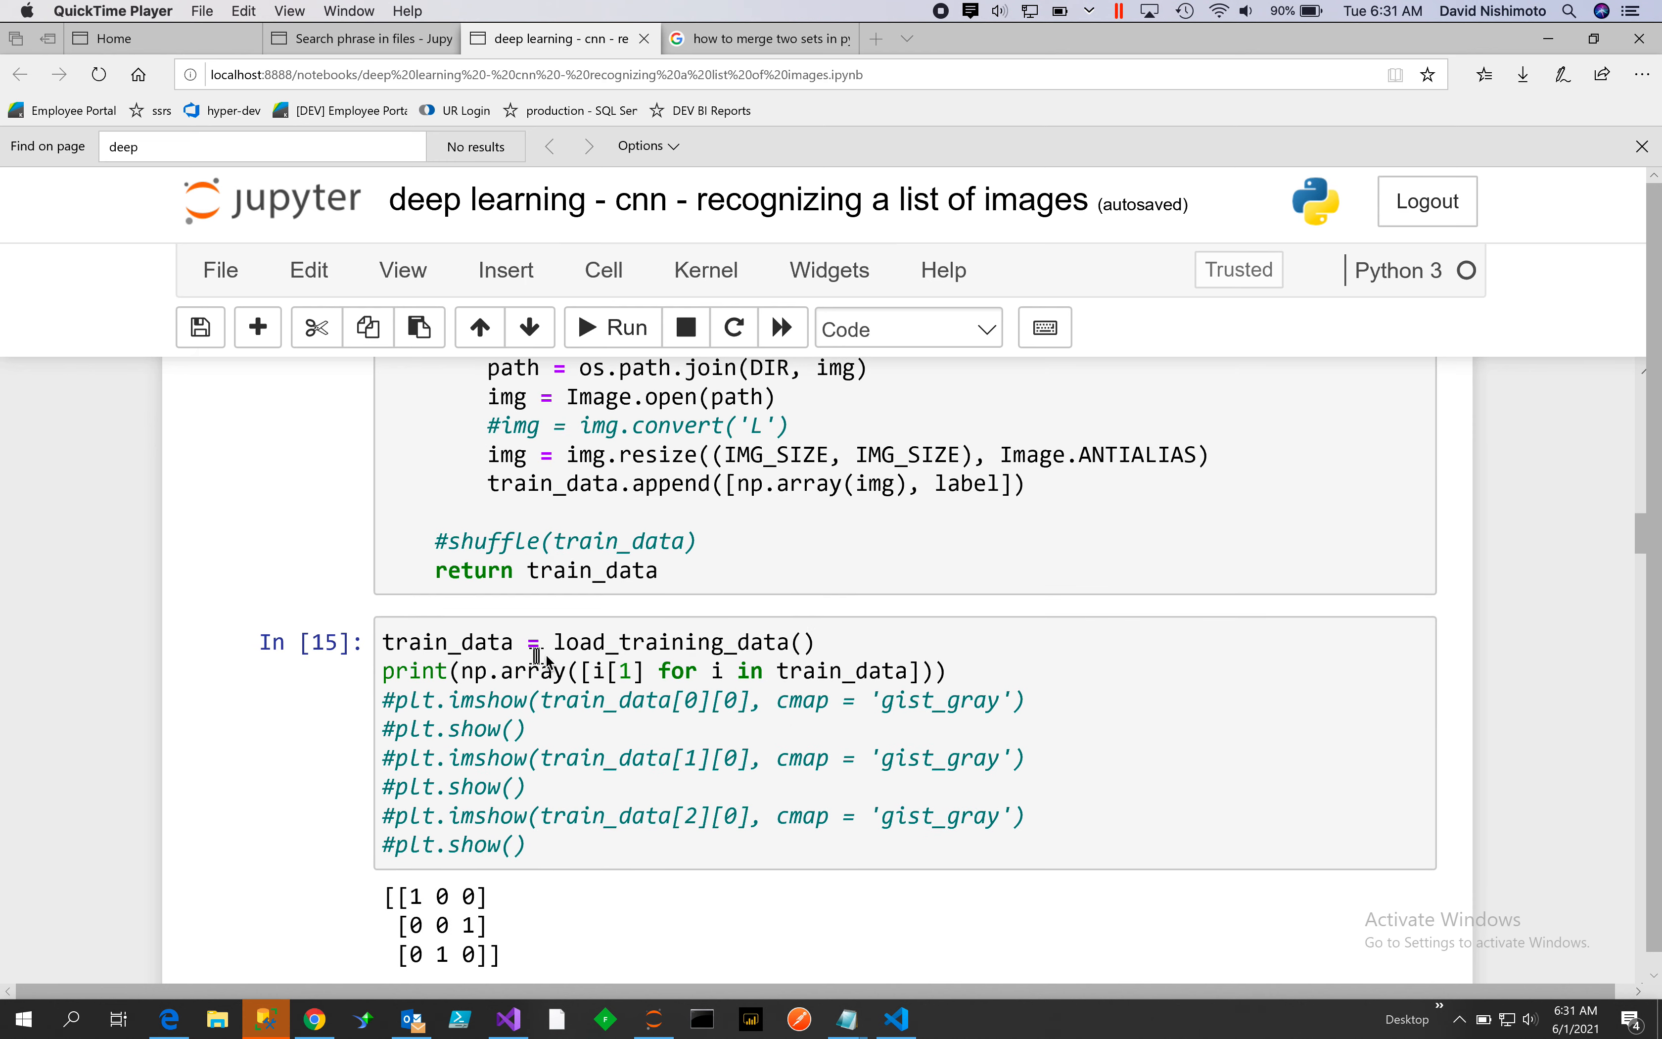
mouse_move(784, 704)
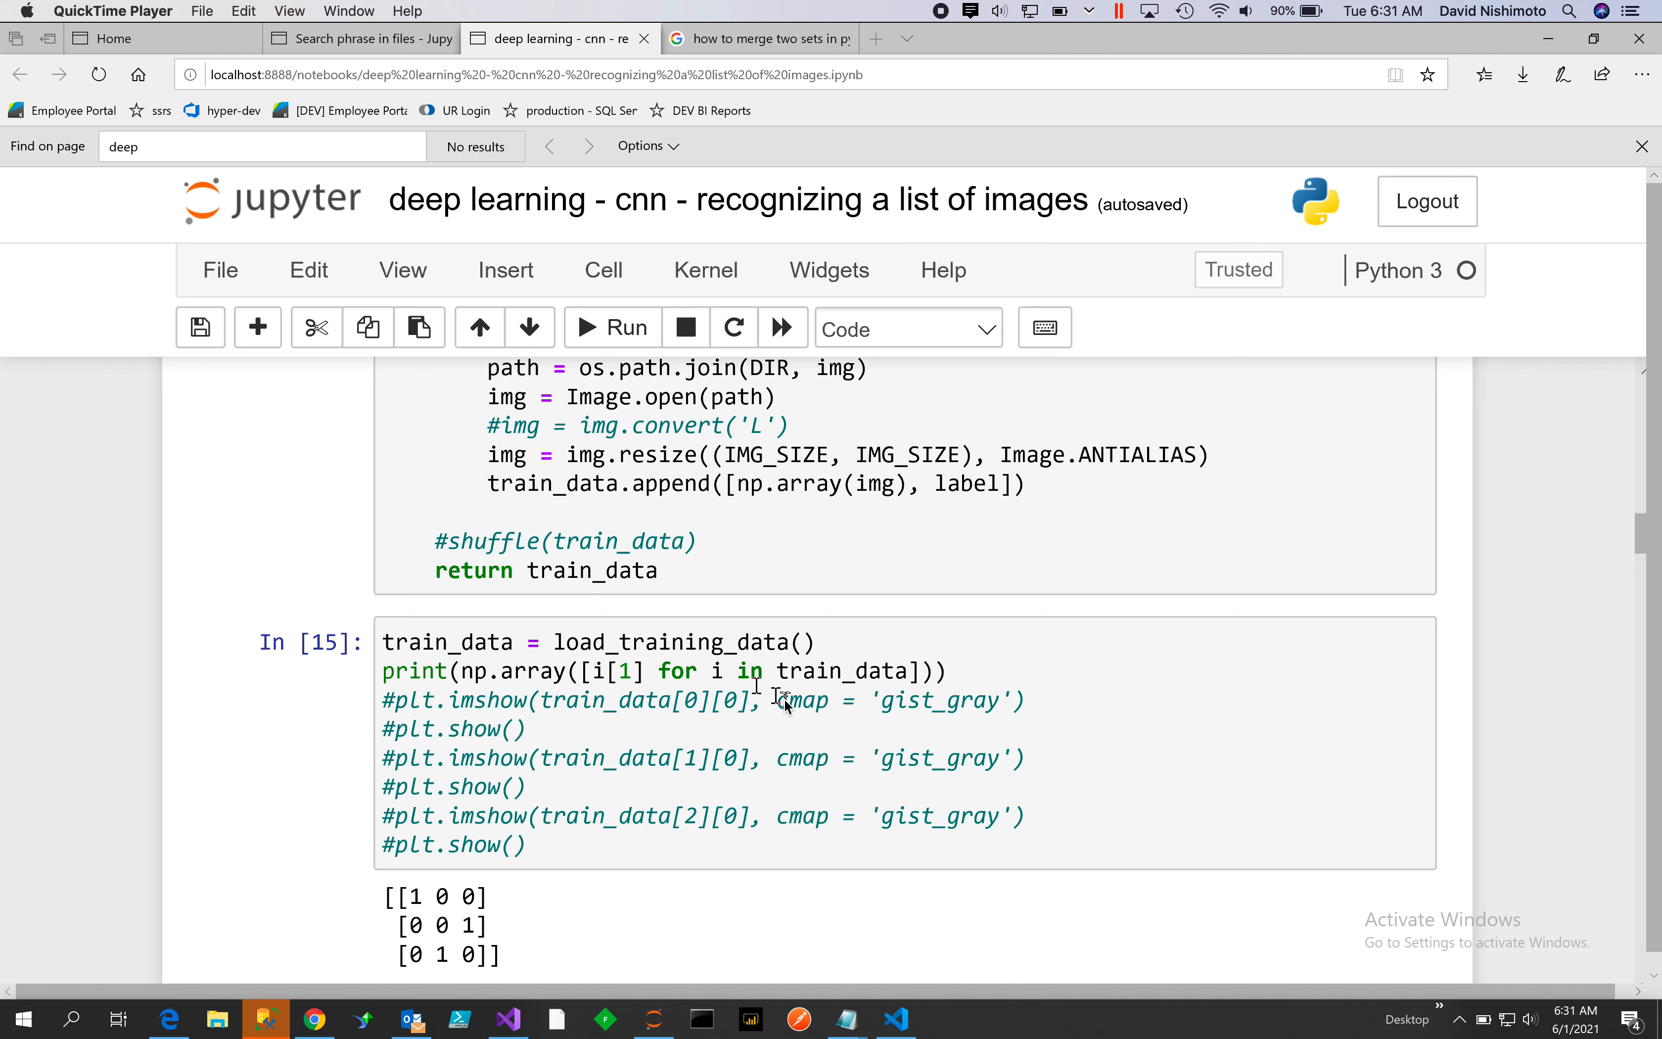
scroll(down, 3)
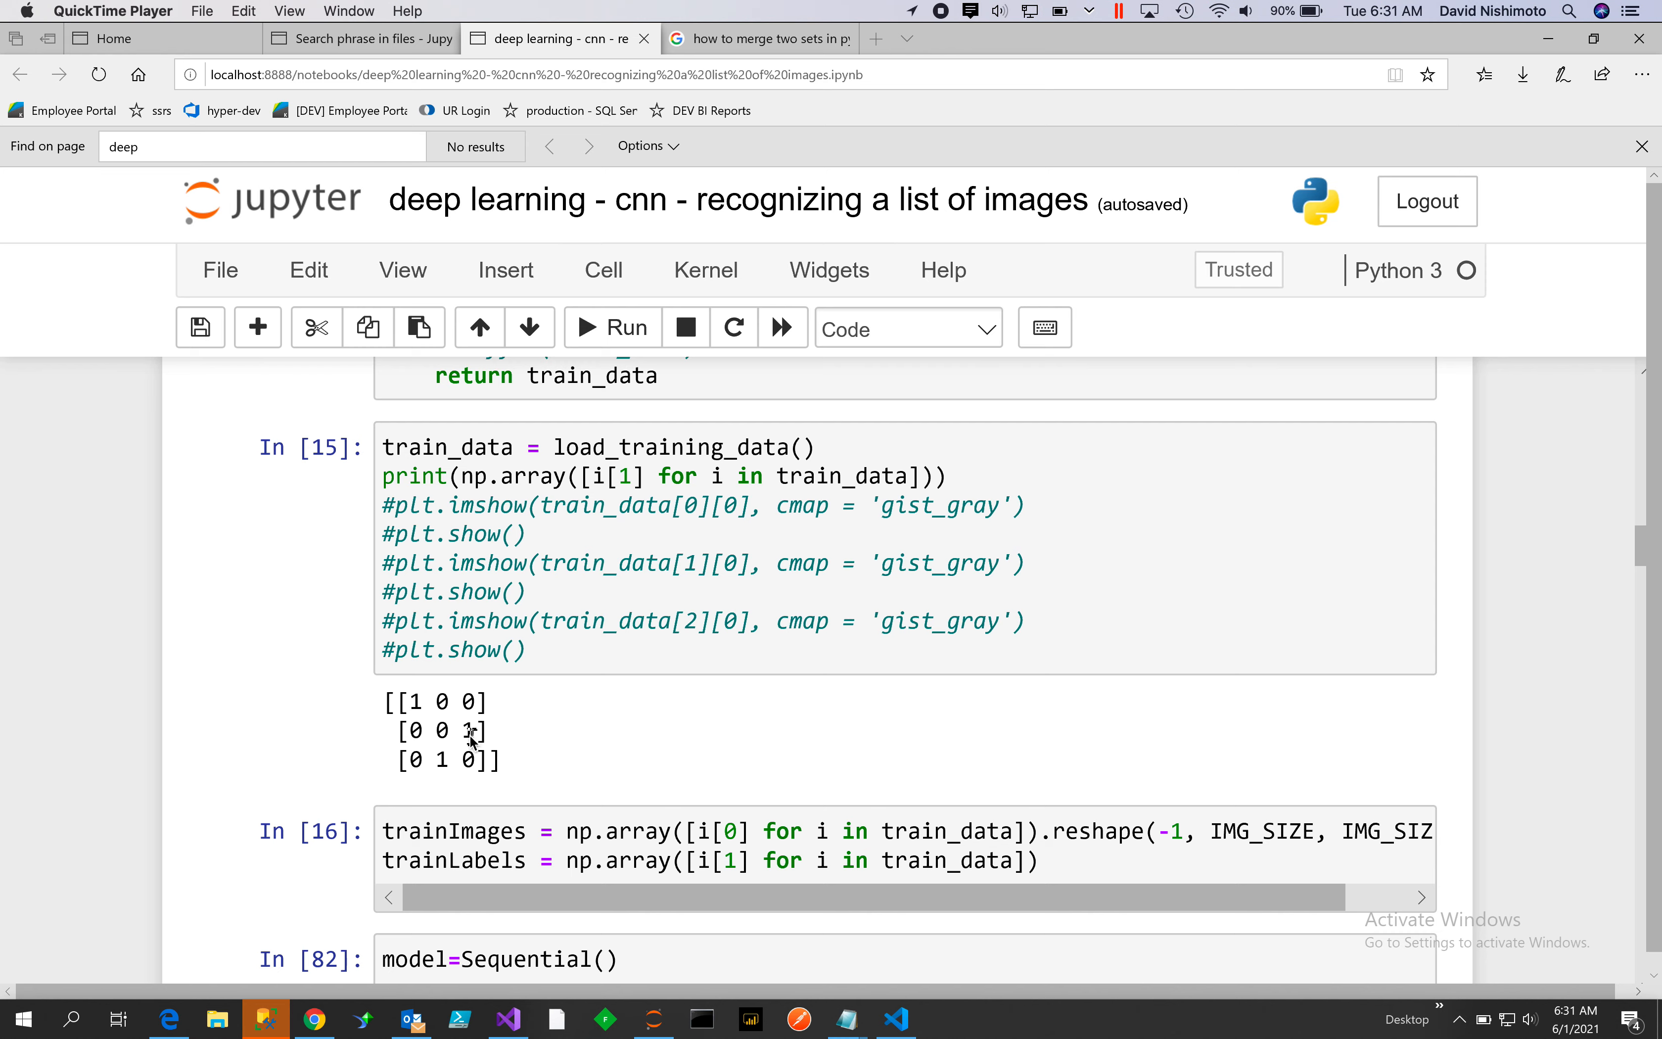
mouse_move(493, 755)
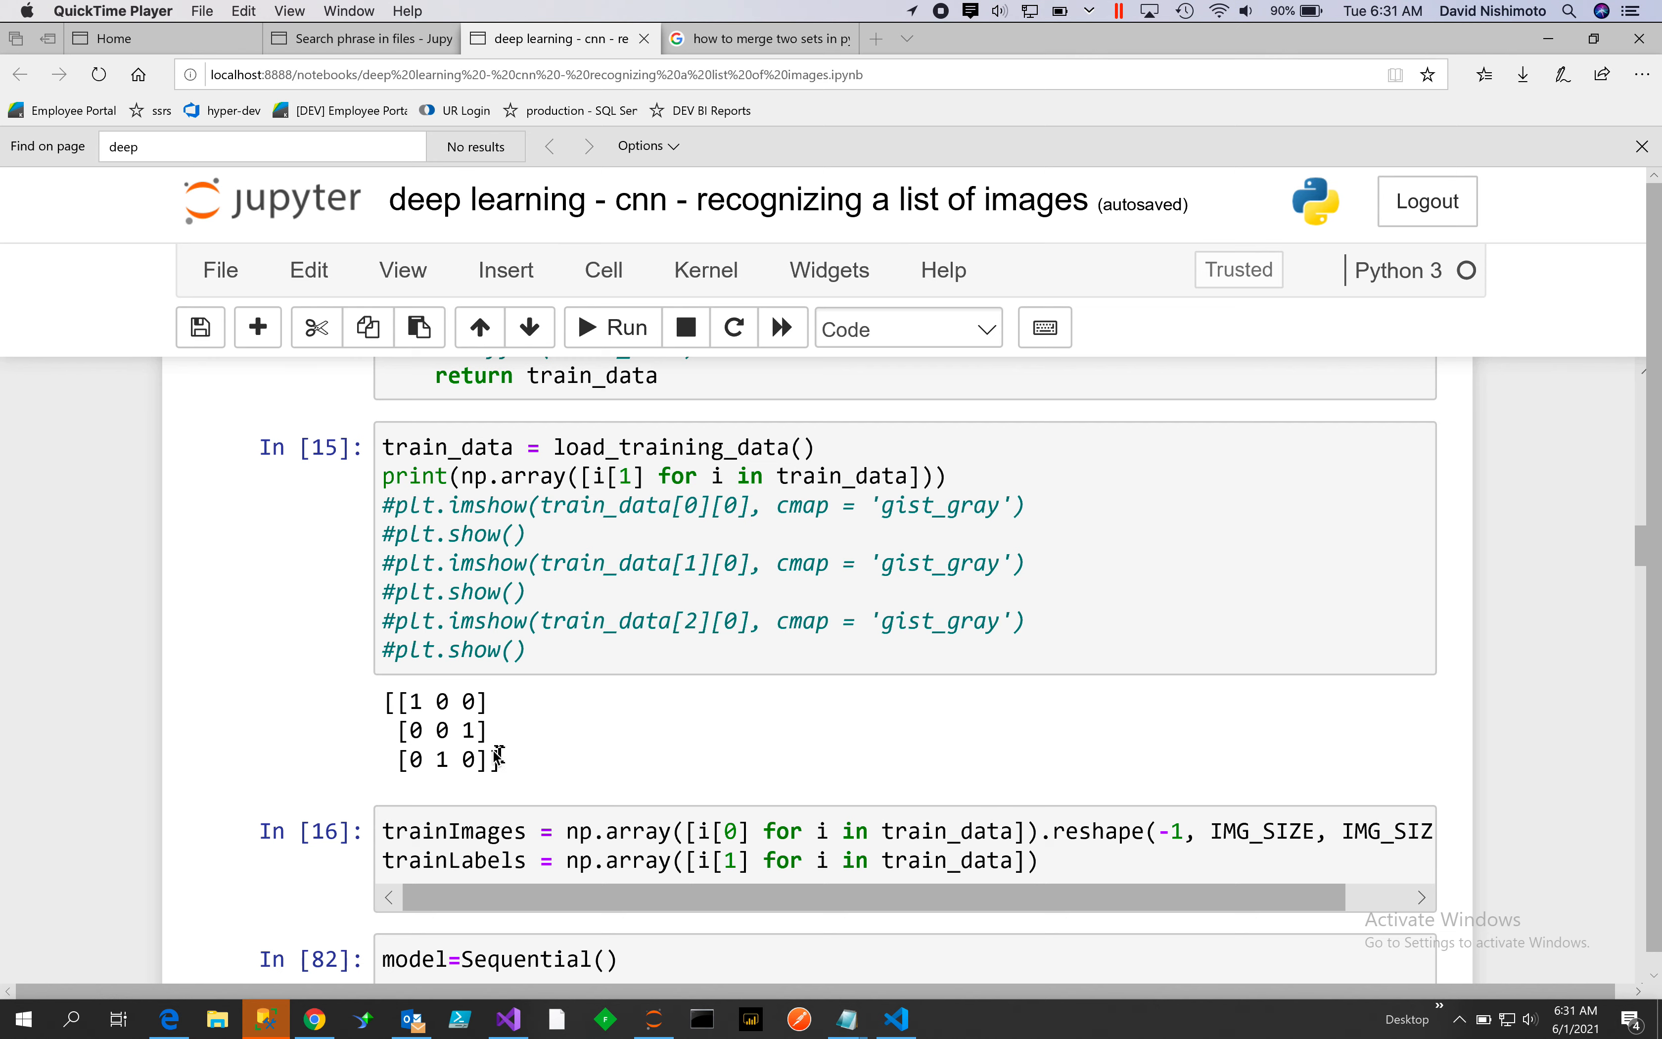
scroll(down, 3)
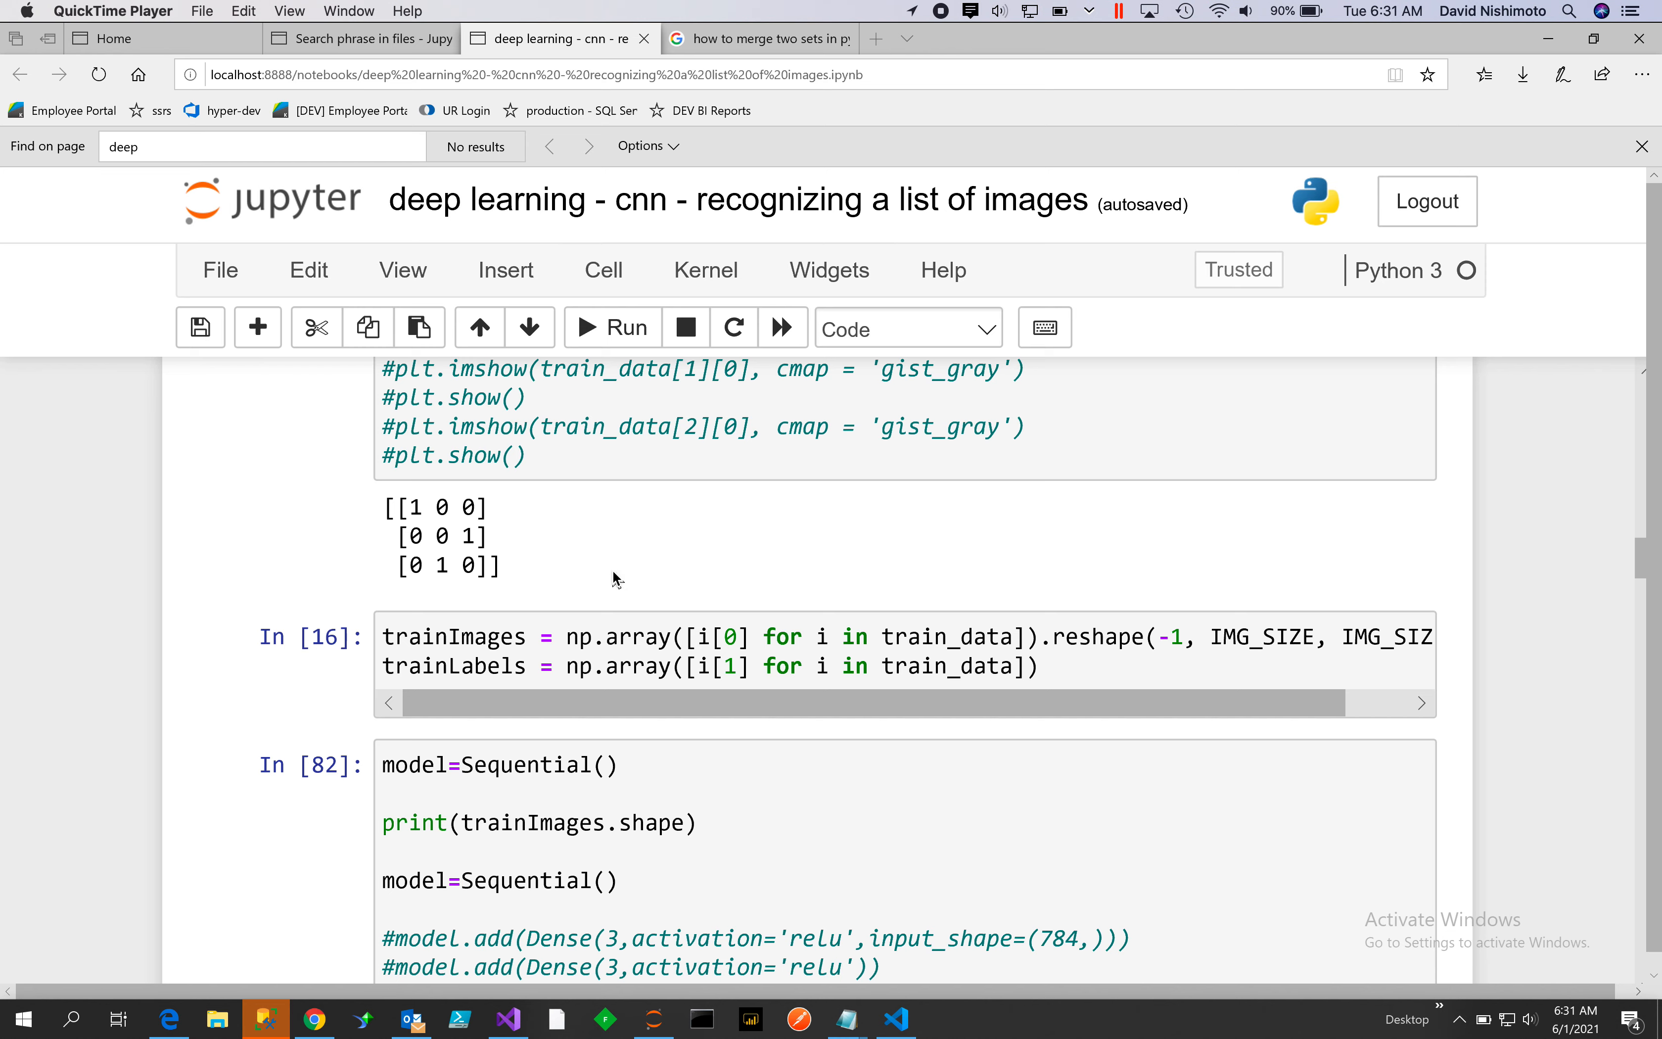
mouse_move(755, 651)
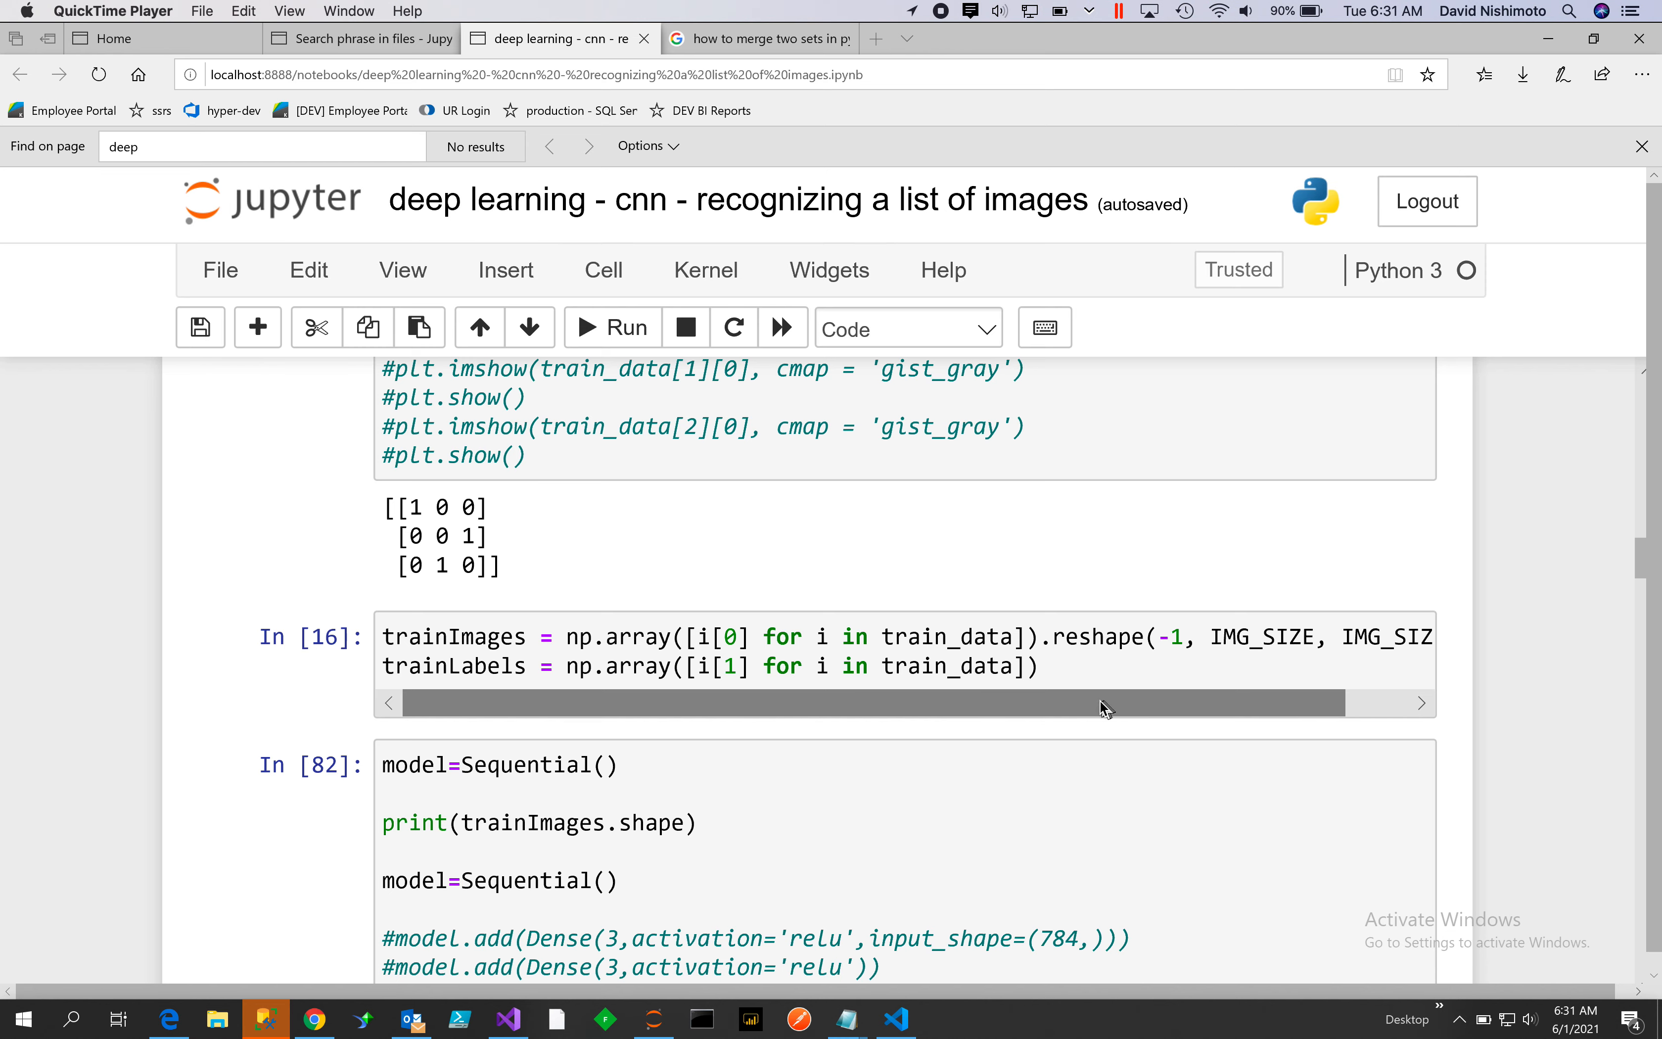
mouse_move(1095, 715)
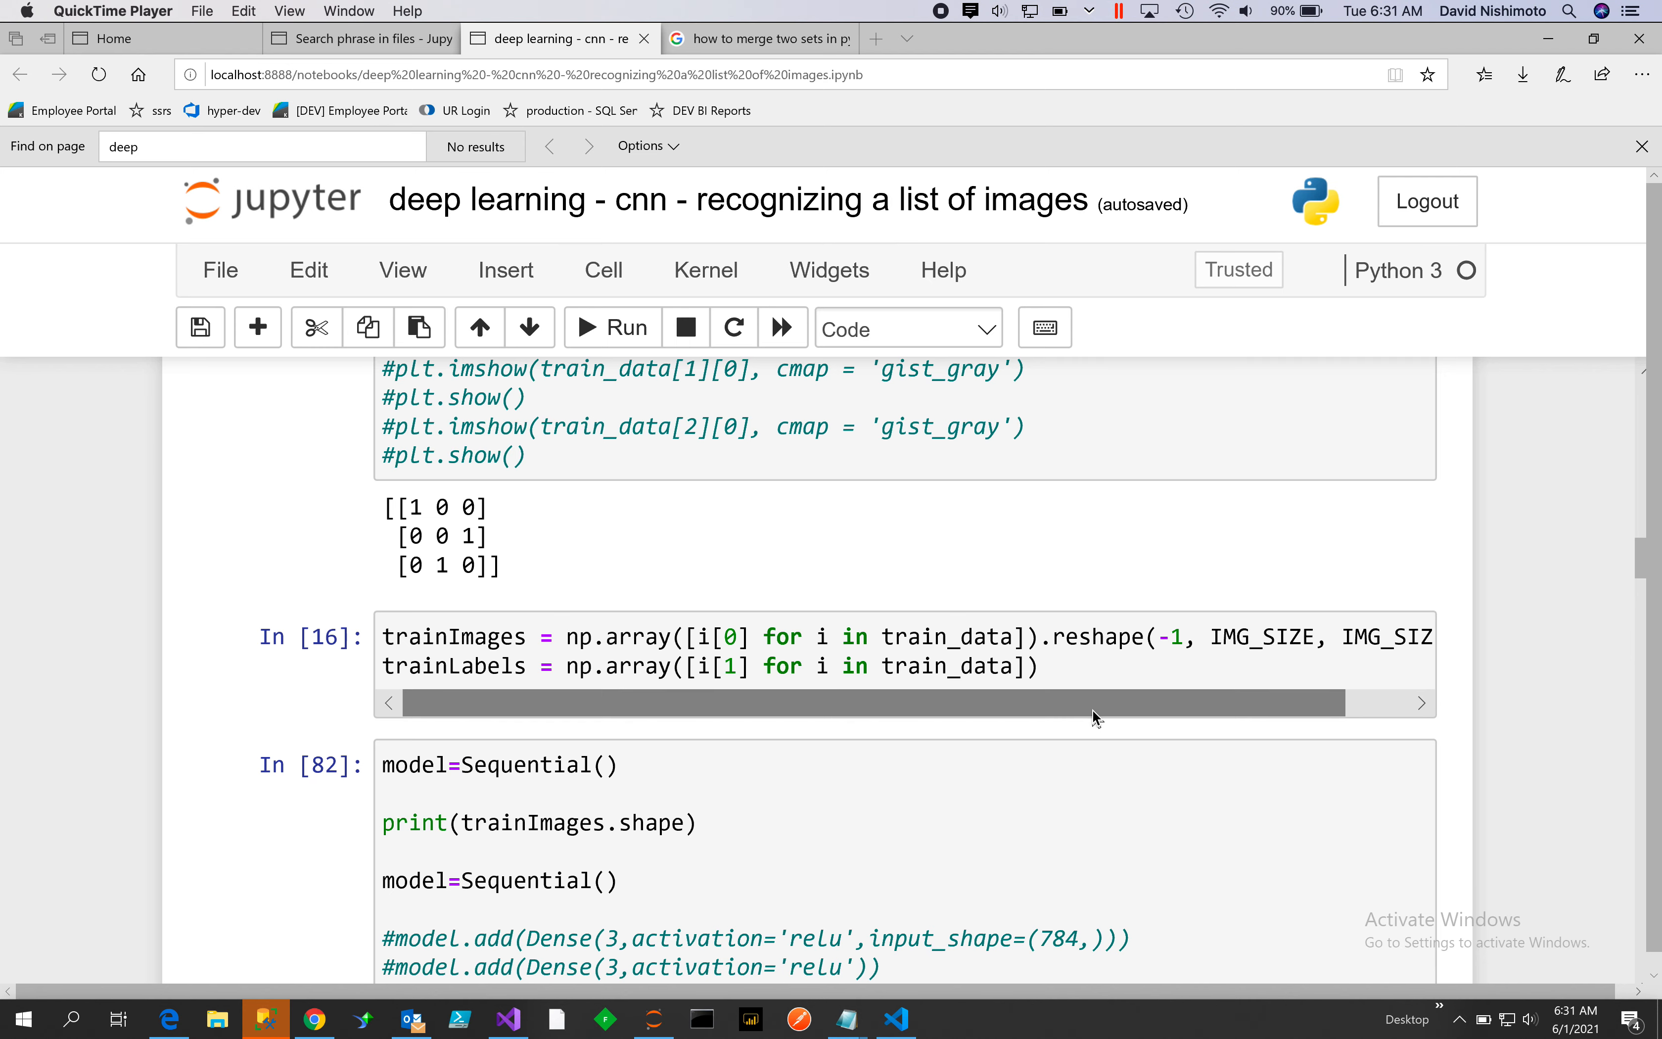
Scroll down to the model=Sequential() cell with its commented Dense layers and first Conv2D
scroll(down, 3)
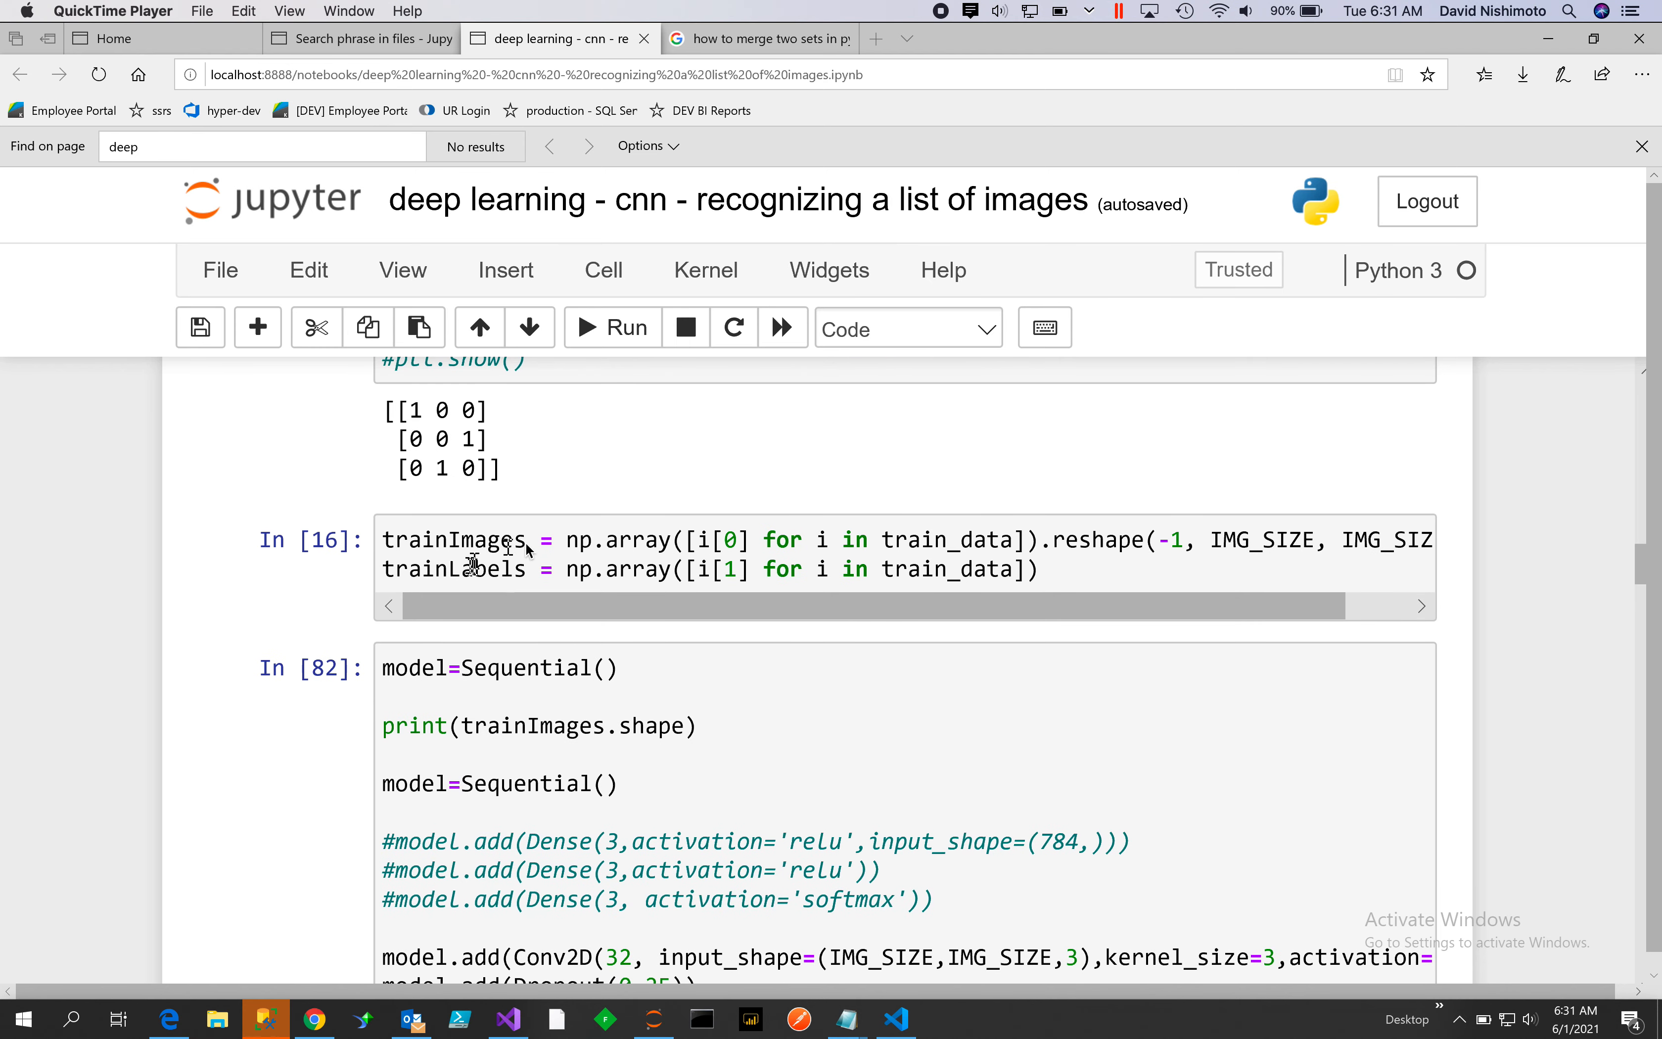
mouse_move(1176, 583)
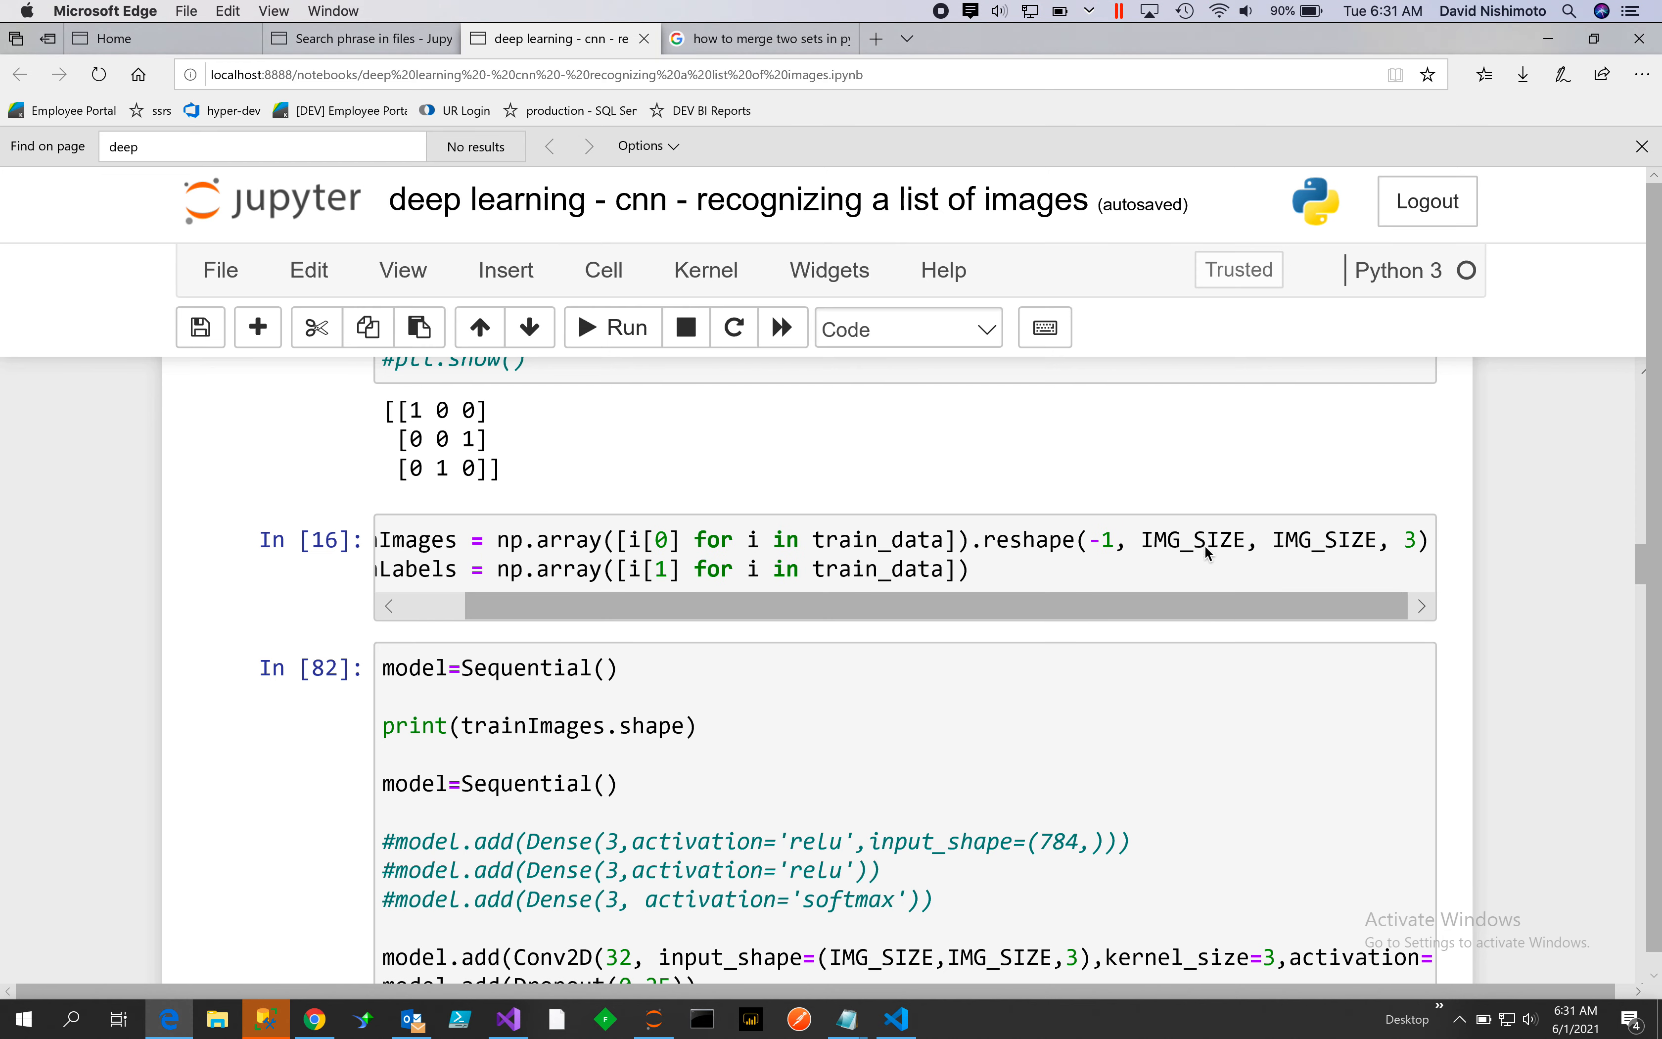
mouse_move(1415, 540)
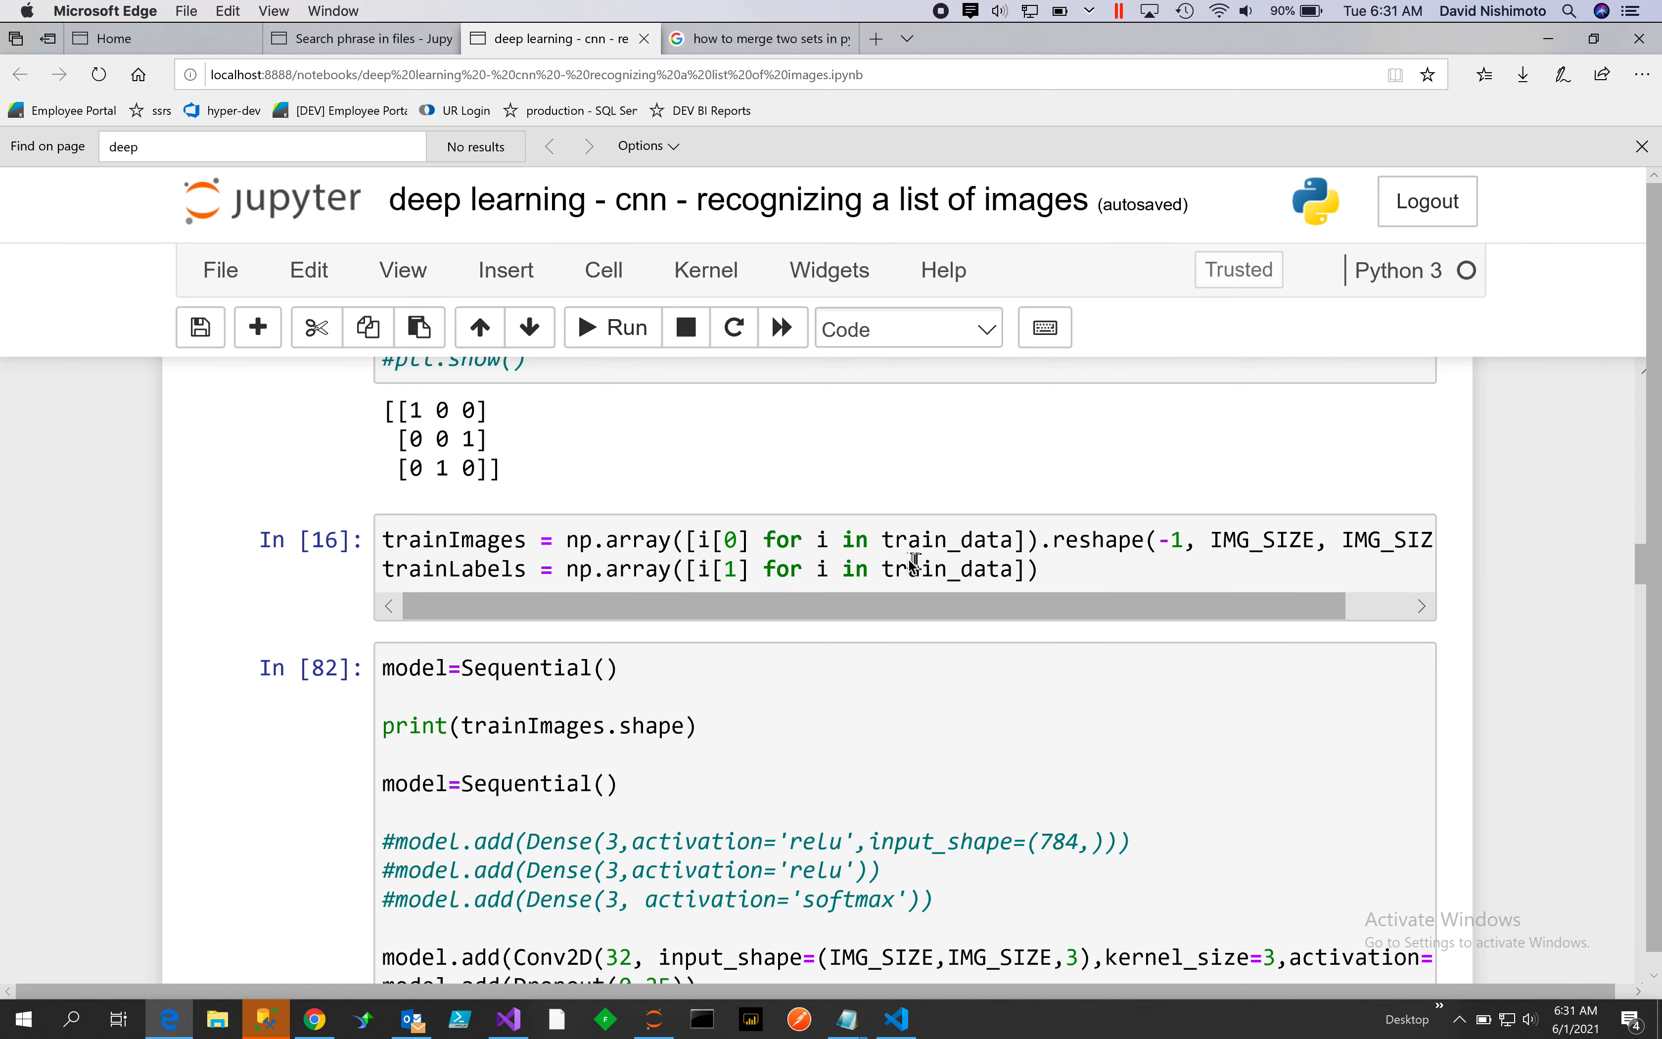
mouse_move(540, 605)
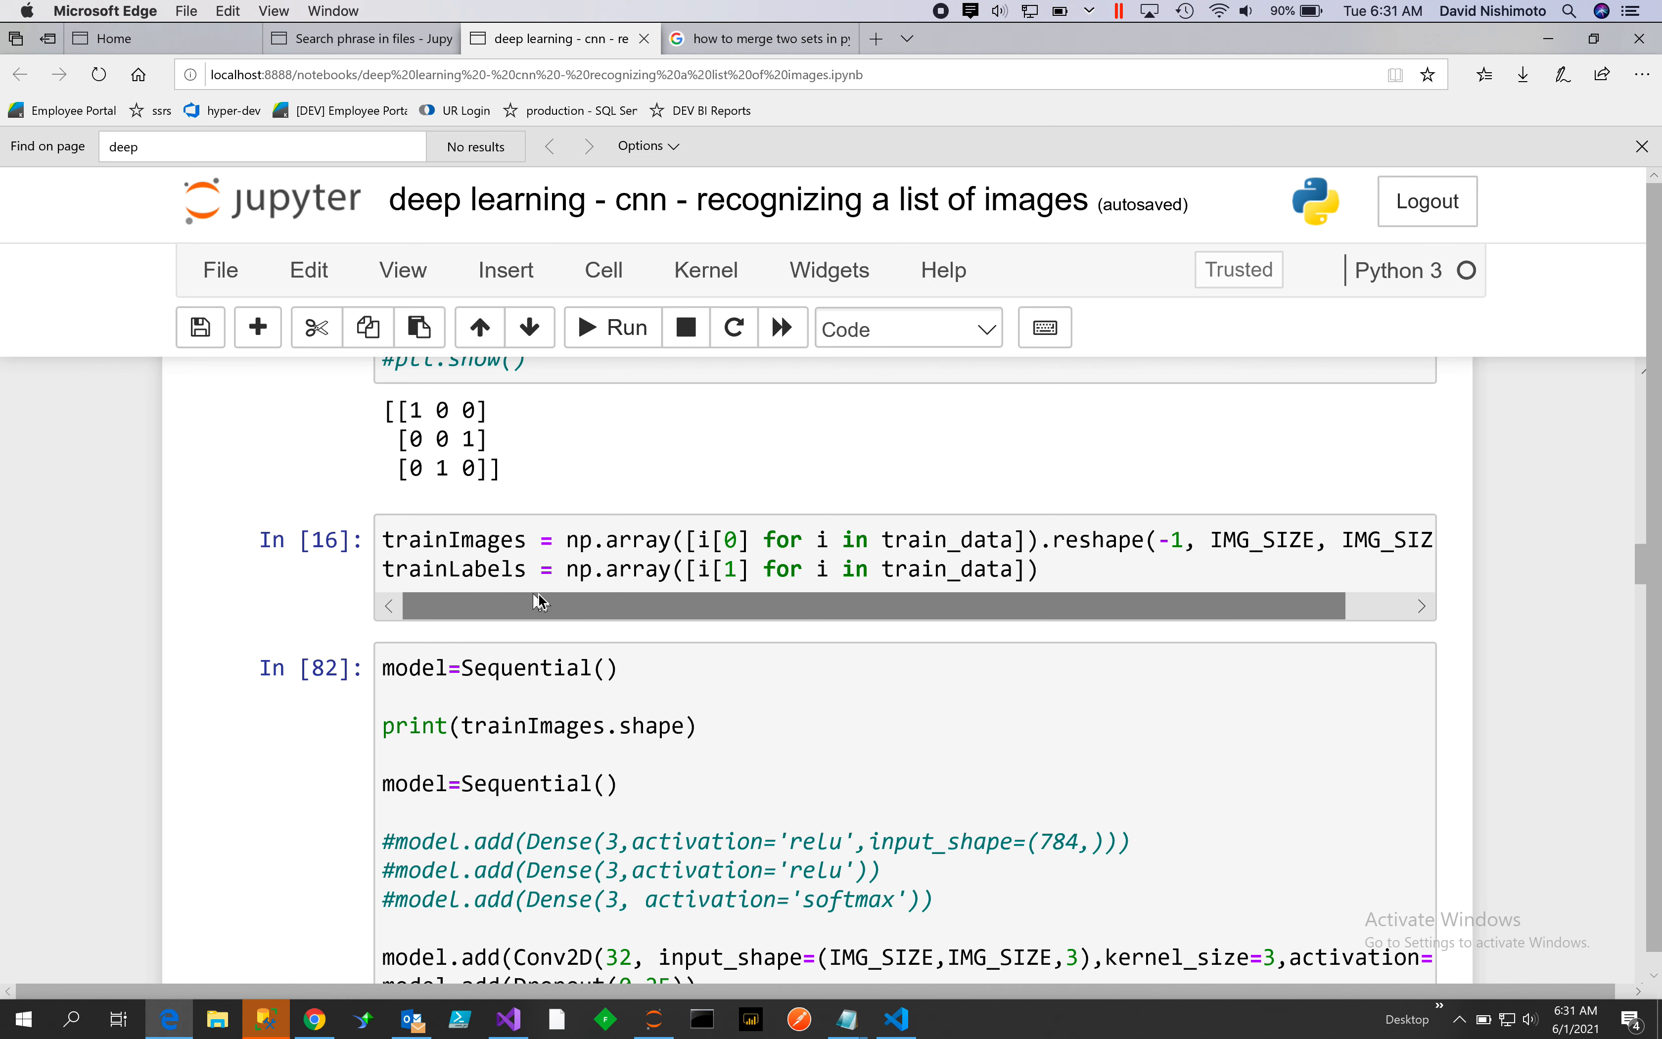
mouse_move(1383, 700)
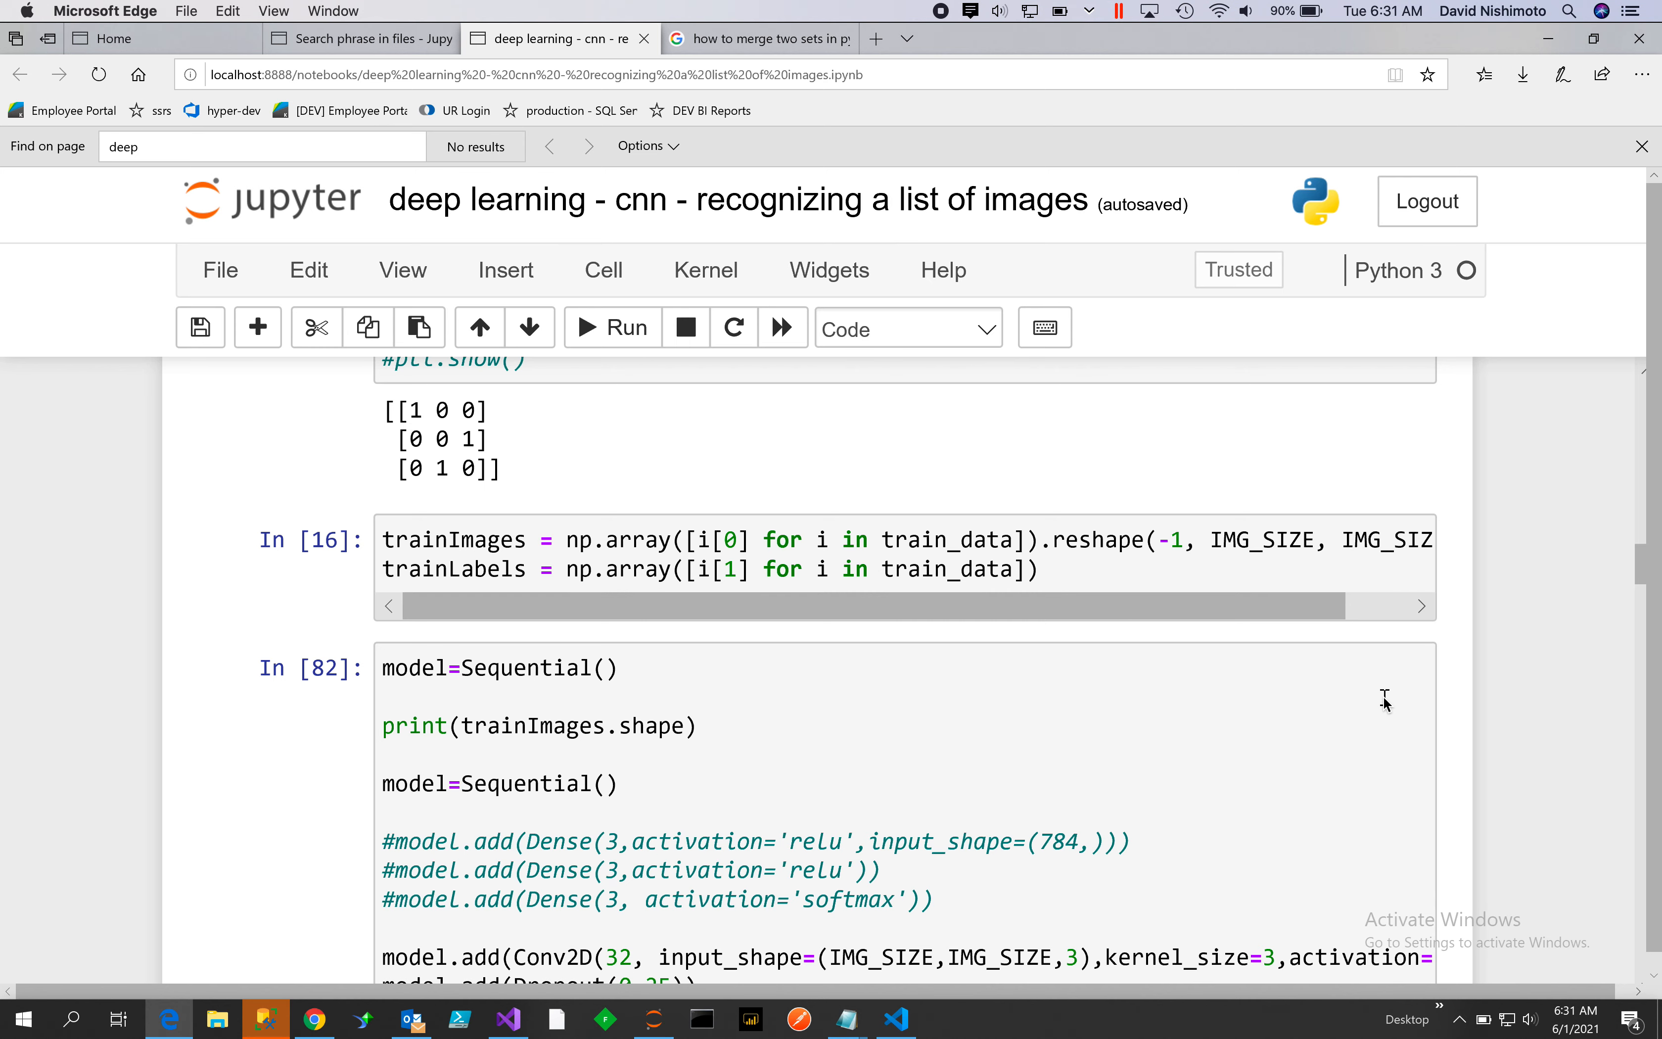
Scroll right in the model cell to reveal the first Conv2D's relu activation and same padding
scroll(down, 3)
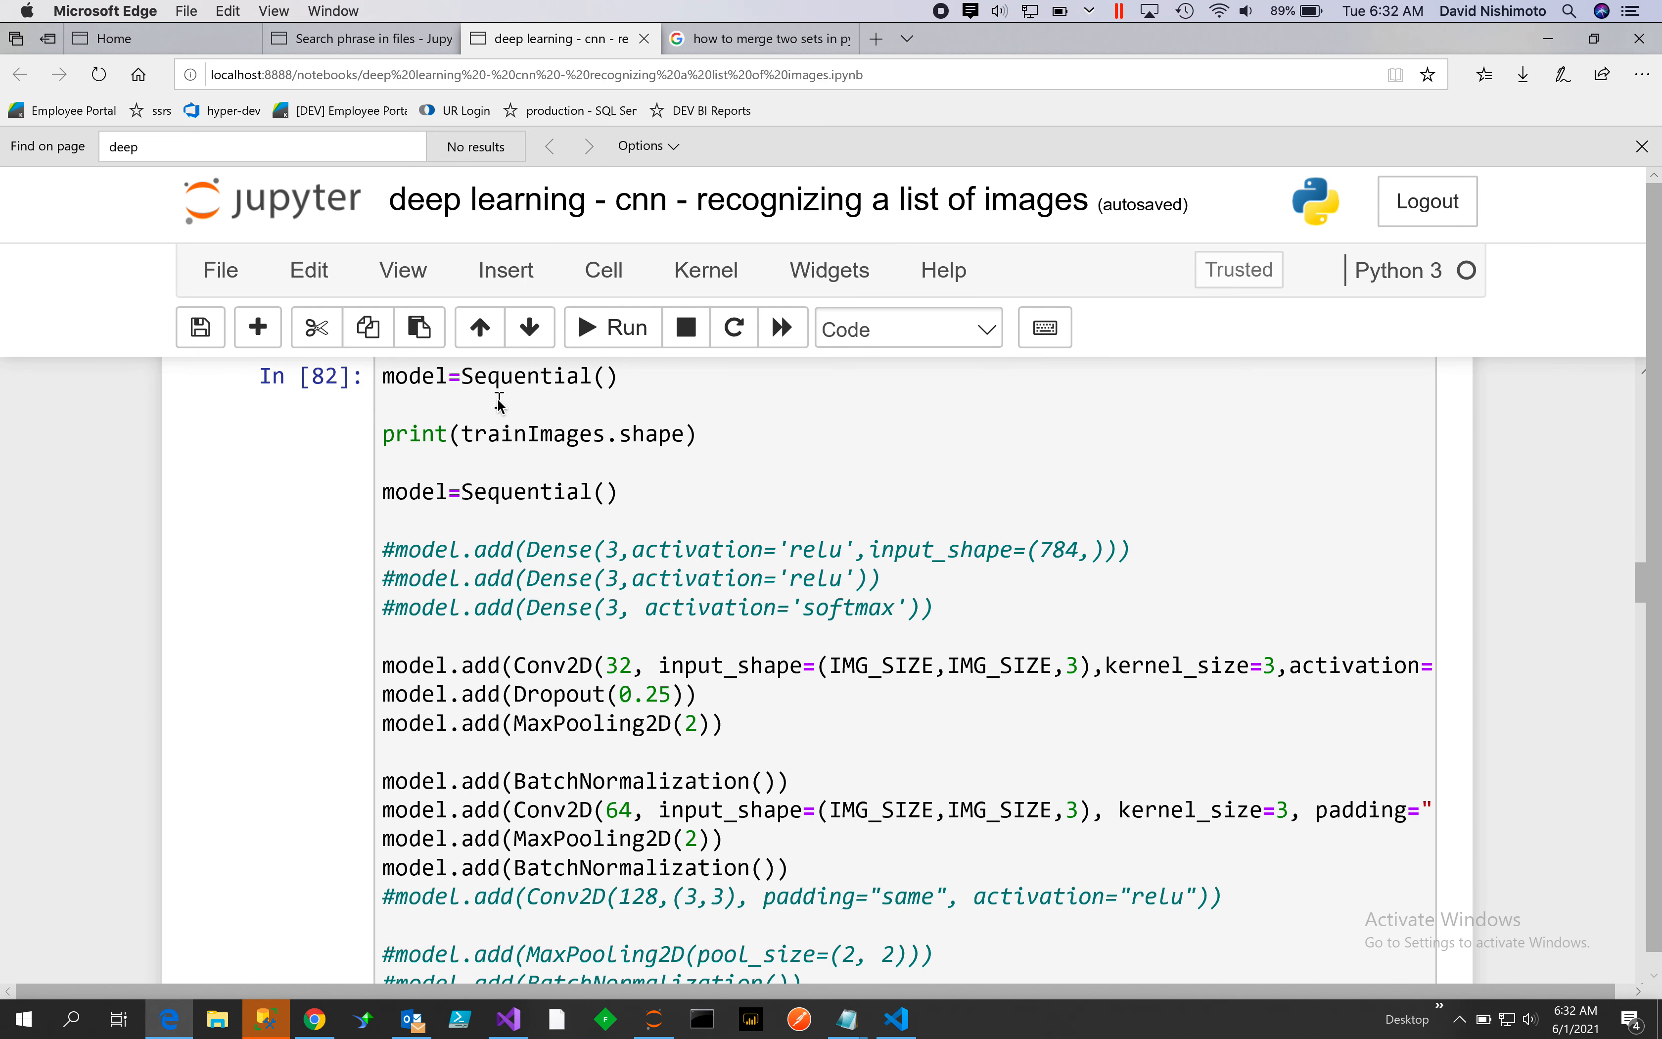
mouse_move(387, 406)
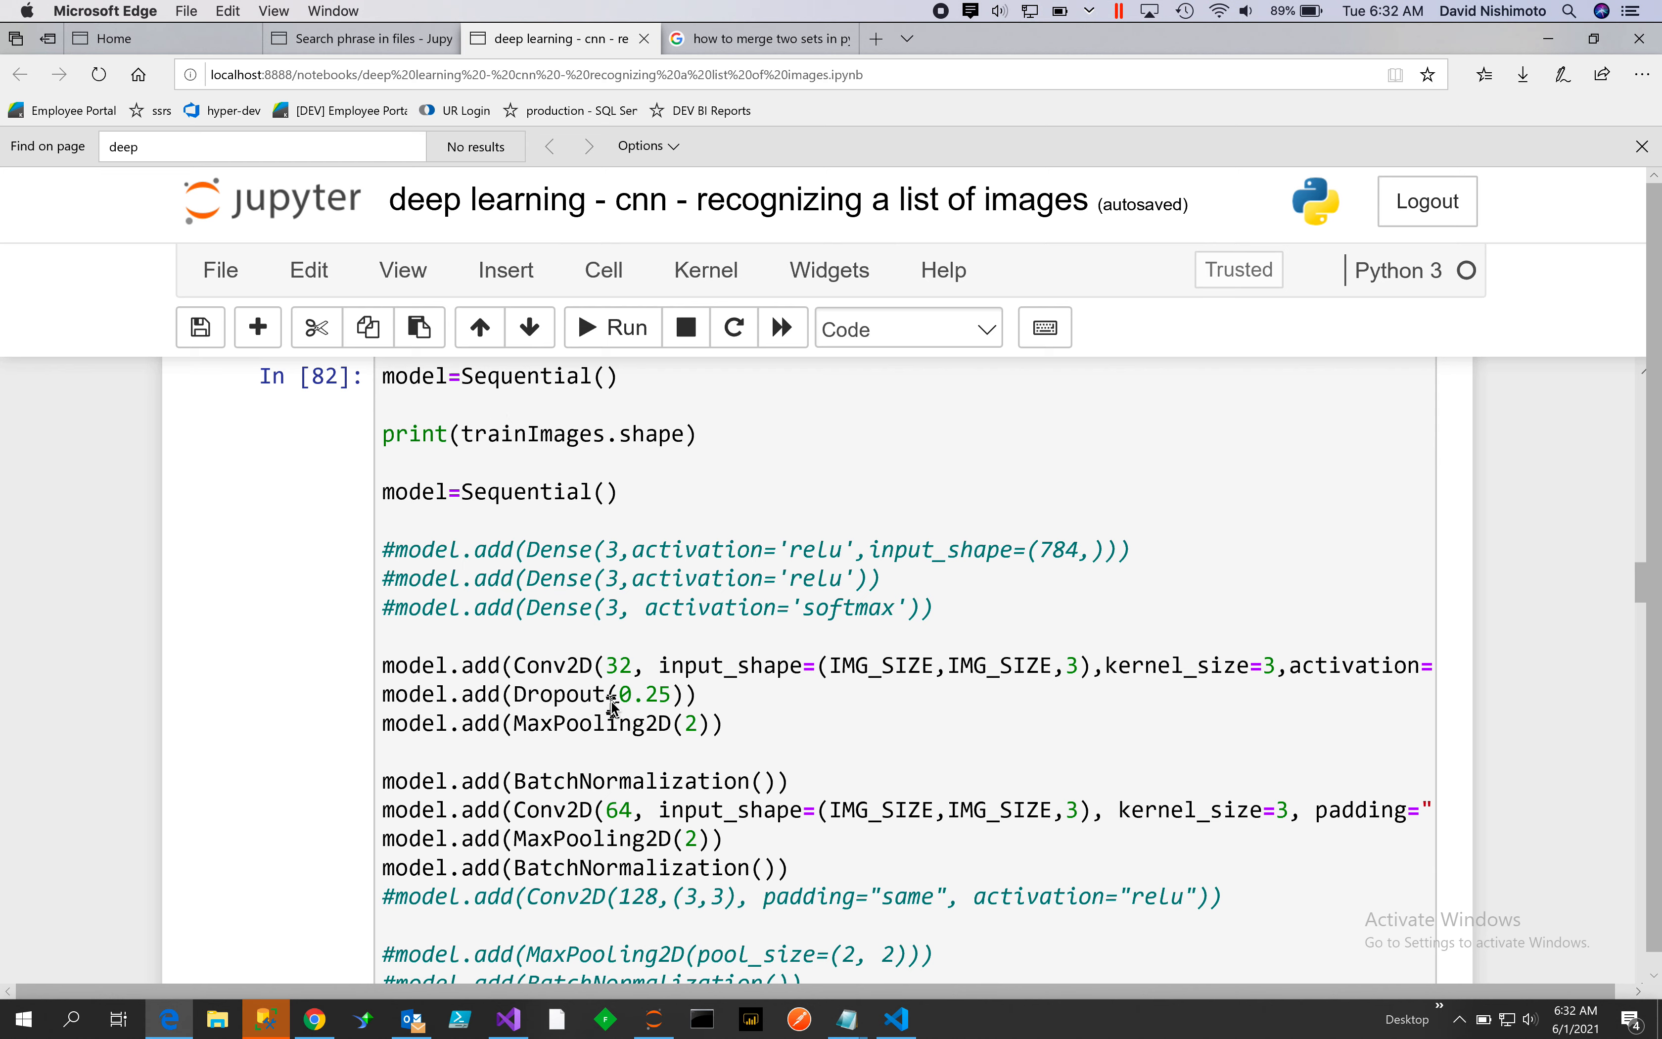
mouse_move(726, 996)
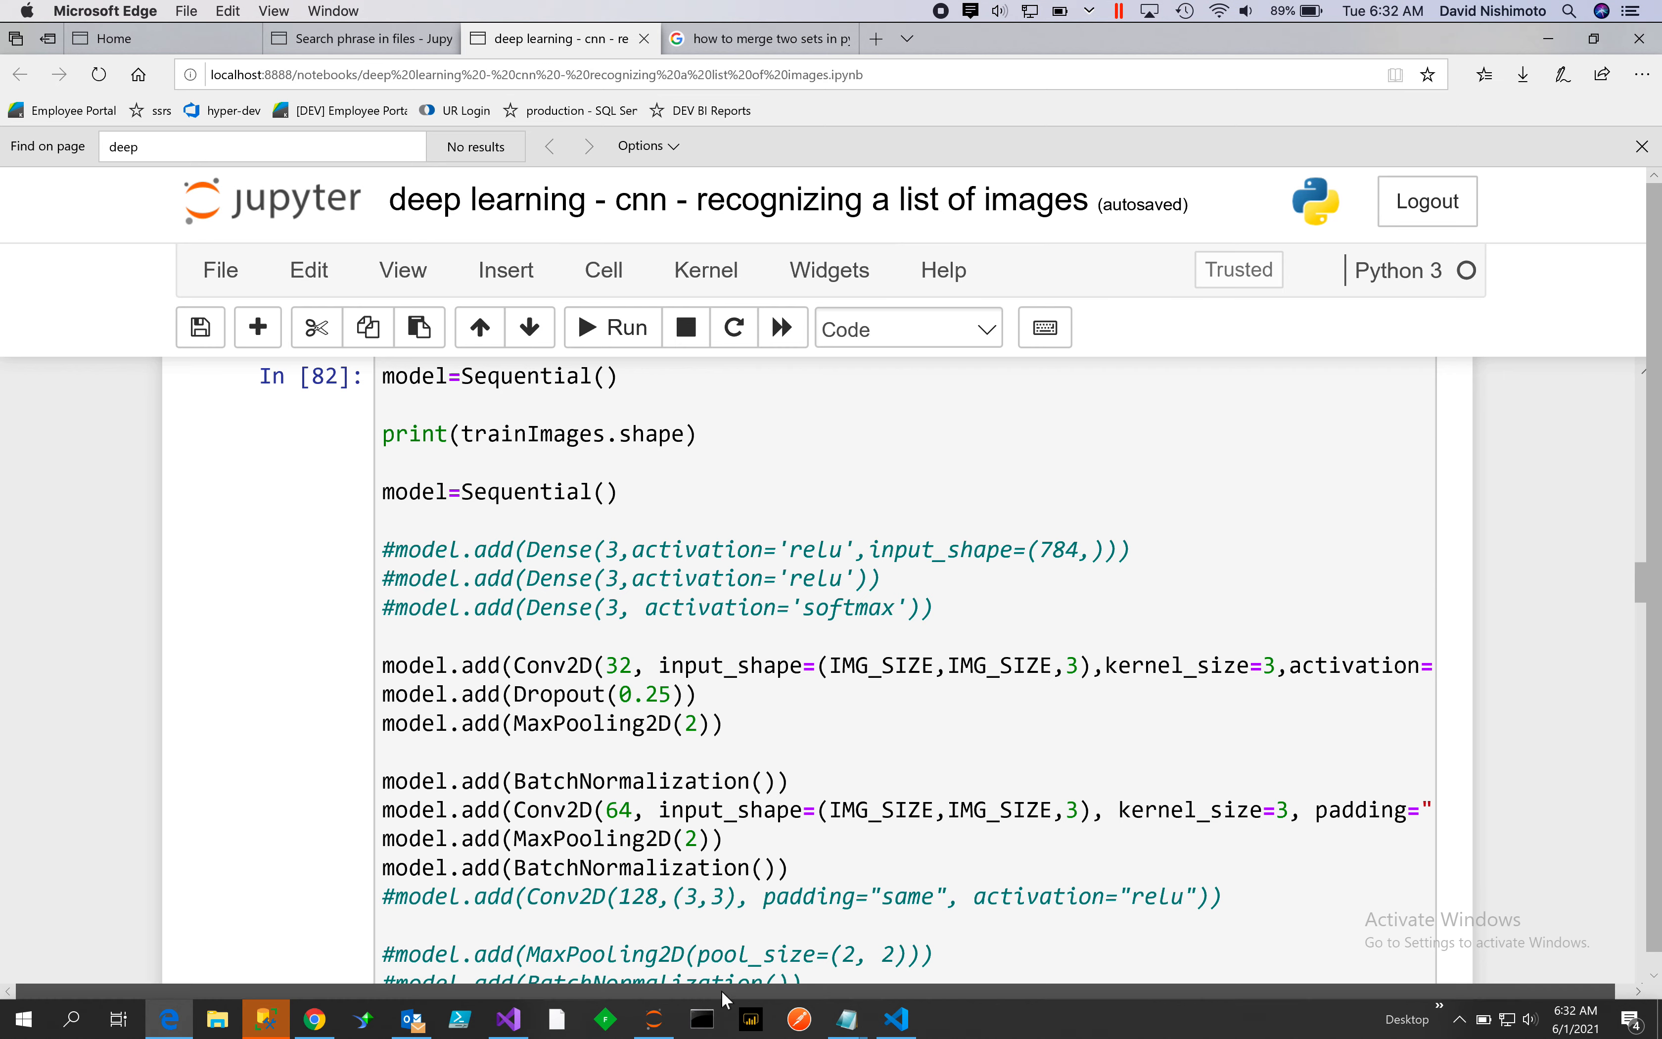
scroll(right, 3)
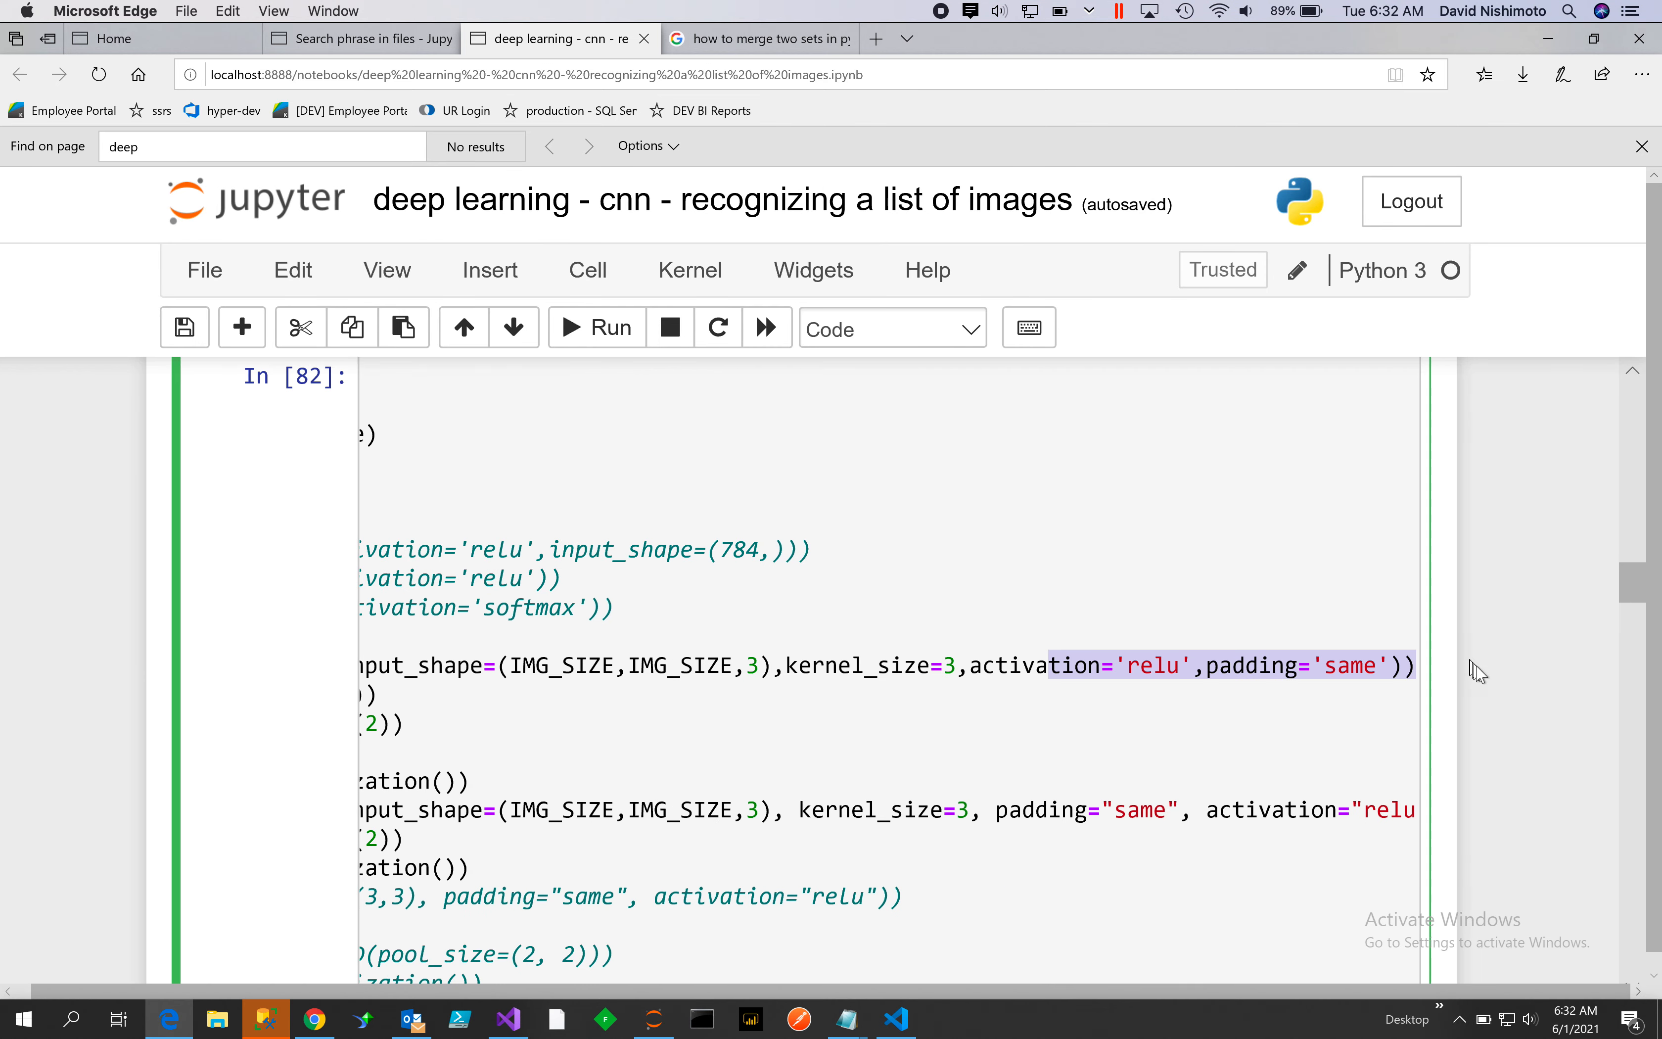
mouse_move(1191, 679)
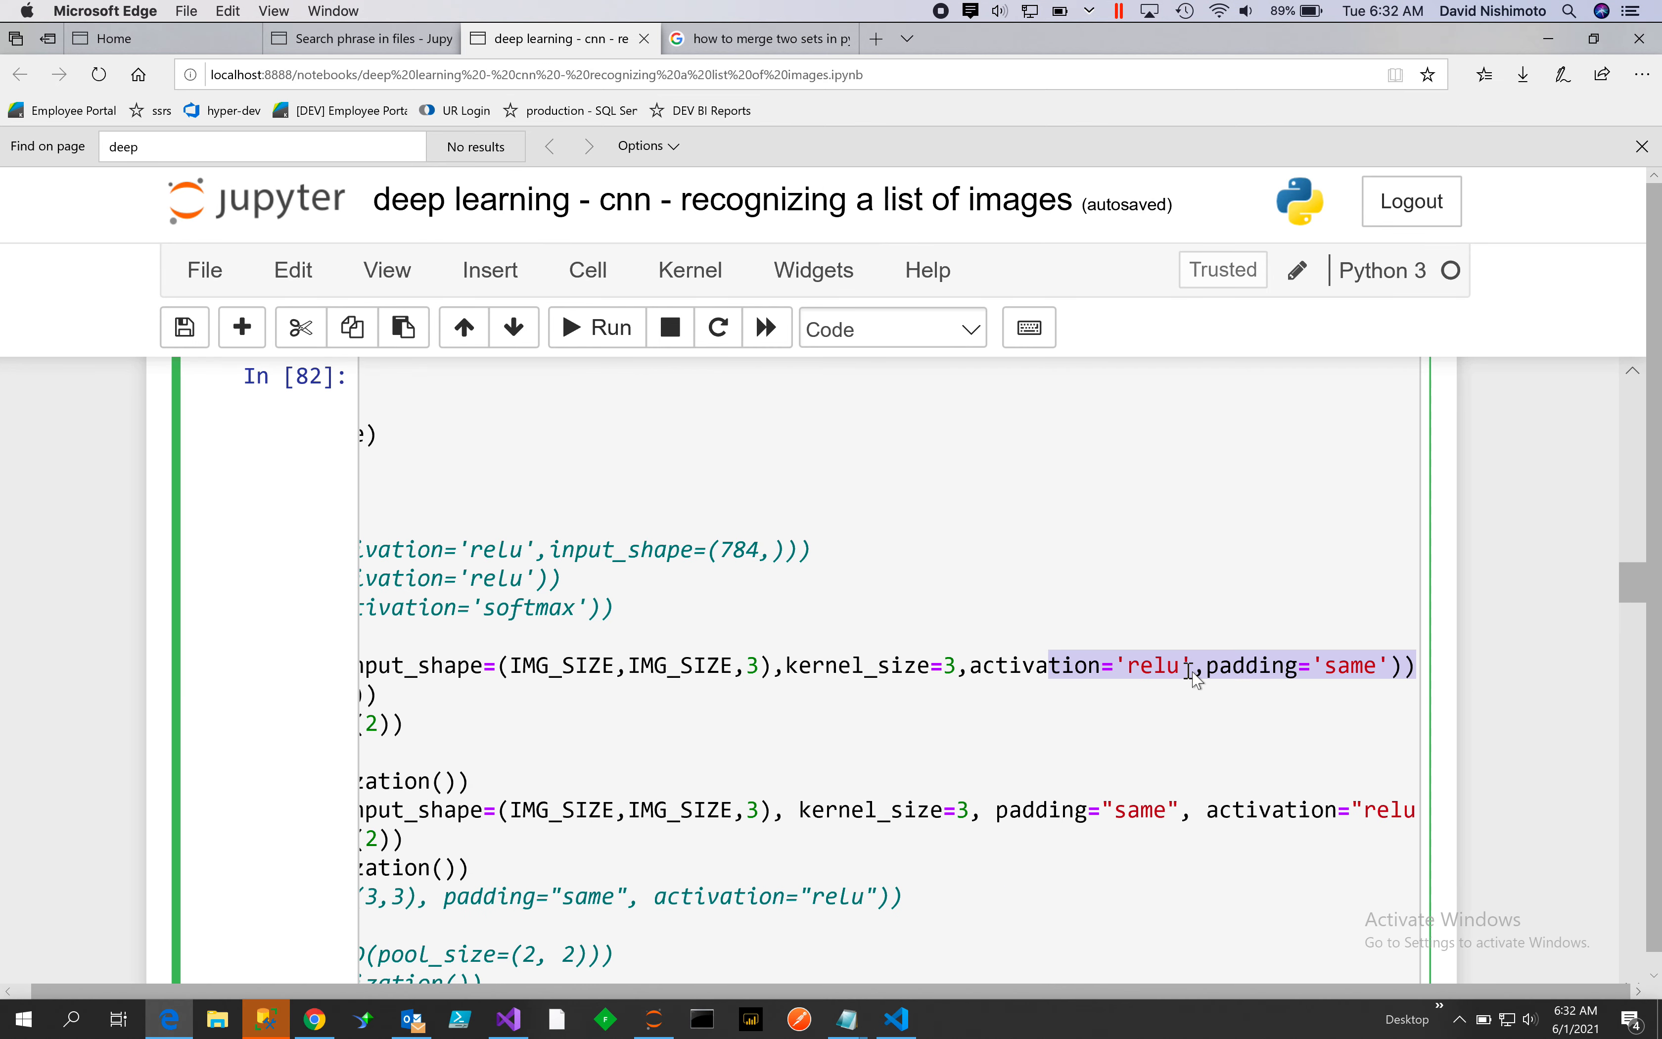
mouse_move(866, 689)
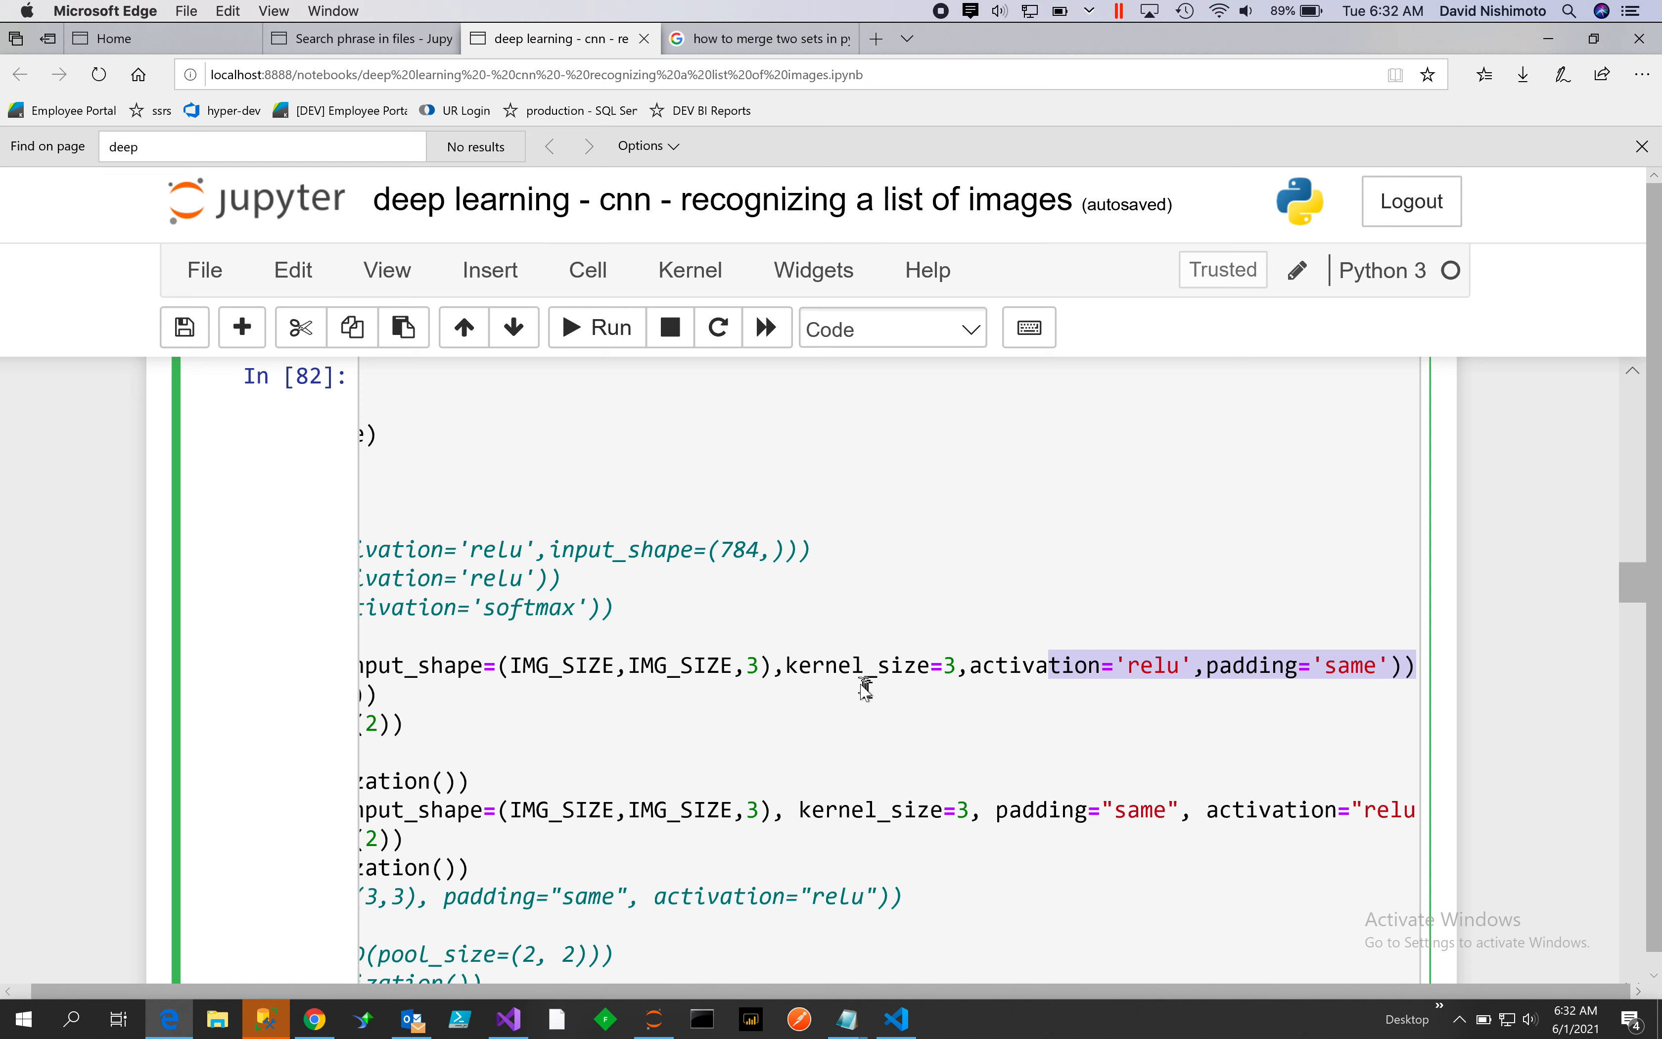
mouse_move(895, 668)
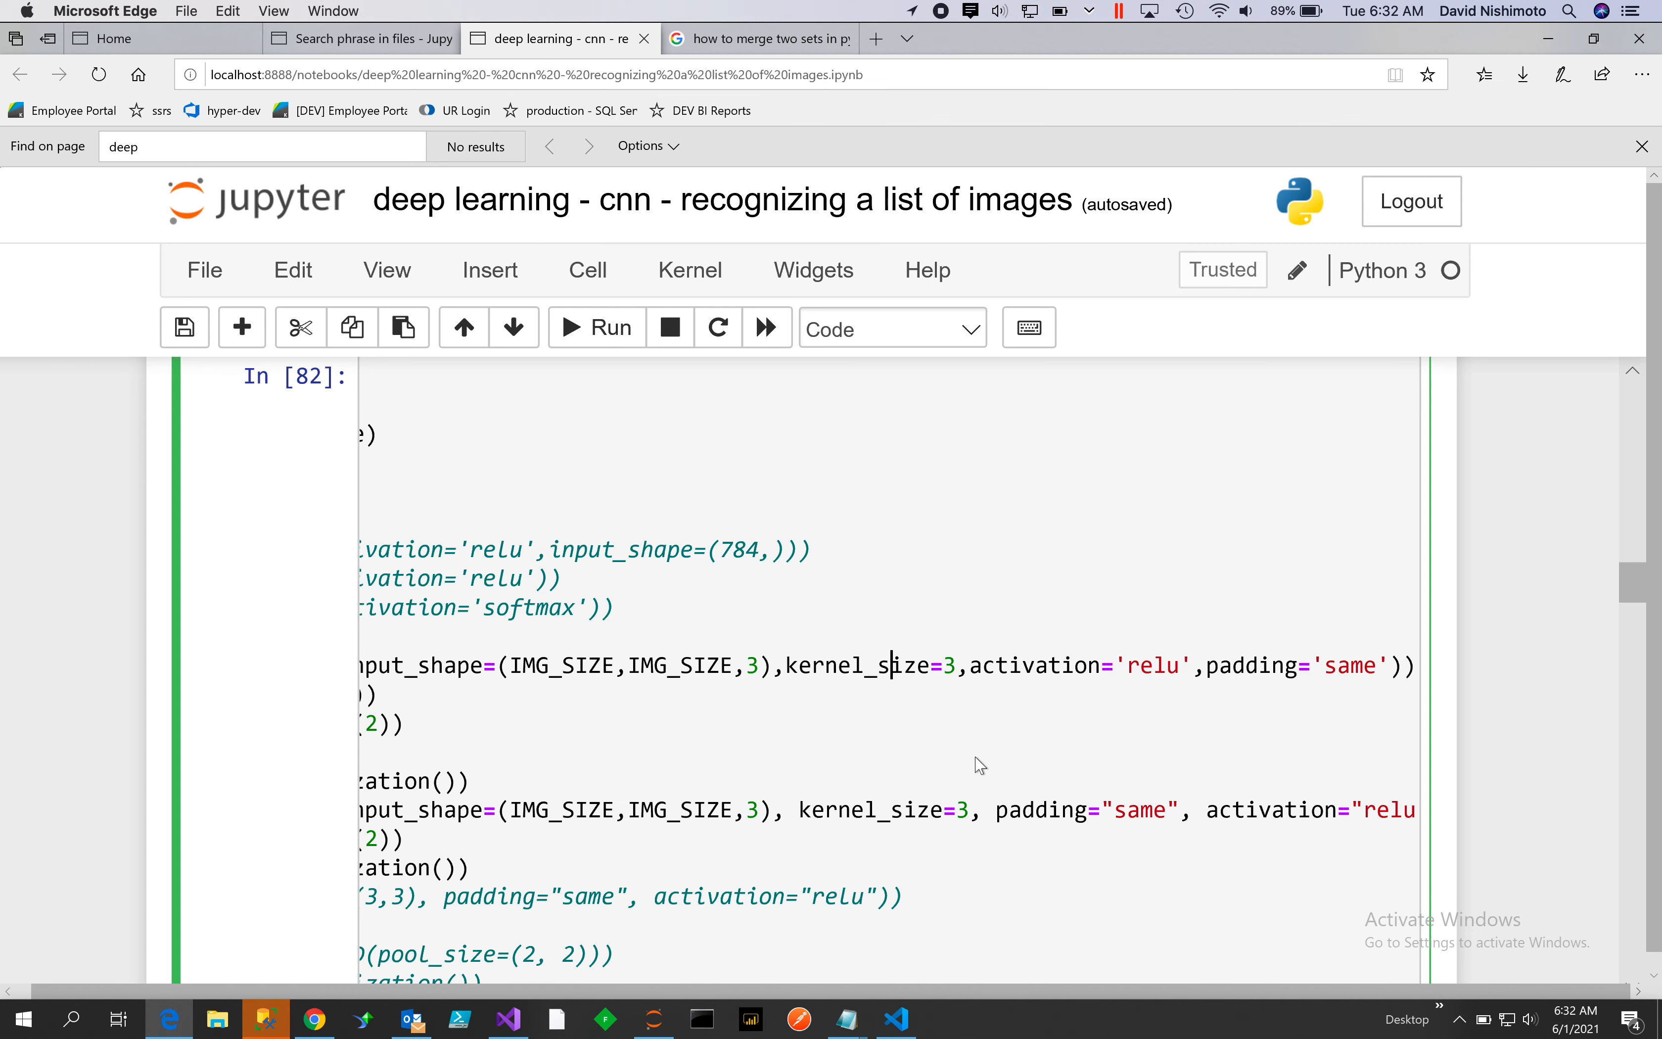
Scroll back left and down to the Flatten, 3-unit softmax Dense and compile lines
scroll(left, 3)
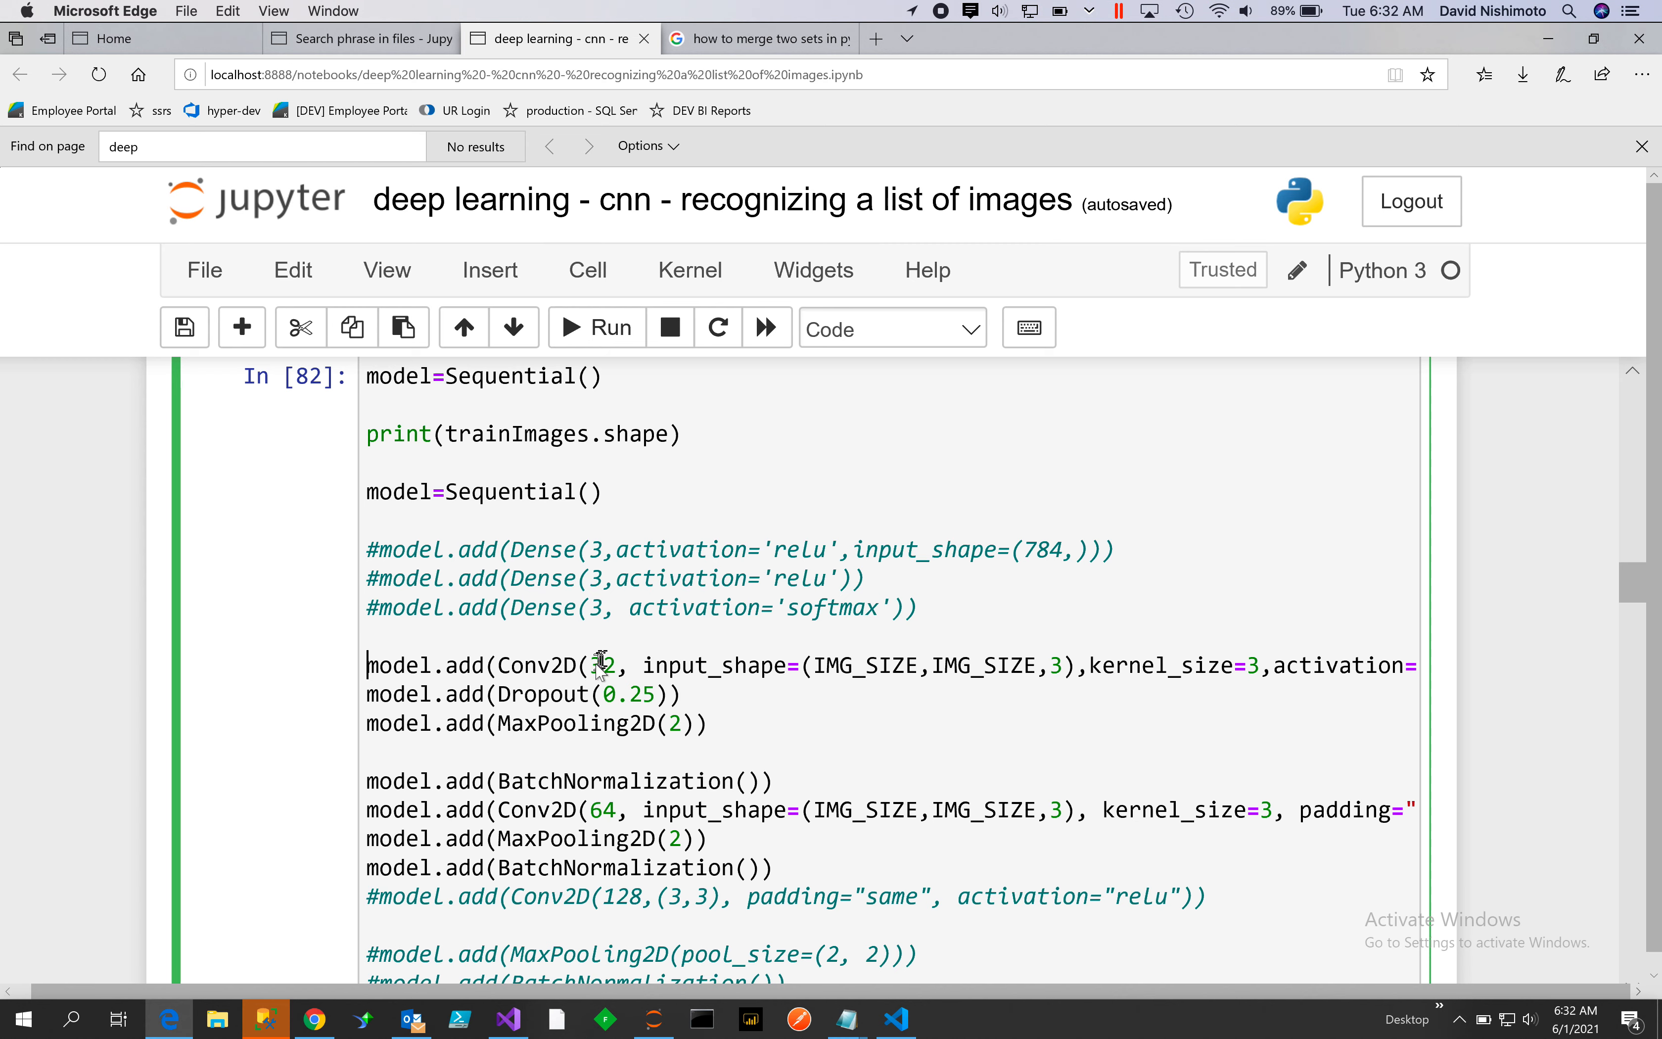
text(3)
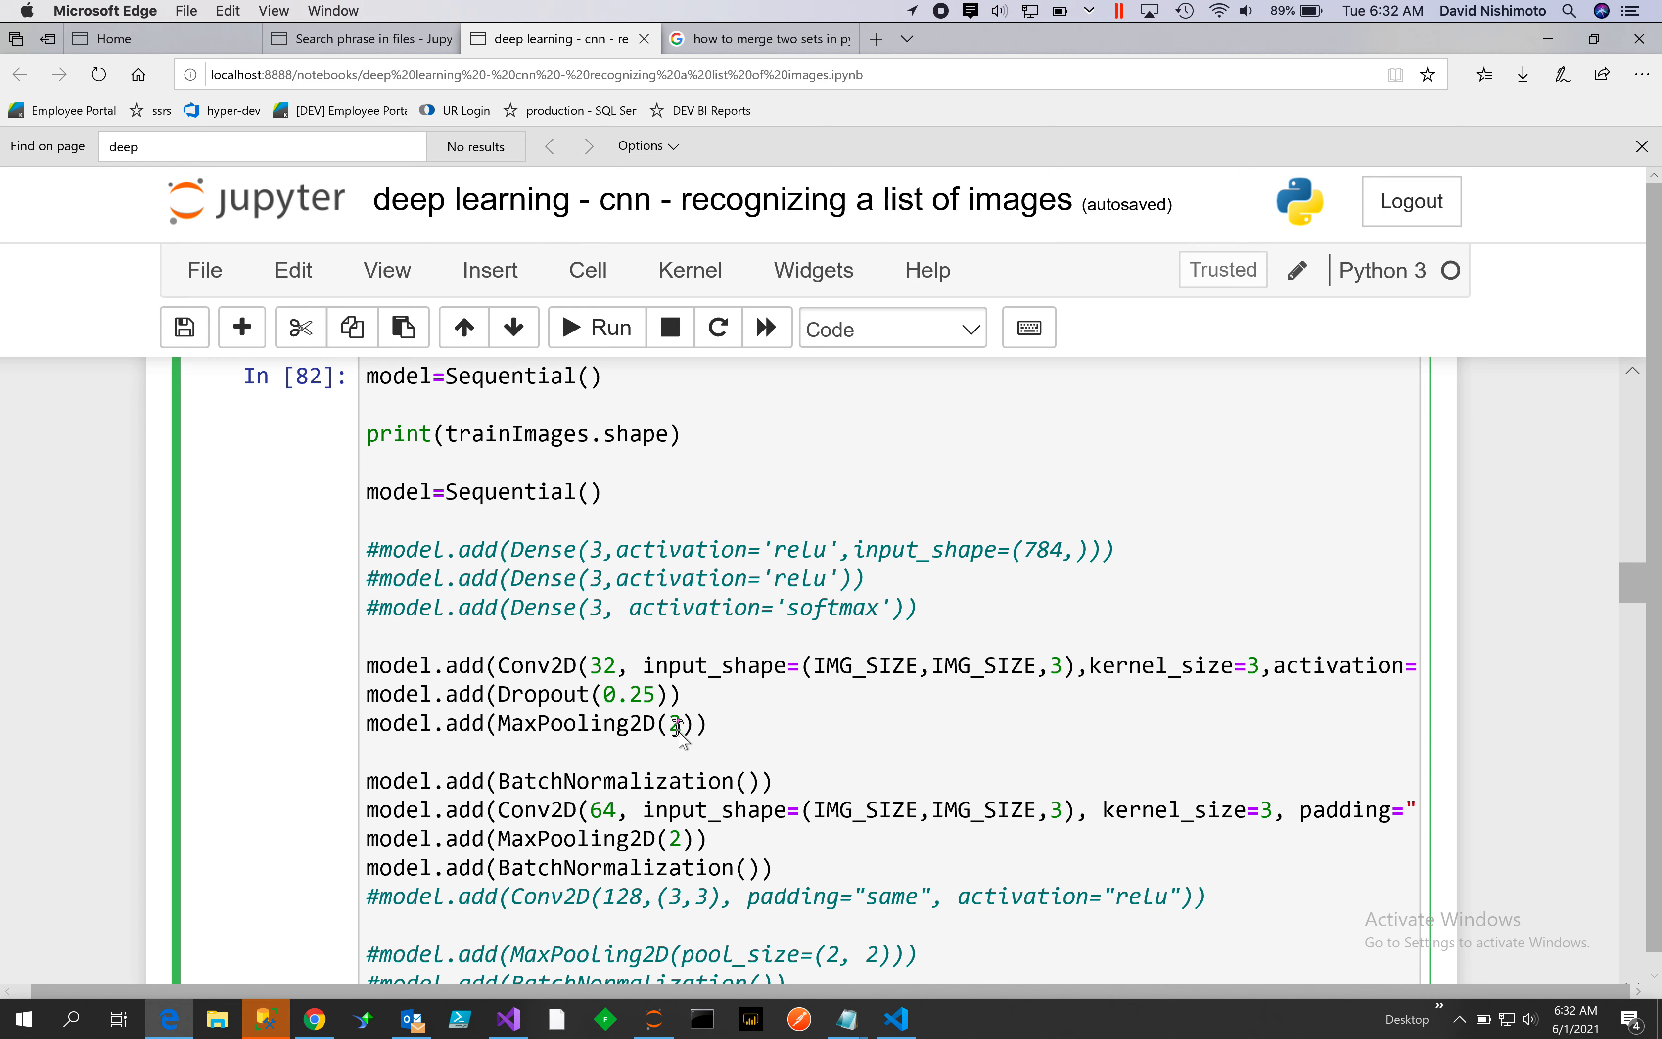
scroll(down, 3)
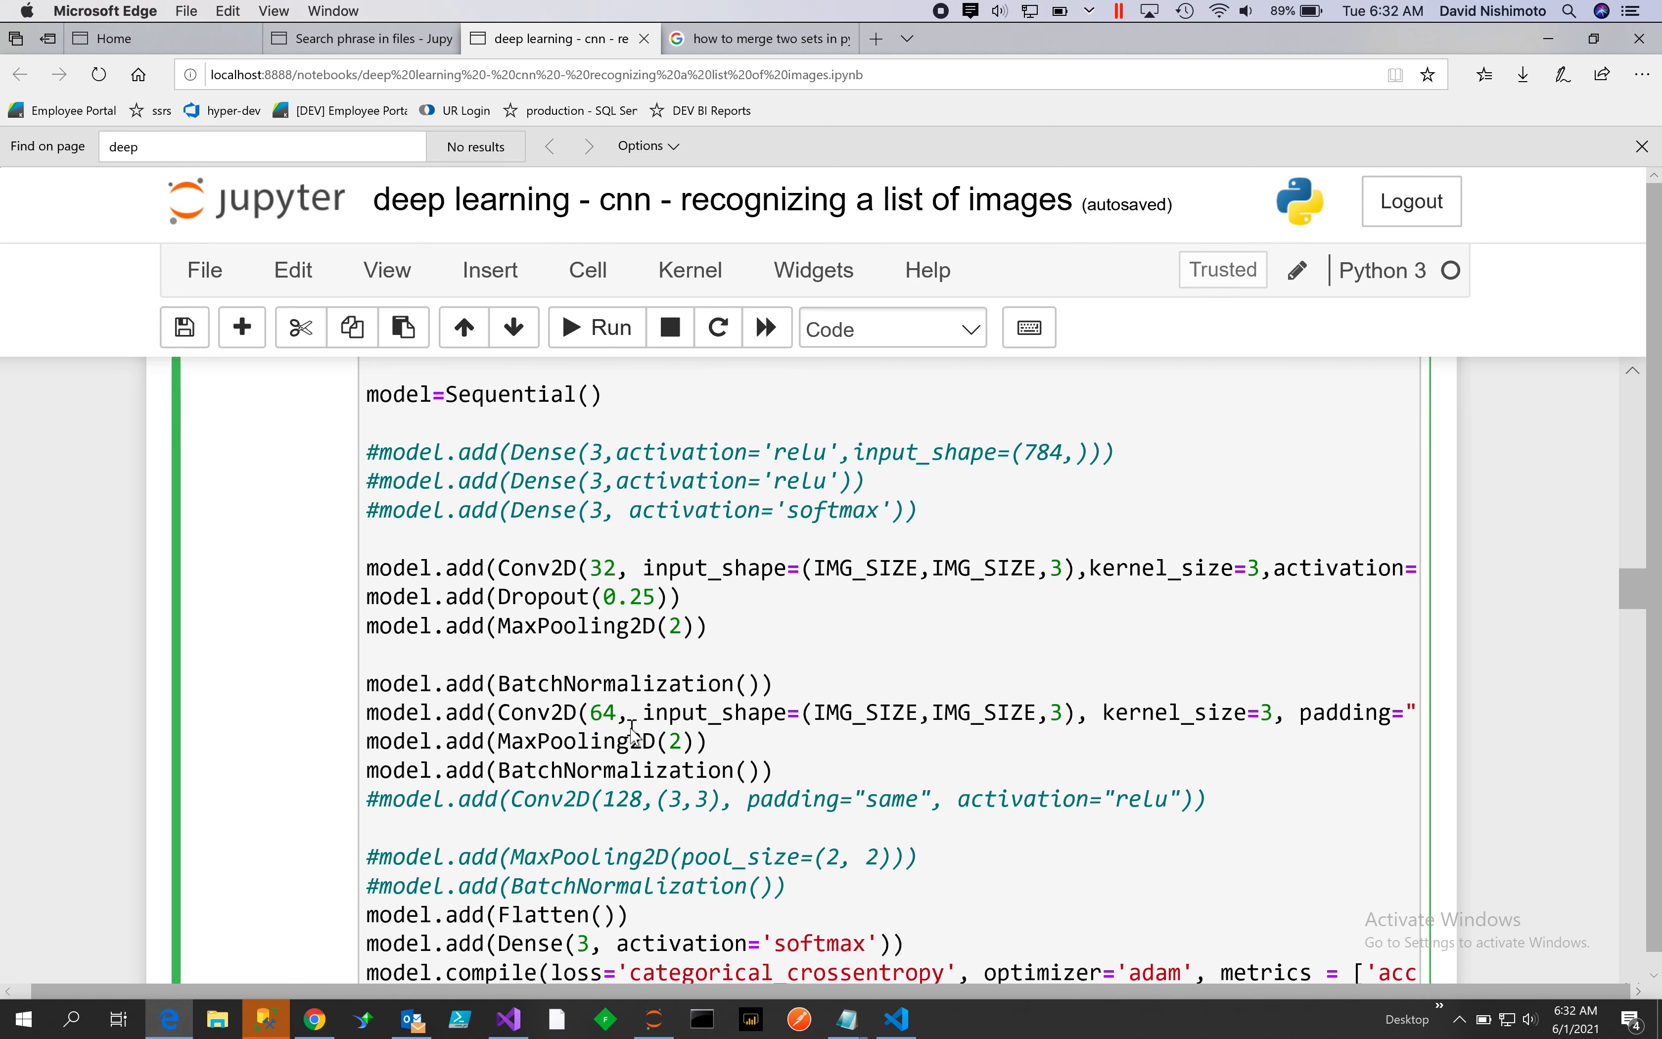
mouse_move(742, 679)
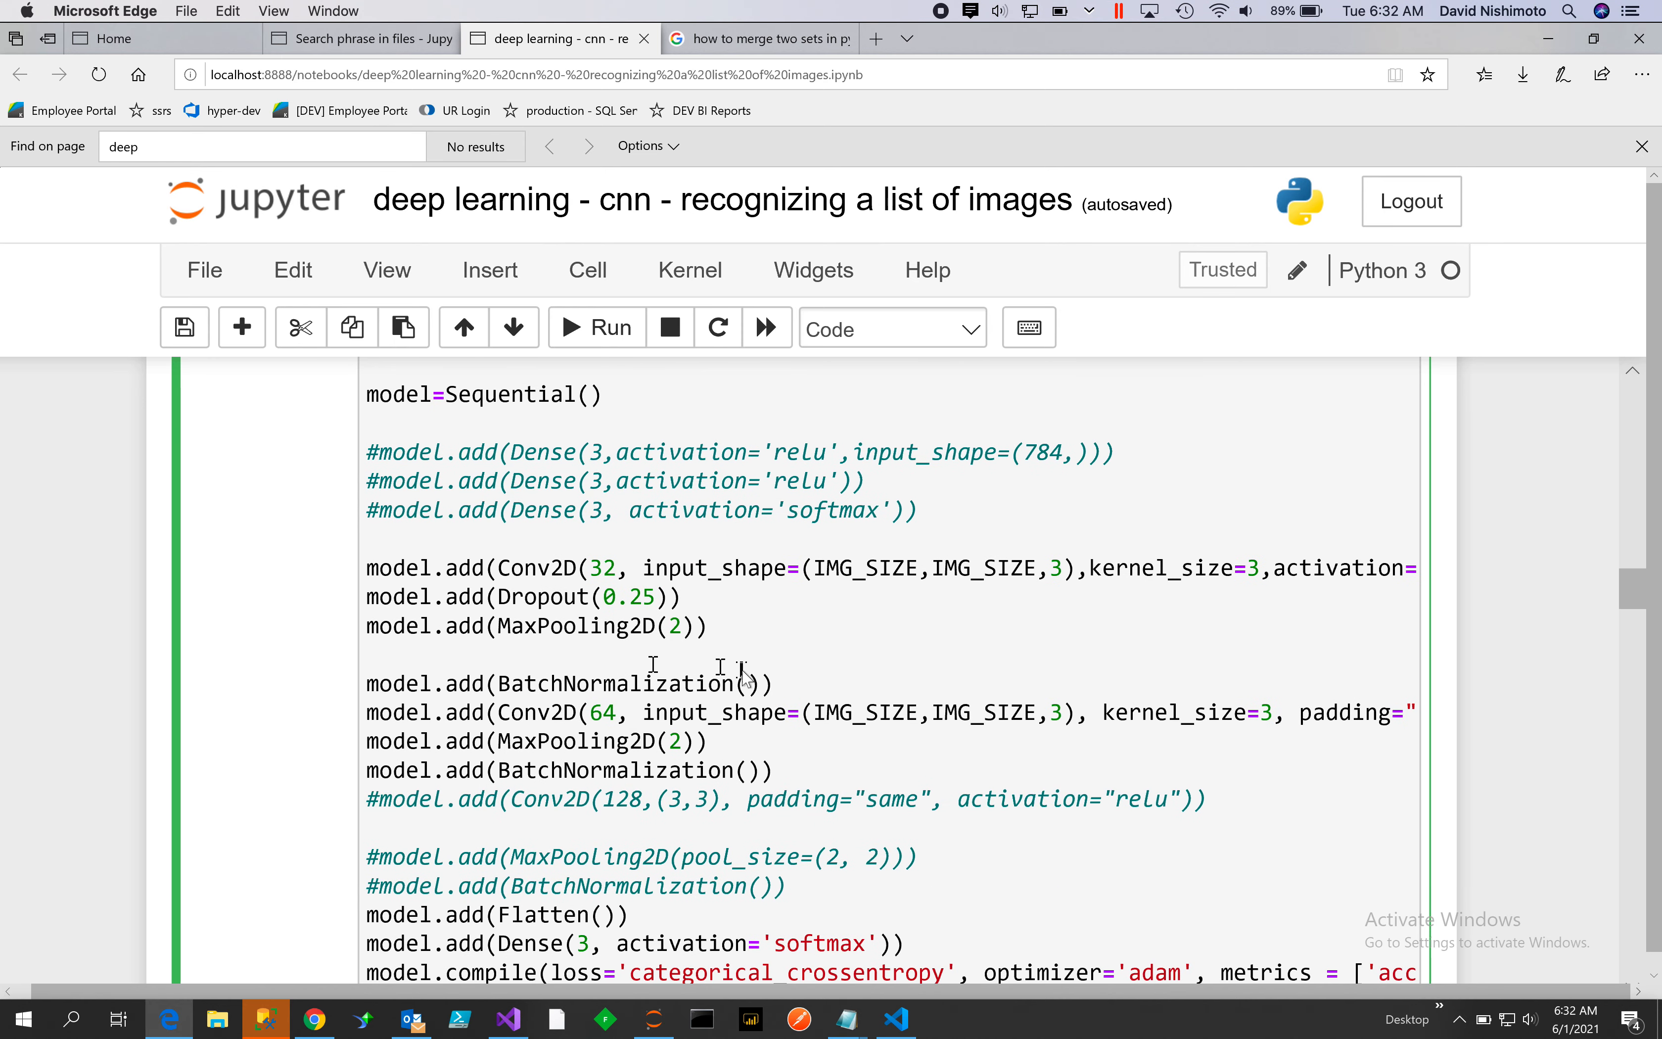
mouse_move(761, 677)
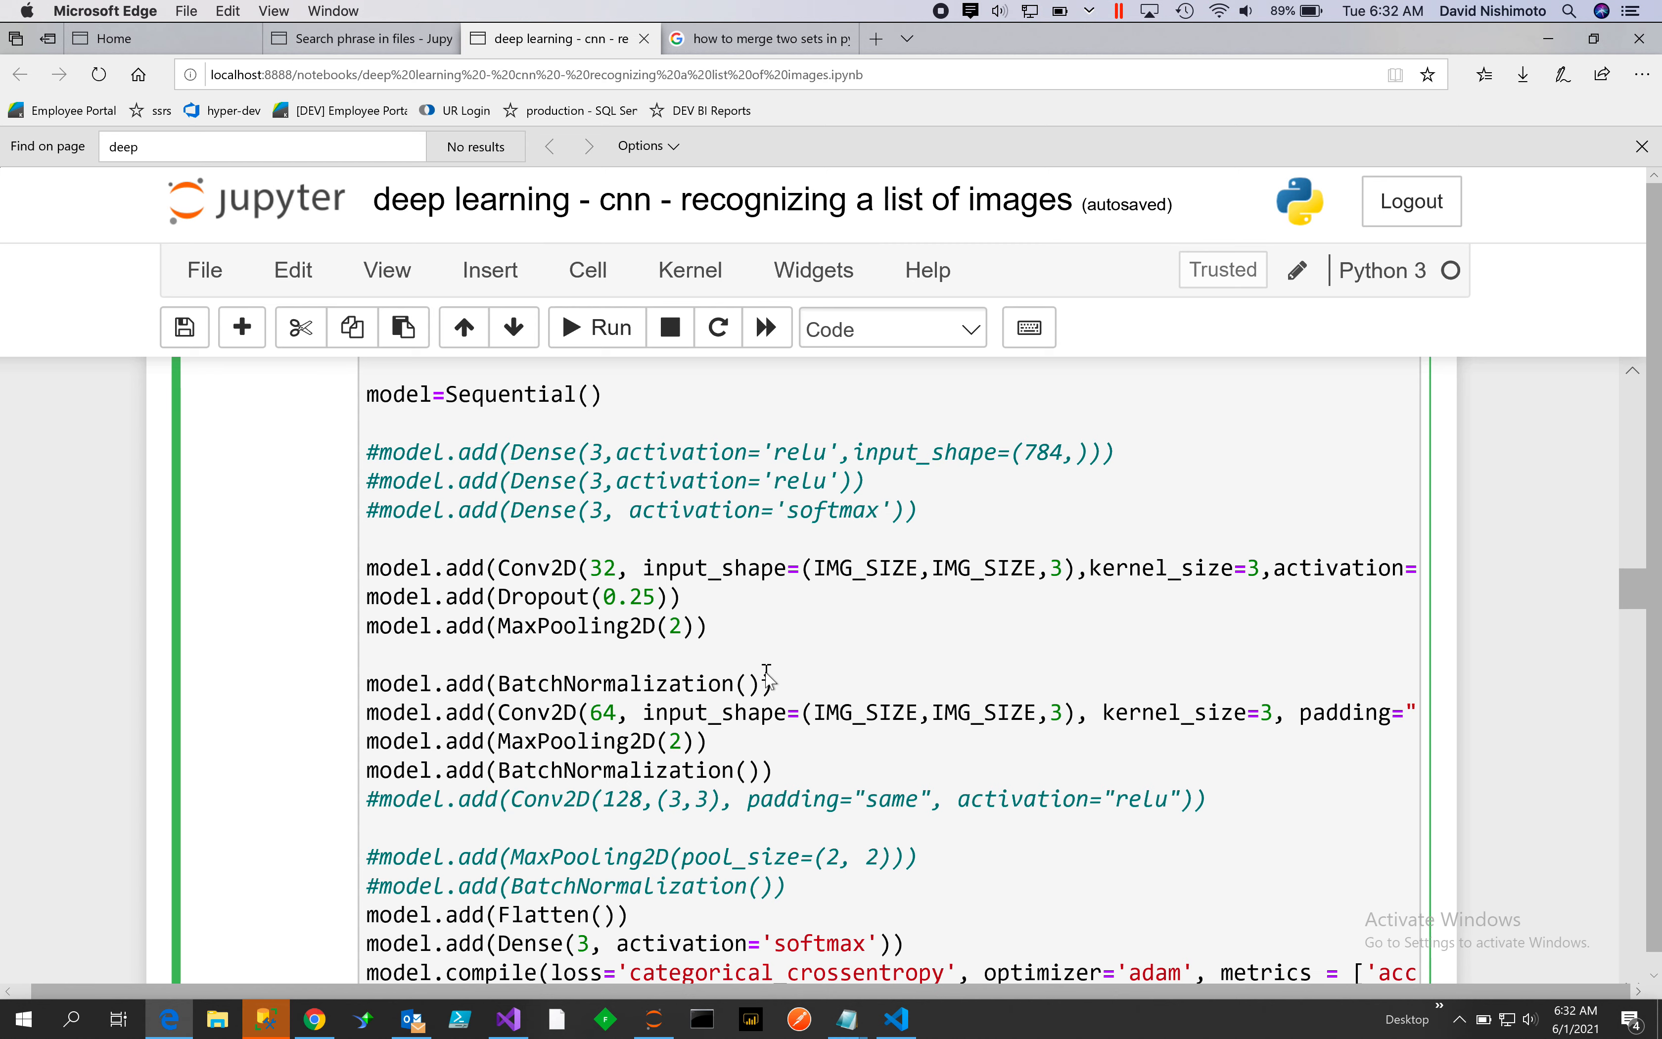
mouse_move(605, 737)
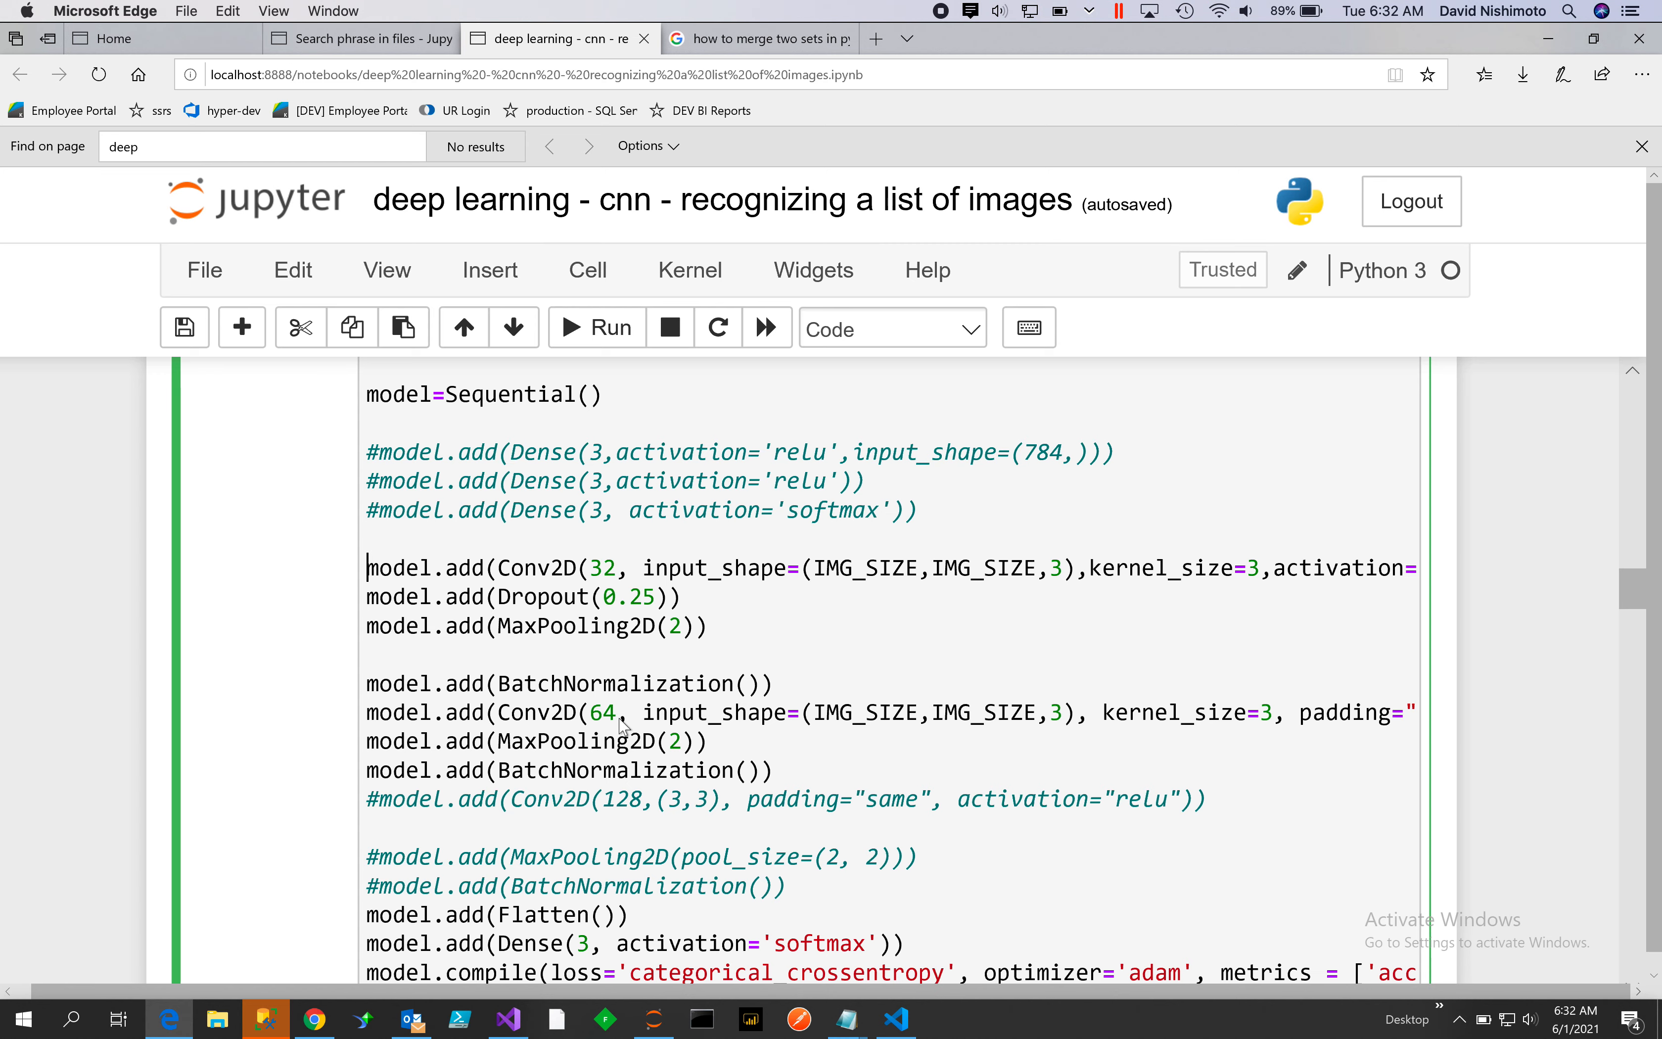
mouse_move(832, 694)
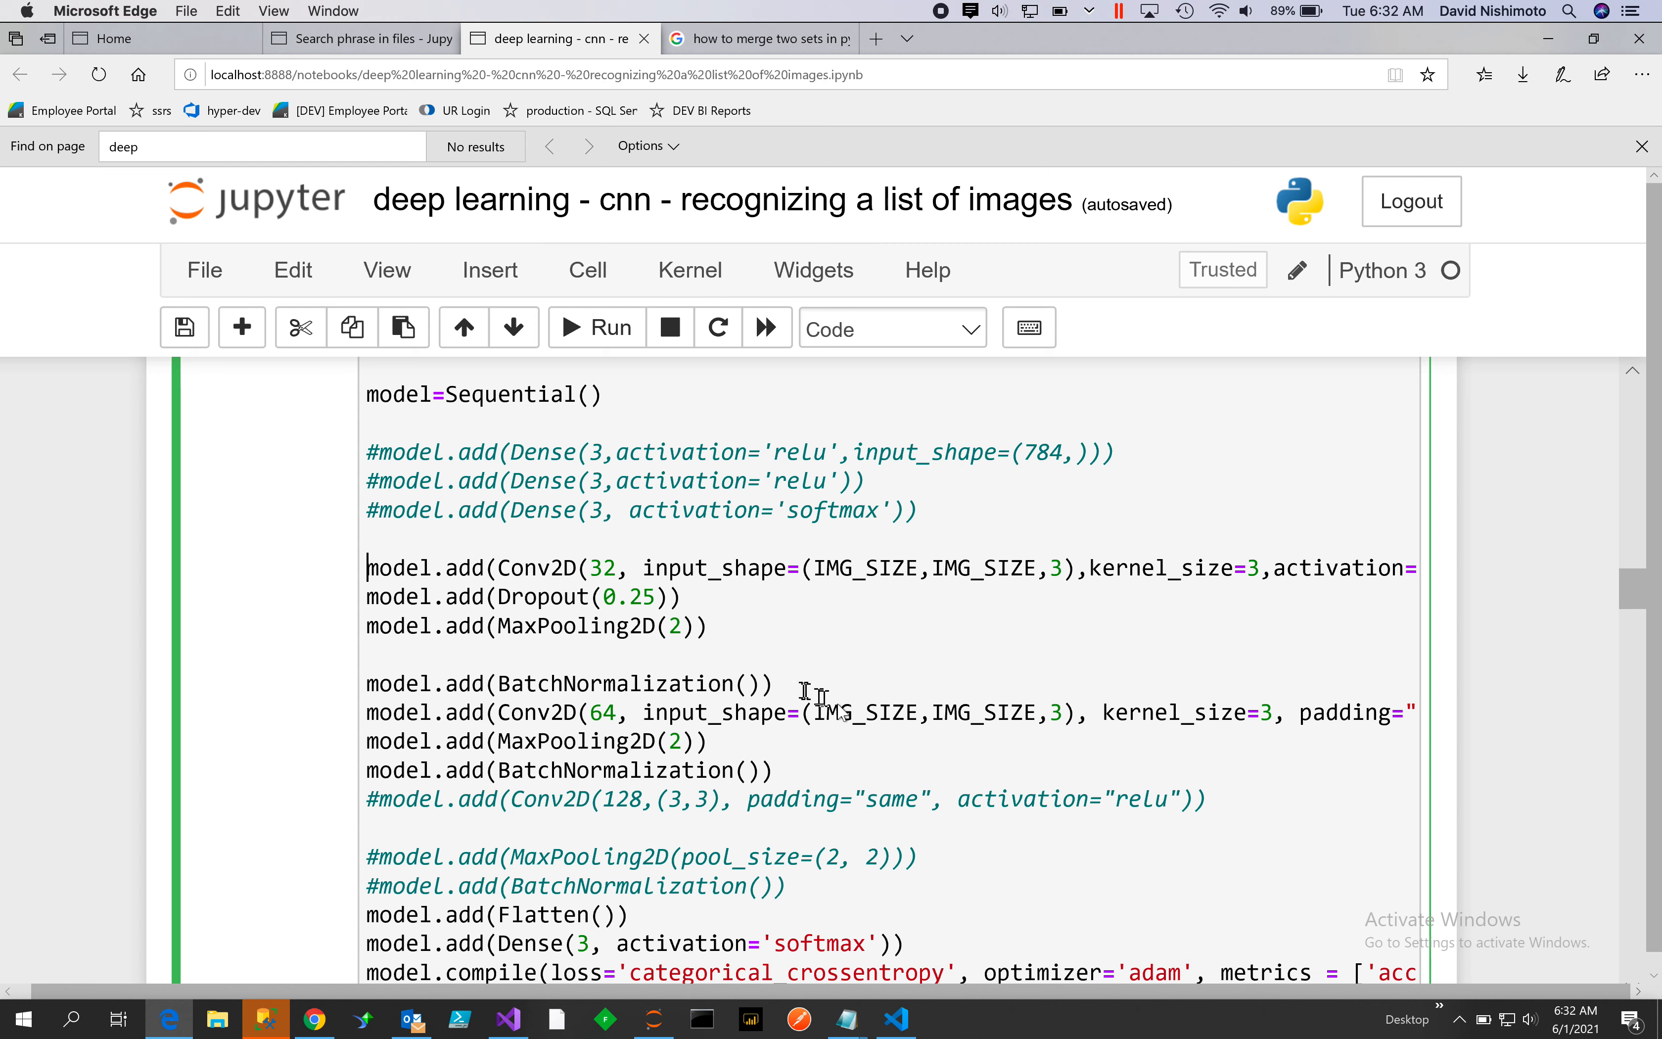
mouse_move(970, 738)
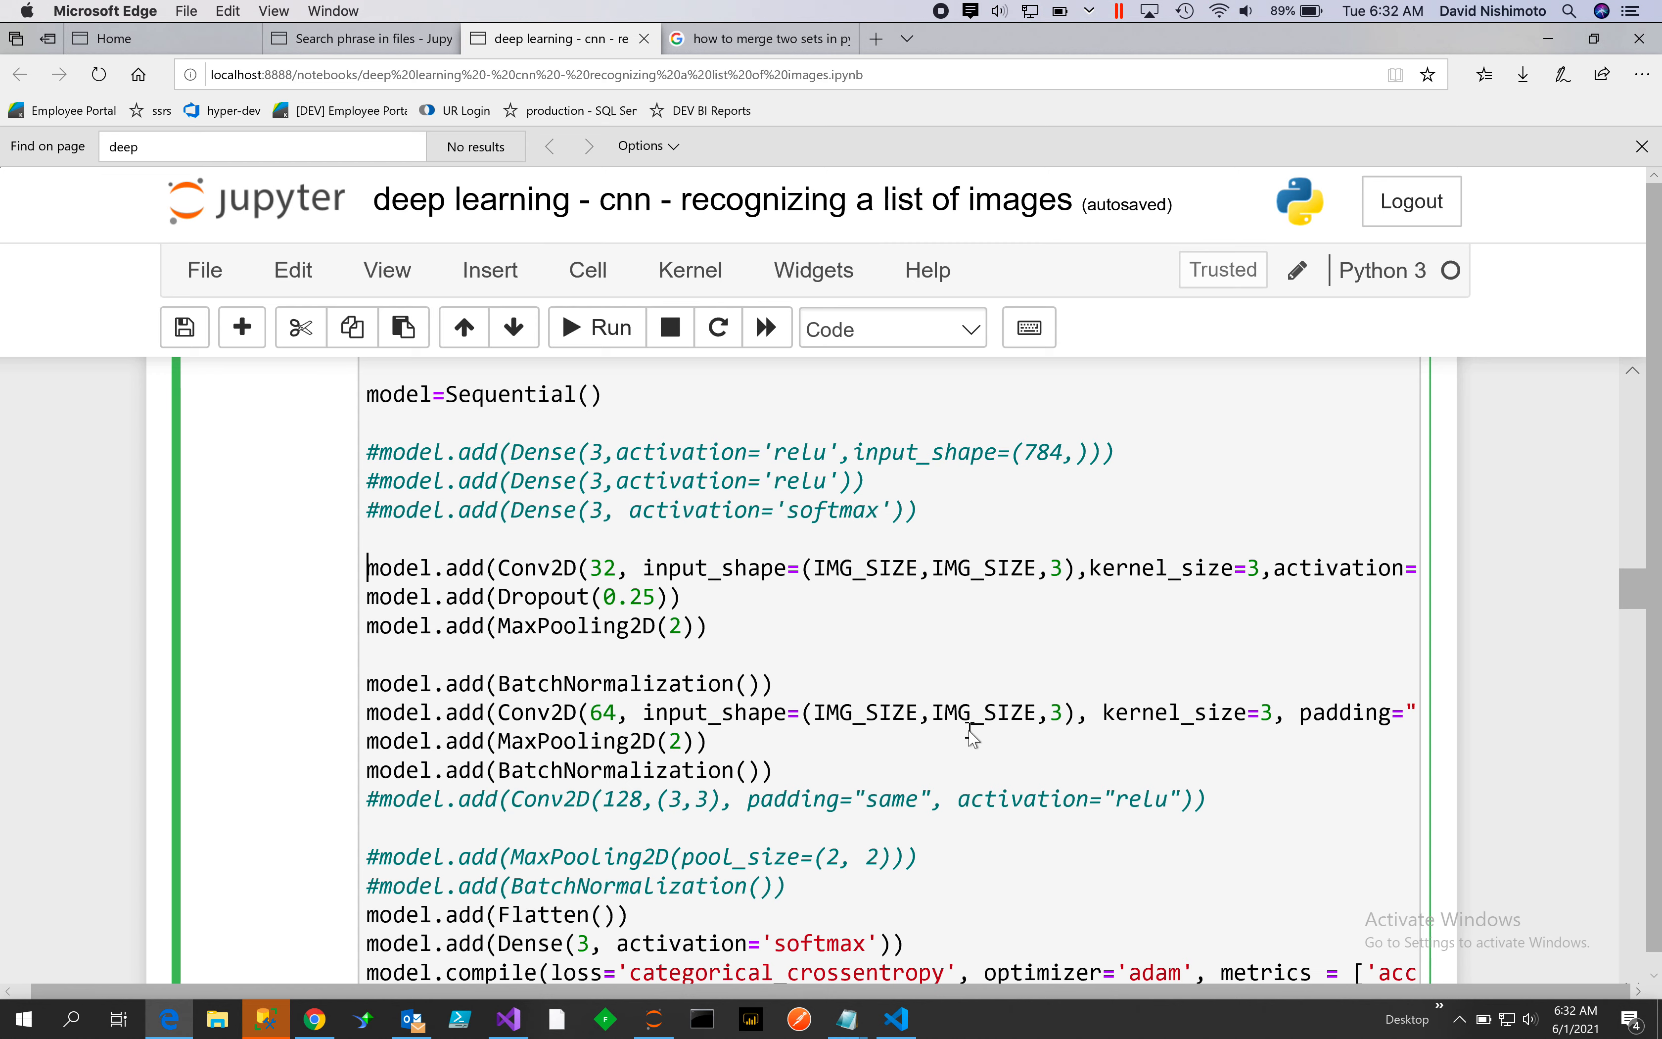
mouse_move(792, 569)
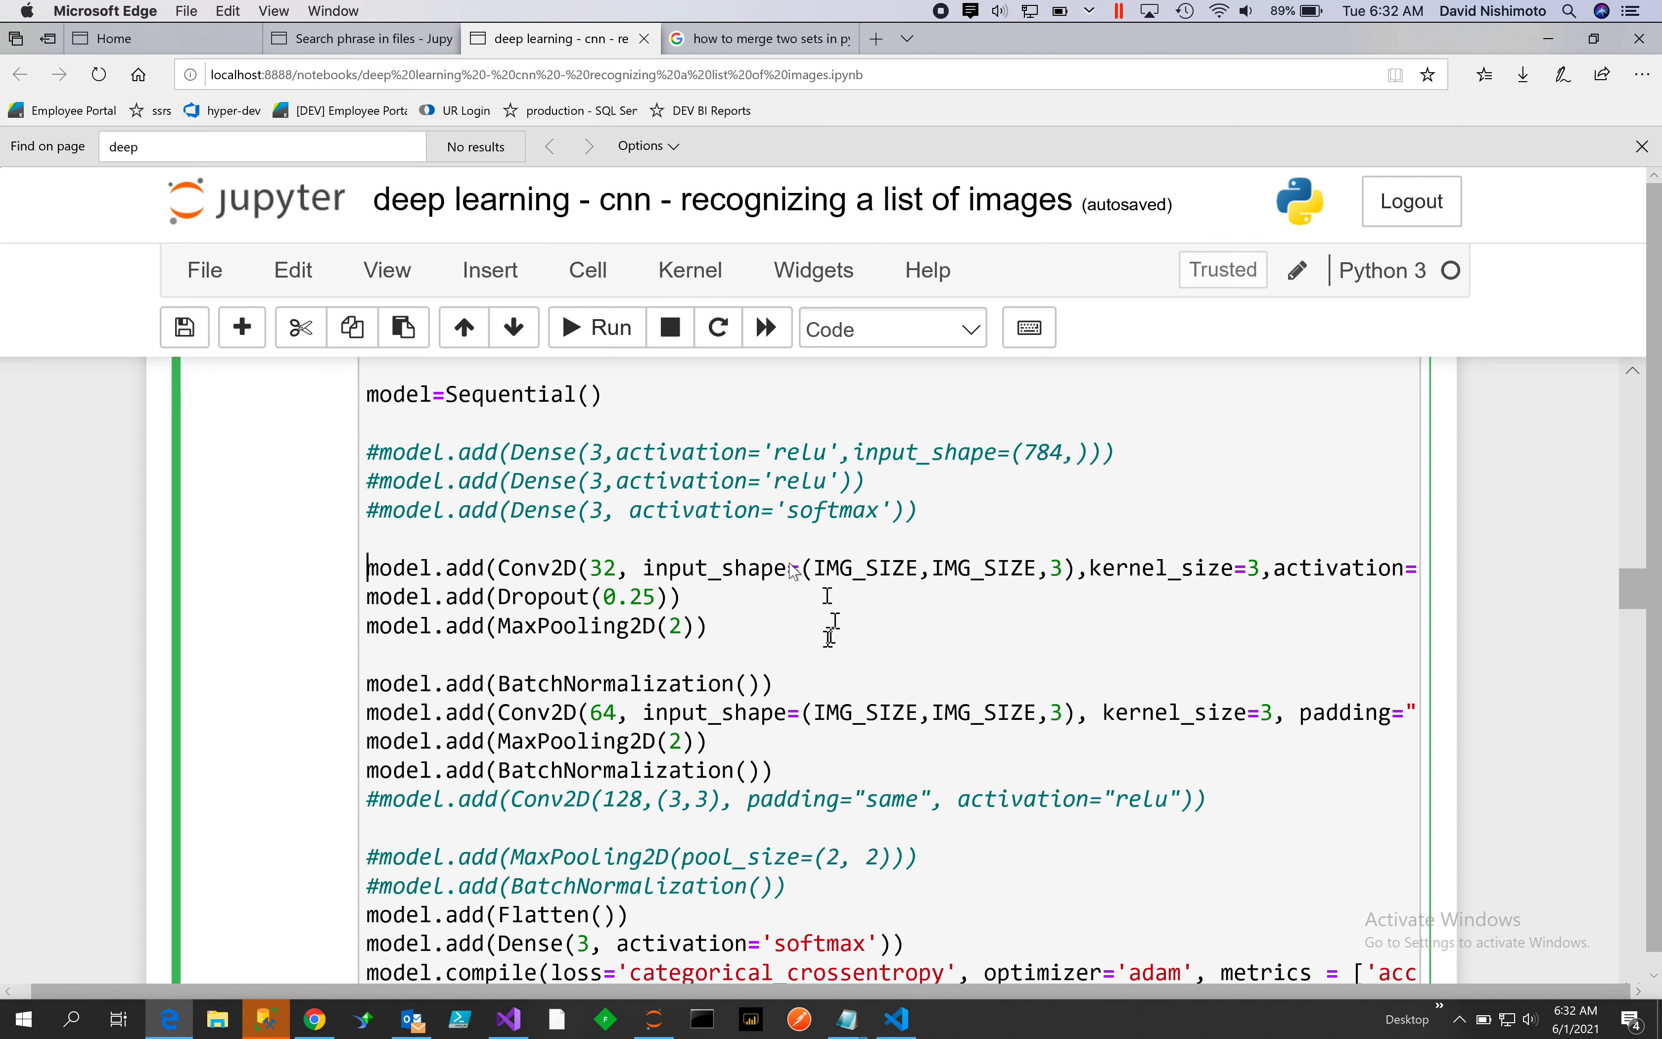
mouse_move(633, 647)
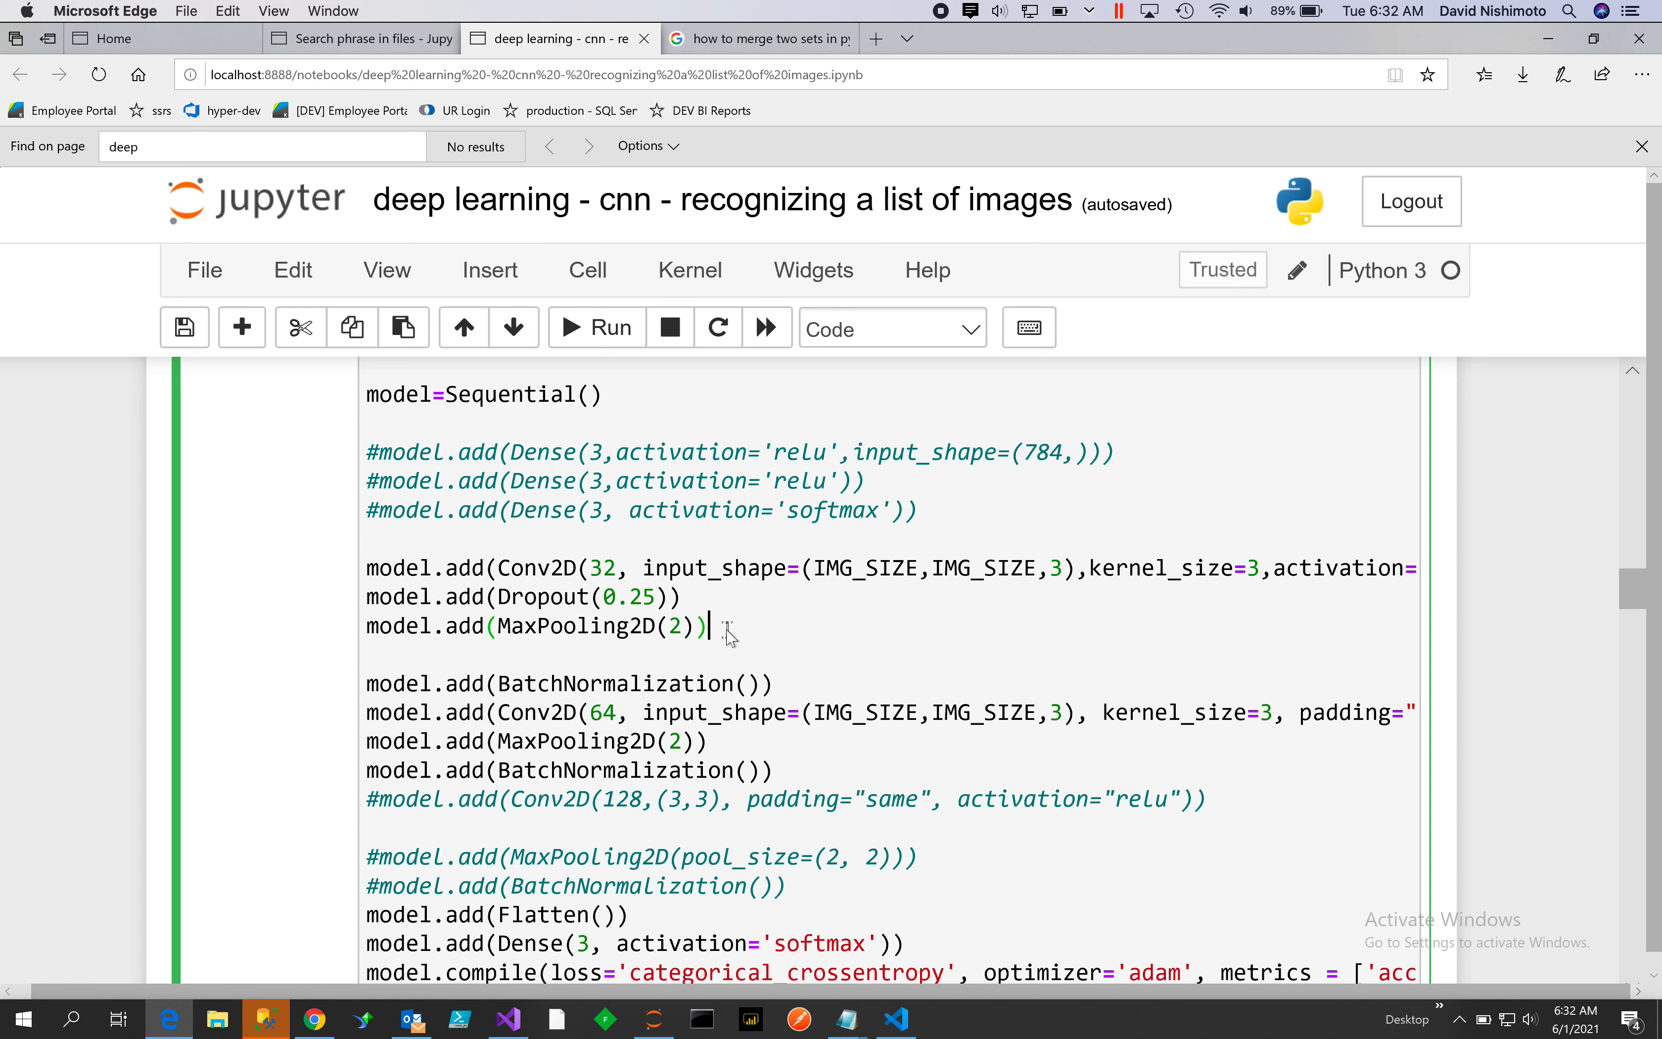
mouse_move(909, 697)
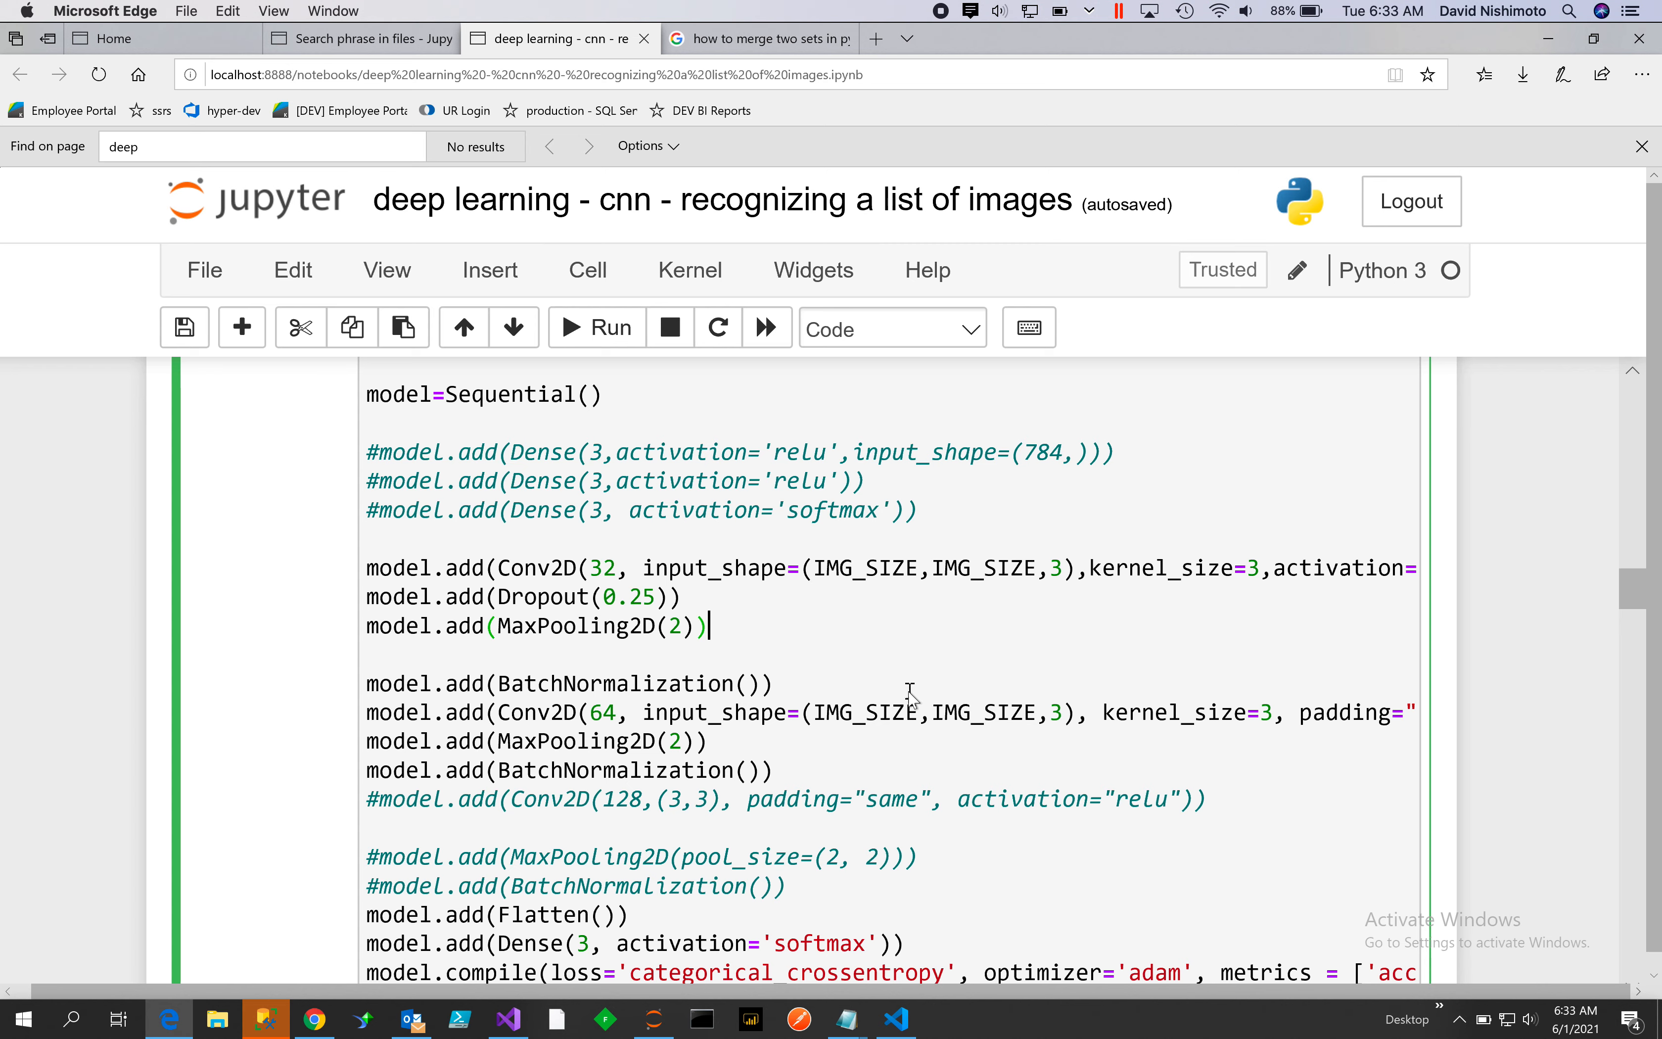
mouse_move(443, 647)
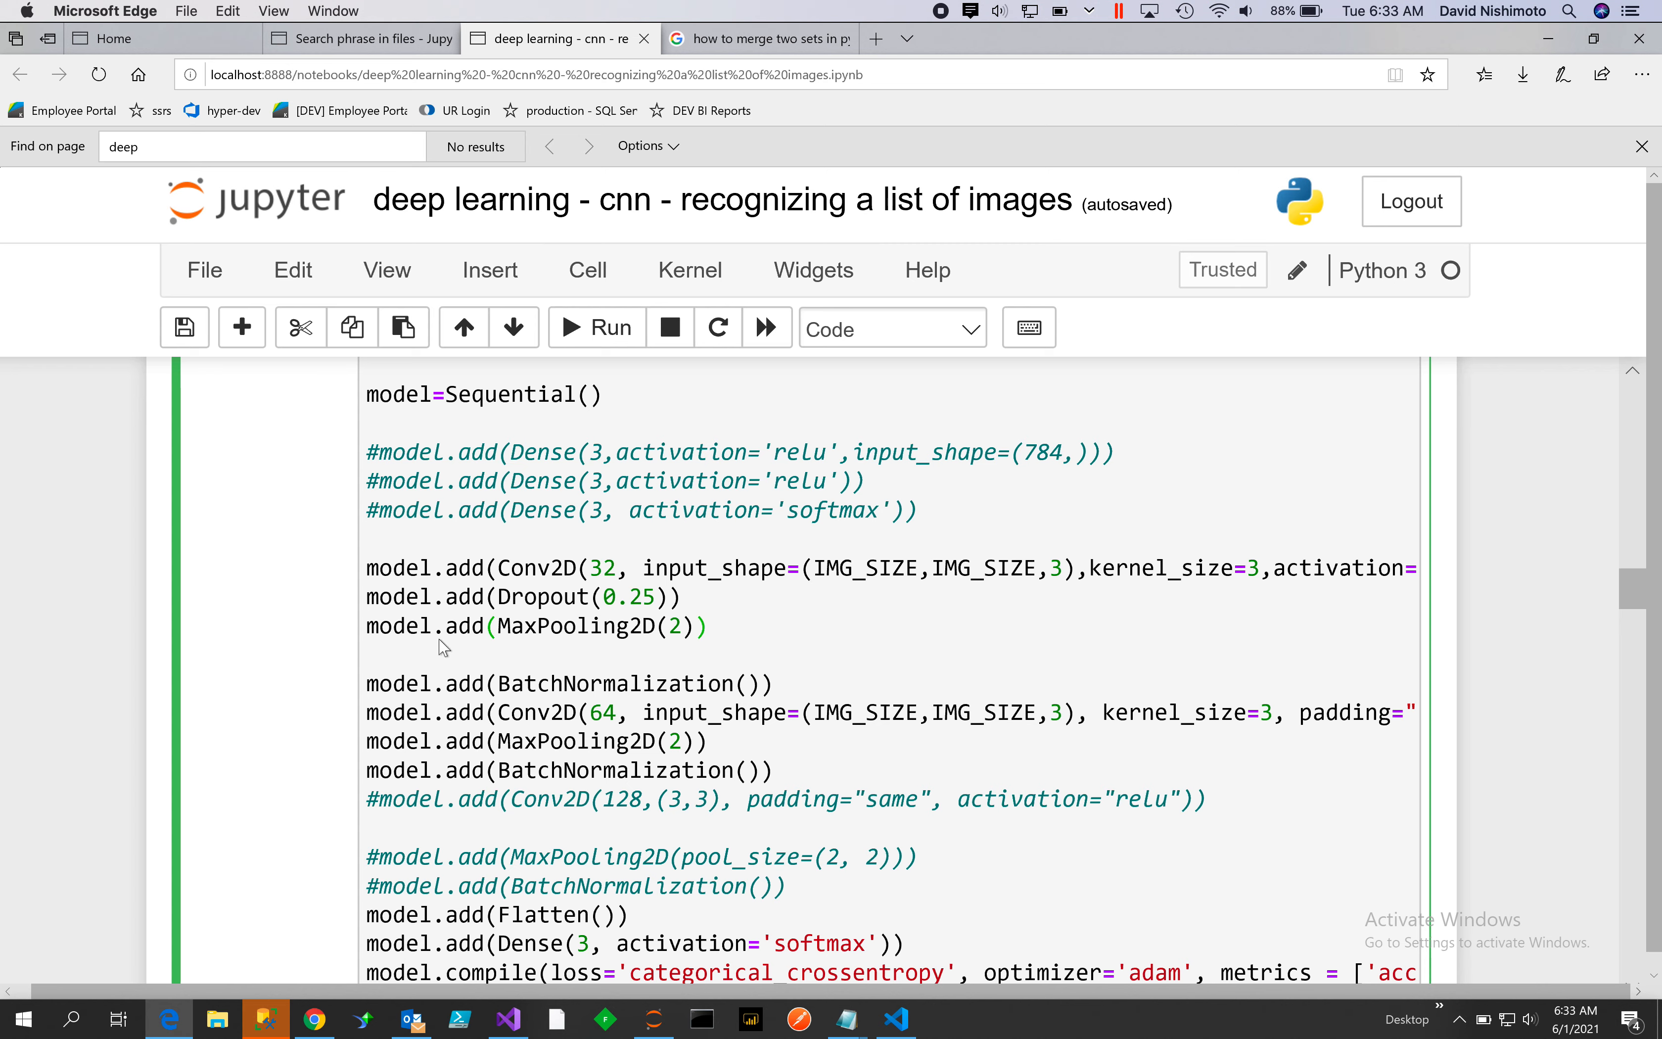
mouse_move(812, 710)
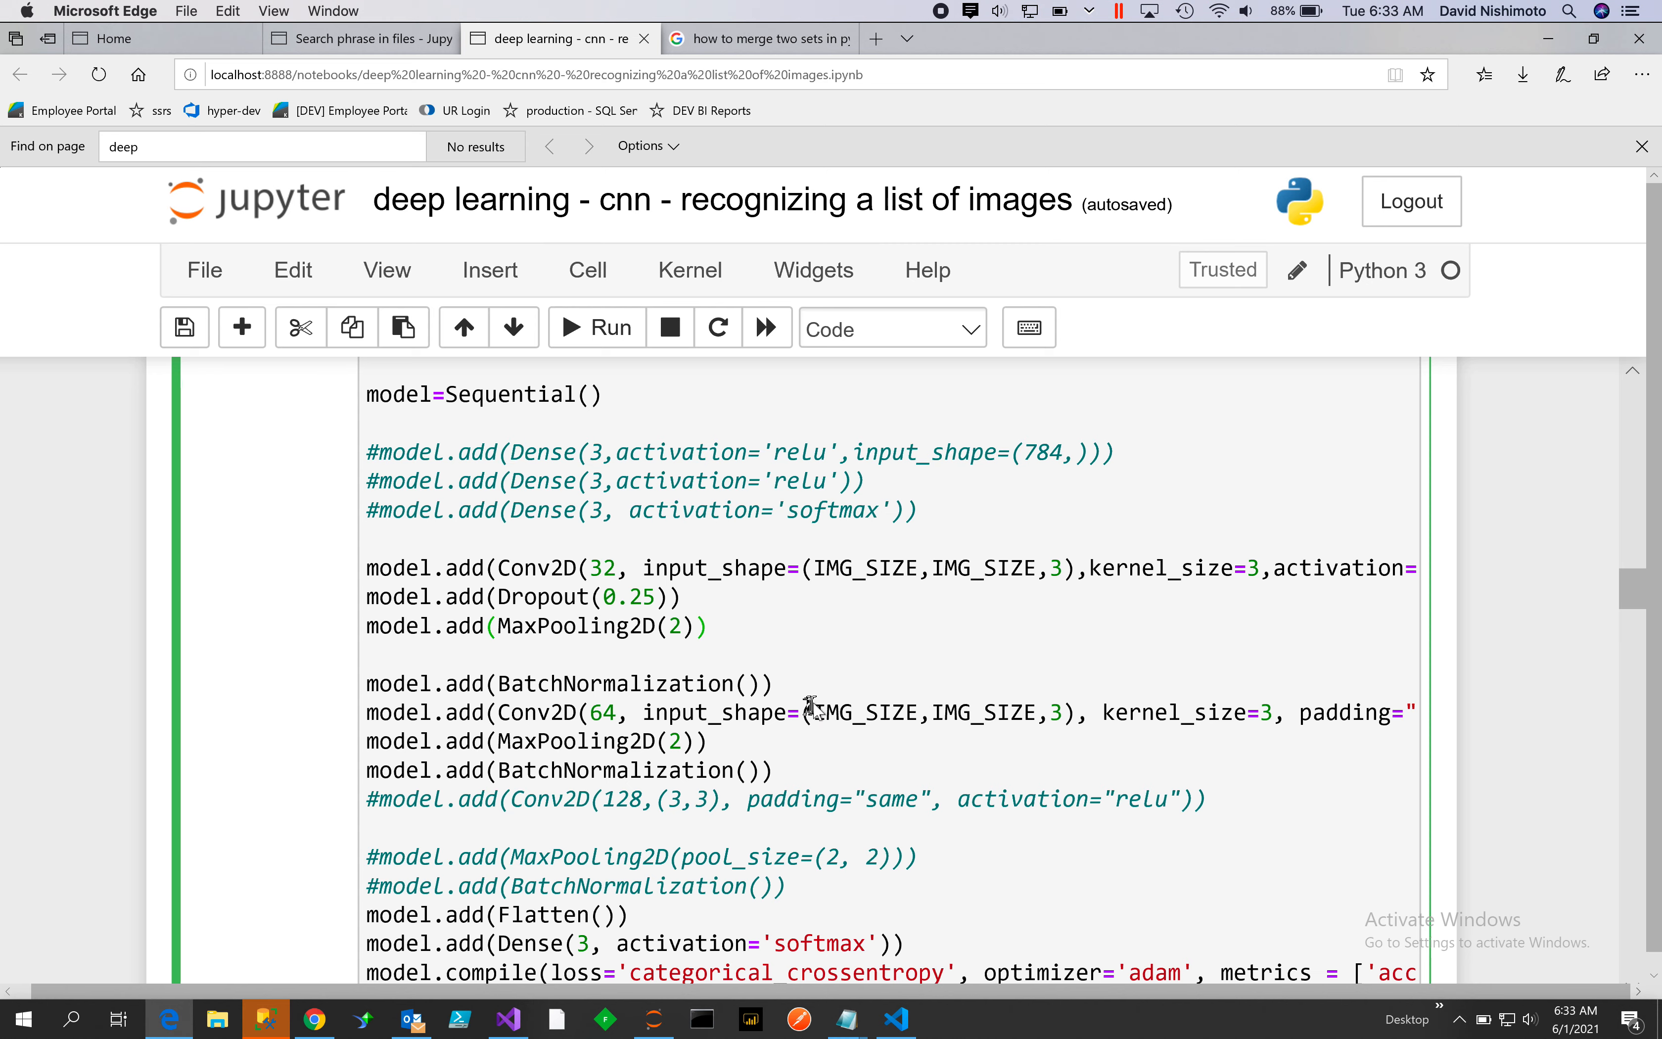
mouse_move(536, 573)
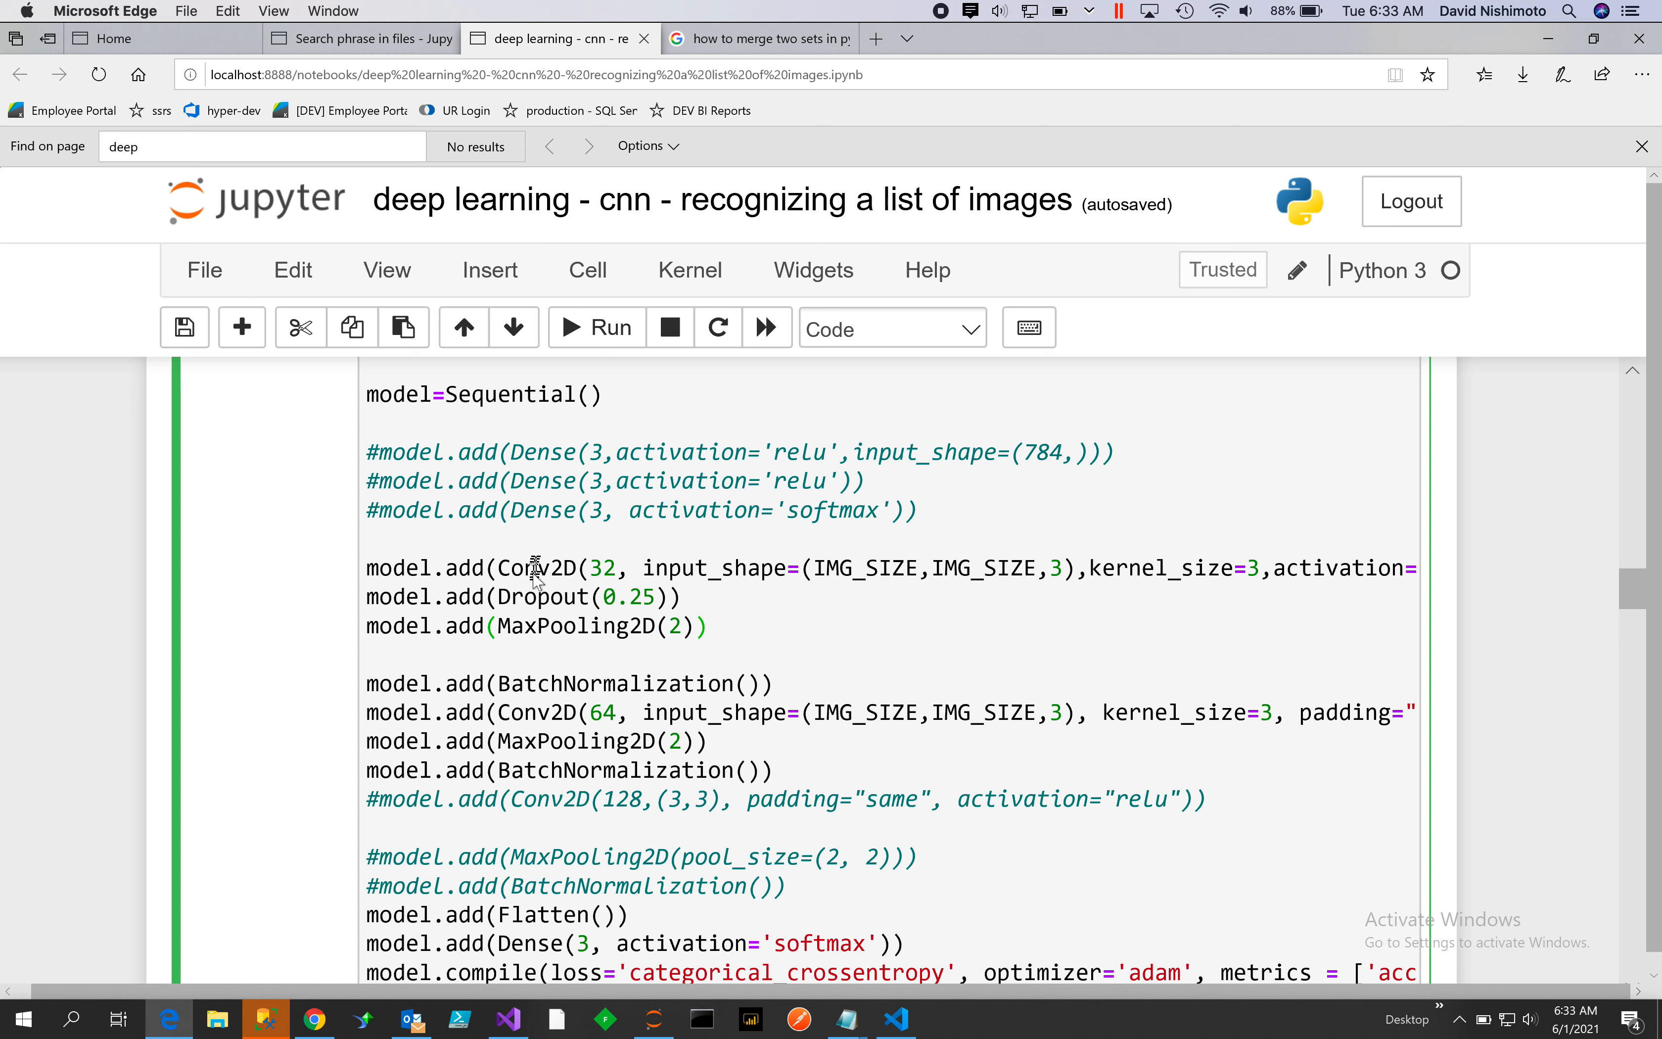
mouse_move(625, 598)
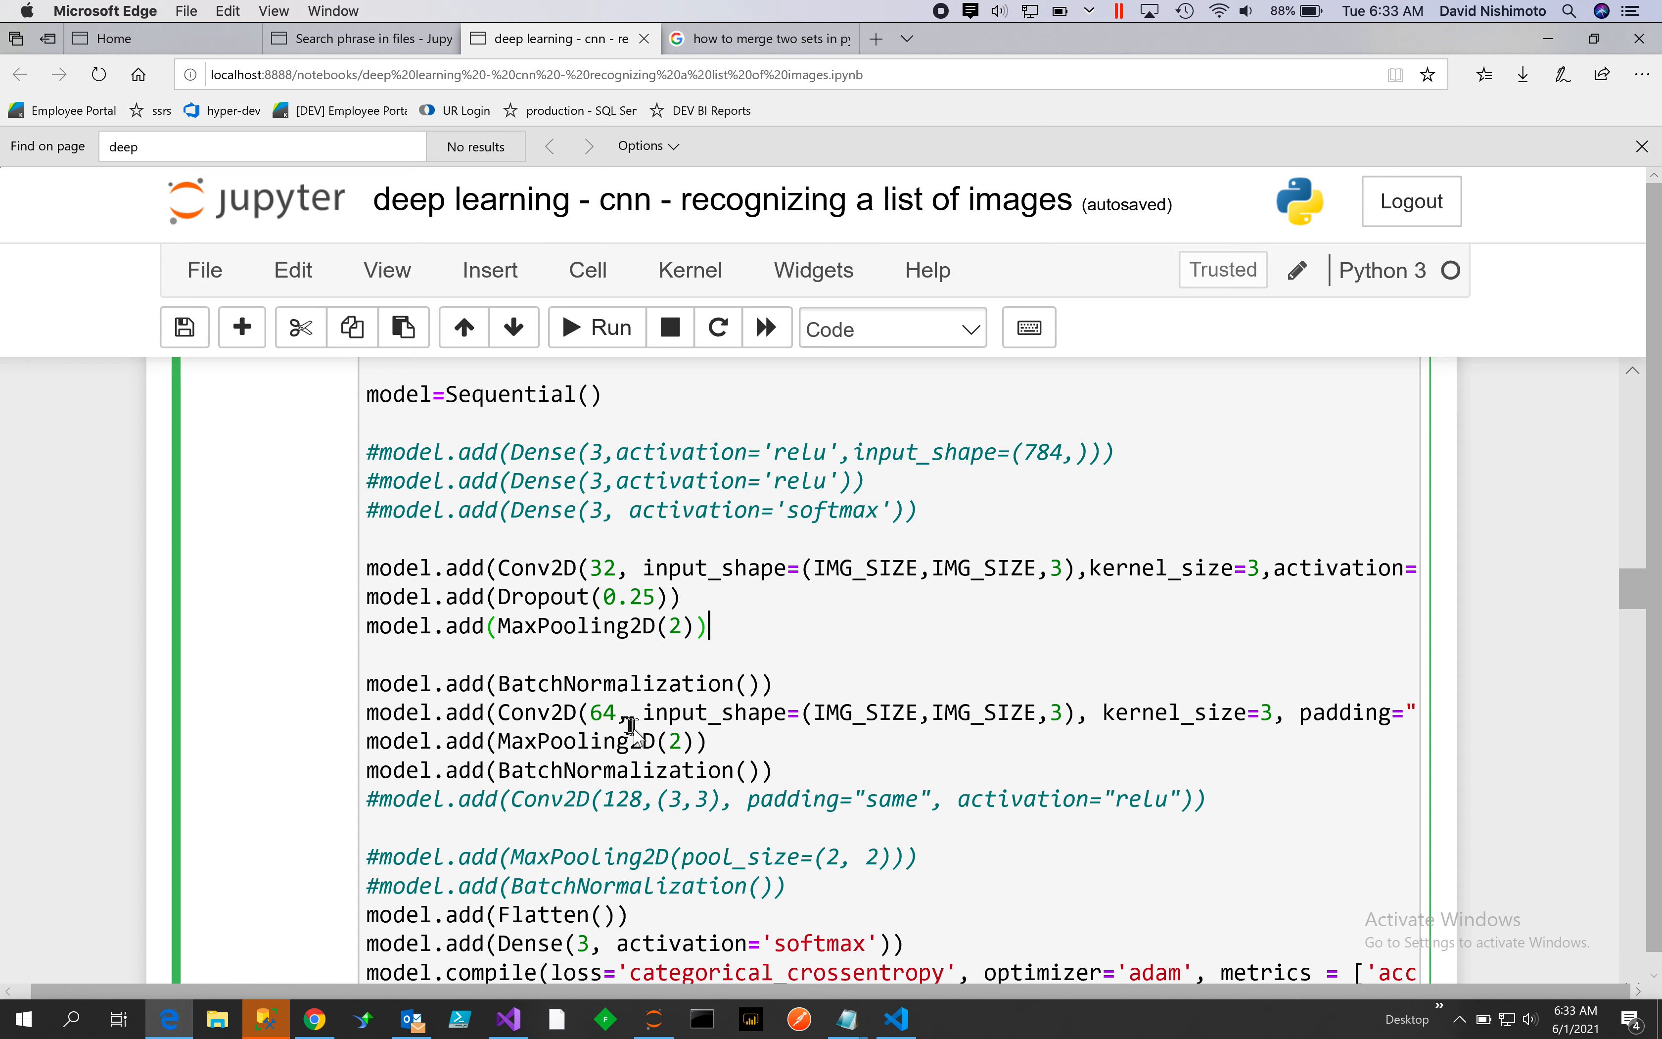
Scroll to model.summary() and its output starting with shape (3, 300, 300, 3)
scroll(down, 3)
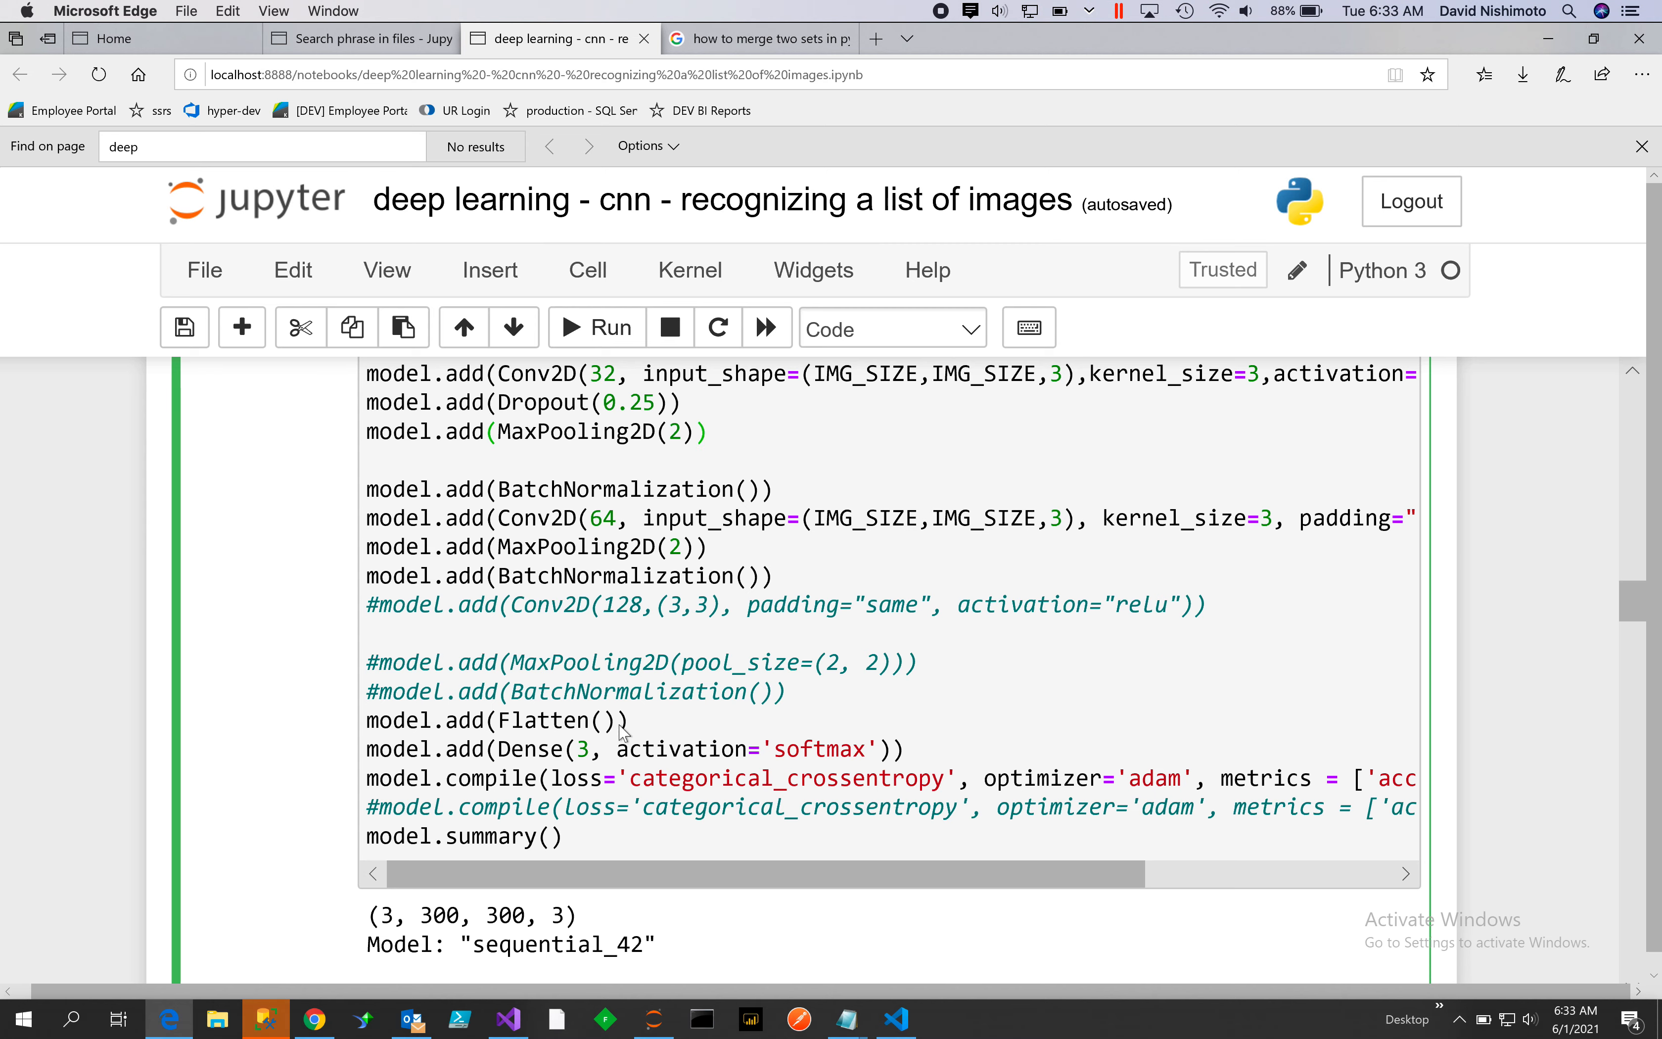
mouse_move(635, 763)
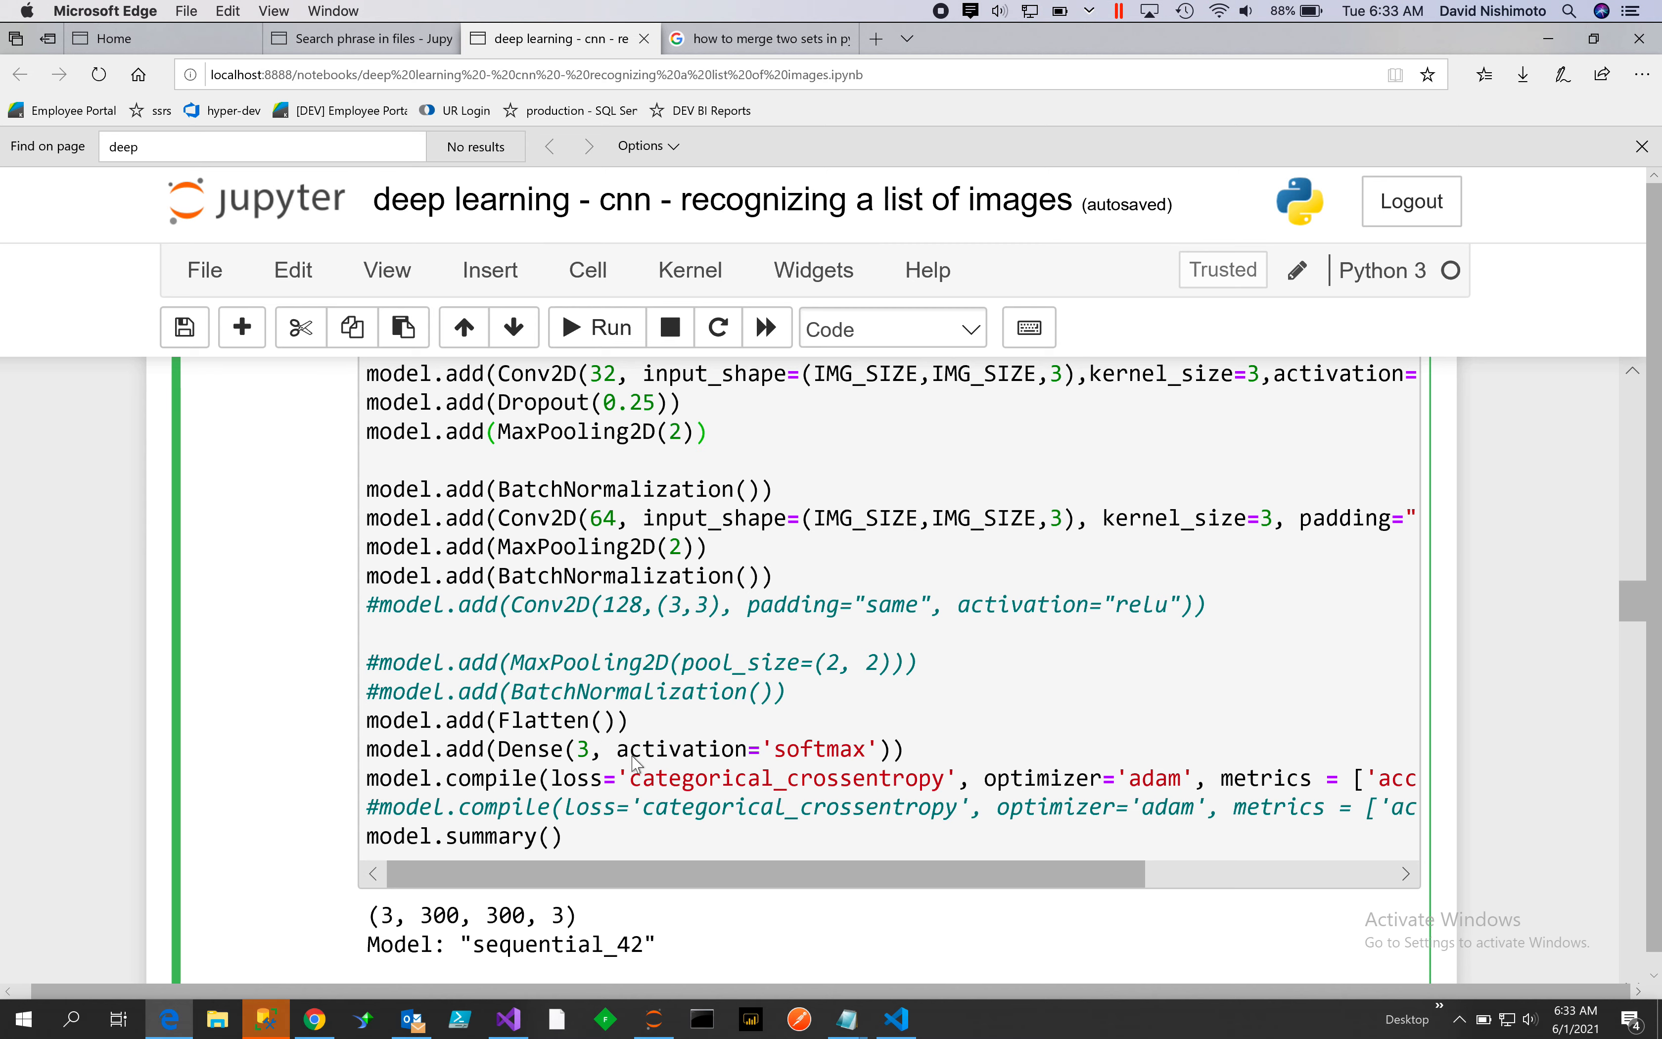
click(711, 432)
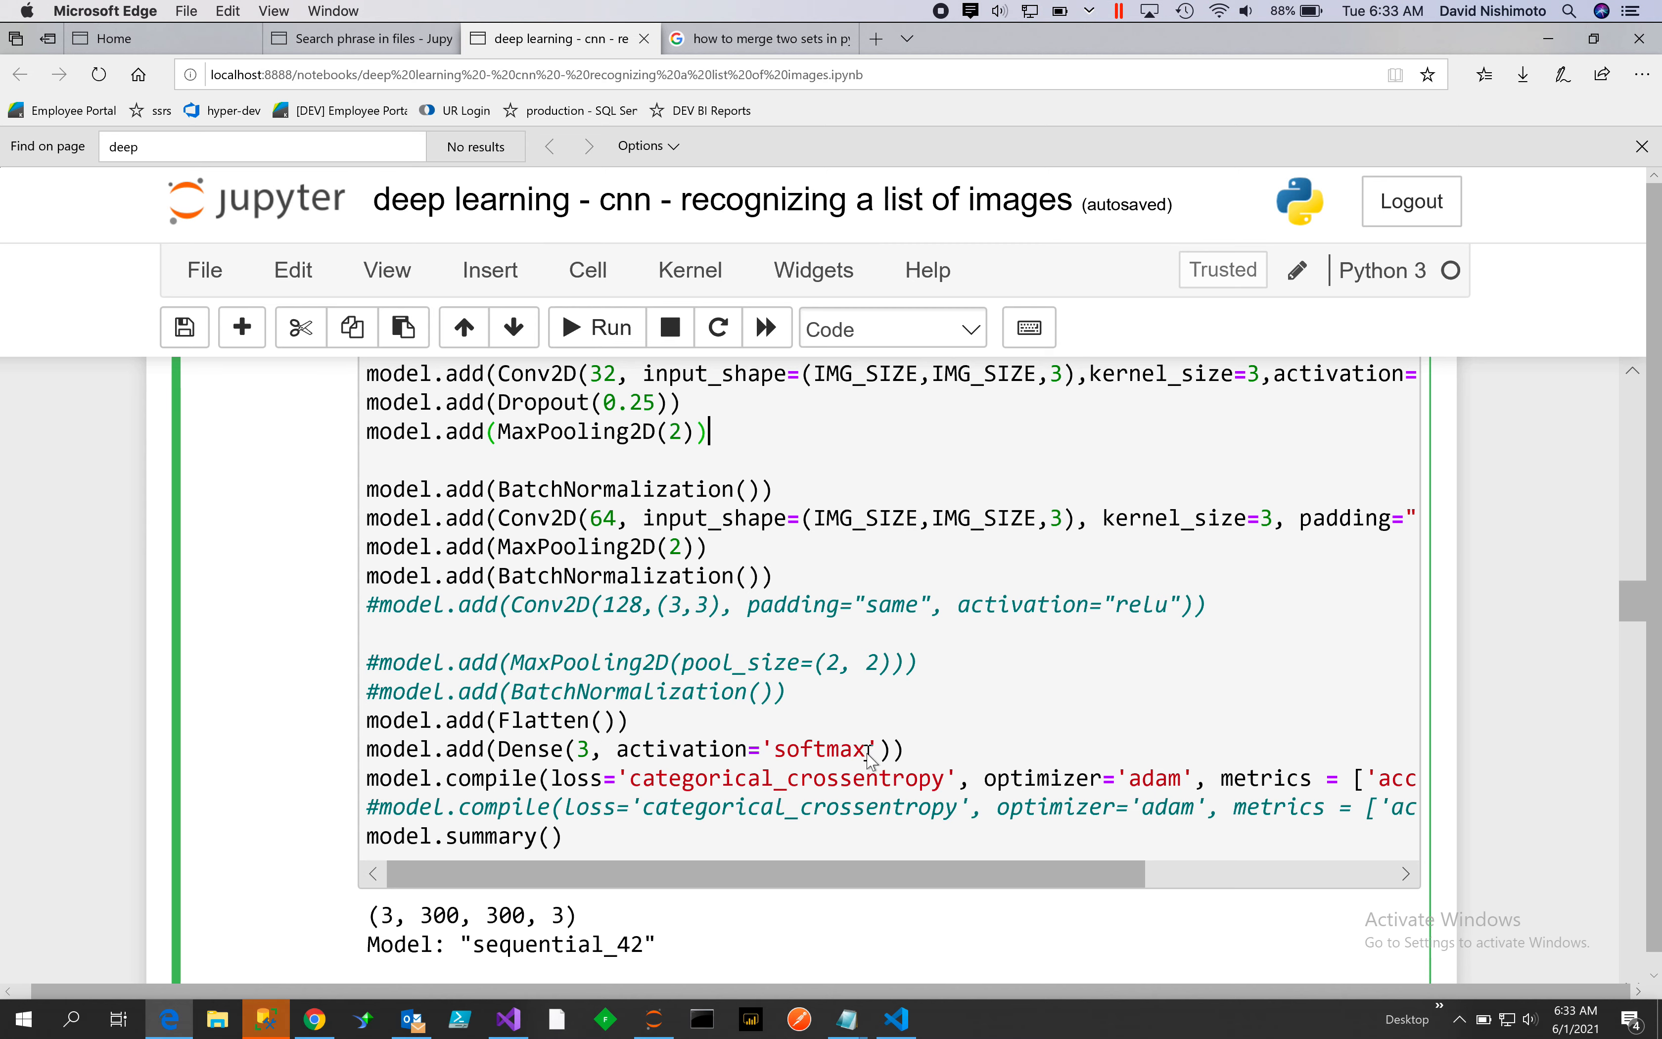
Scroll to the cell defining TEST_DIR './test_img' and the load_test_data function
scroll(down, 3)
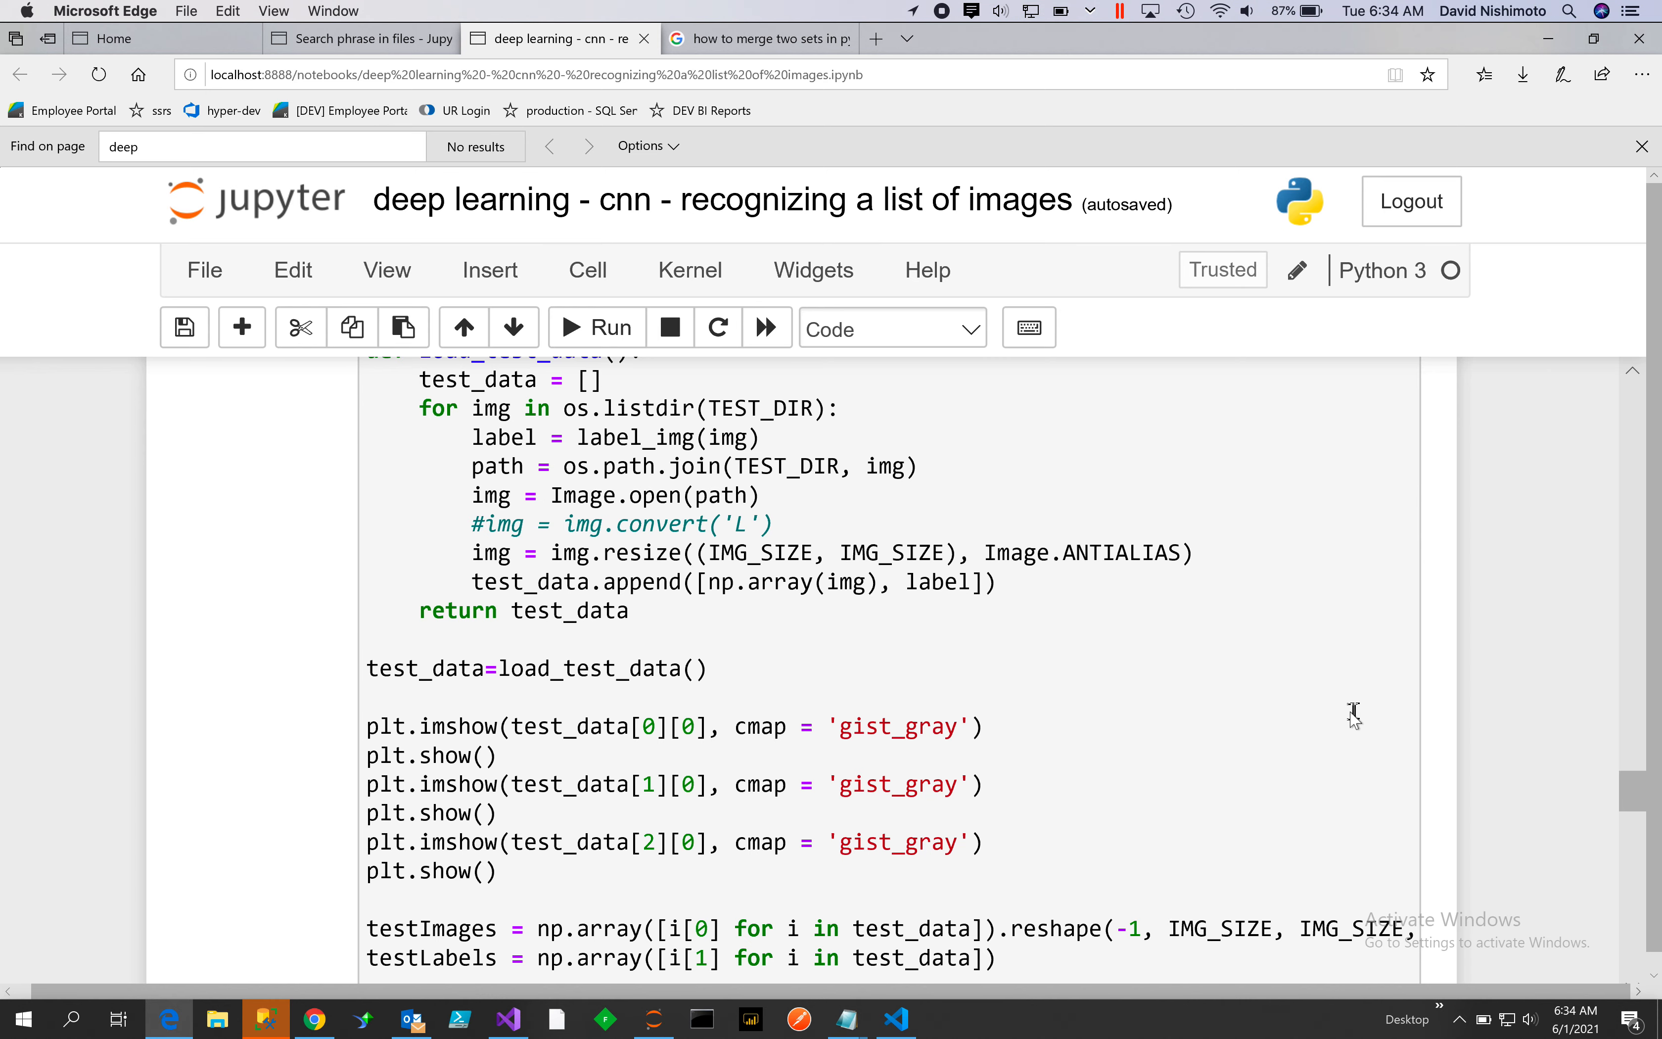
scroll(up, 3)
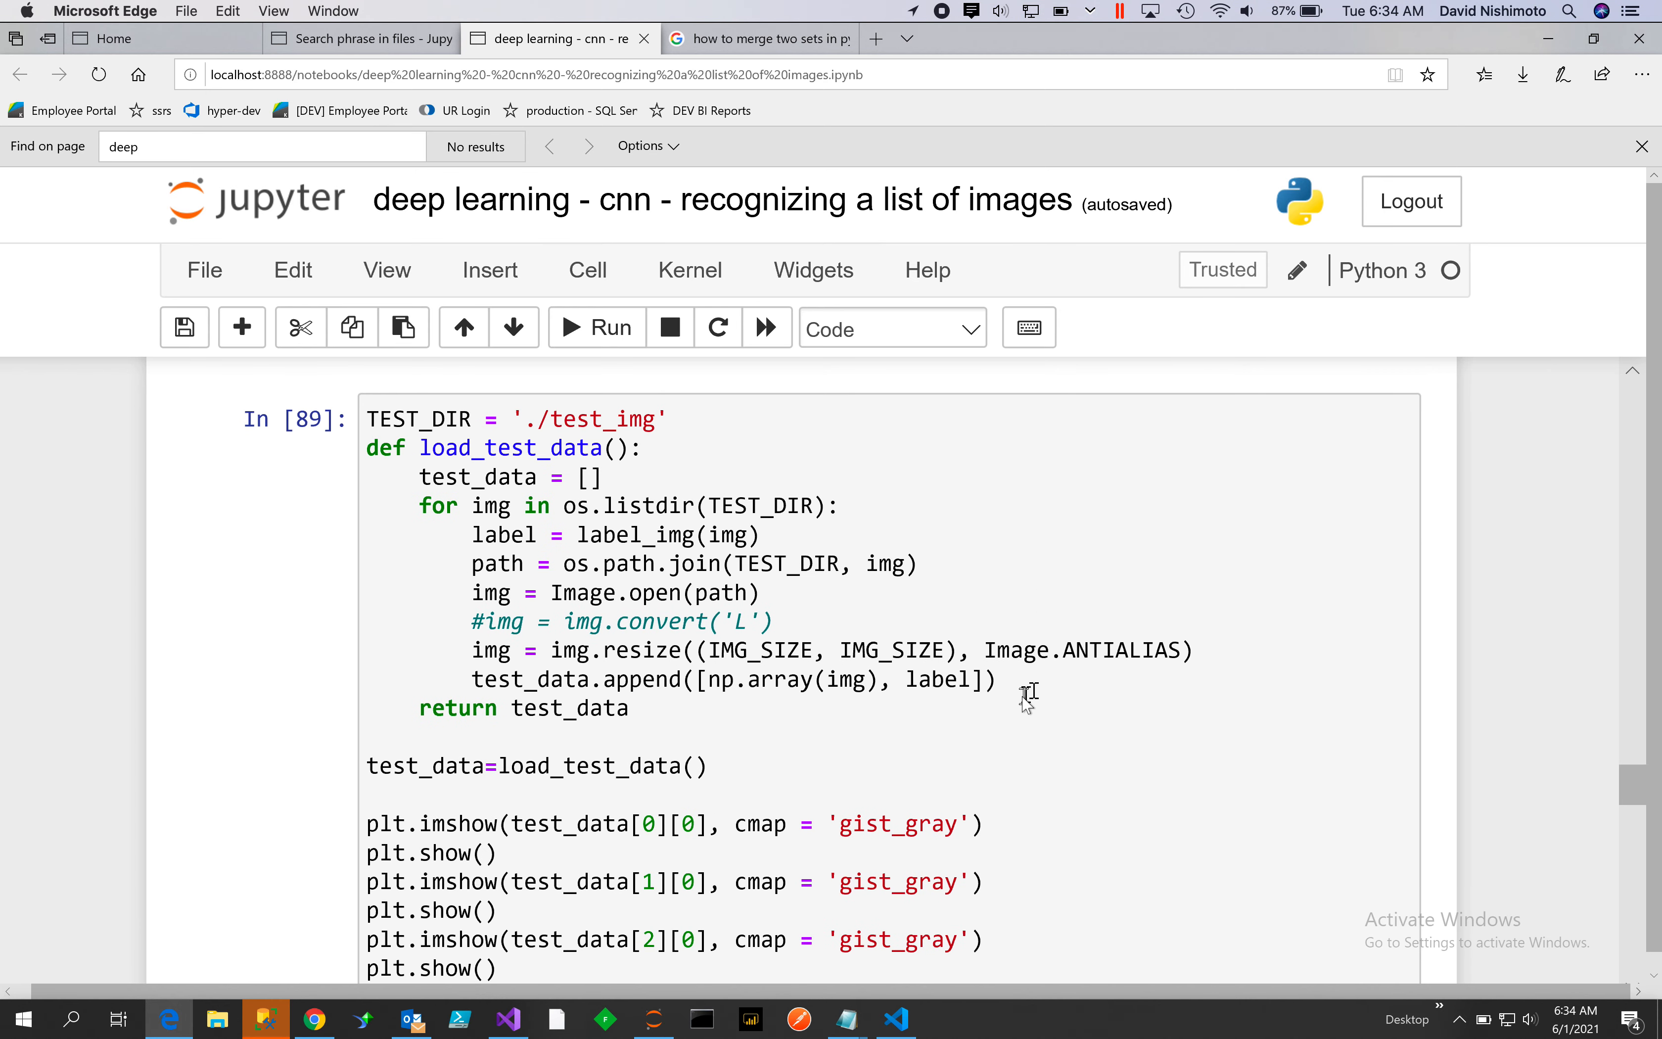
mouse_move(1024, 701)
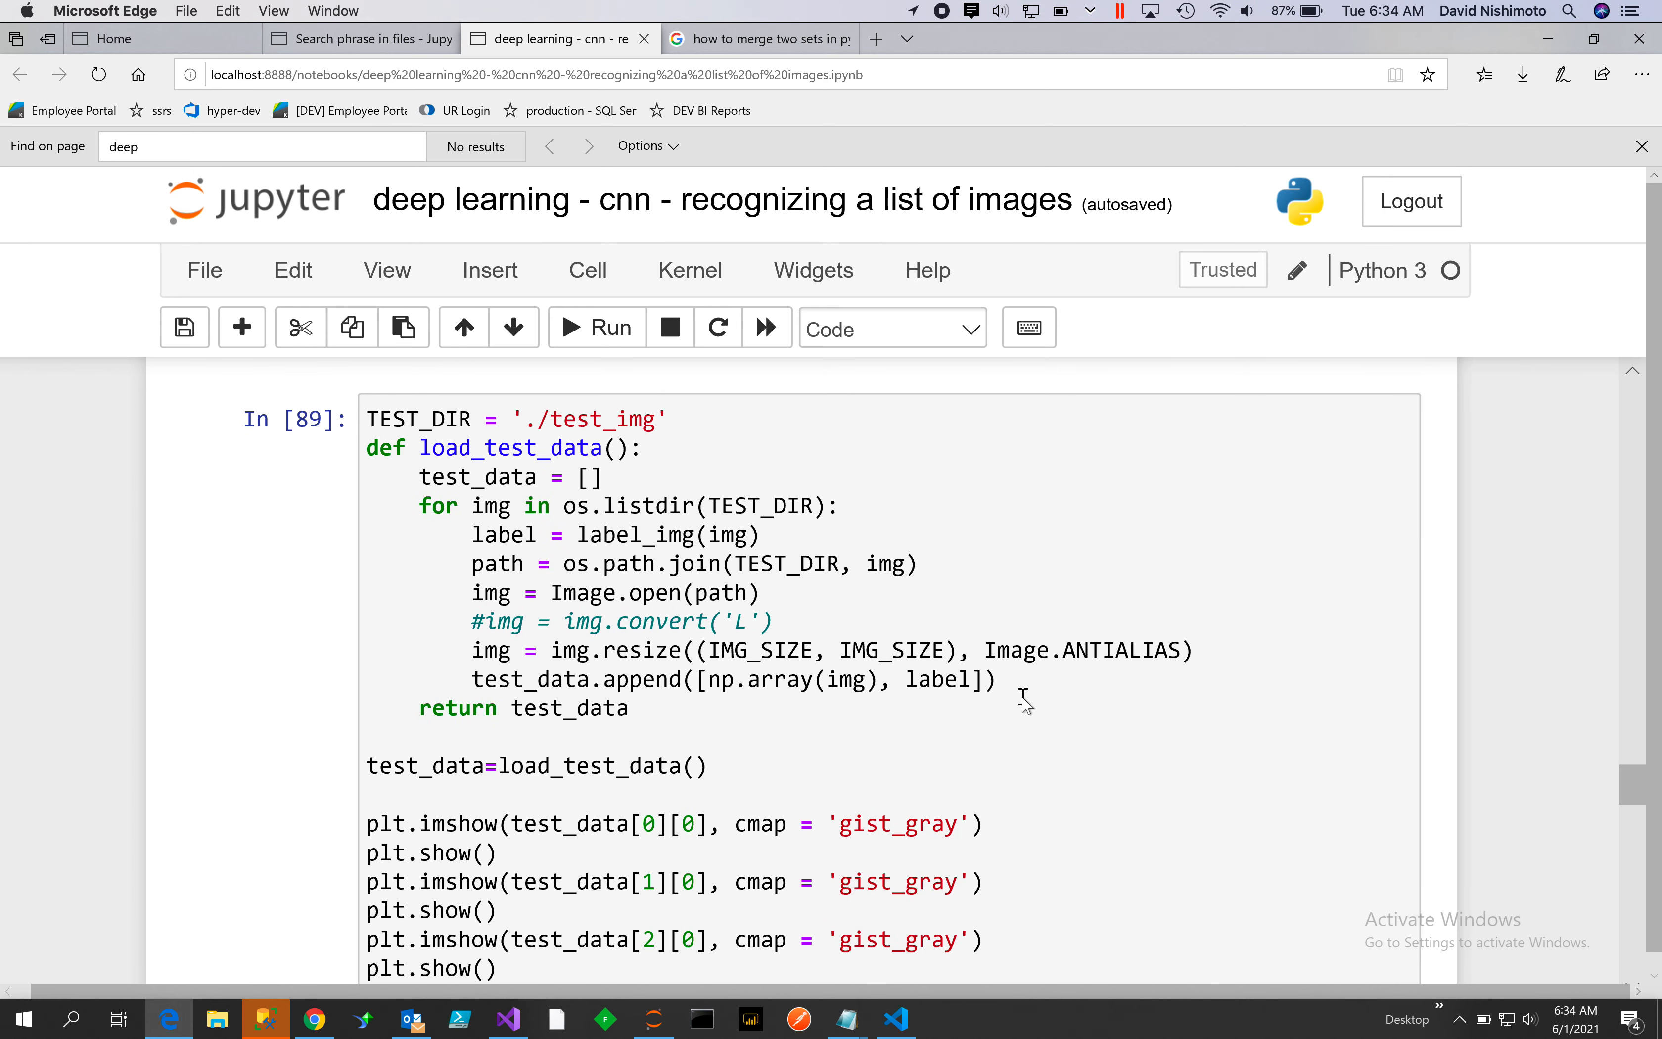
scroll(down, 3)
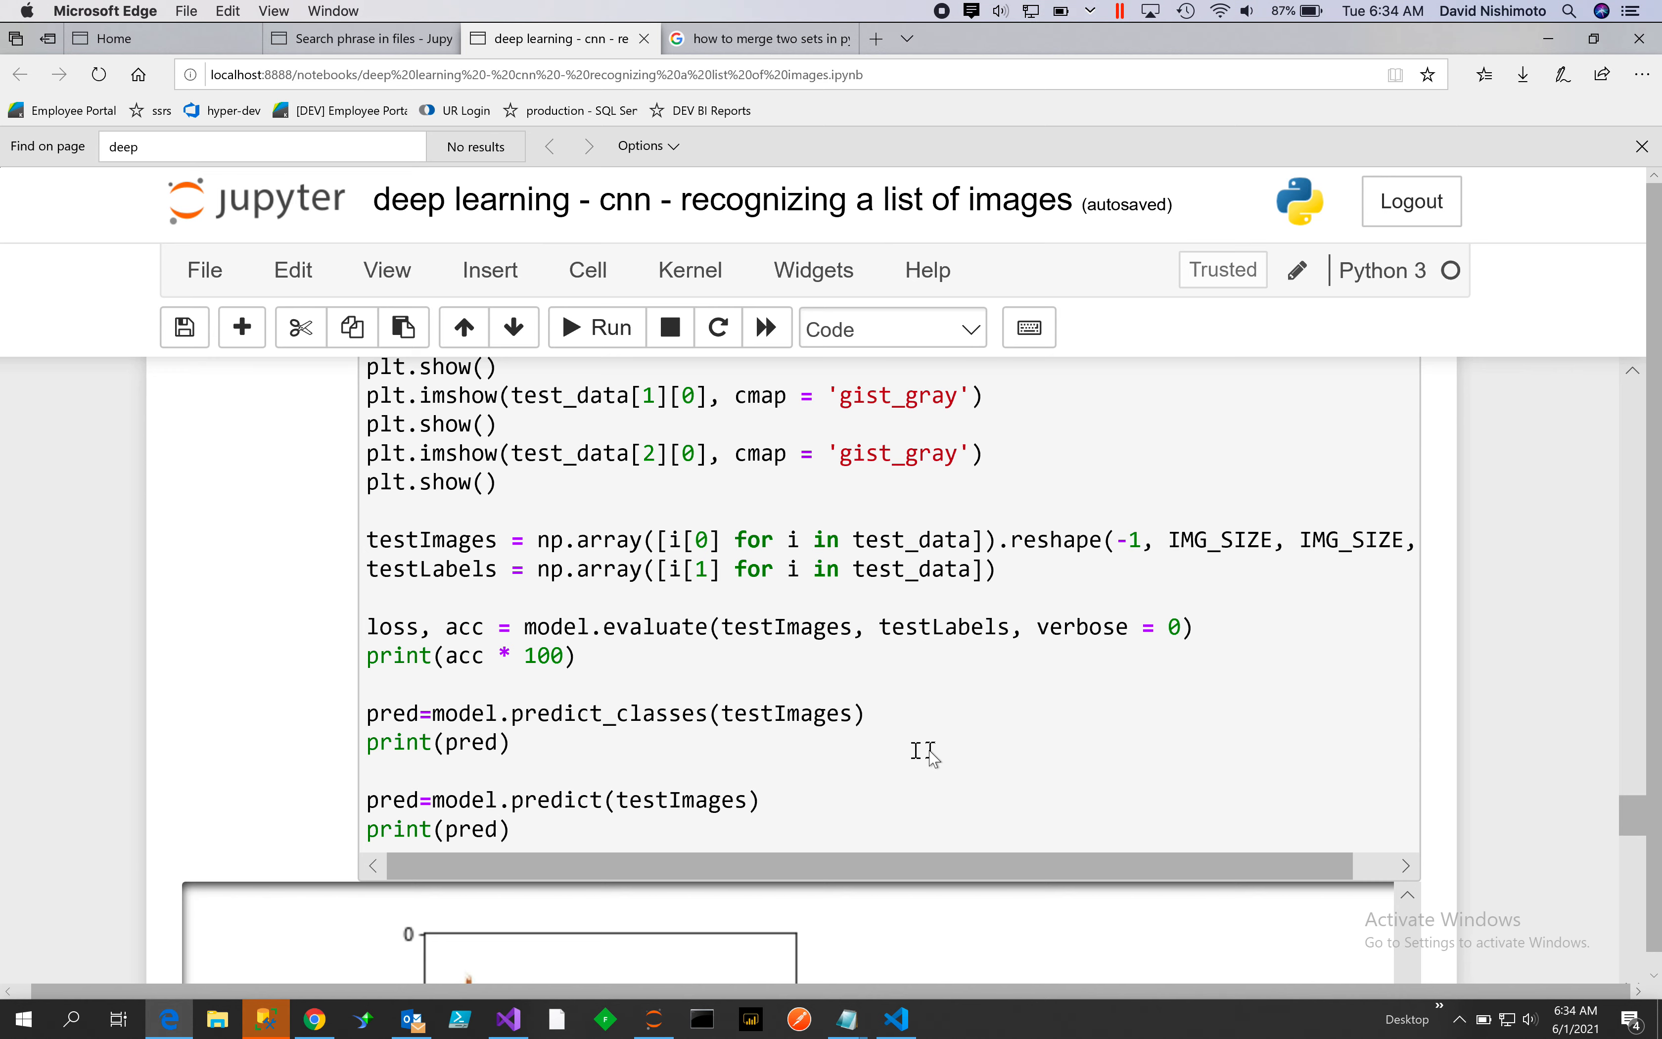
scroll(down, 3)
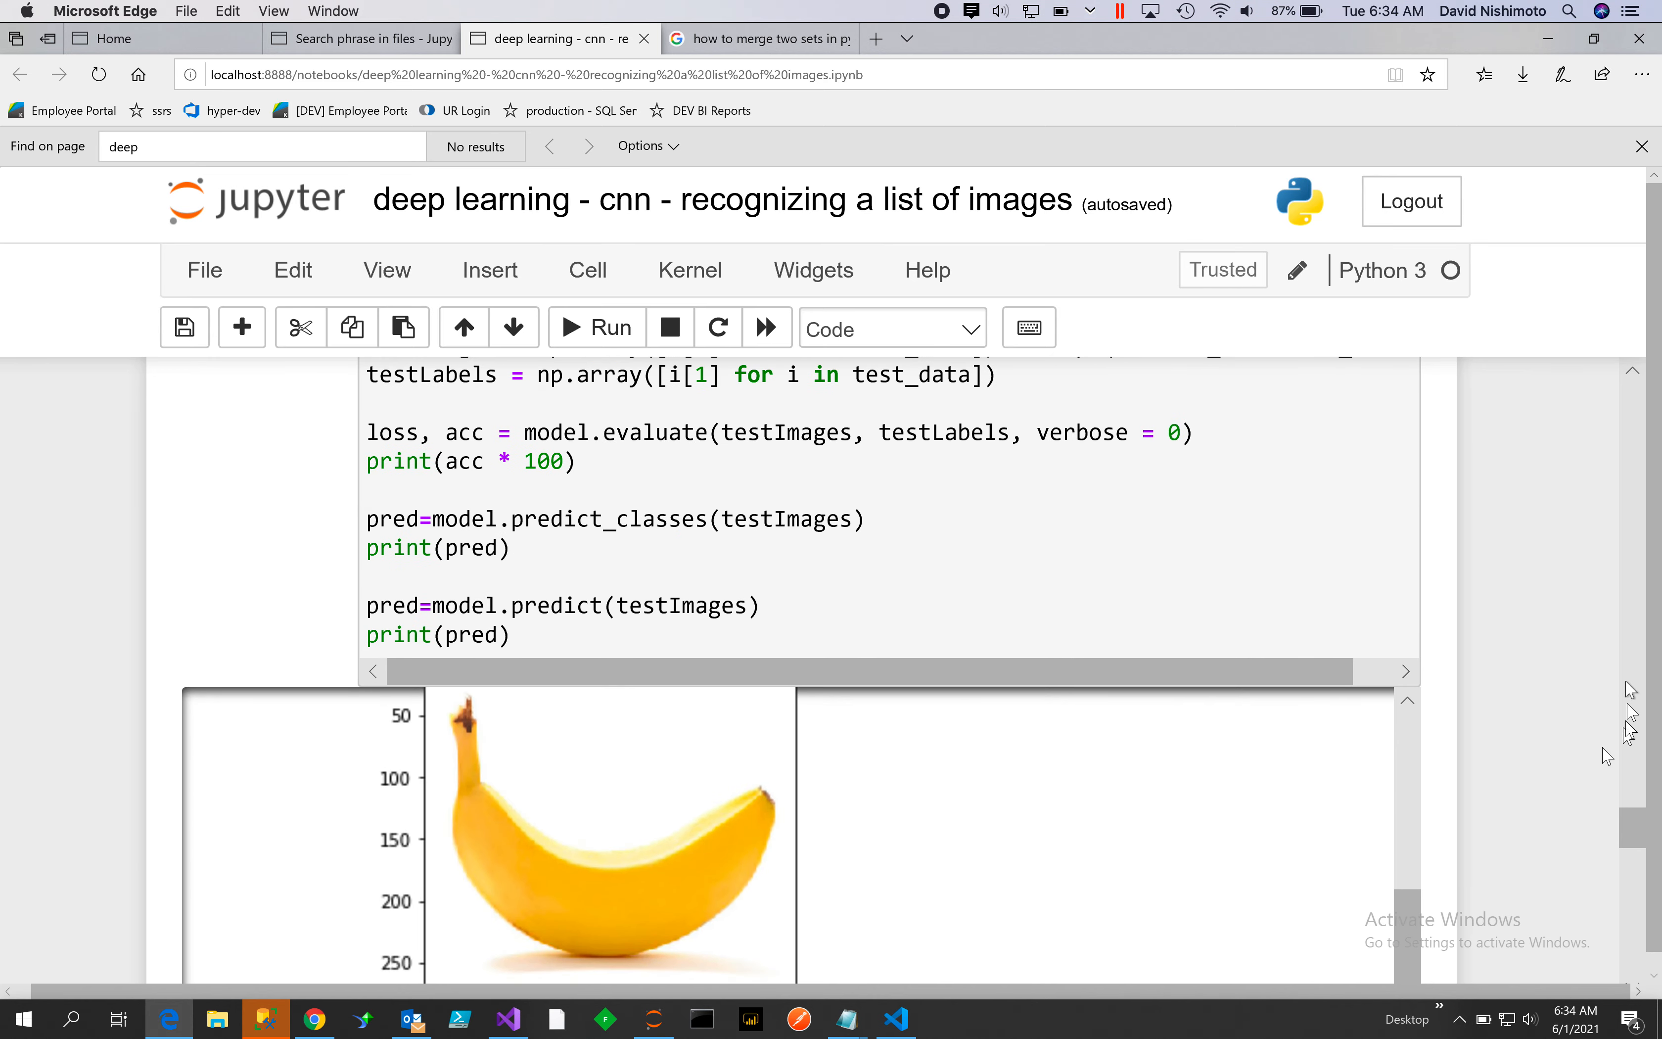
scroll(down, 3)
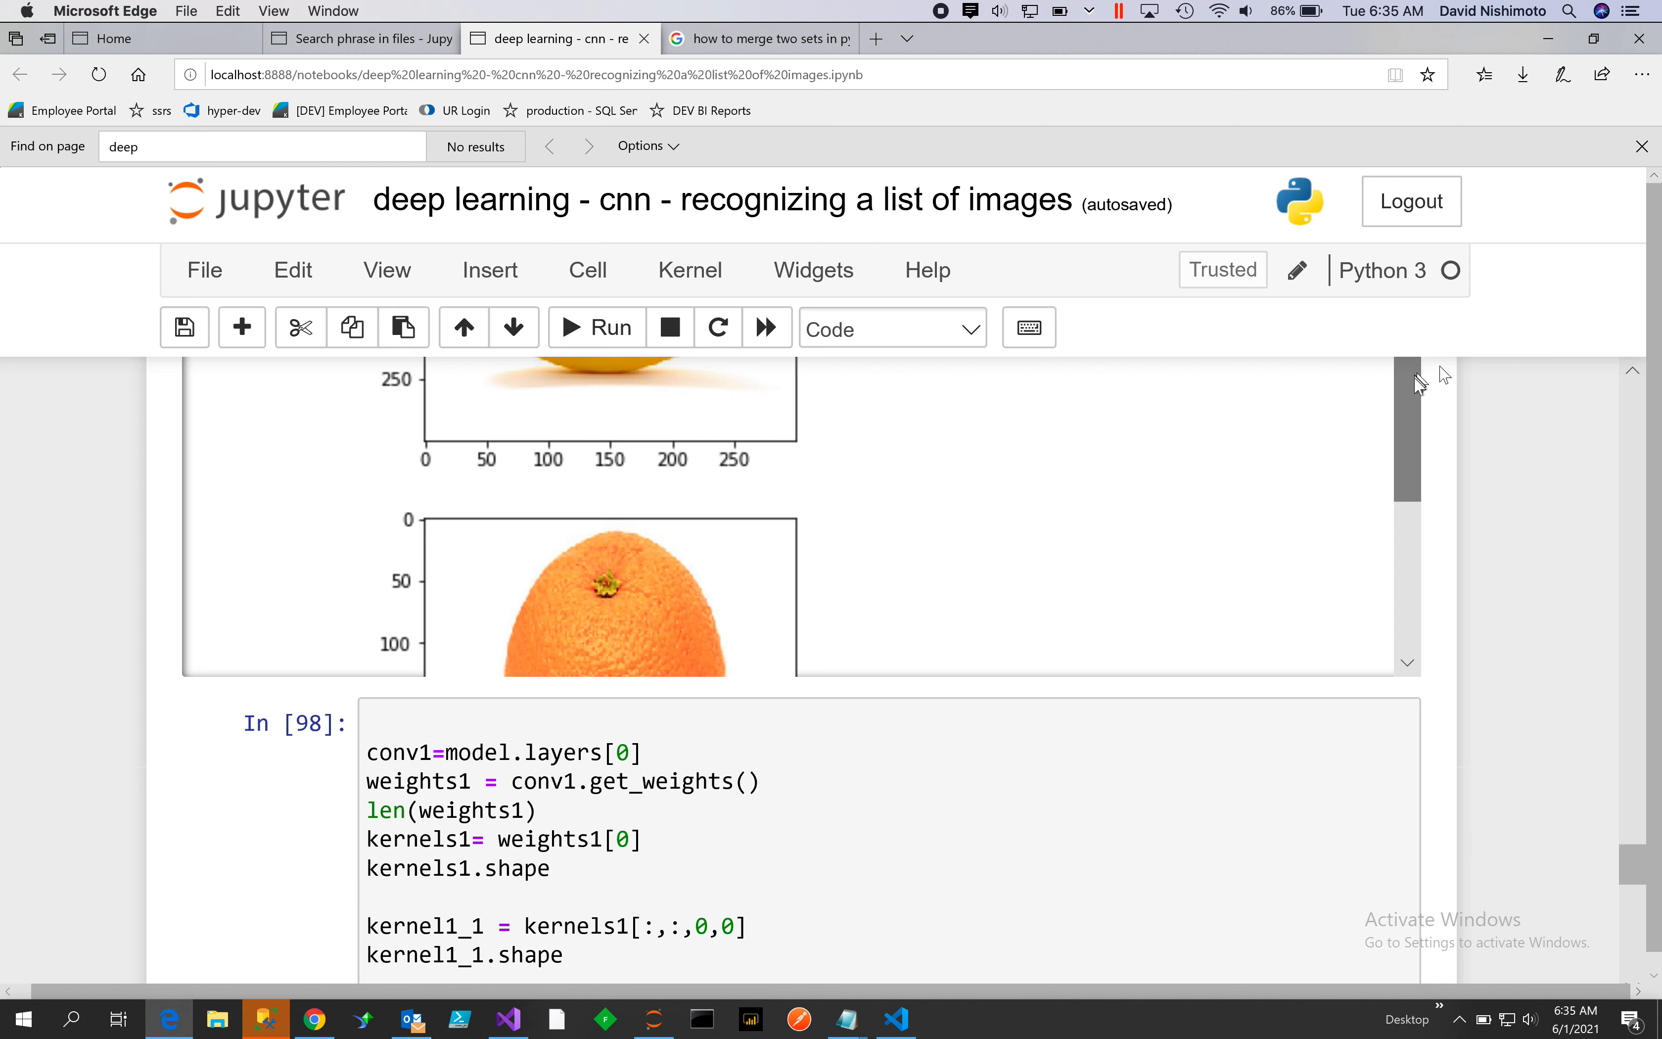
scroll(down, 3)
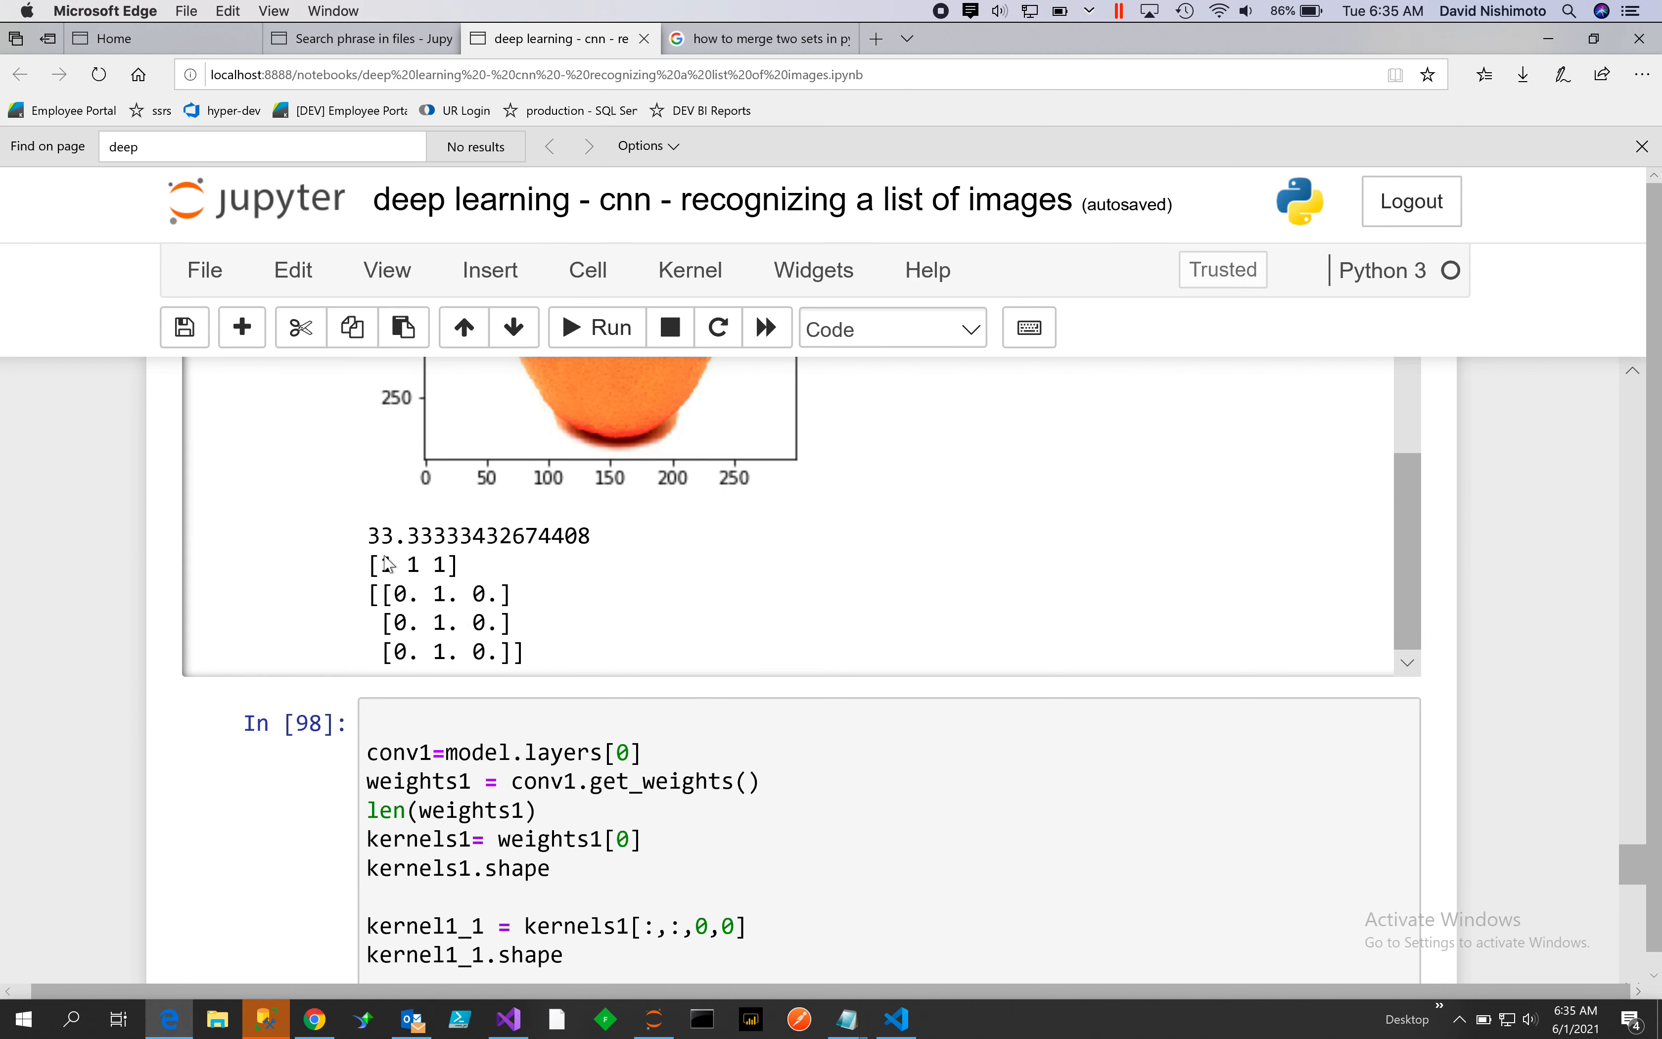
mouse_move(534, 540)
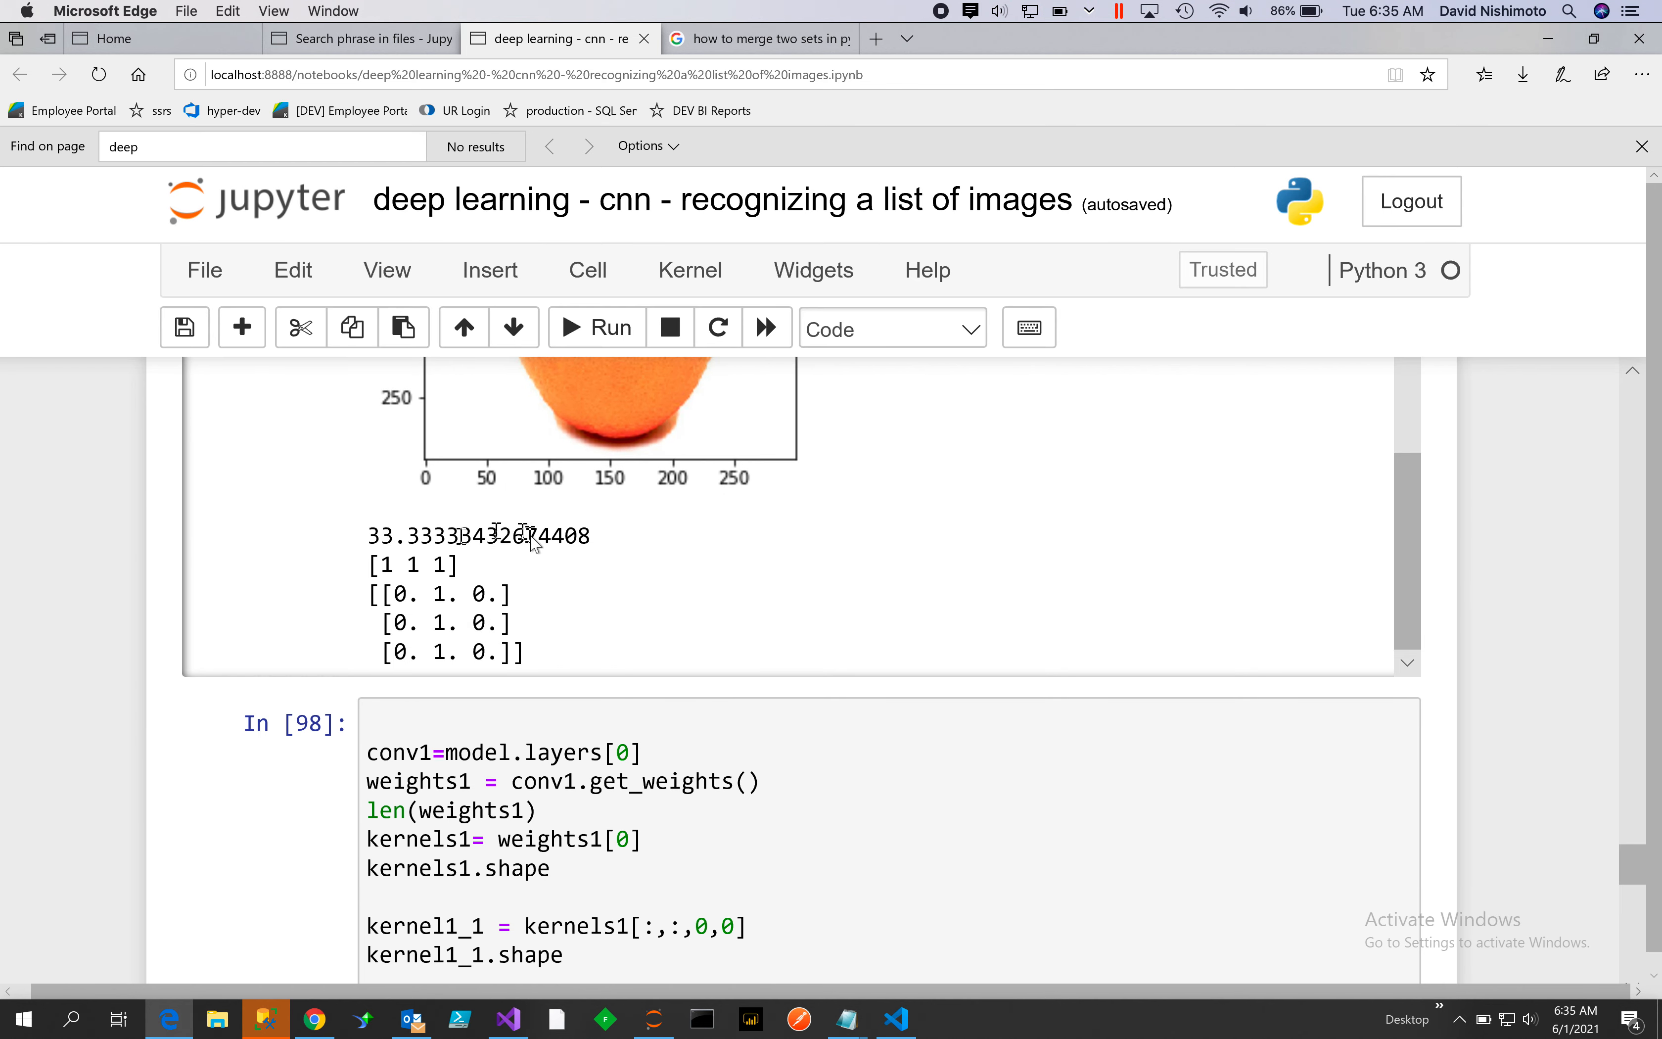
Scroll to the conv1 kernel-weights cell and its 3×3 coloured kernel plot
scroll(down, 3)
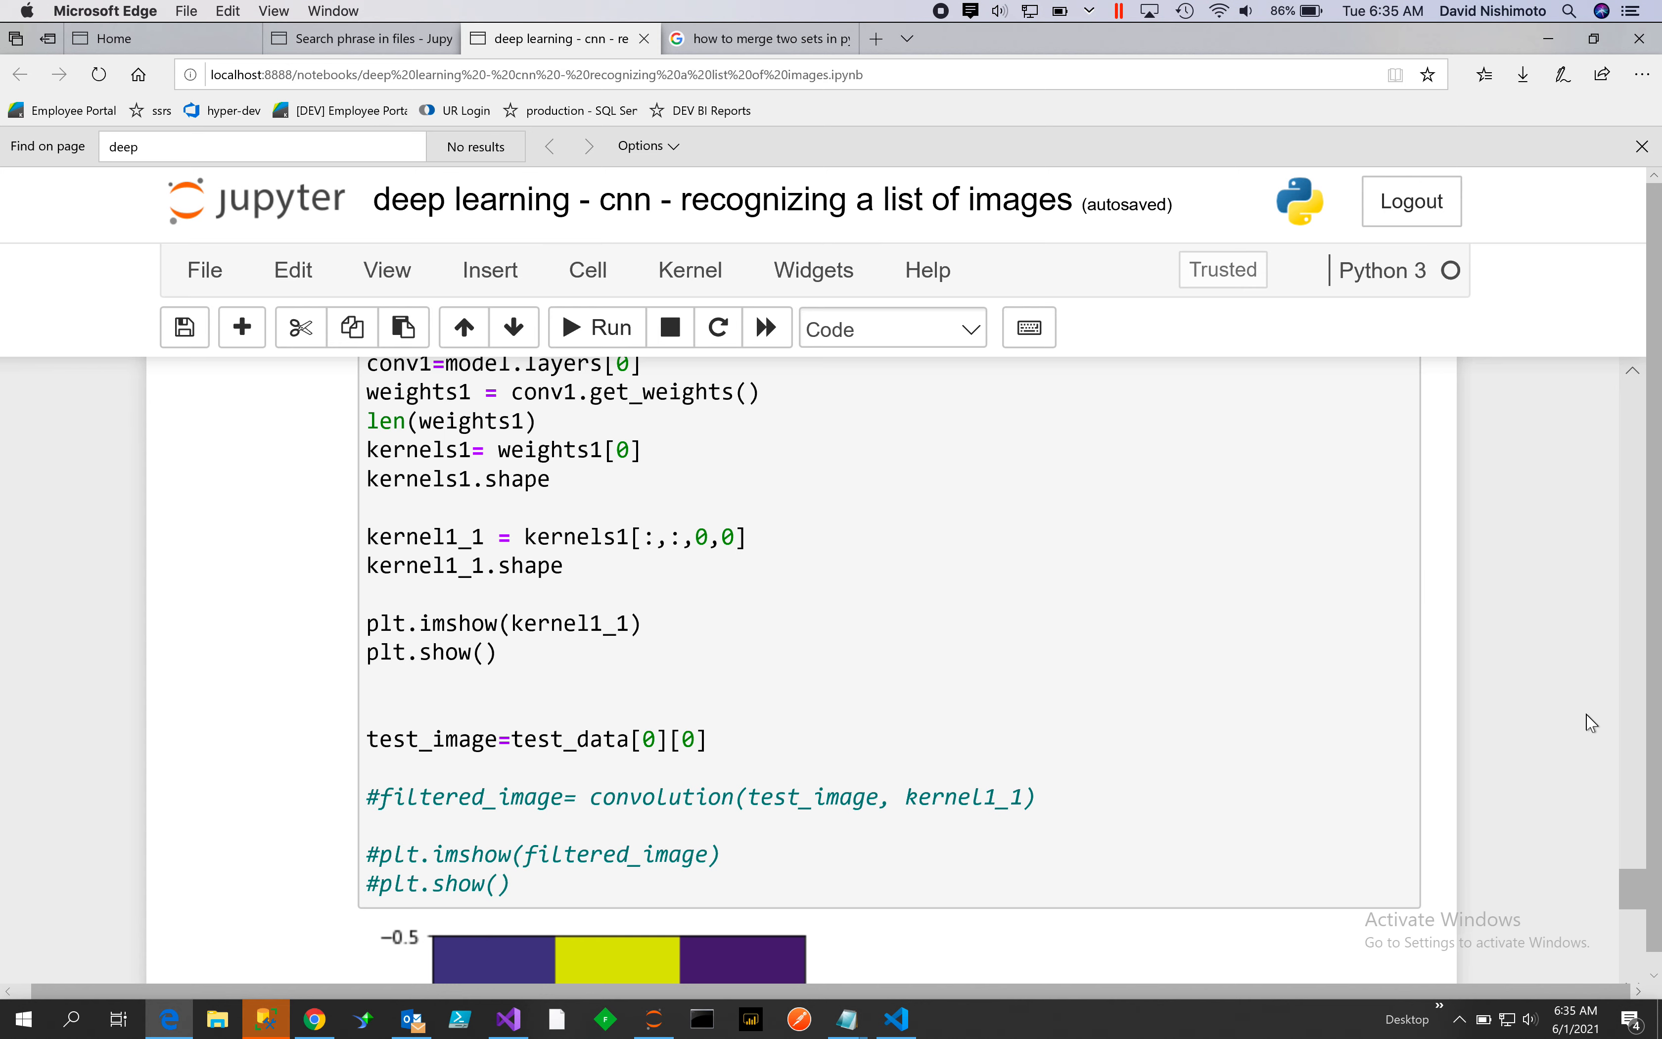
mouse_move(771, 561)
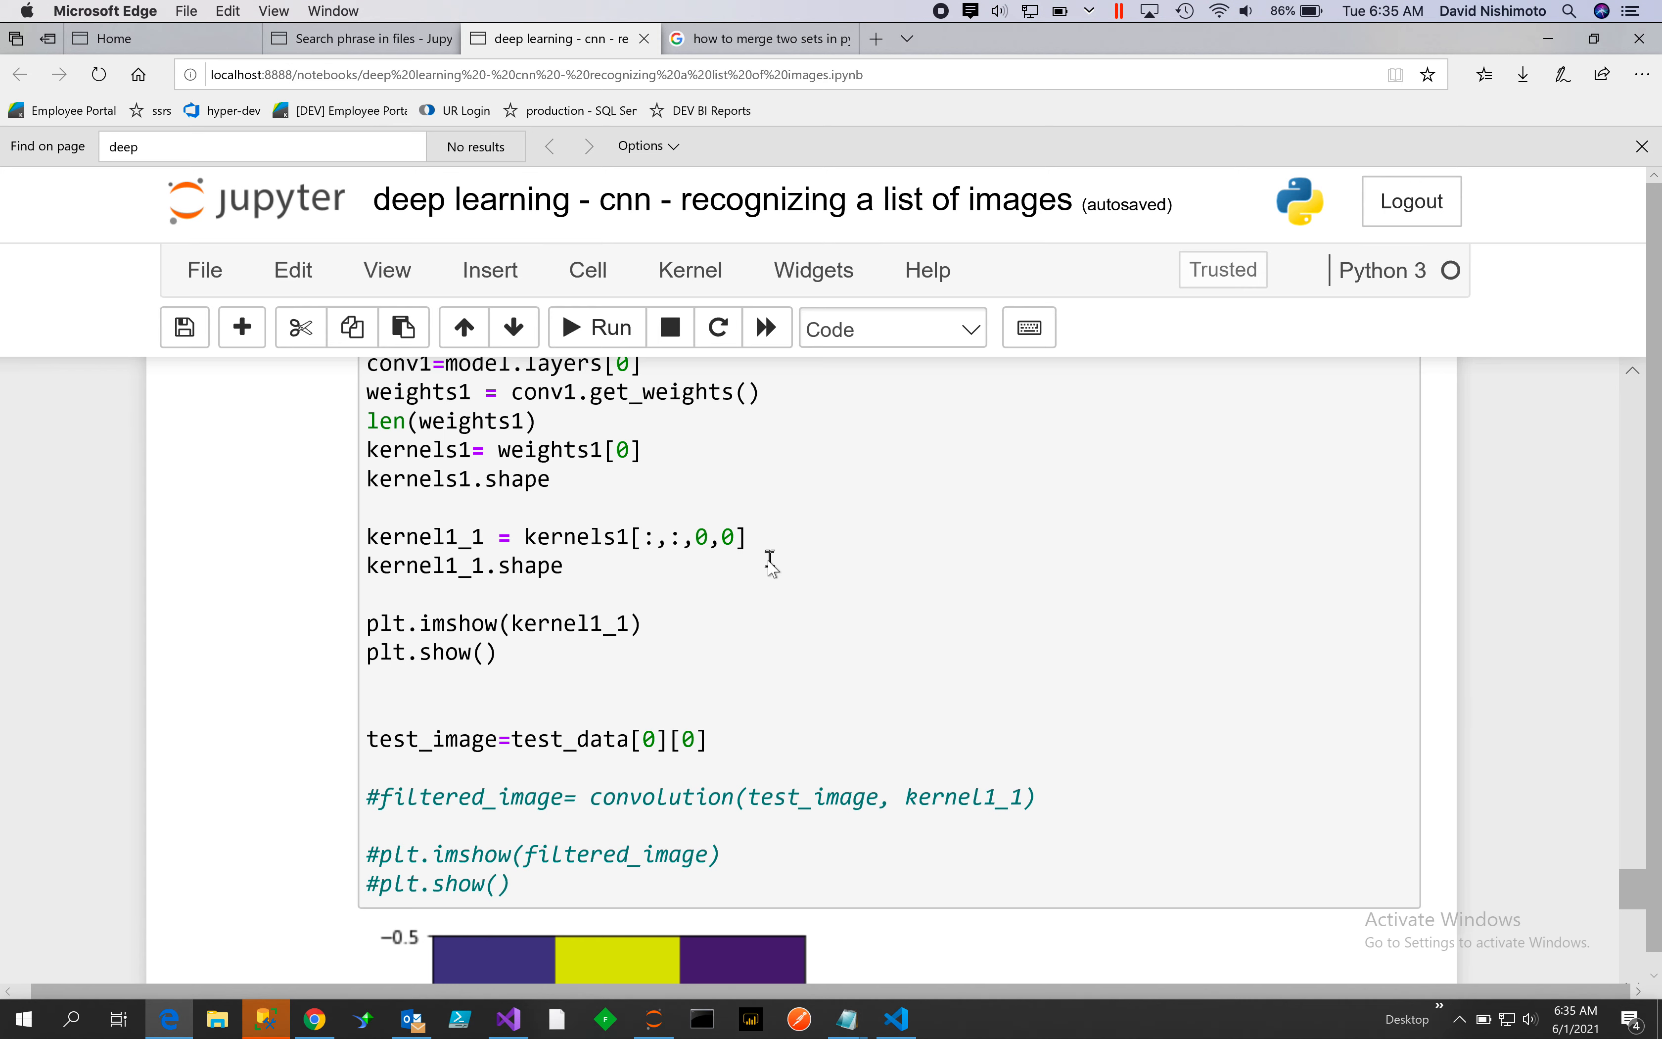
scroll(up, 3)
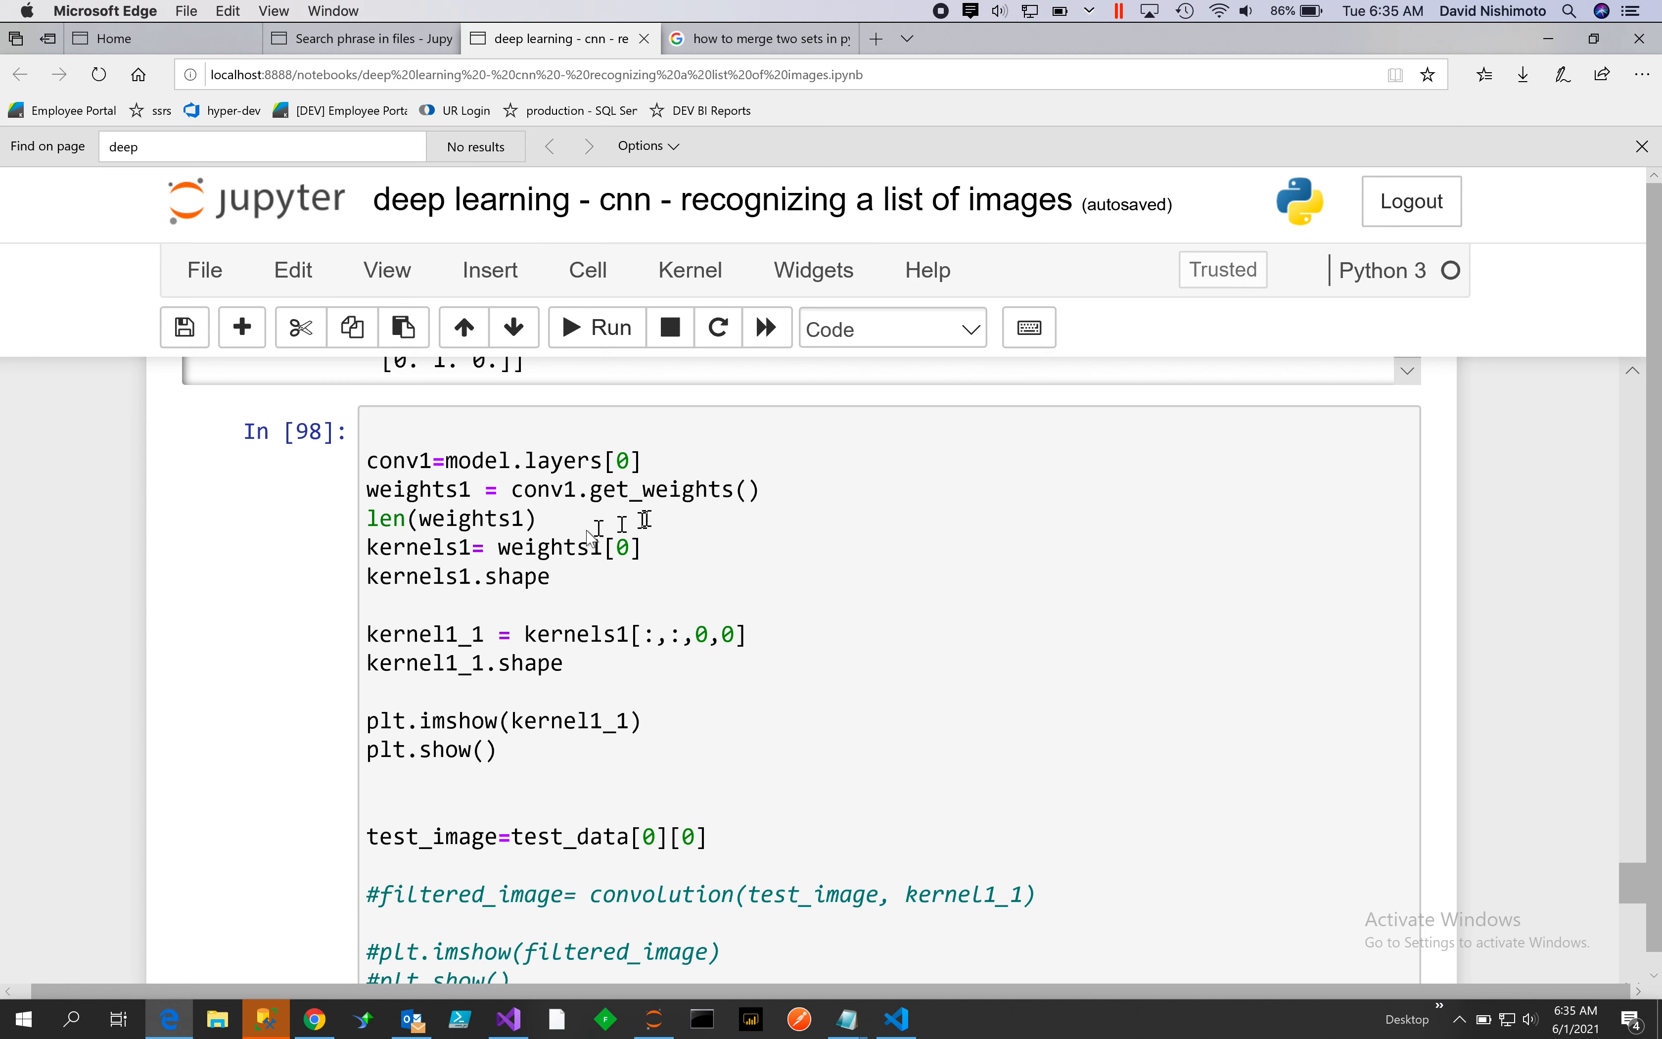
mouse_move(750, 531)
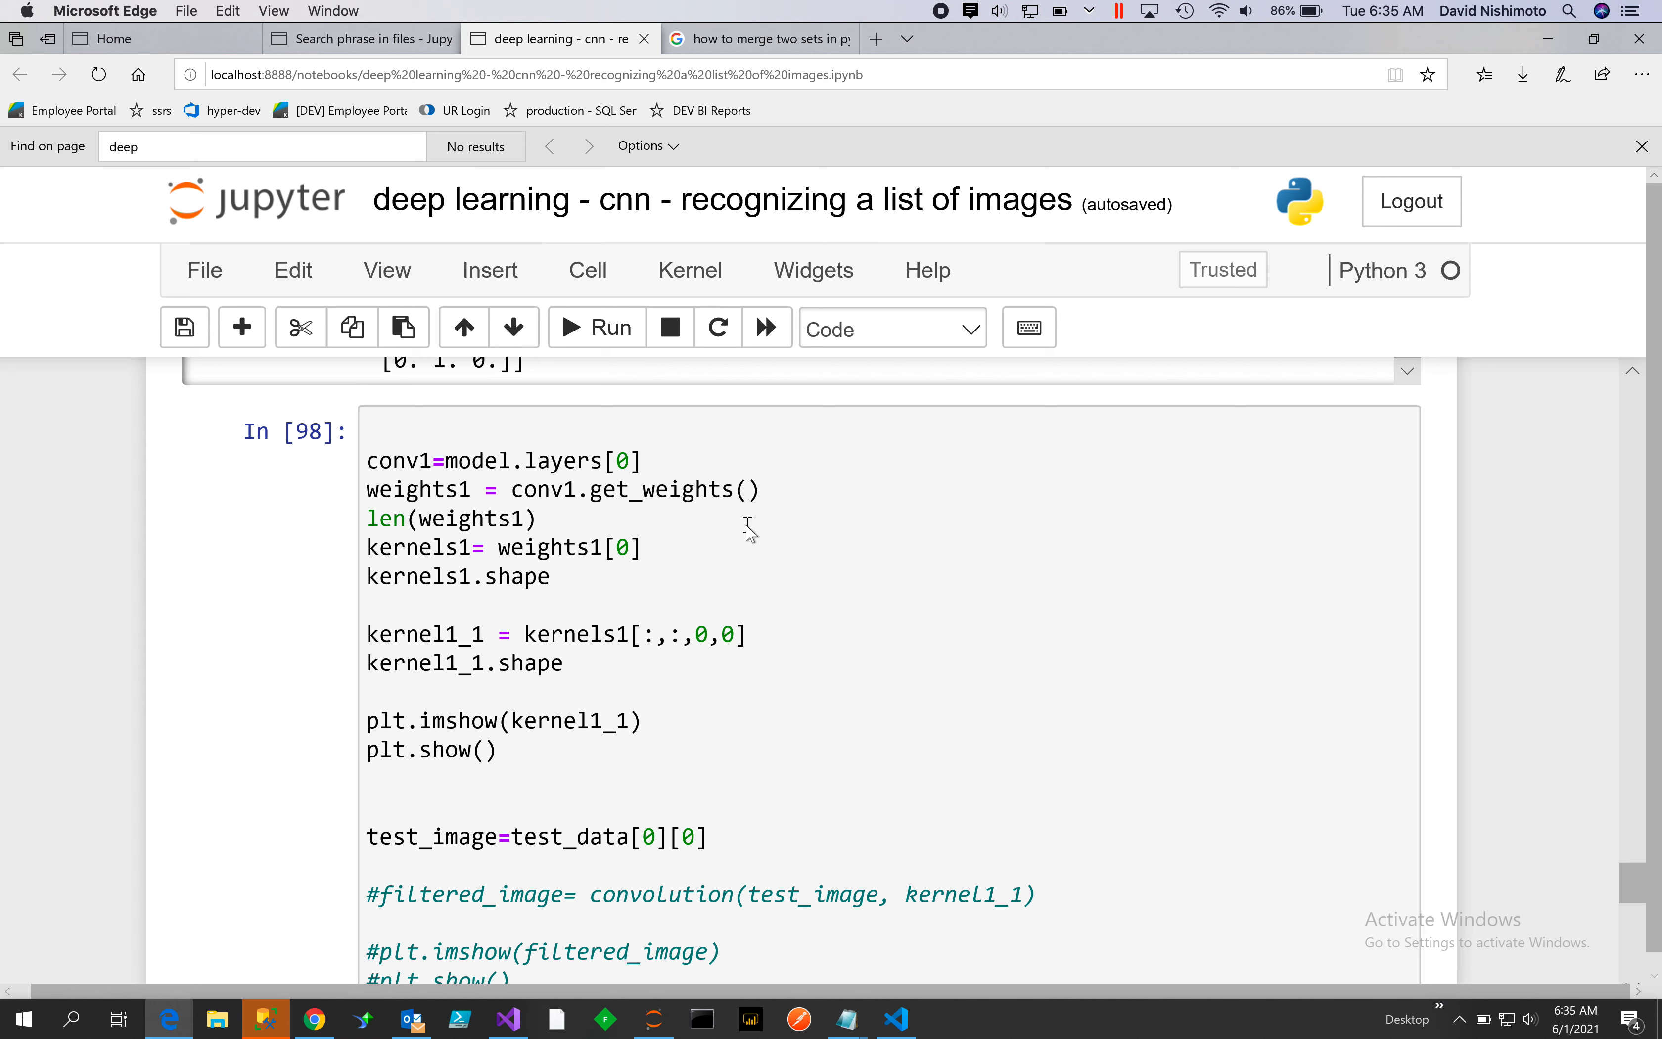
mouse_move(477, 549)
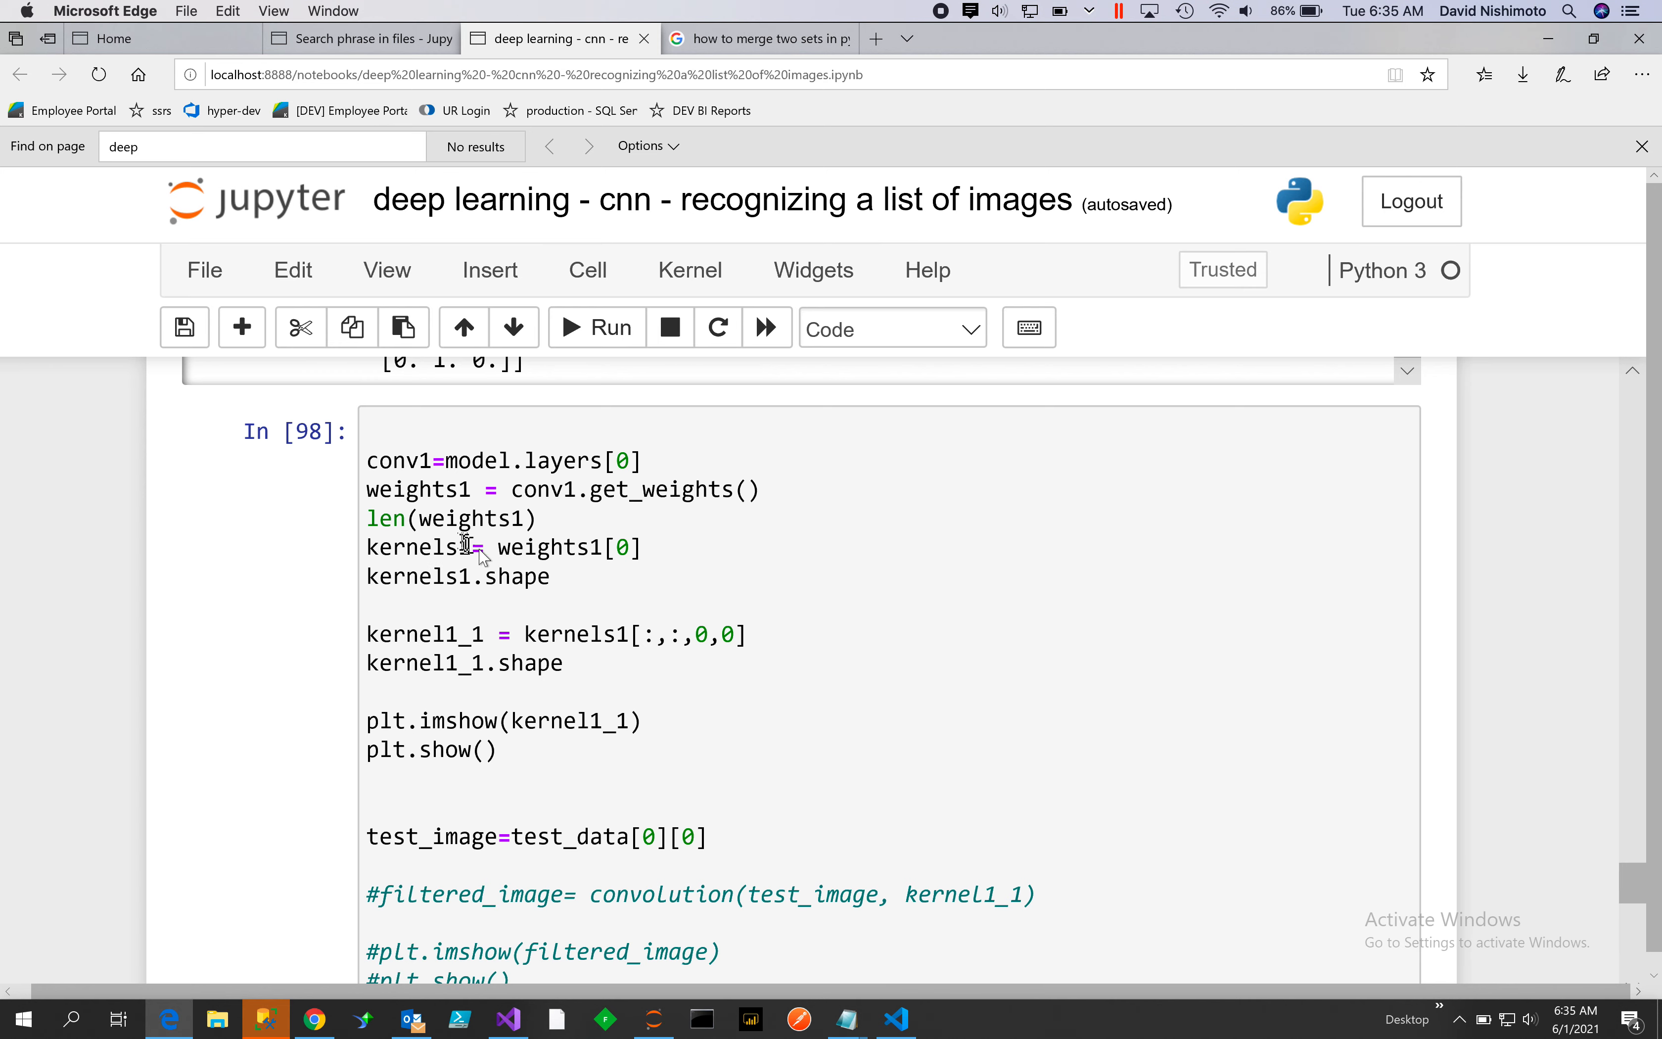
mouse_move(748, 800)
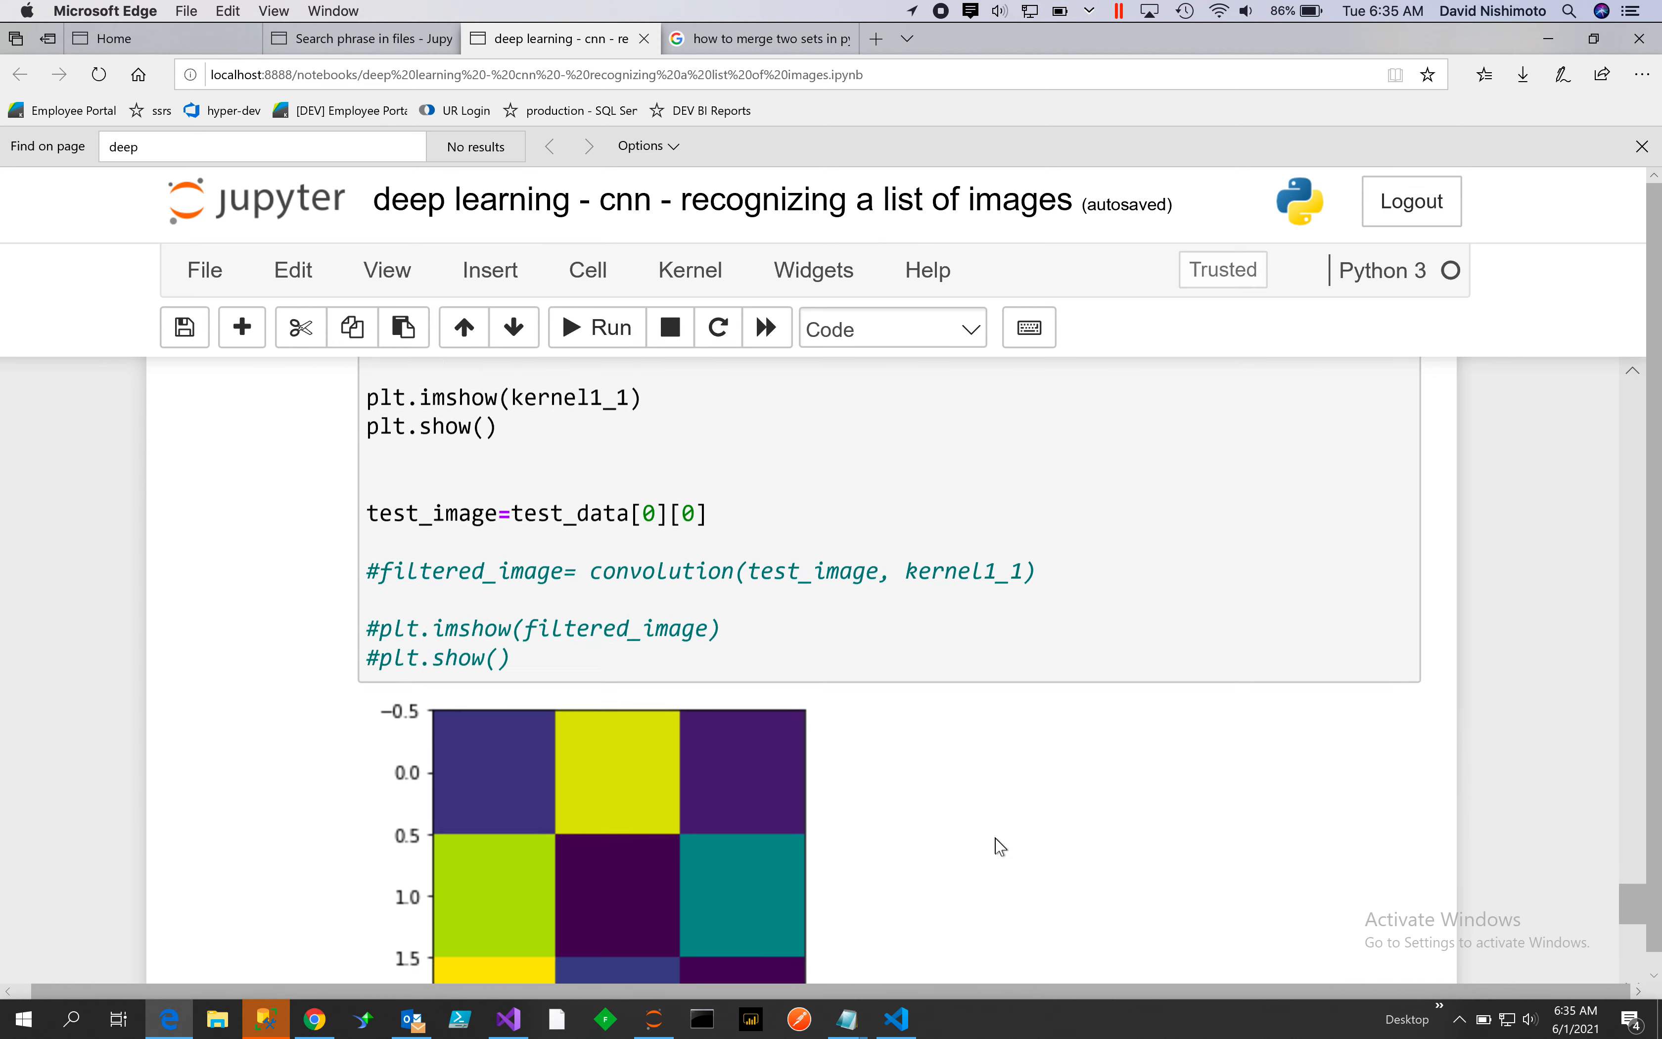
scroll(down, 3)
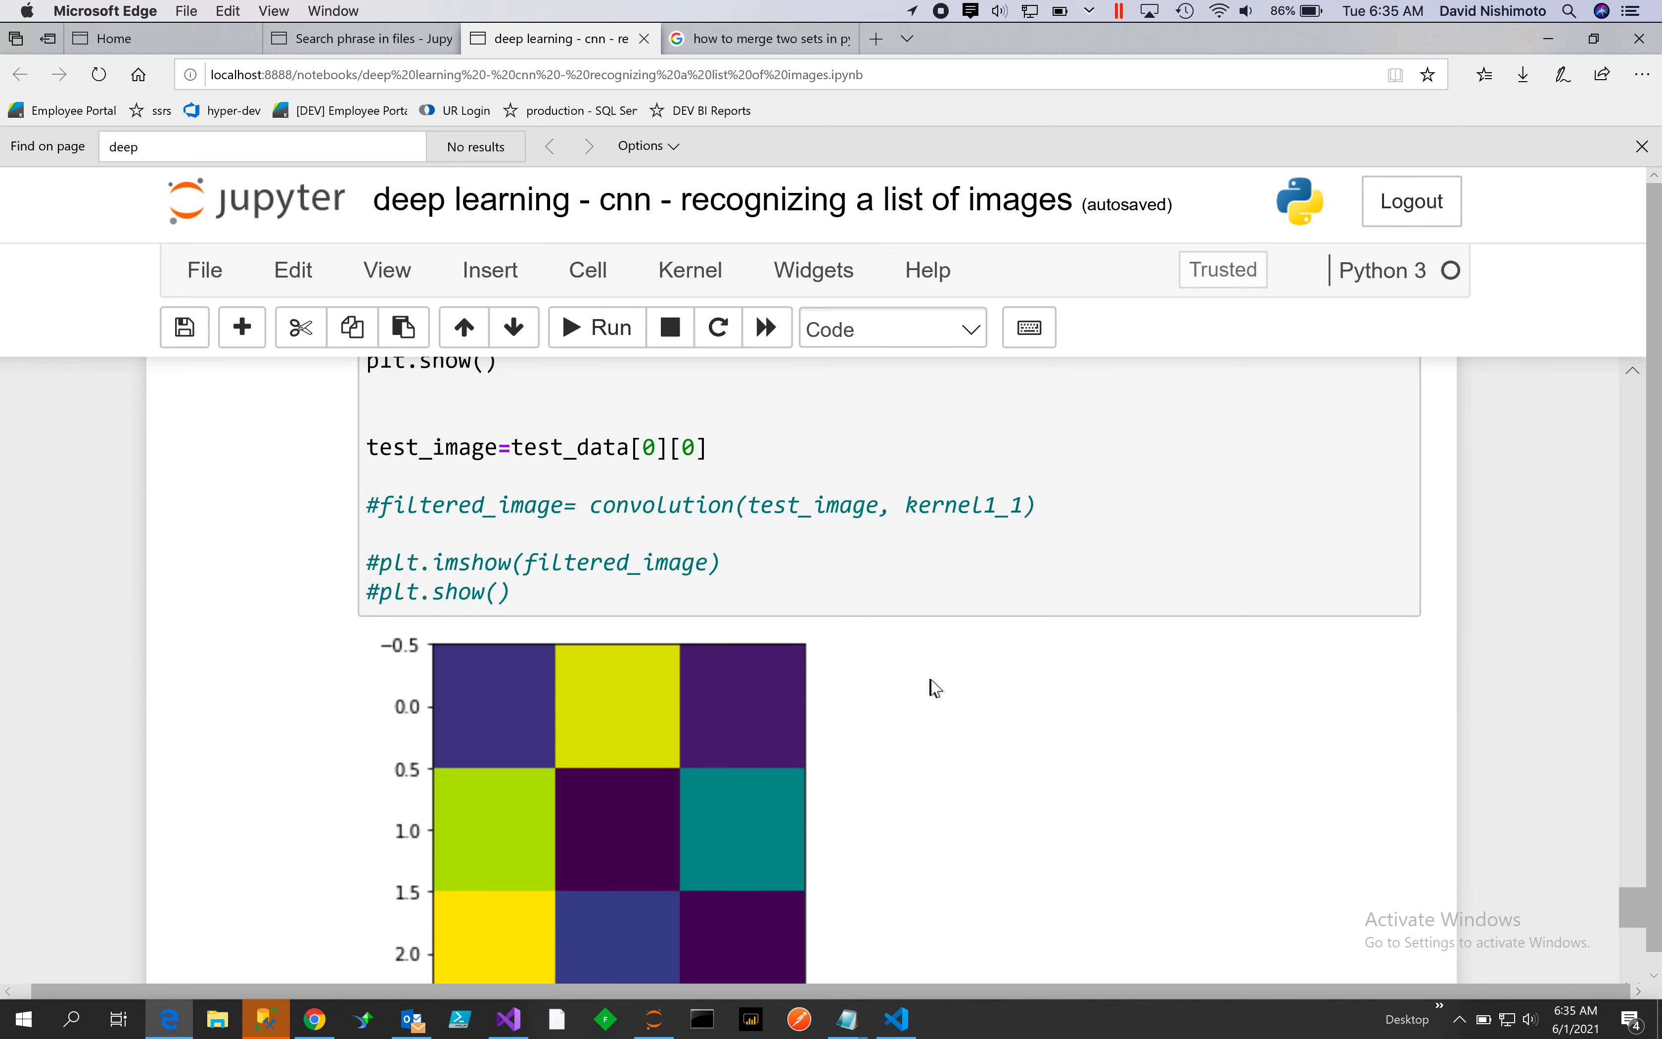
mouse_move(945, 769)
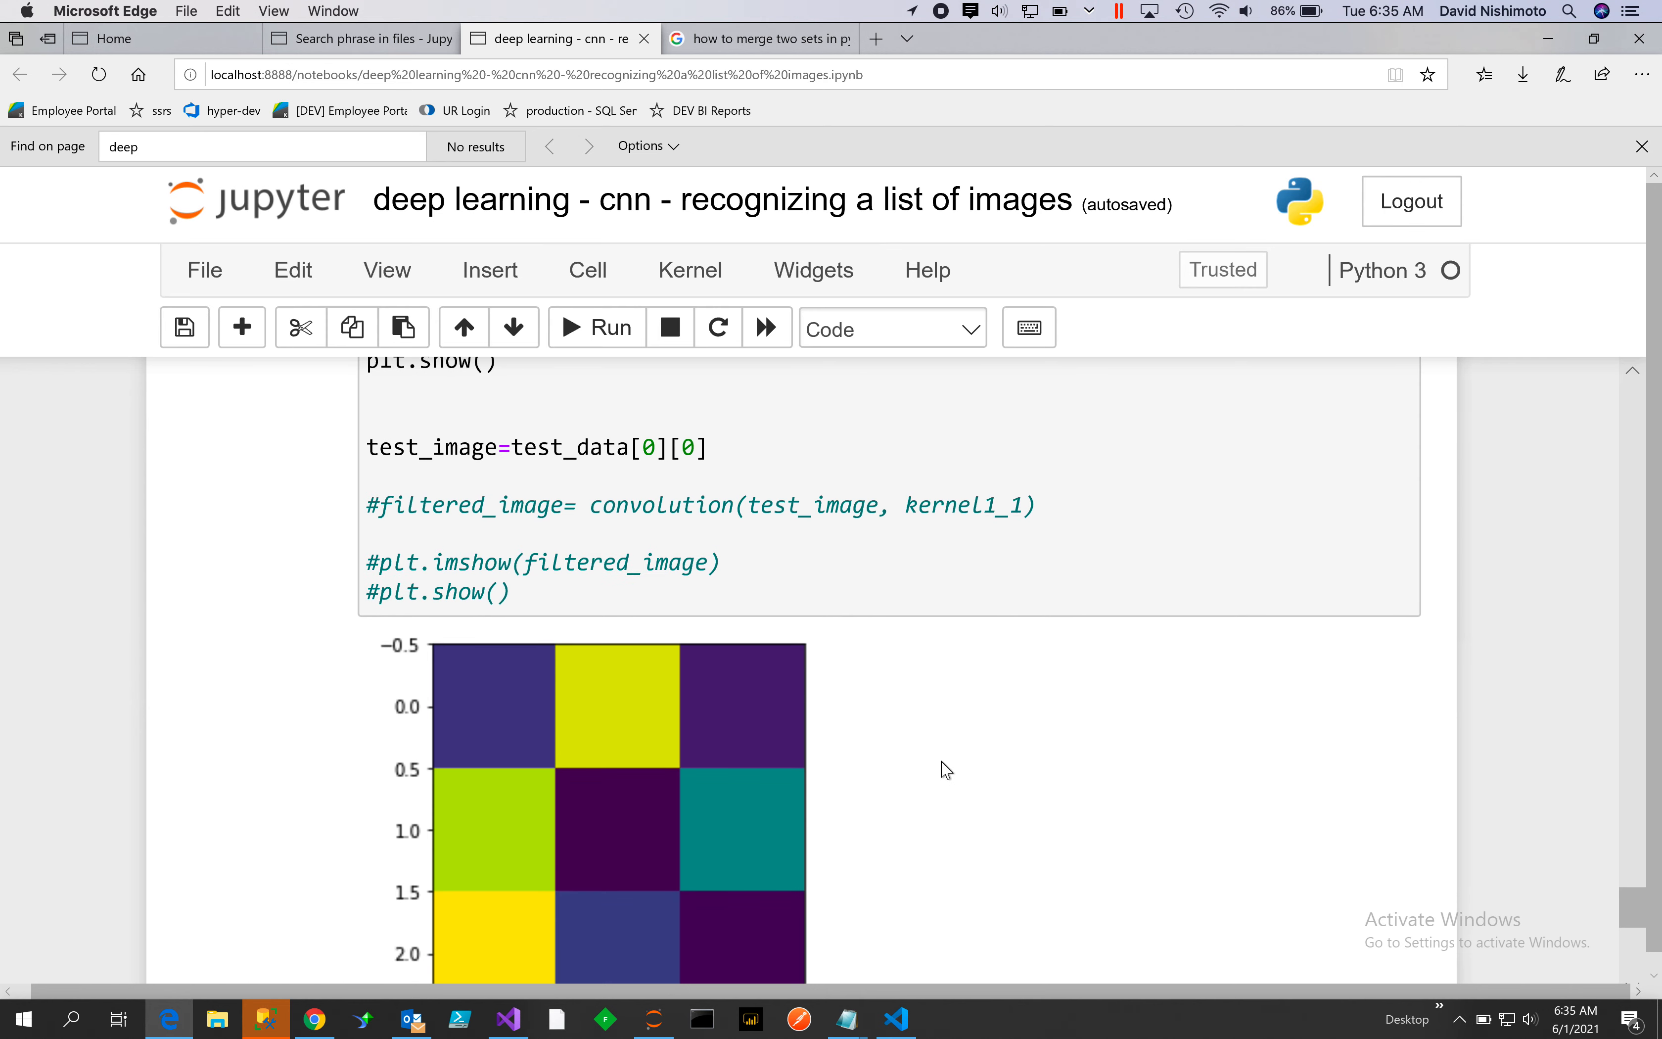
scroll(up, 3)
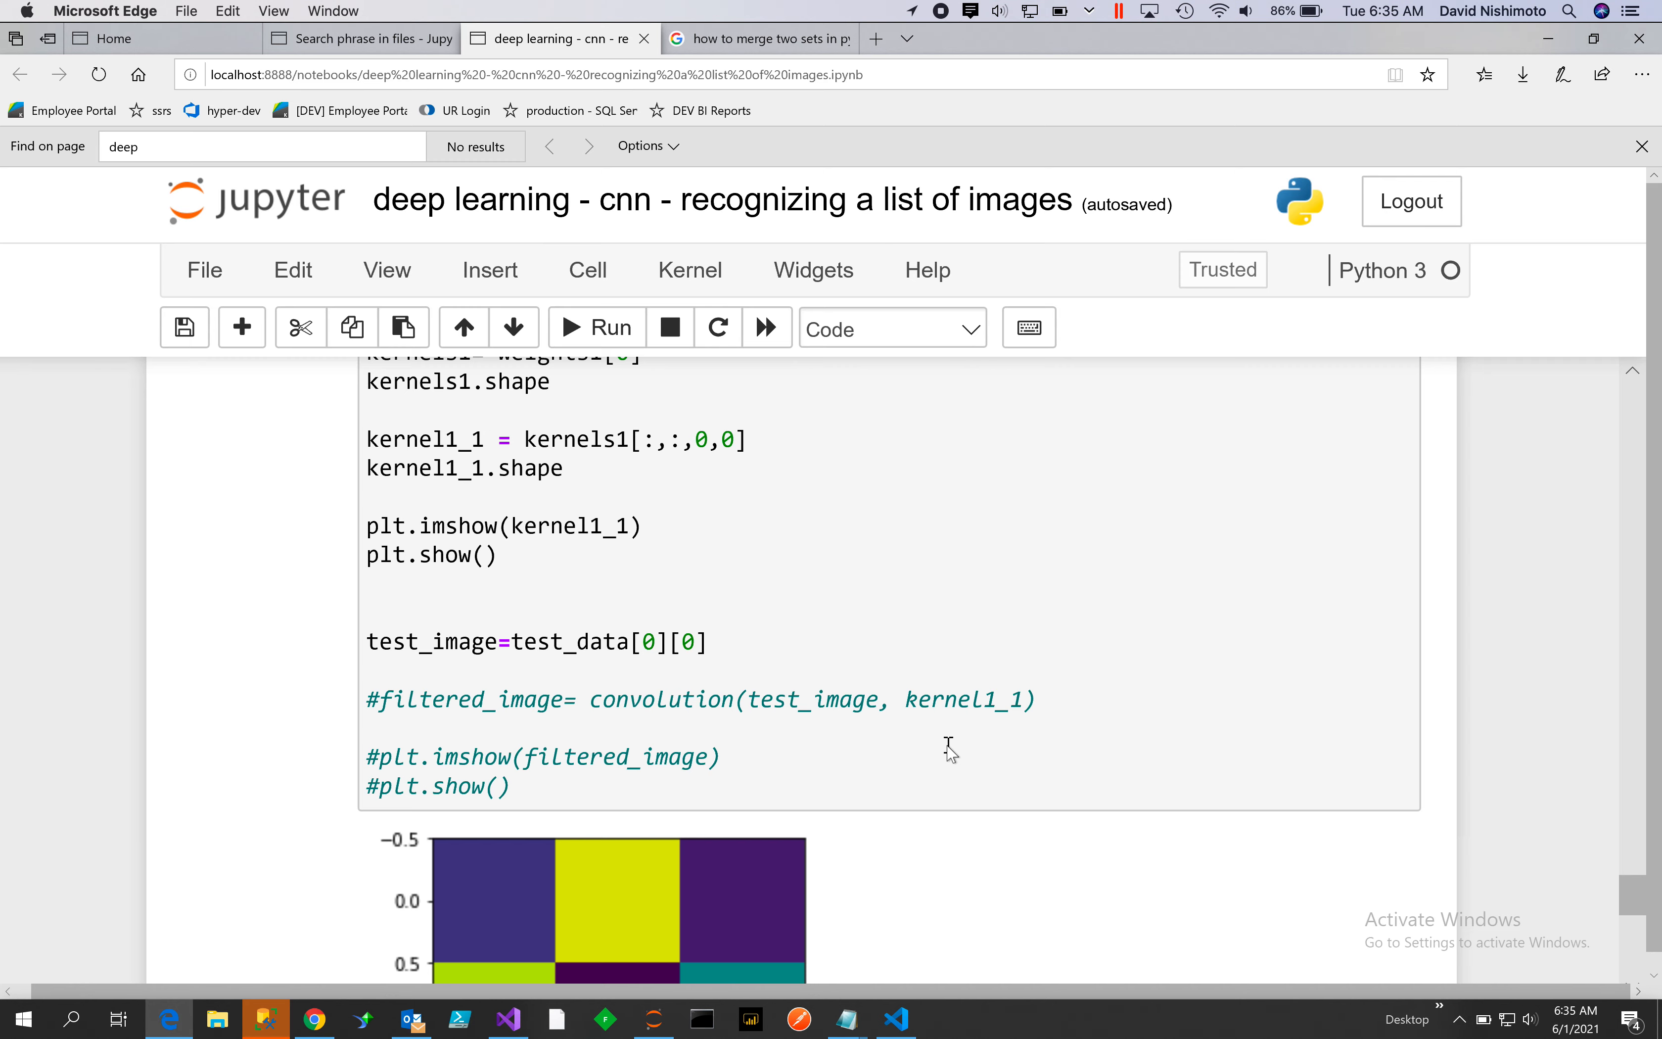
Scroll through the apple, banana and orange test image outputs toward the training log and loss plot
scroll(down, 3)
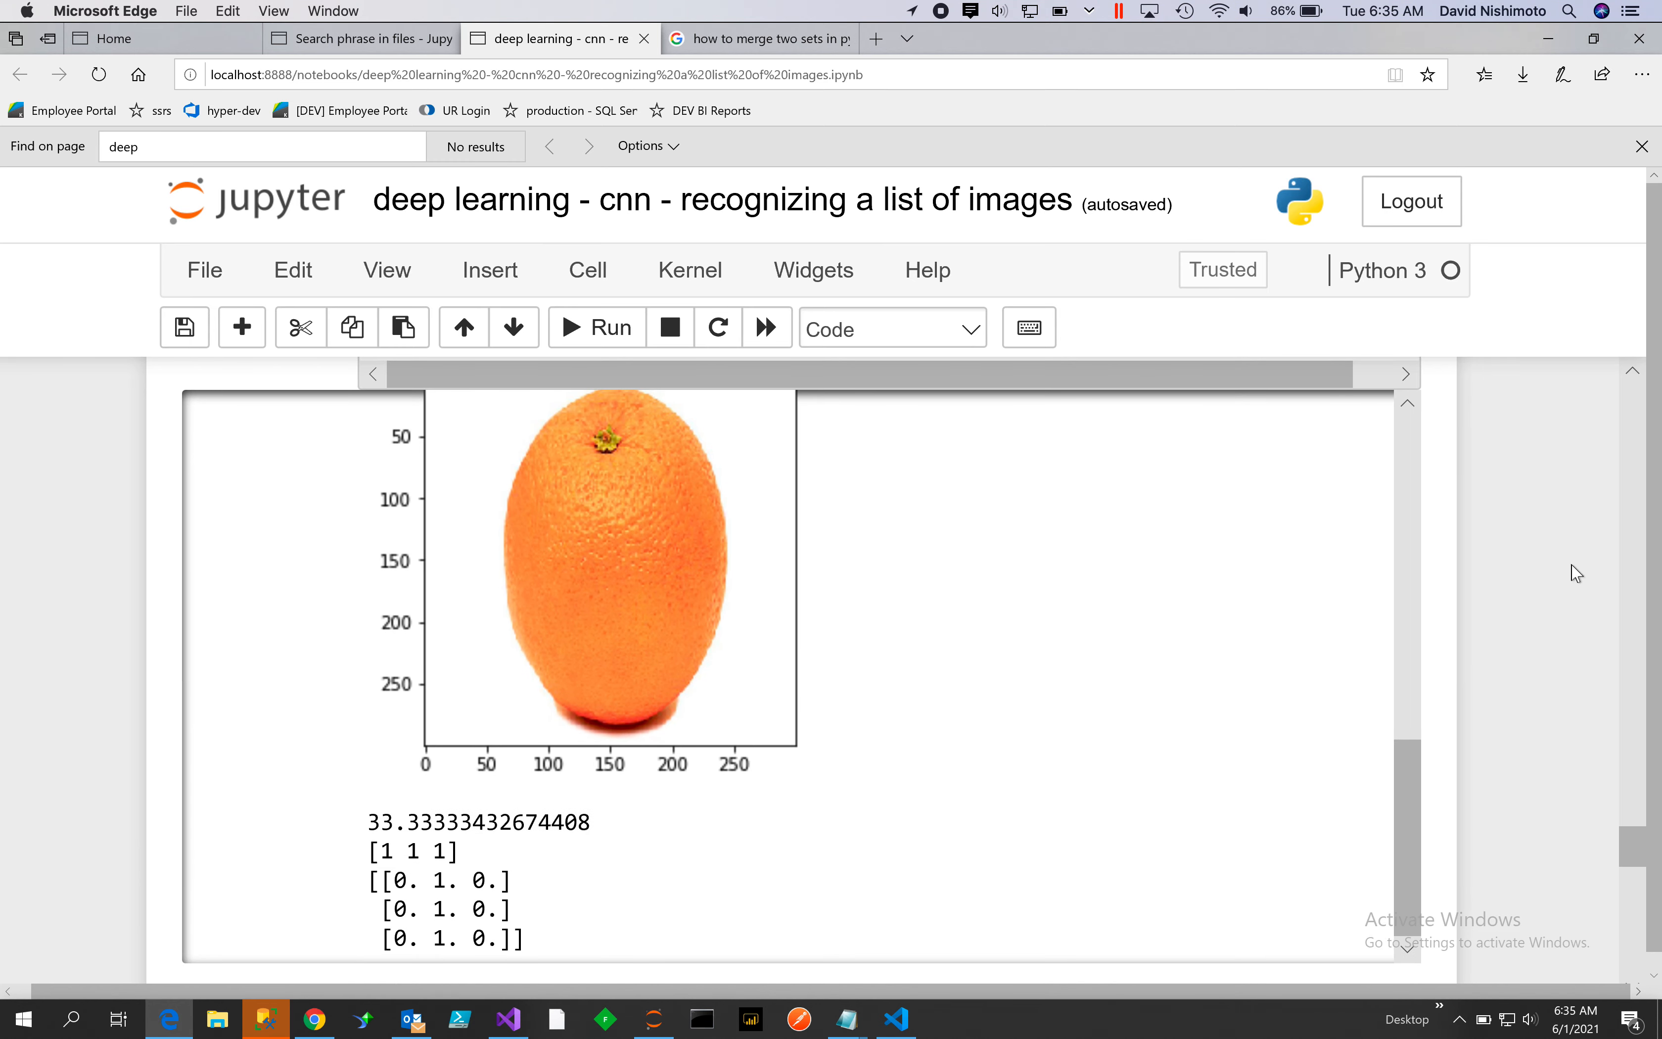
scroll(up, 3)
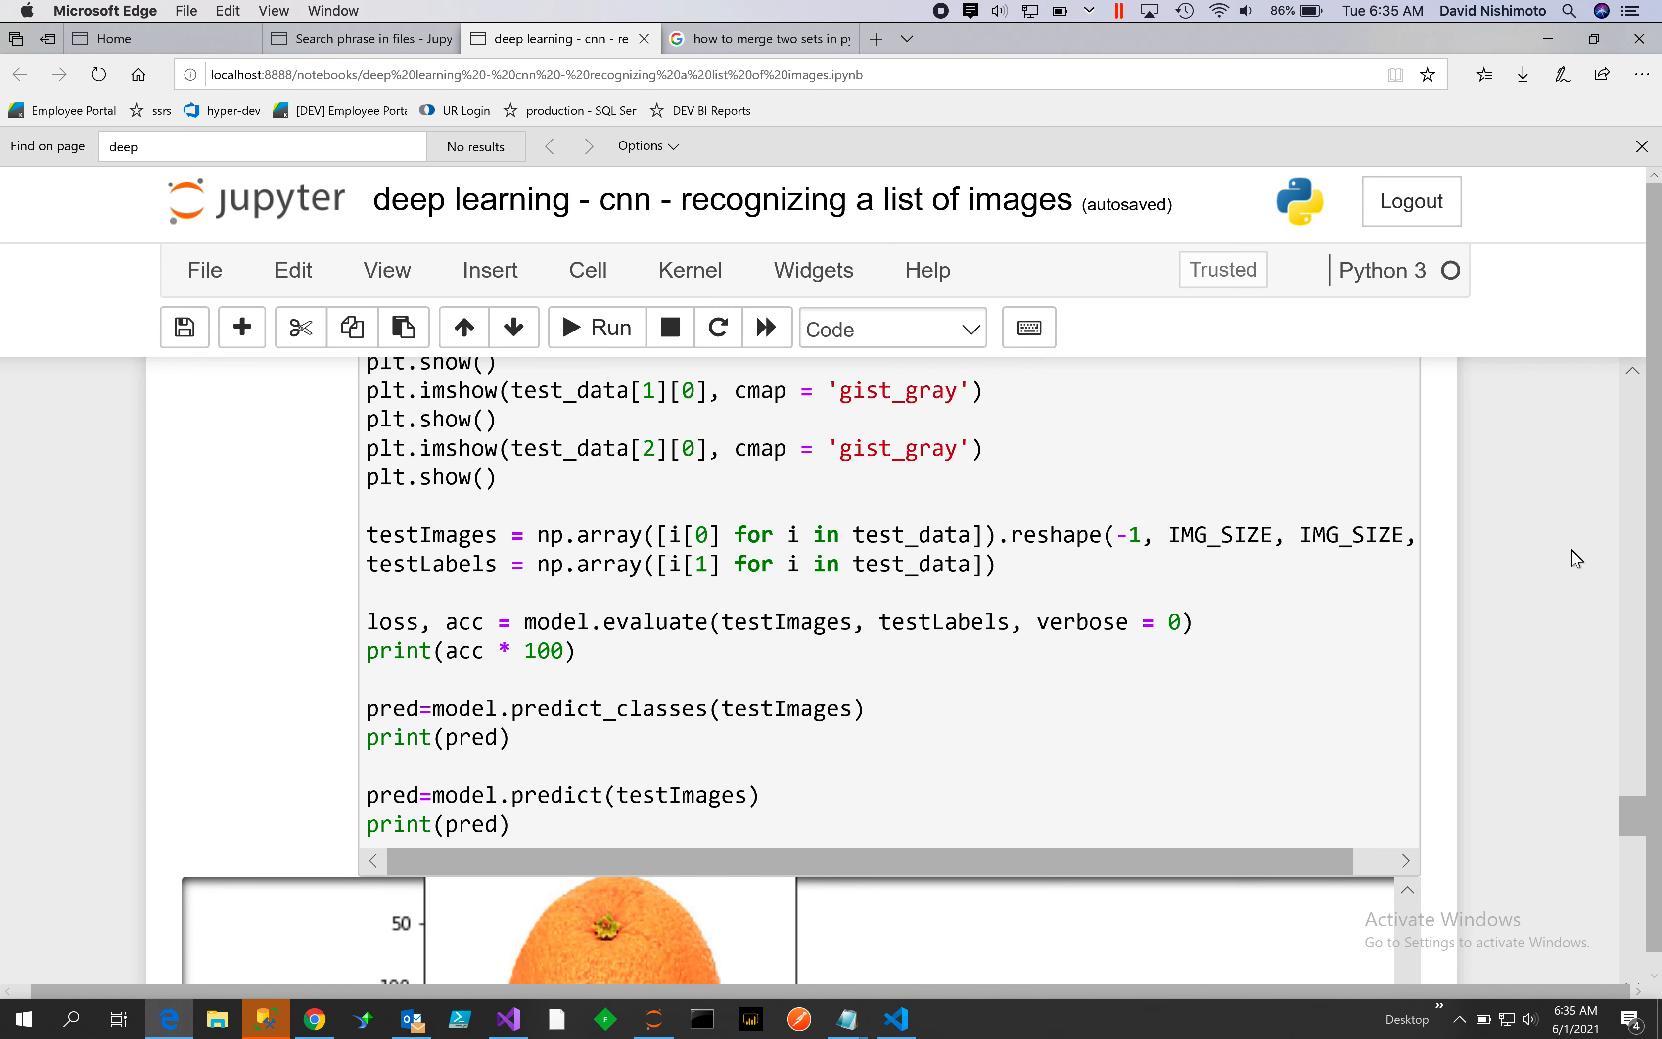
scroll(down, 3)
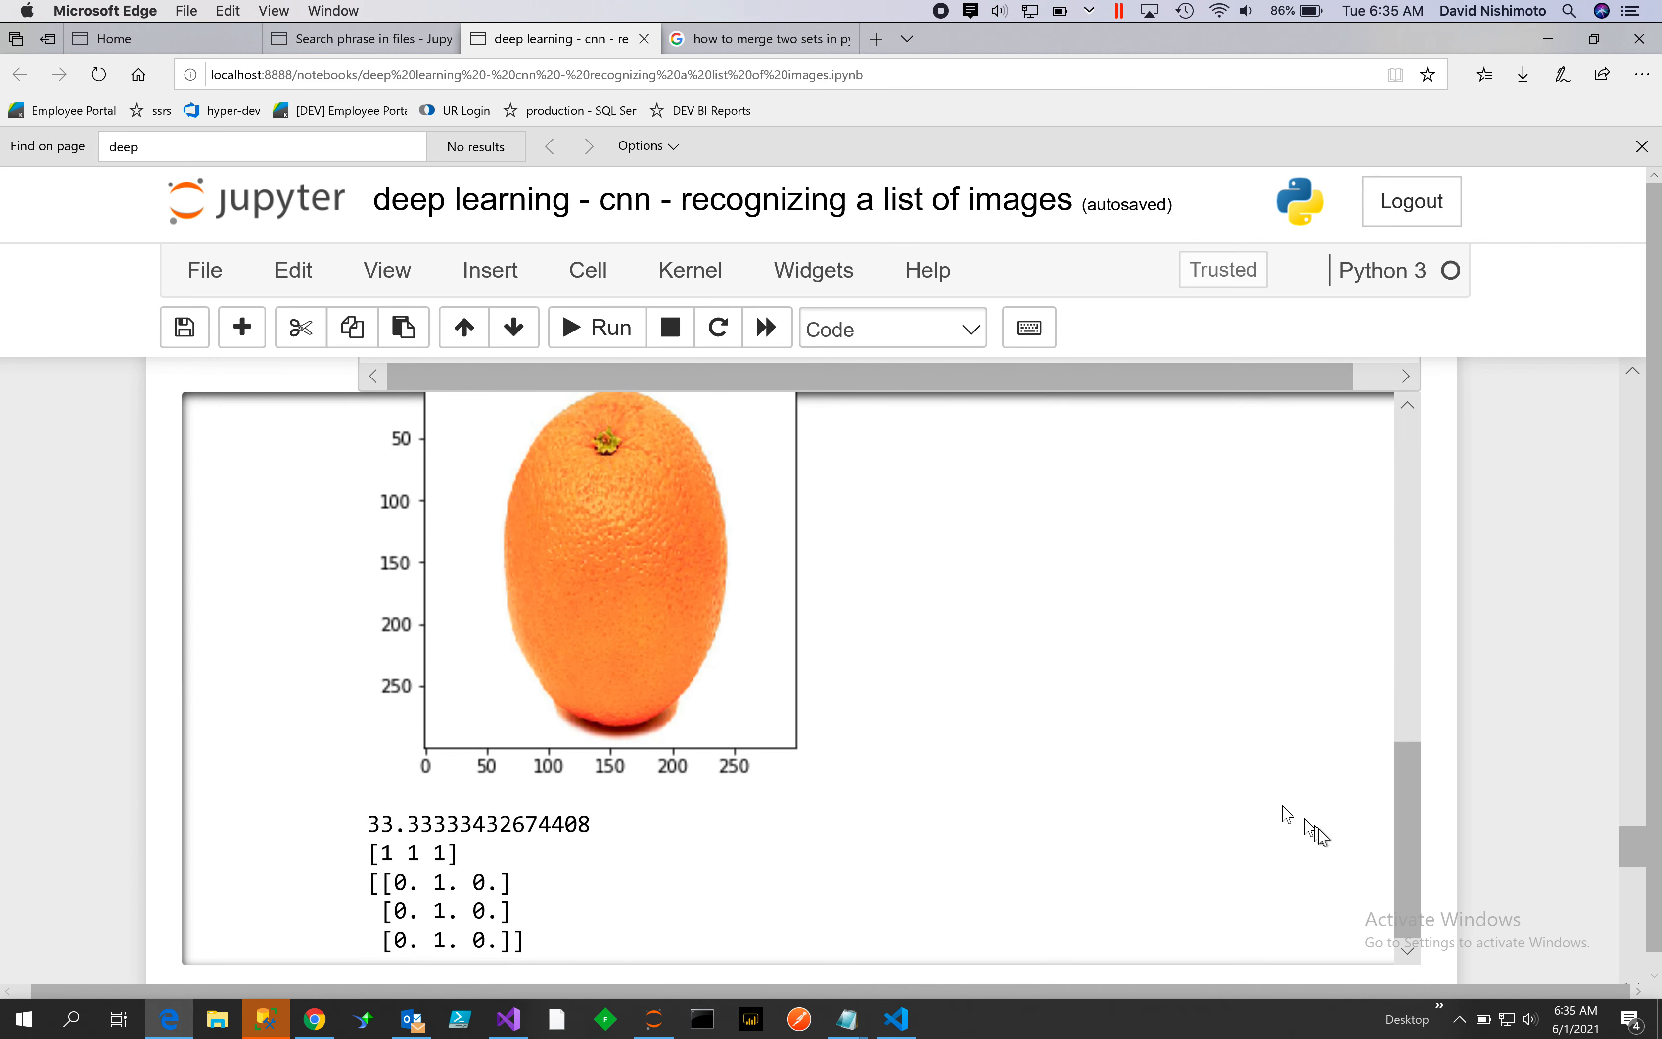
scroll(down, 3)
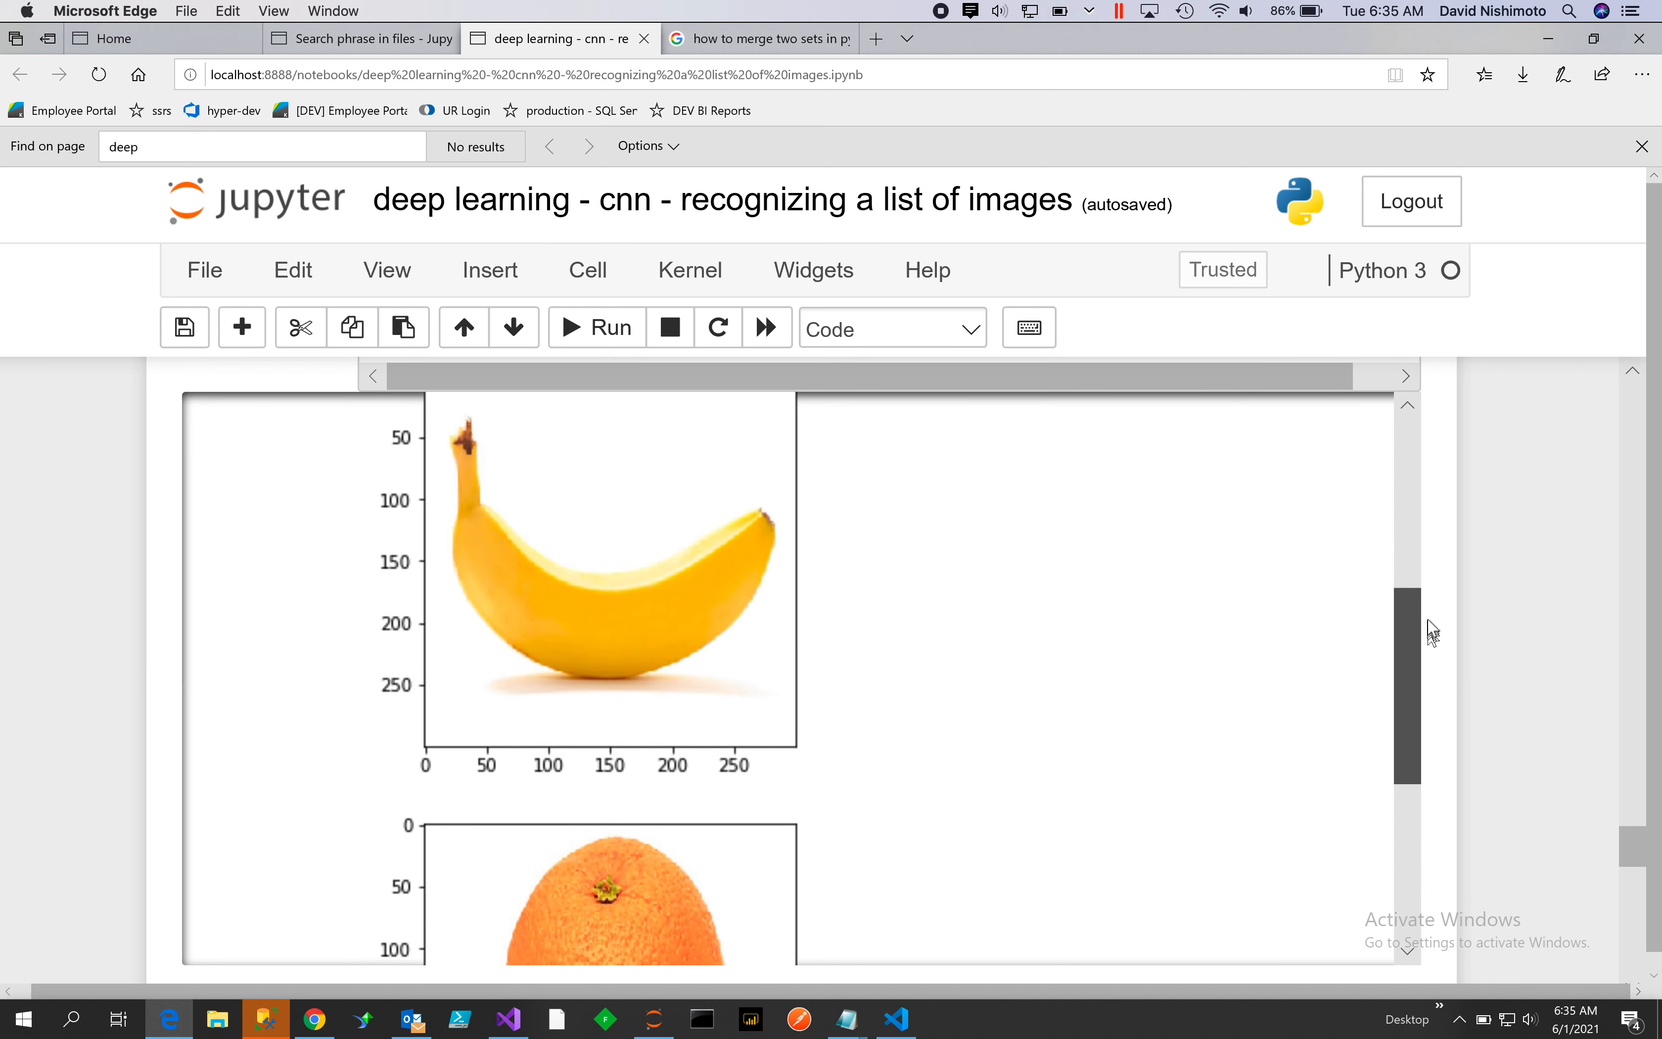
scroll(down, 3)
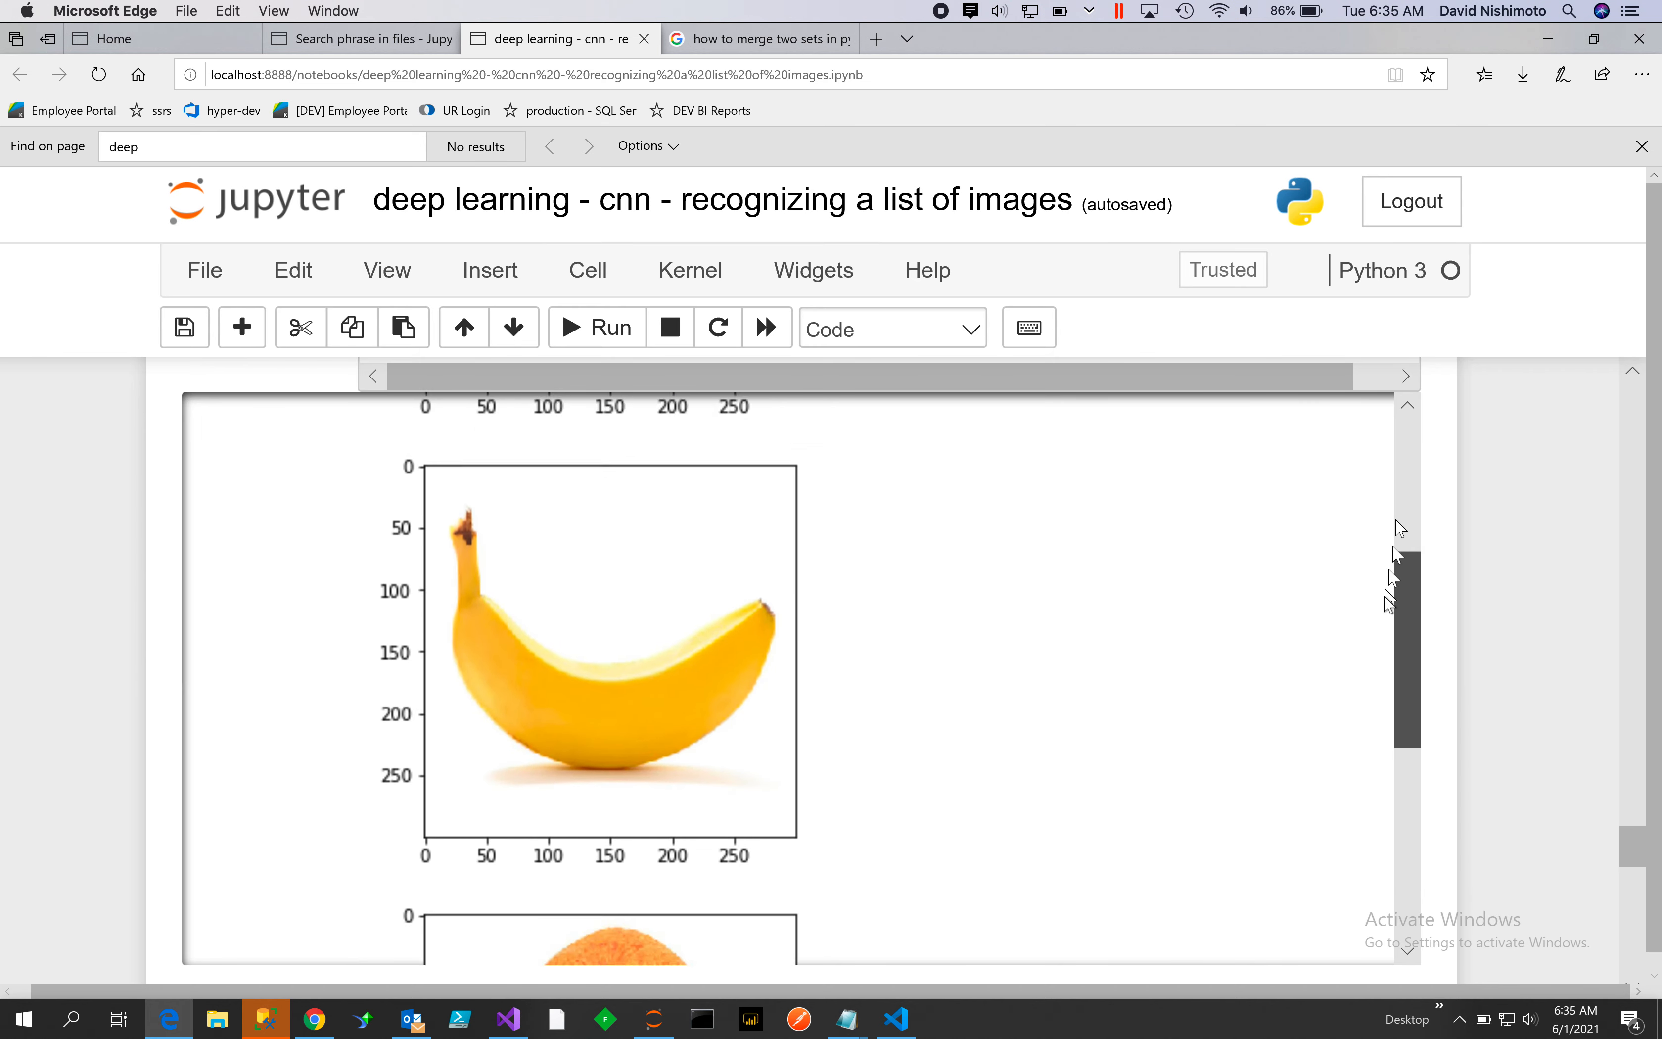
scroll(down, 3)
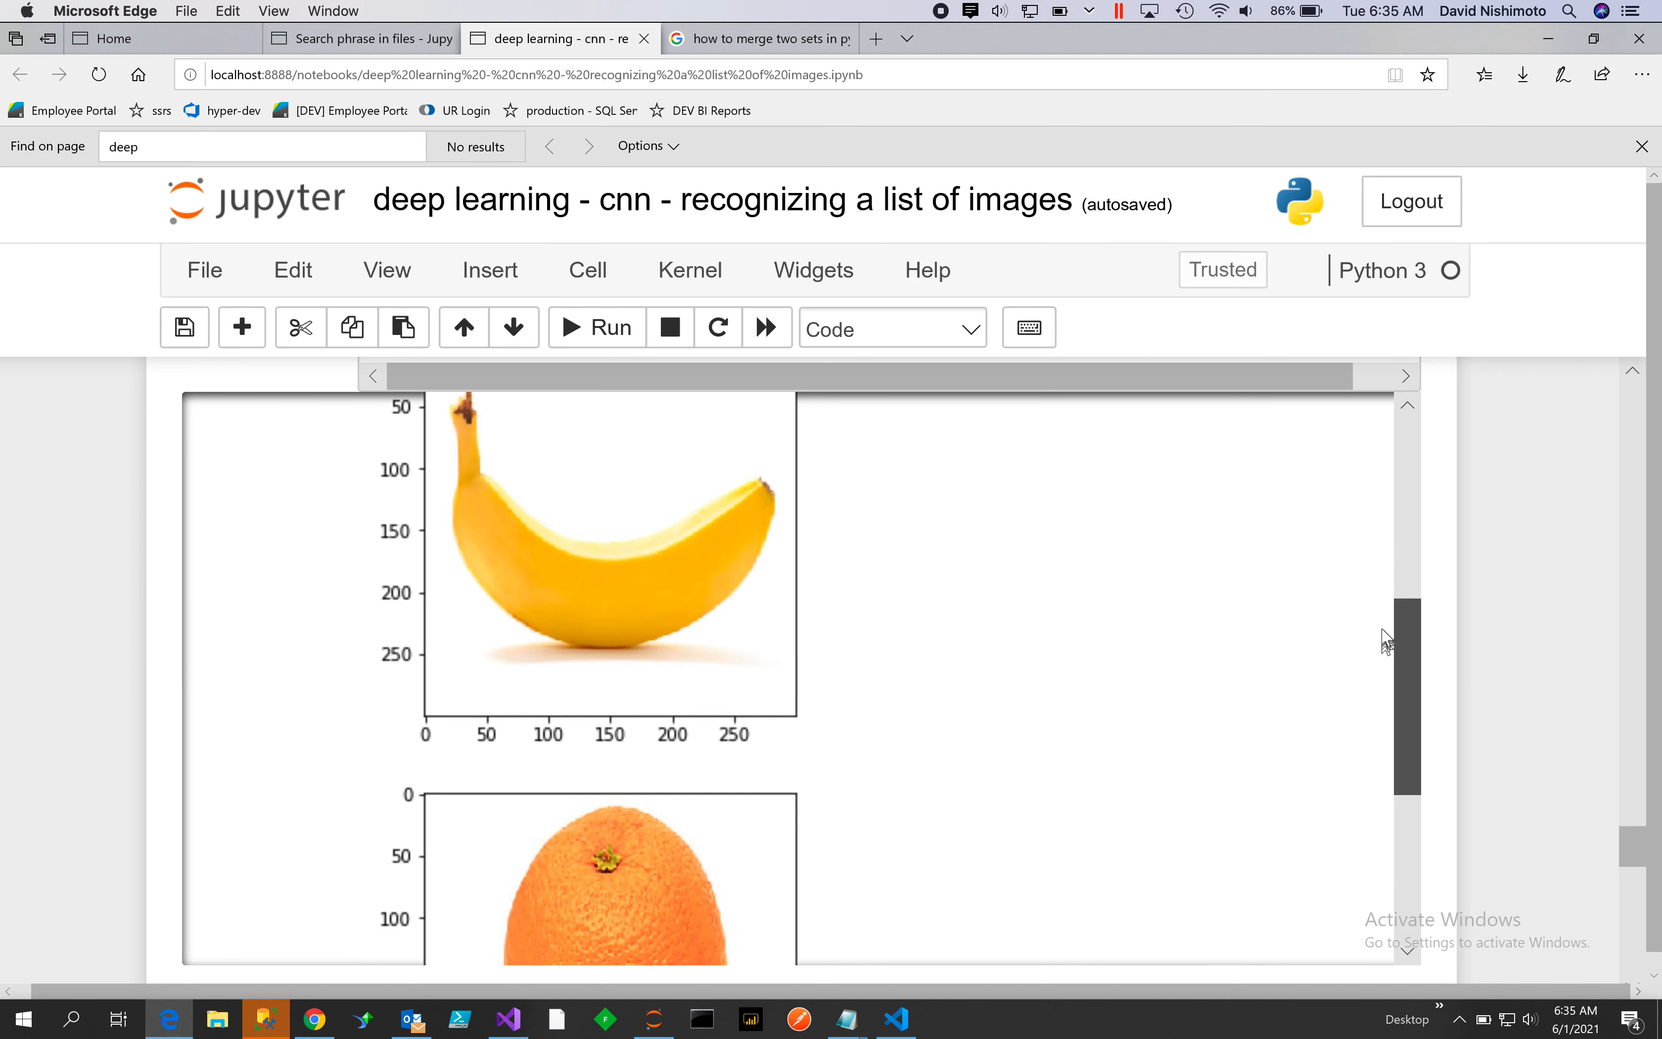
scroll(up, 3)
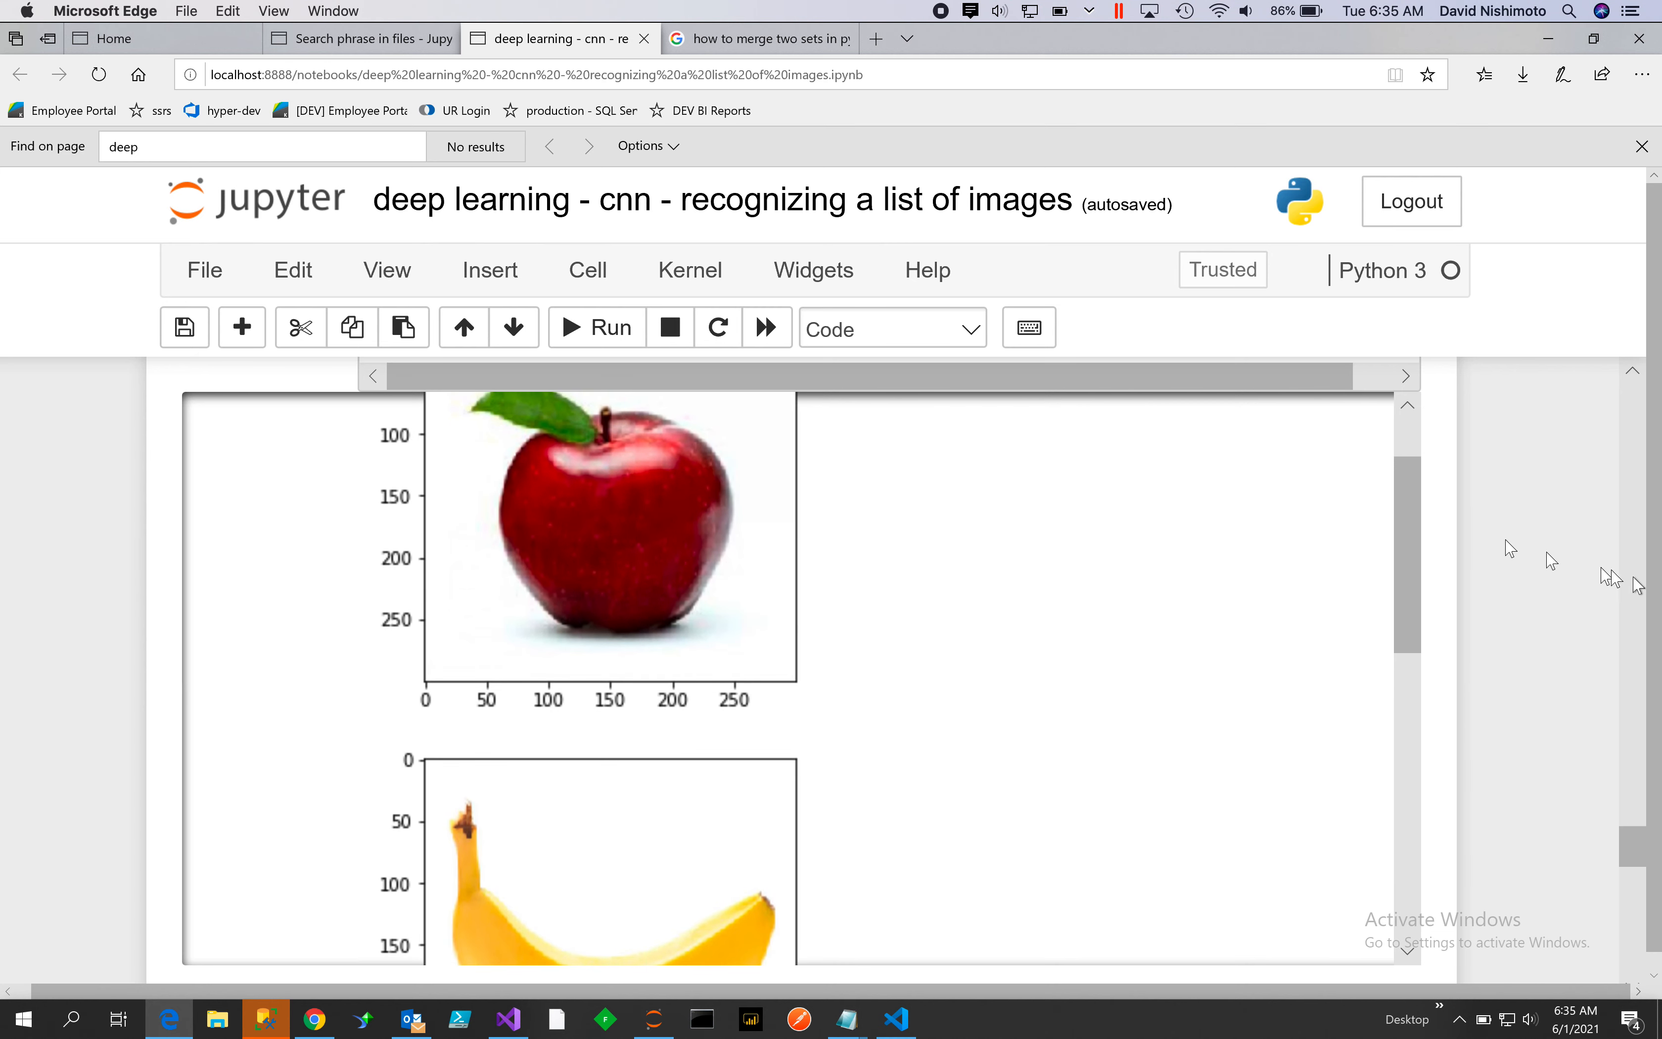
mouse_move(697, 662)
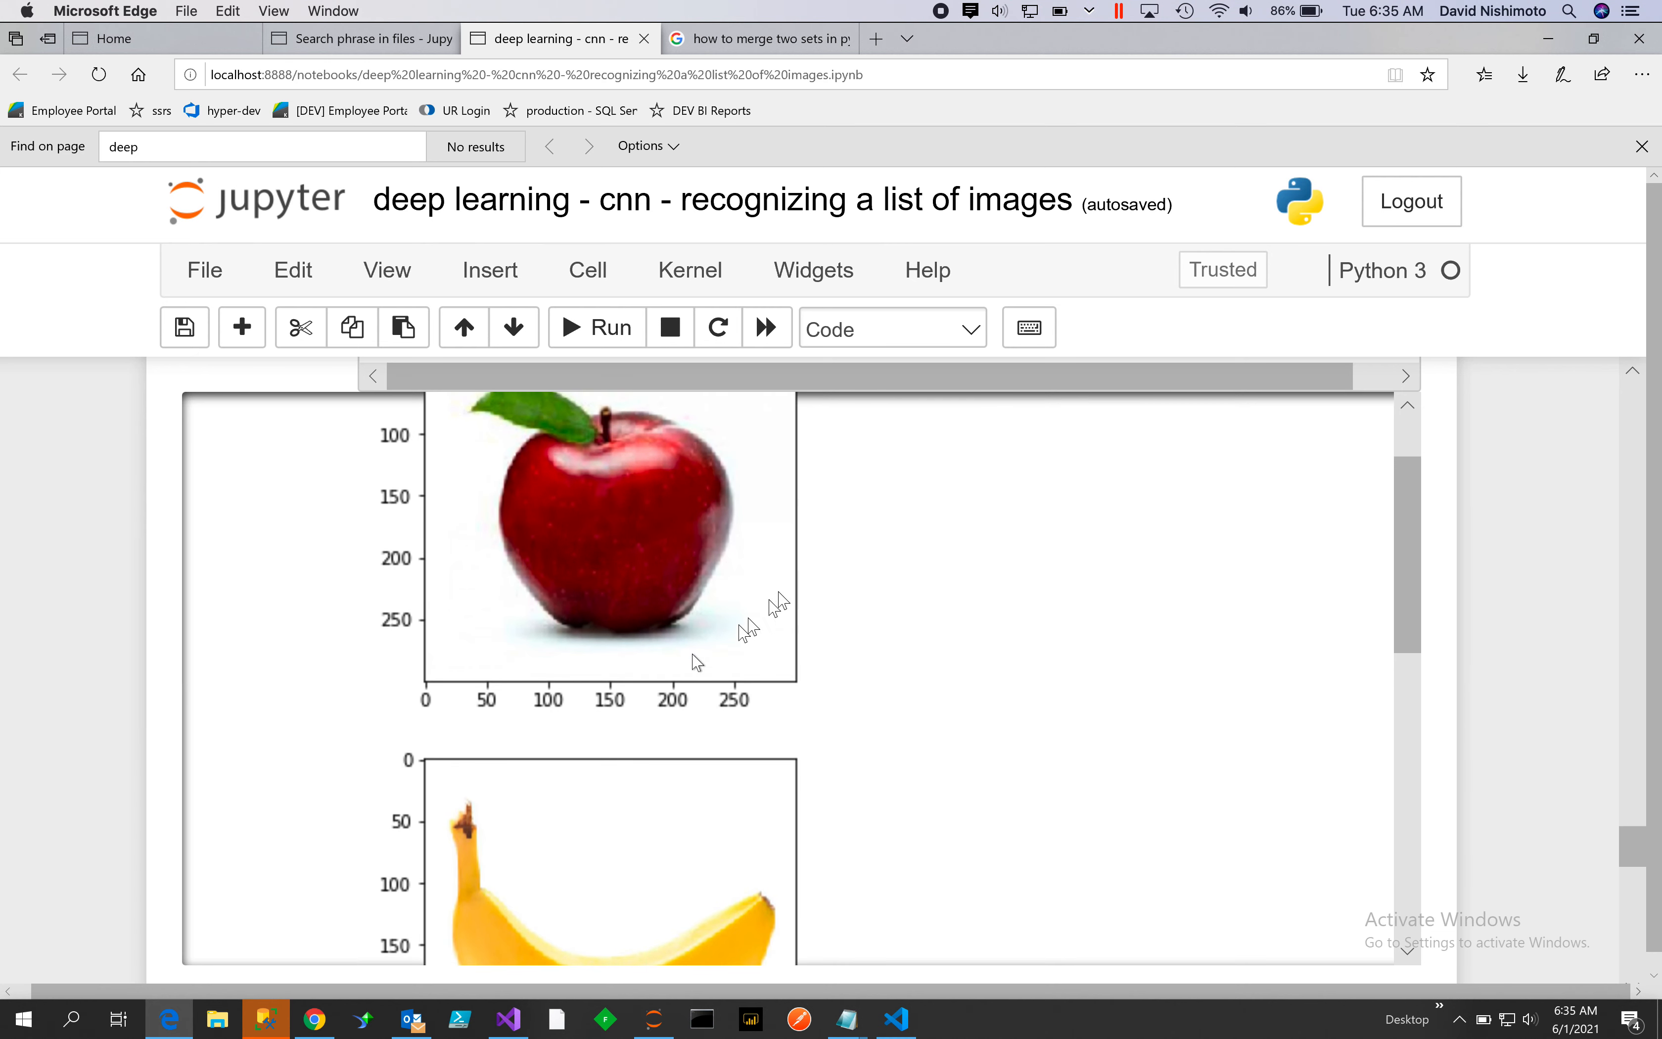
mouse_move(812, 520)
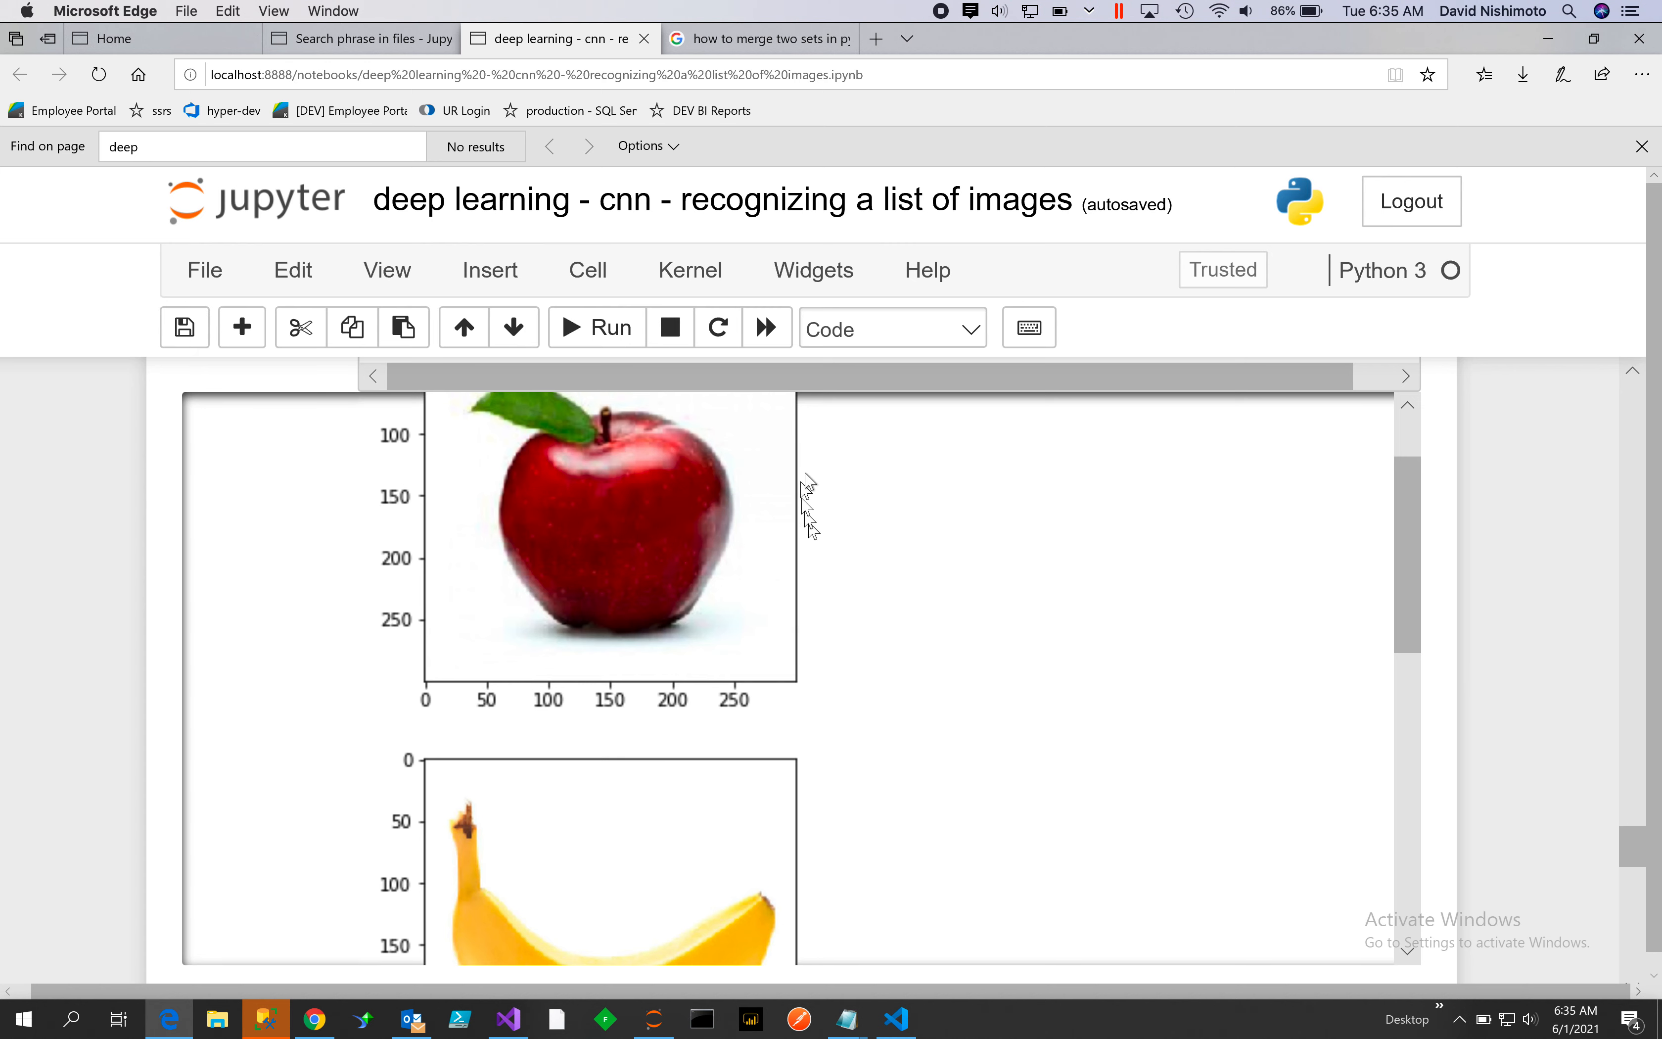
mouse_move(494, 553)
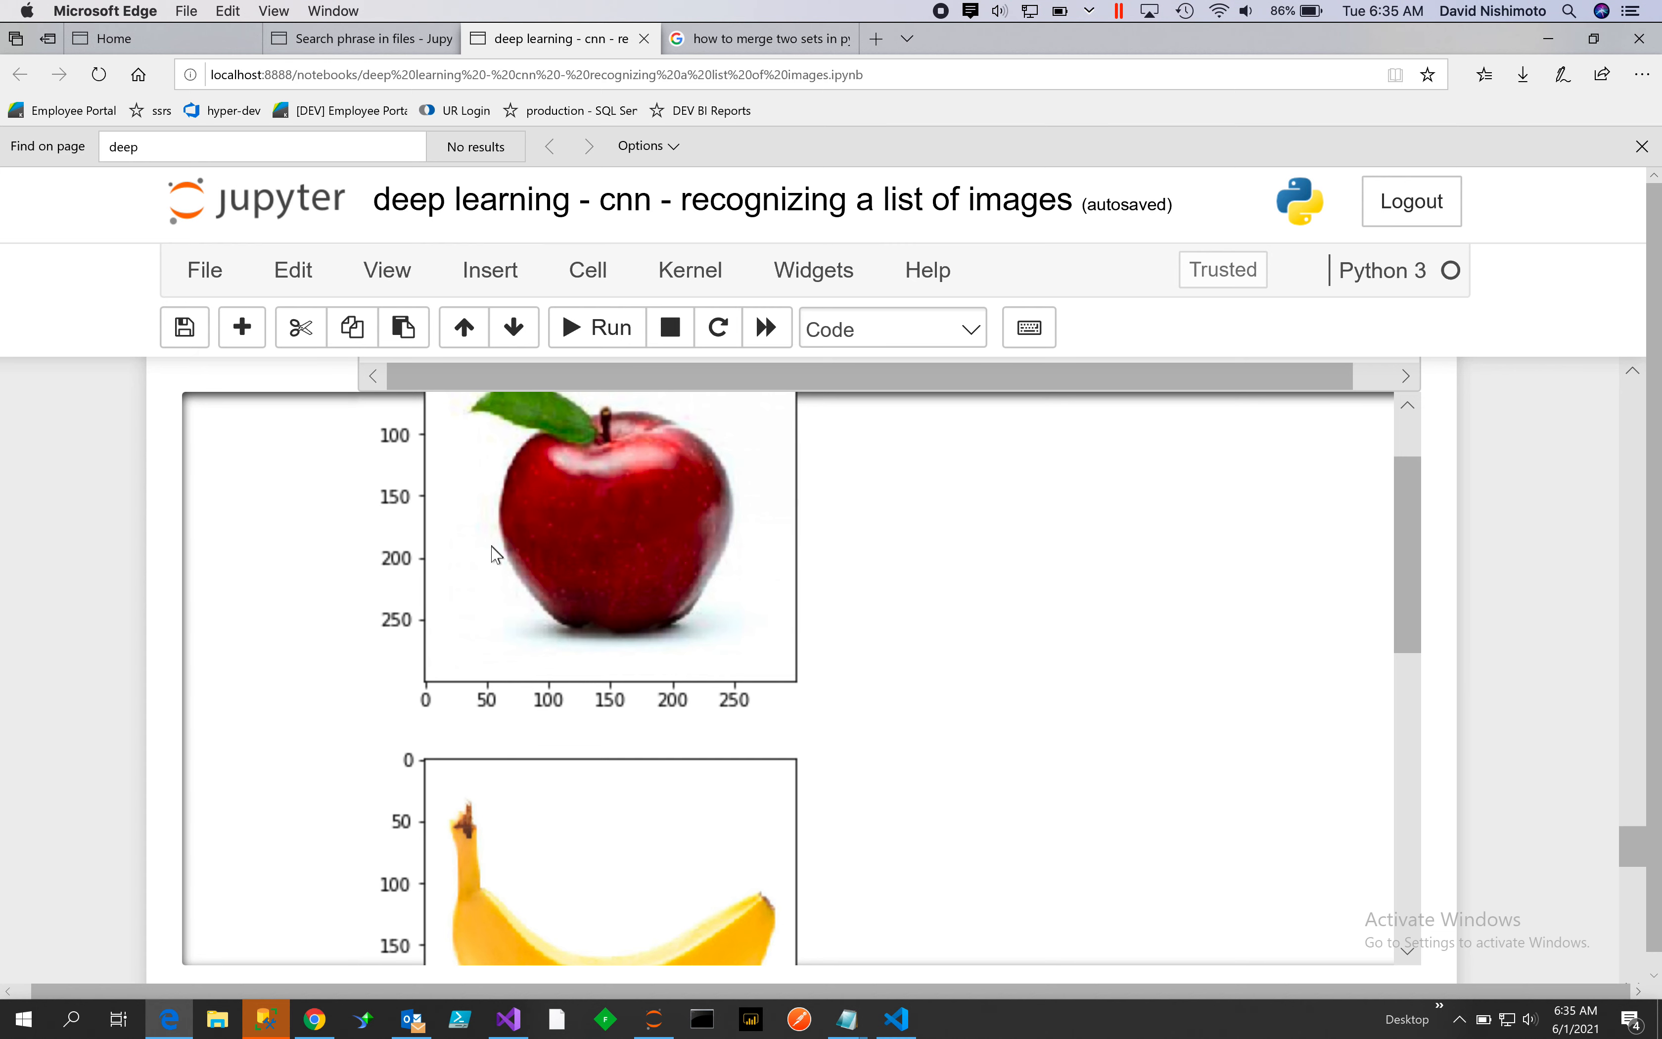
mouse_move(745, 561)
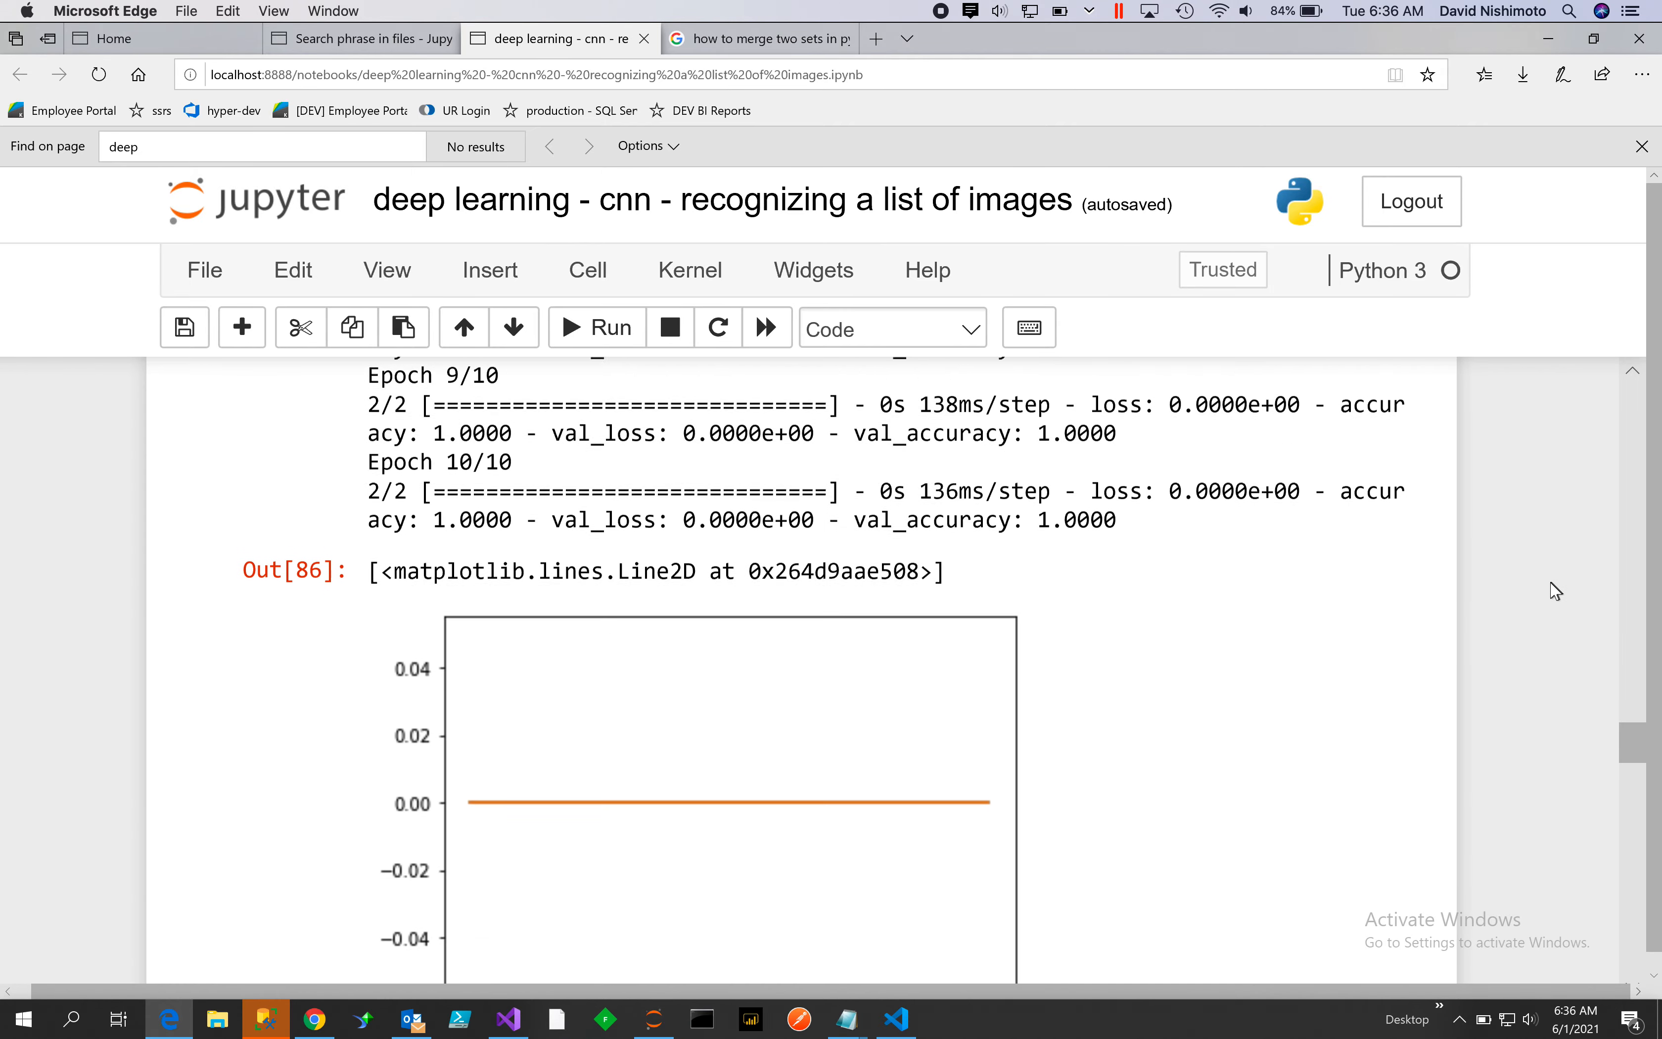
Scroll up to the model.fit cell showing validation_split 0.2, 10 epochs and the epoch log
scroll(up, 3)
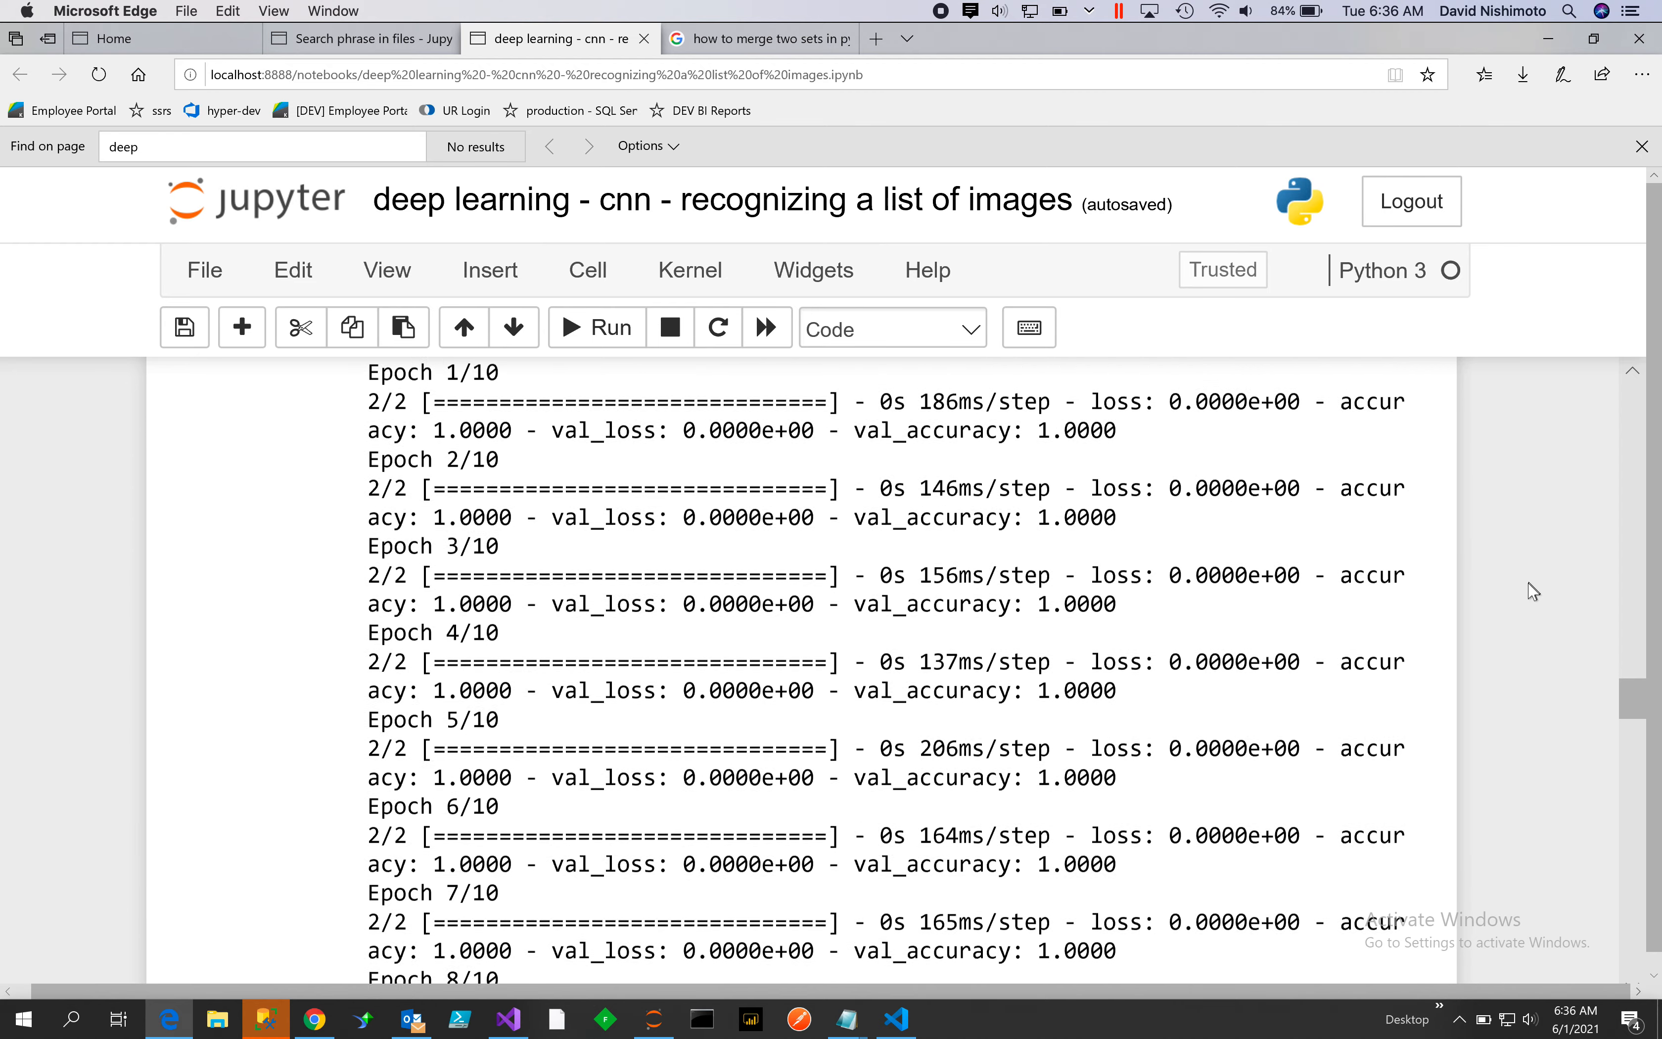
scroll(up, 3)
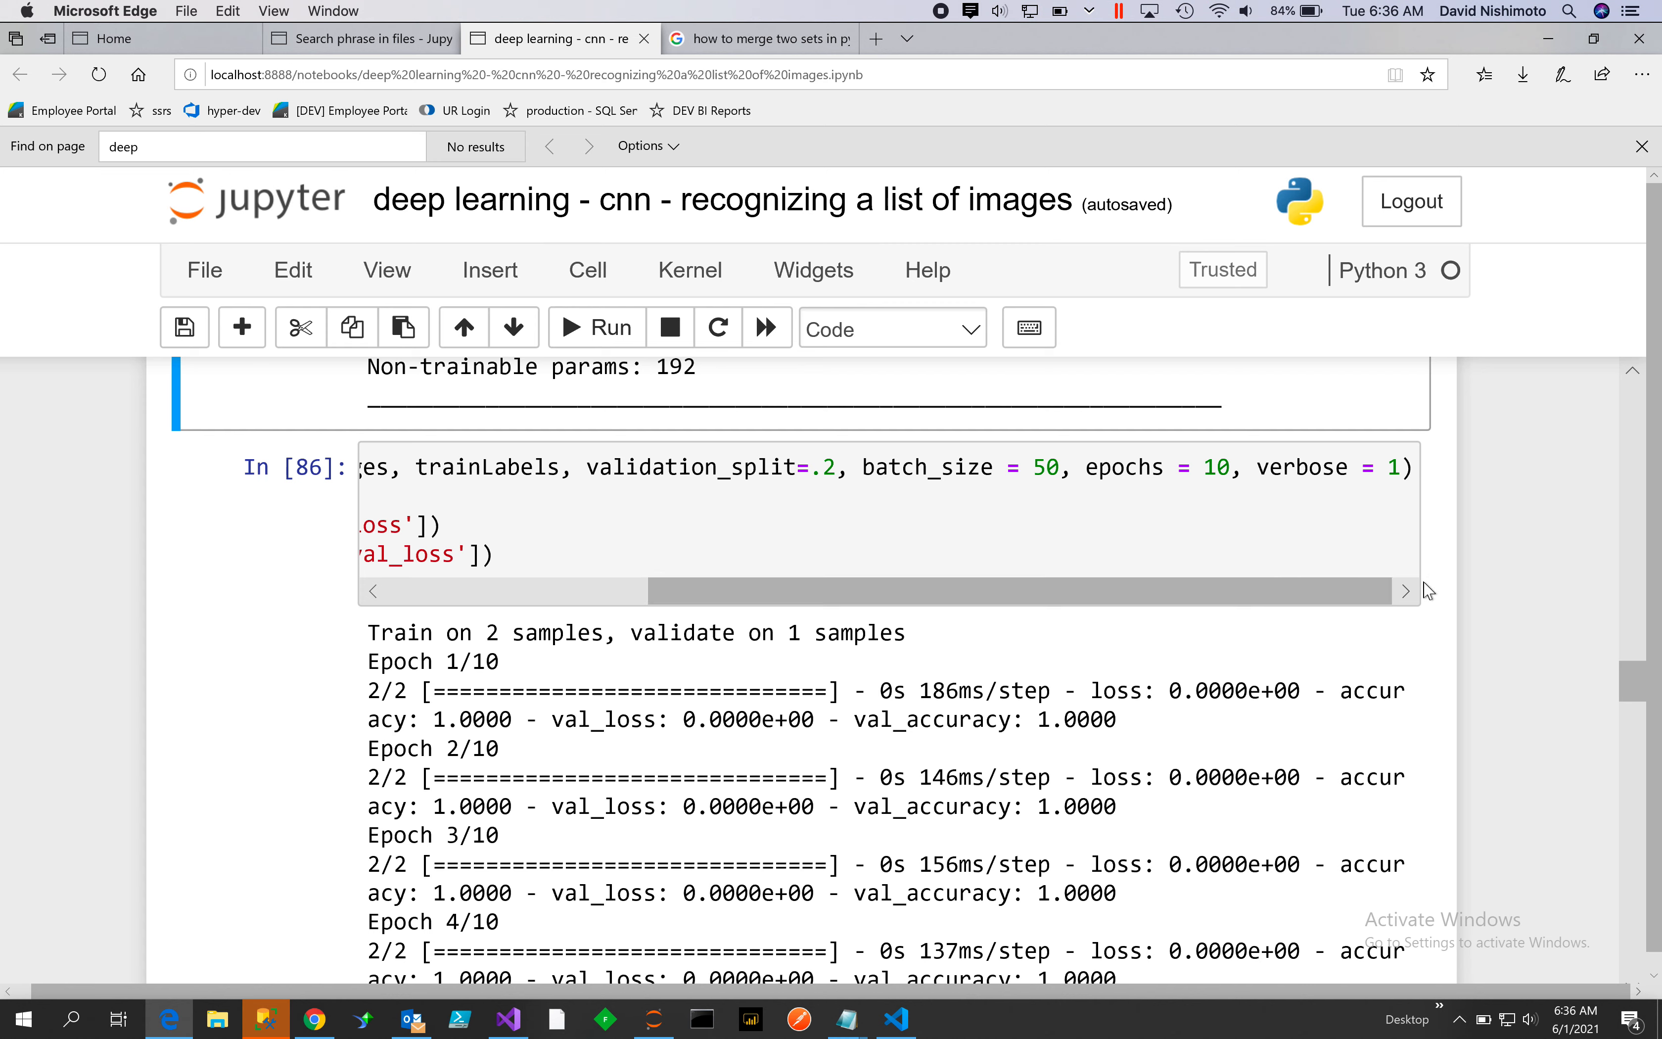
mouse_move(999, 530)
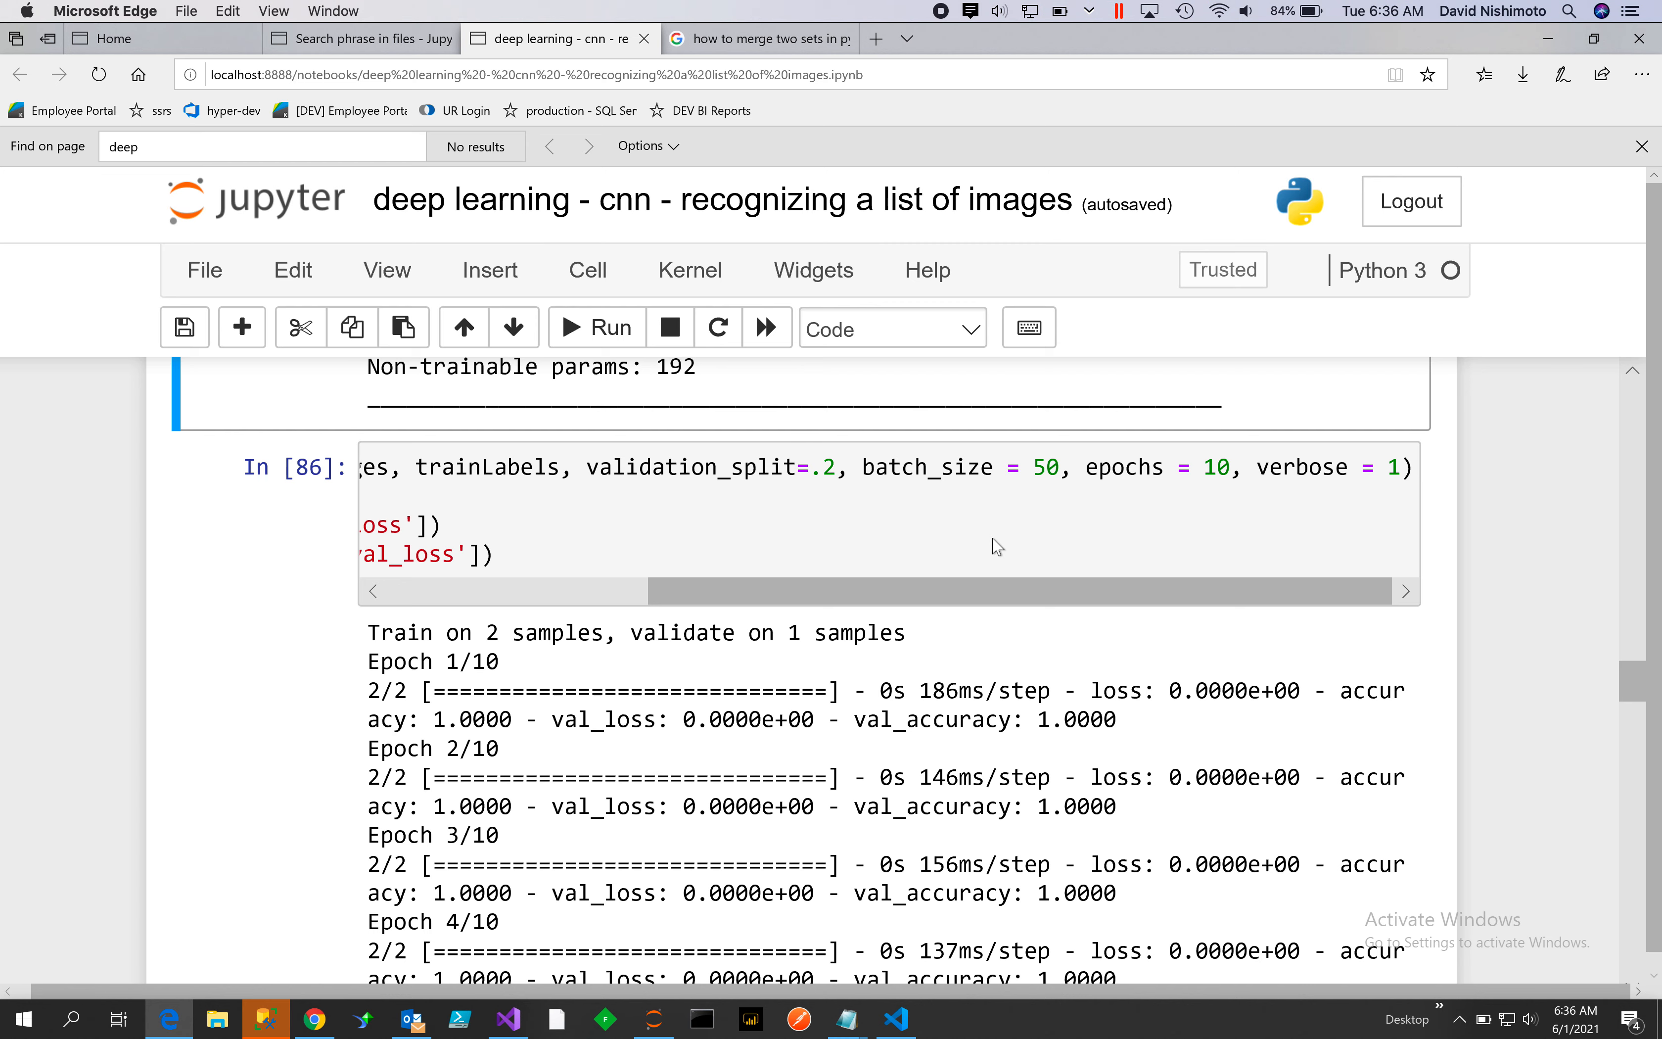
mouse_move(1043, 592)
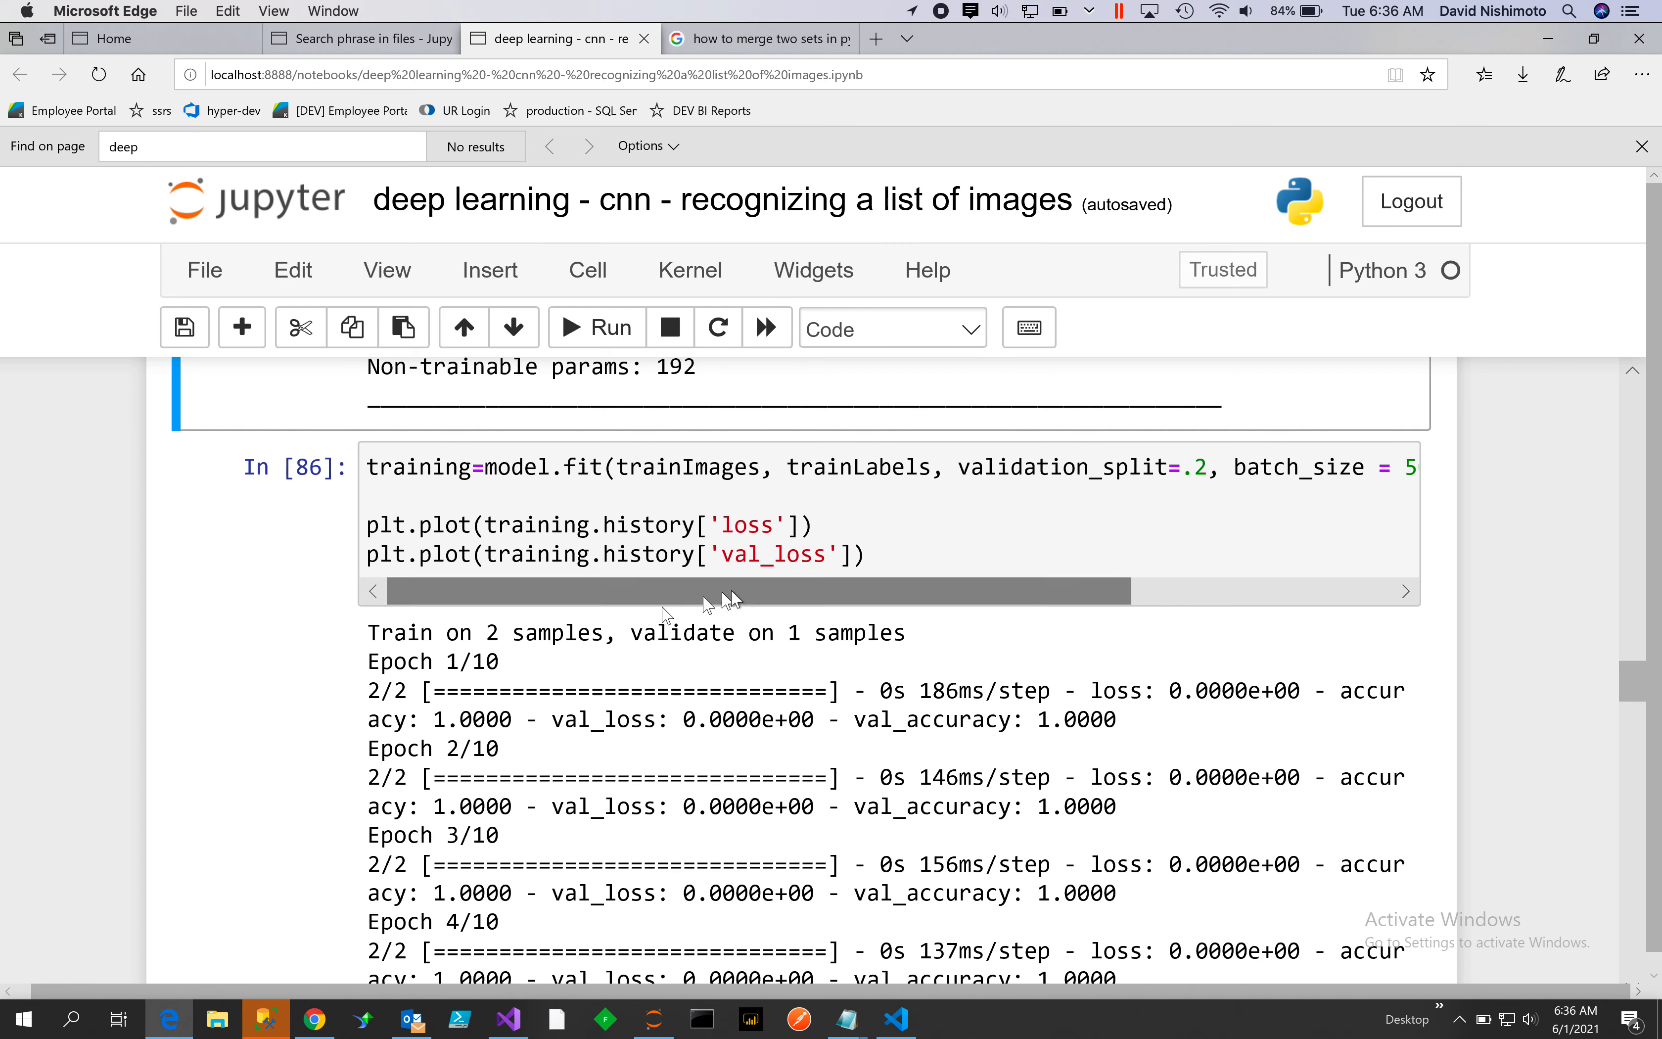
mouse_move(877, 538)
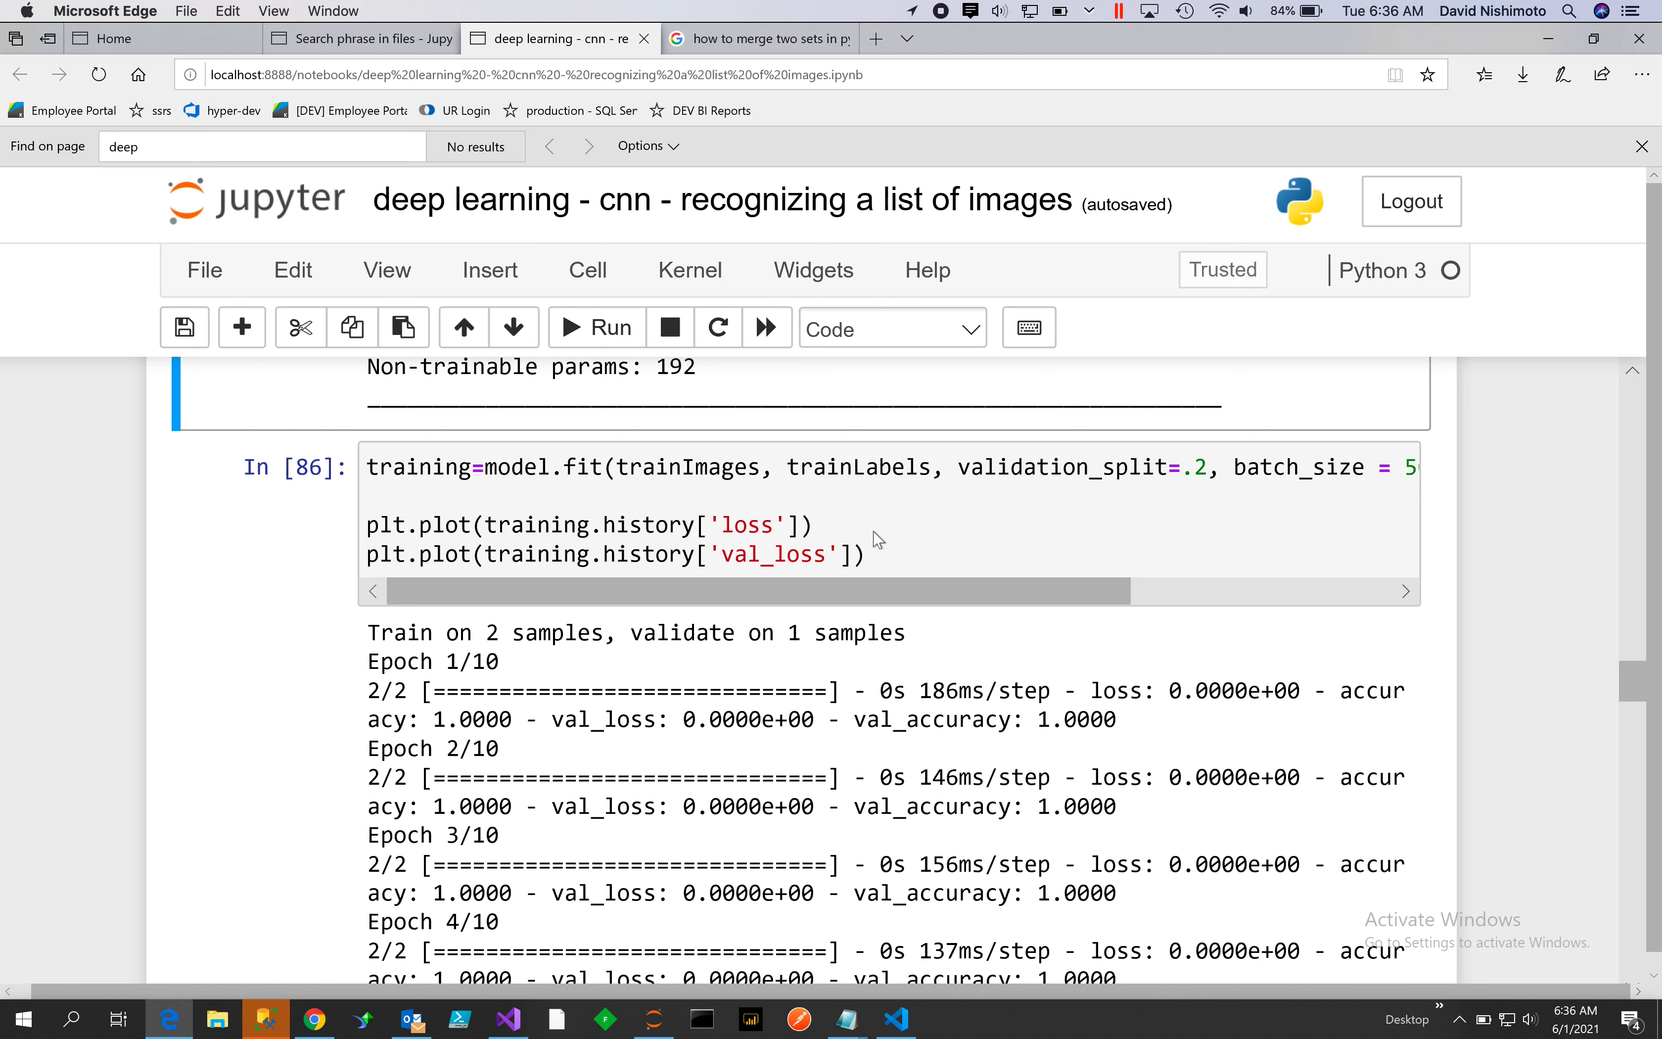
mouse_move(665, 504)
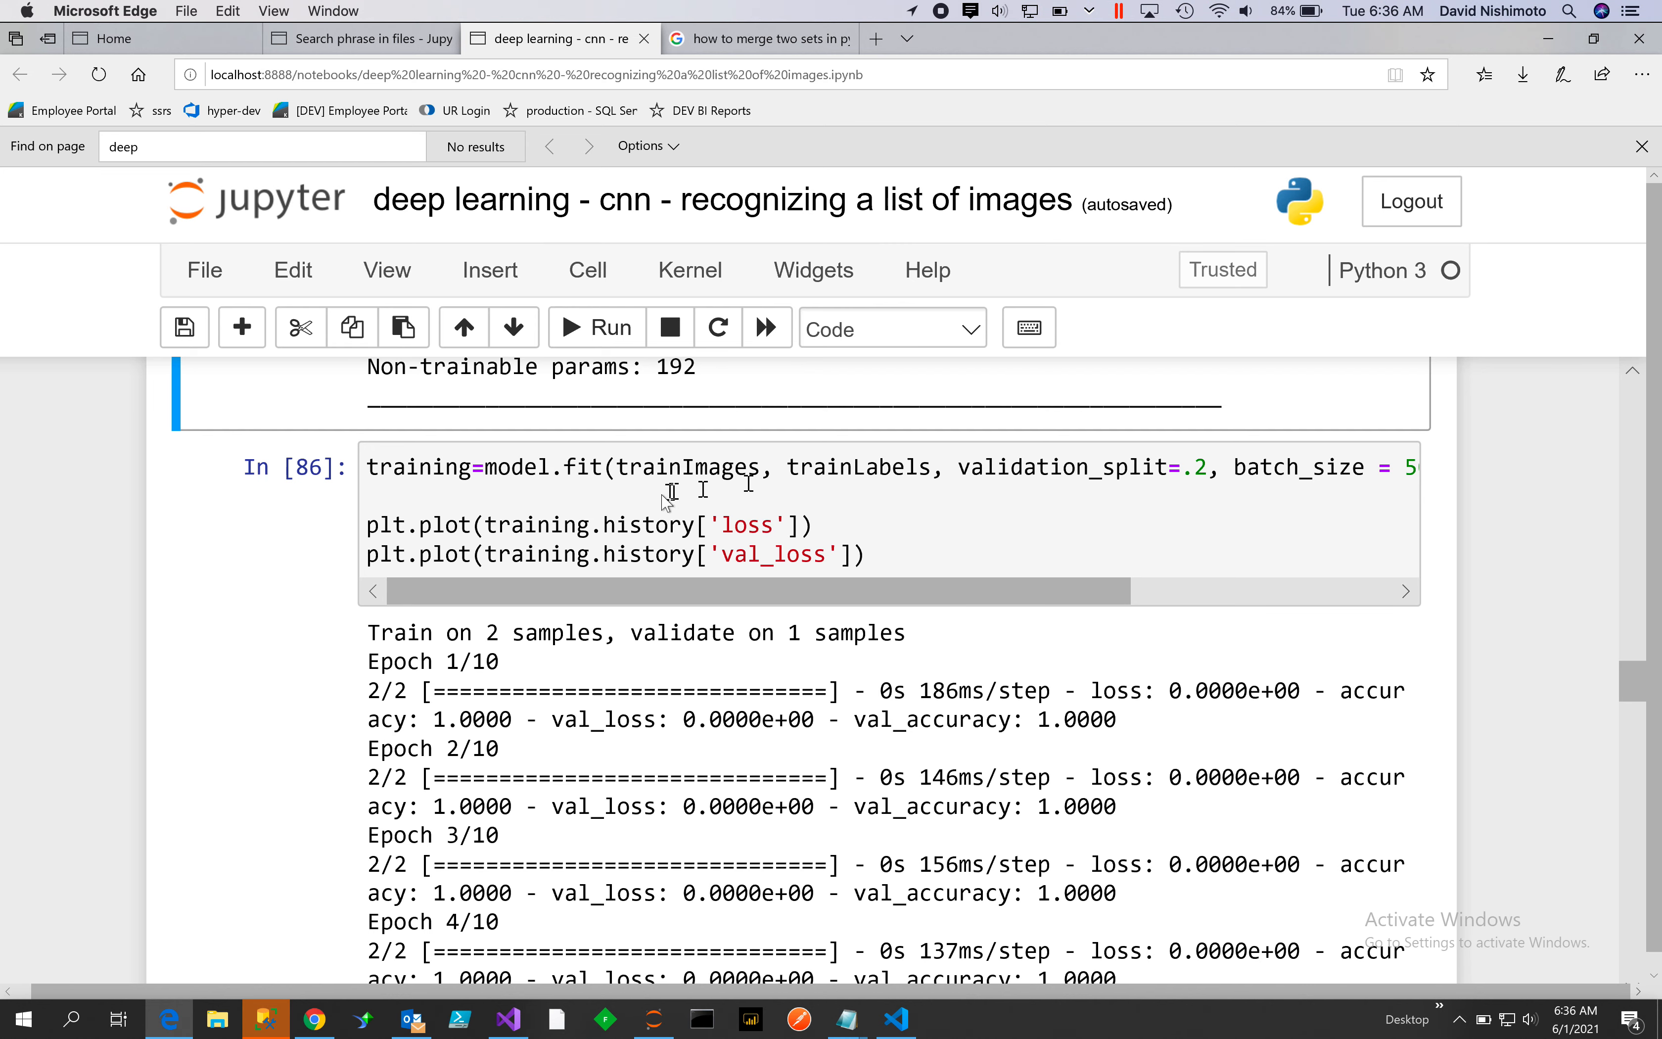
mouse_move(944, 530)
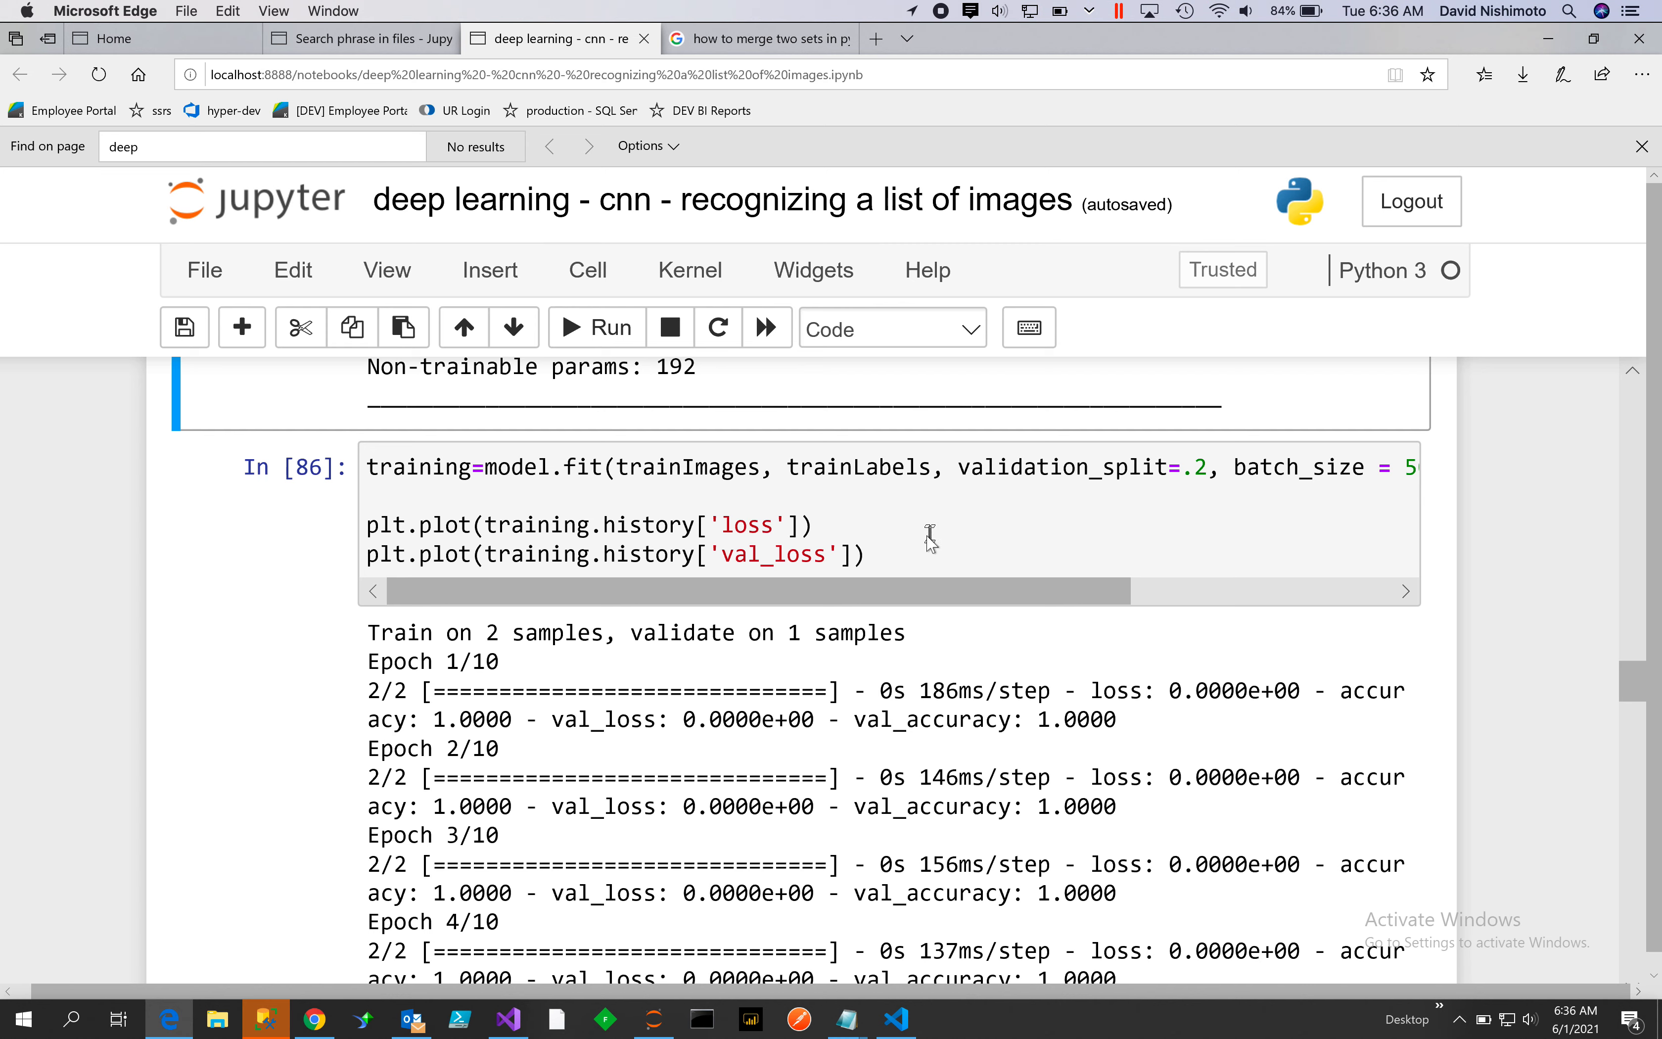
mouse_move(798, 466)
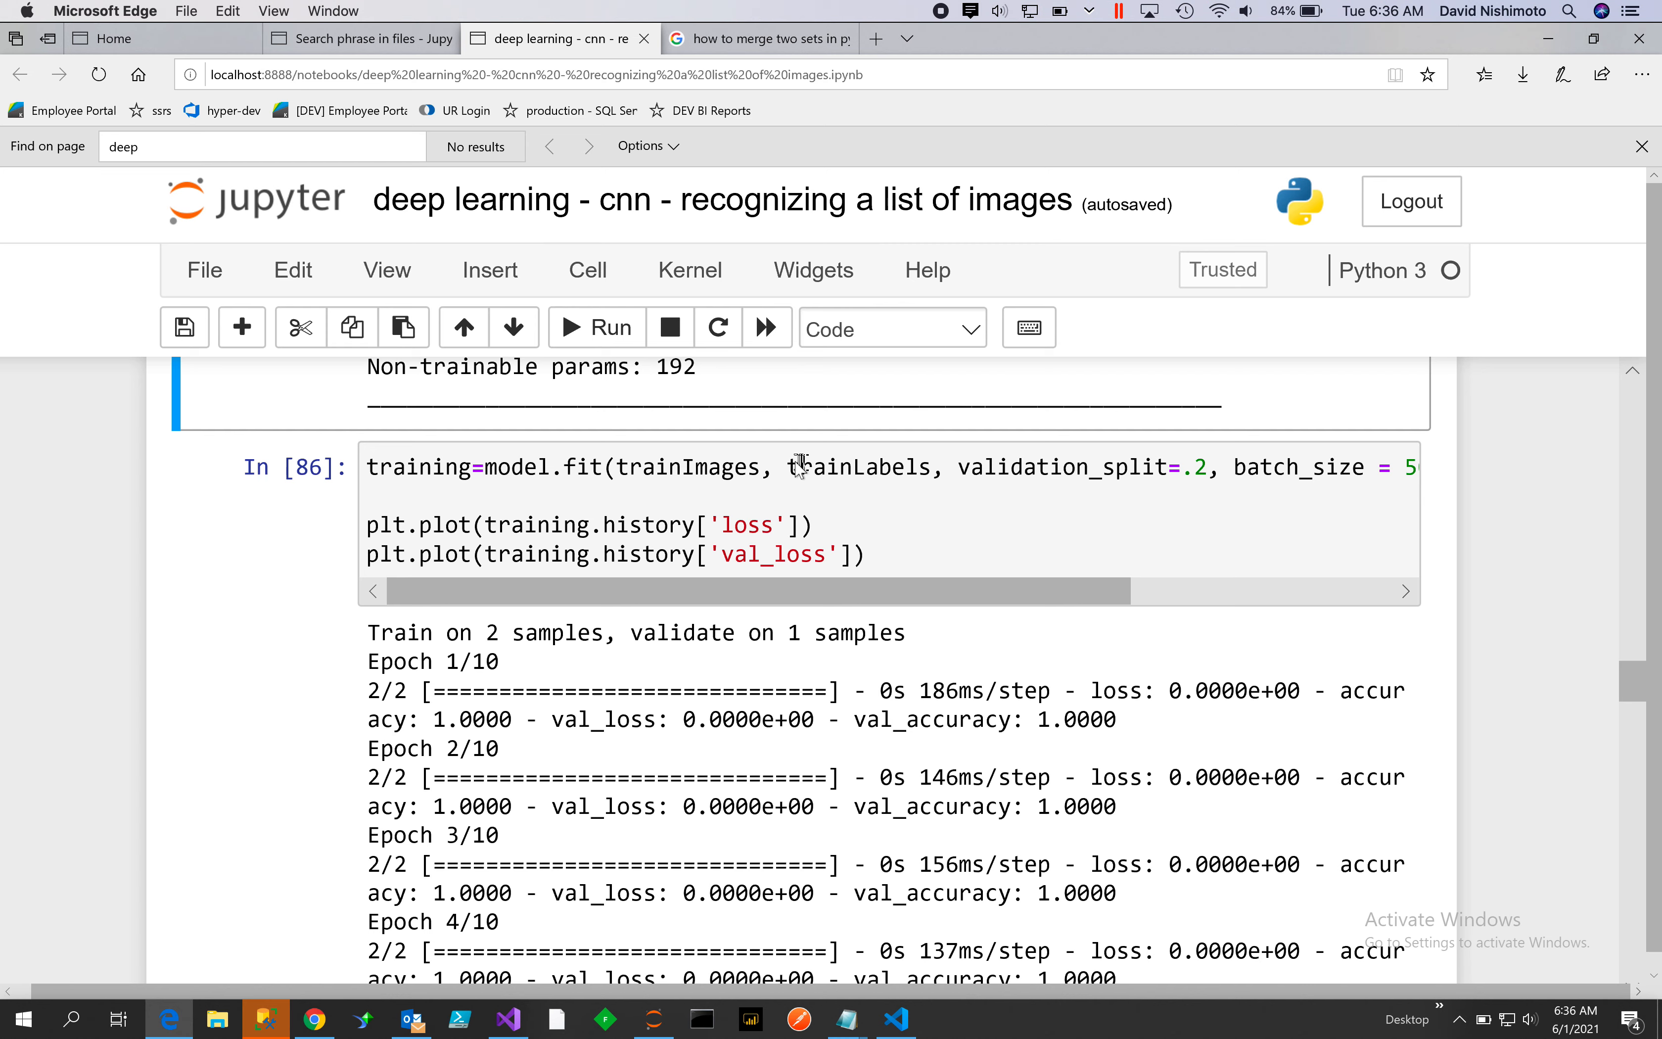